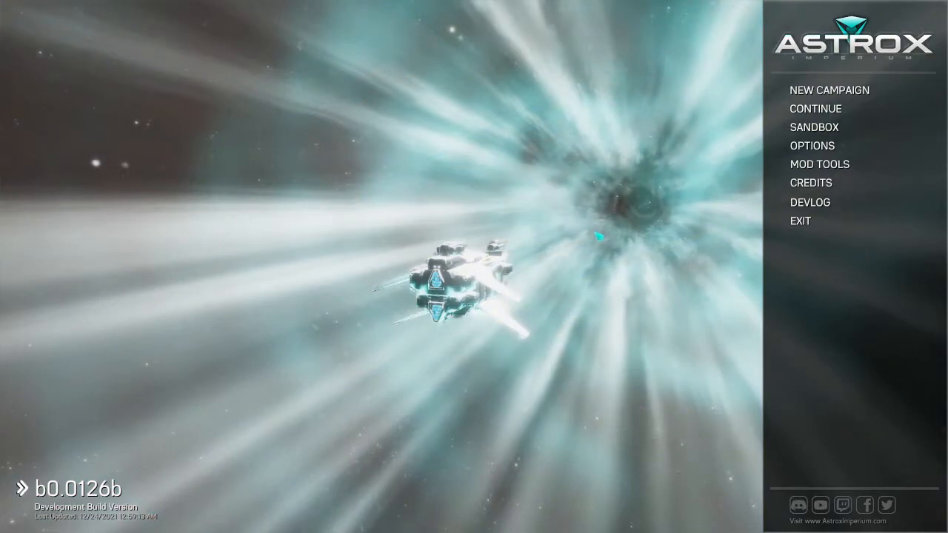
{"action": "mouse_move", "coordinate": [814, 128]}
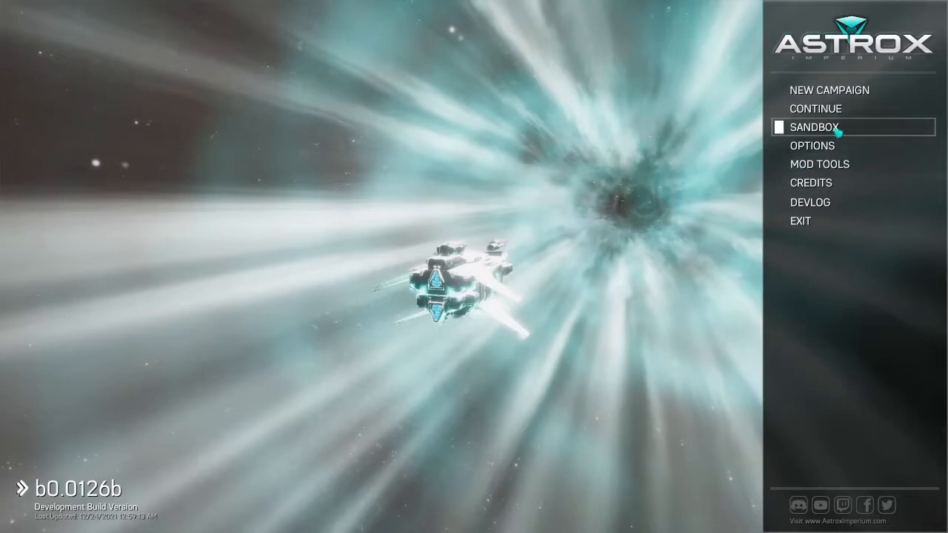
- Start a new sandbox game, bringing up the Sandbox Generator on pilot details
{"action": "left_click", "coordinate": [814, 127]}
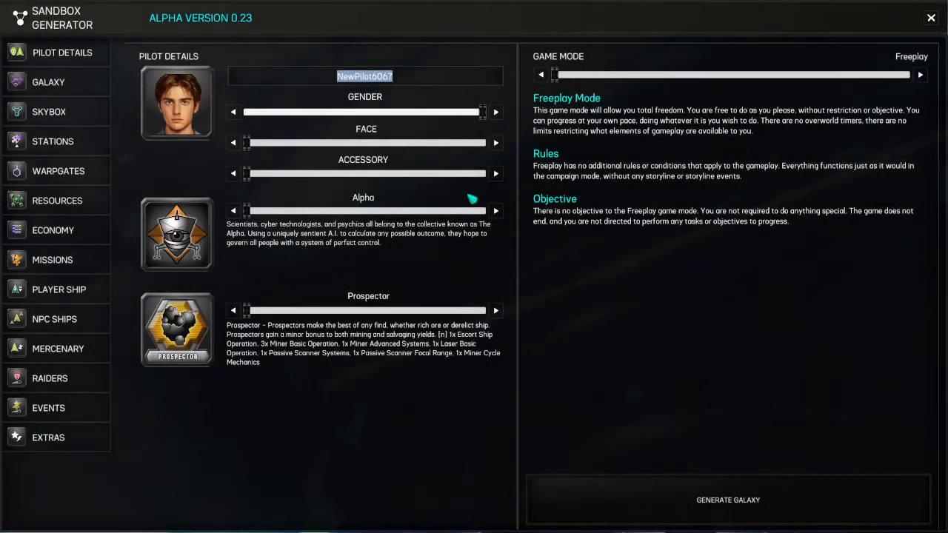
- Name the pilot ArquebusPoorly, pick a young male face and leave the accessory on none
{"action": "type", "text": "ArquebusPoorly"}
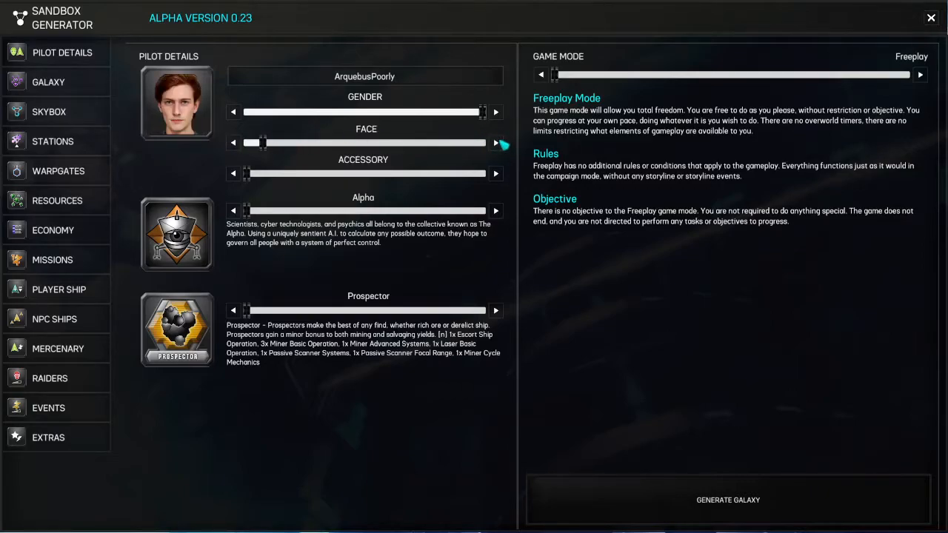
{"action": "left_click", "coordinate": [495, 142]}
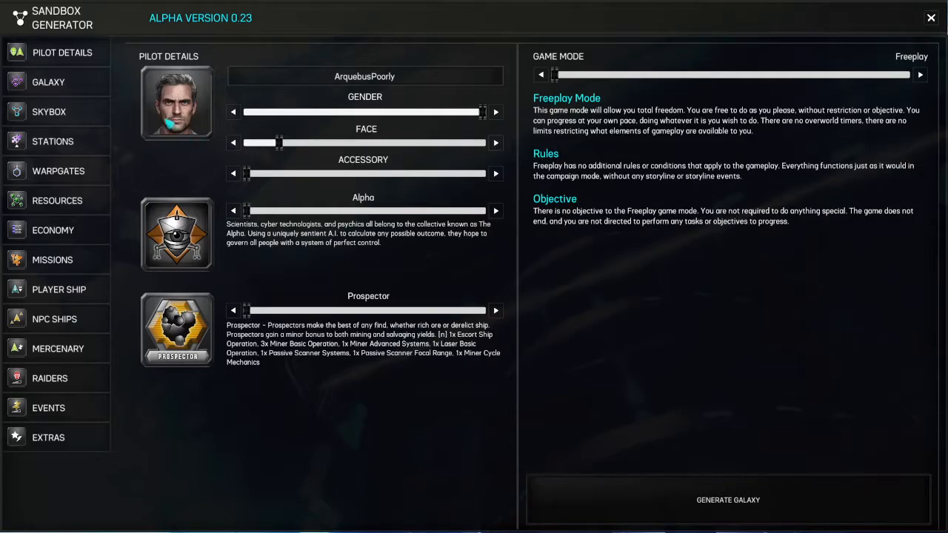
{"action": "left_click", "coordinate": [494, 143]}
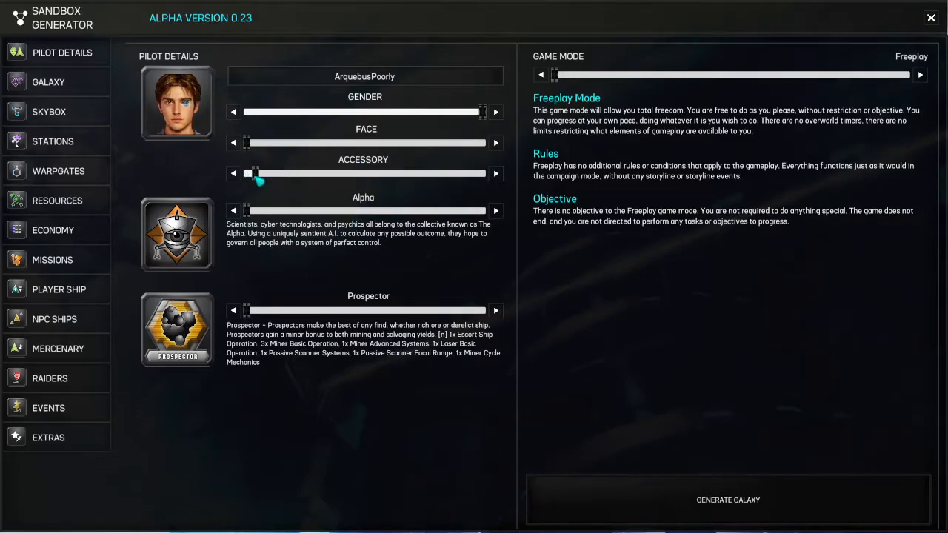
{"action": "left_click_drag", "start_coordinate": [255, 173], "coordinate": [373, 174]}
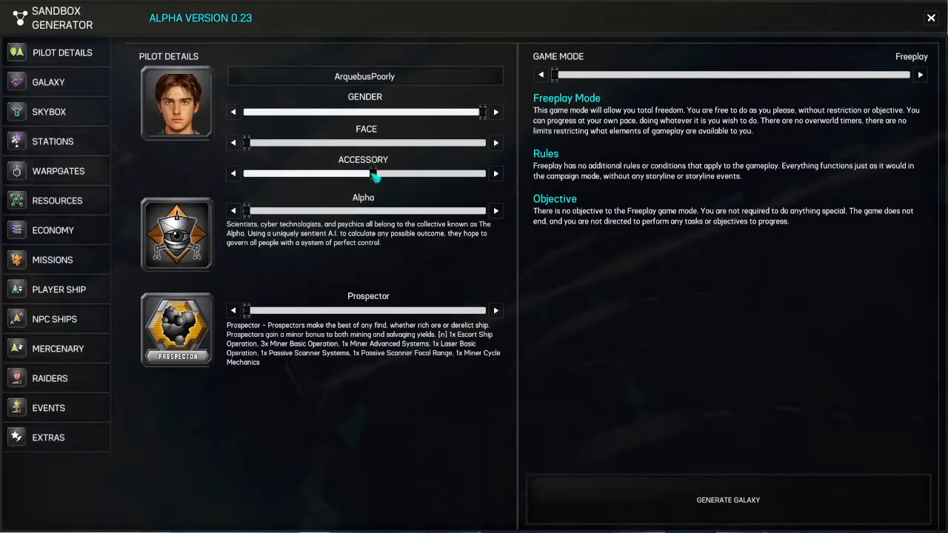
{"action": "left_click", "coordinate": [494, 173]}
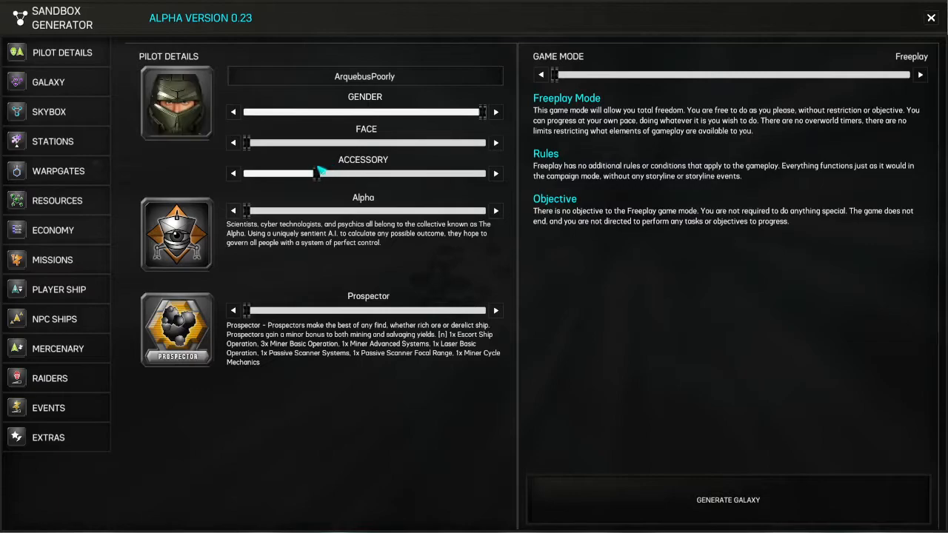
{"action": "left_click", "coordinate": [233, 173]}
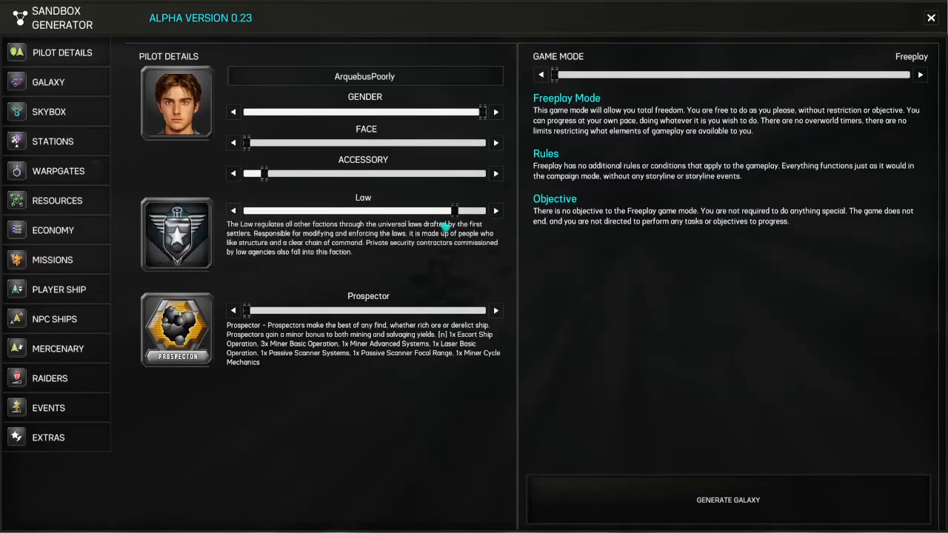
- Choose the Commerce faction and the Distributor profession for the pilot
{"action": "left_click", "coordinate": [495, 210]}
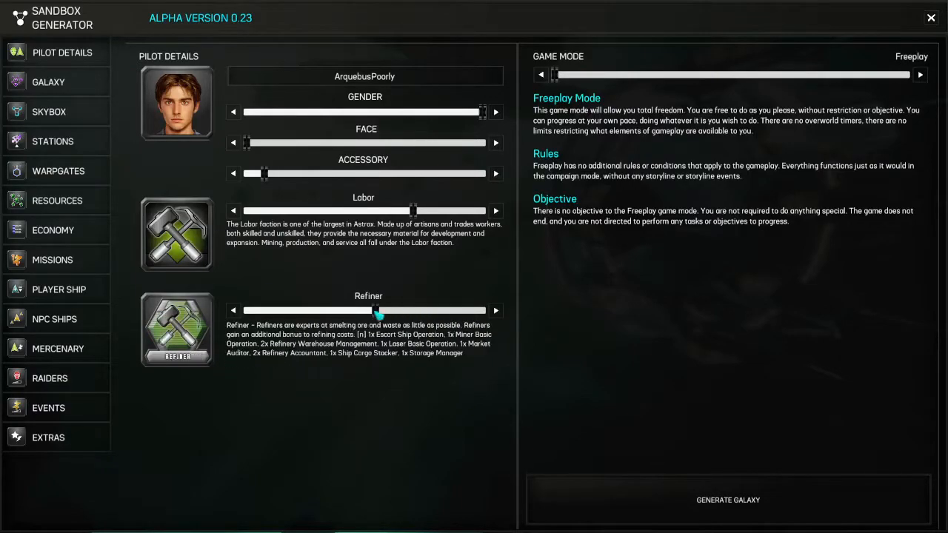
{"action": "left_click", "coordinate": [495, 311]}
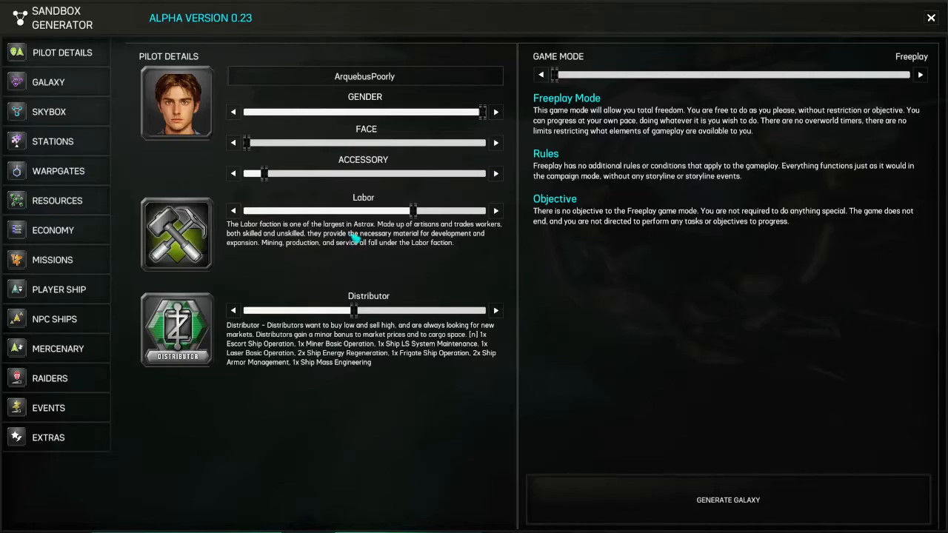
{"action": "mouse_move", "coordinate": [413, 346]}
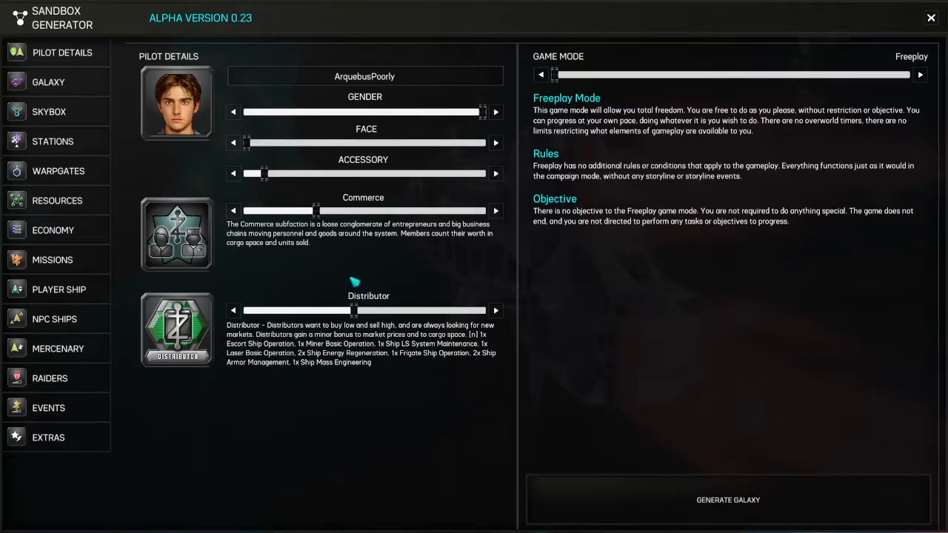
{"action": "mouse_move", "coordinate": [317, 217]}
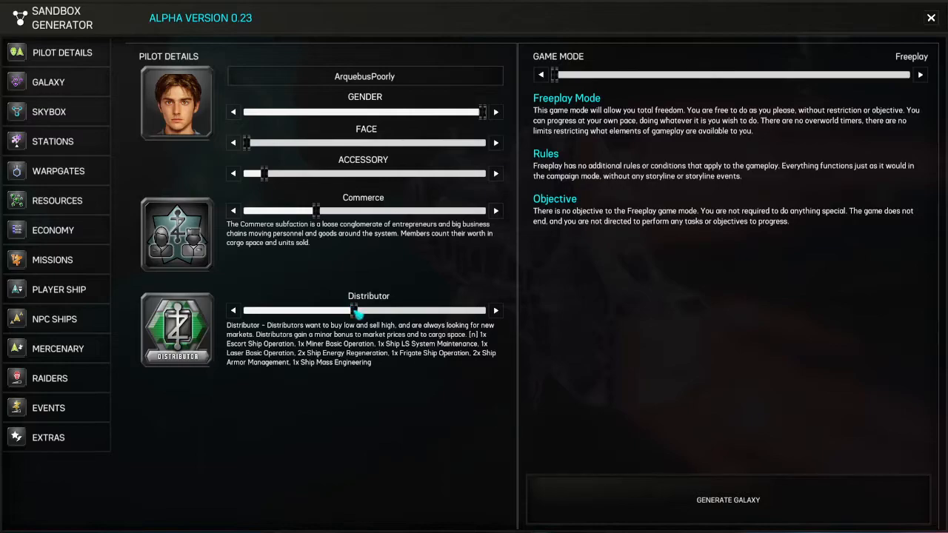
{"action": "left_click", "coordinate": [494, 311]}
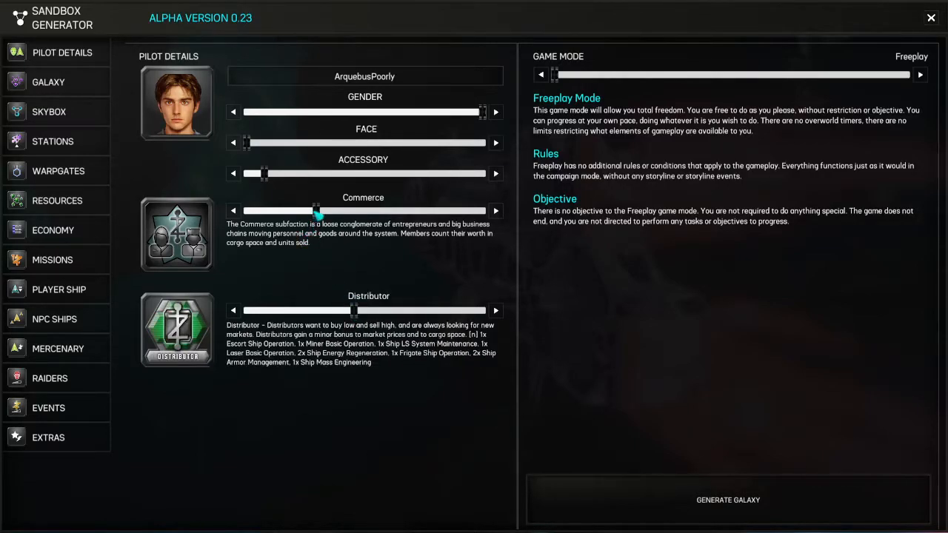
{"action": "left_click_drag", "start_coordinate": [314, 210], "coordinate": [467, 210]}
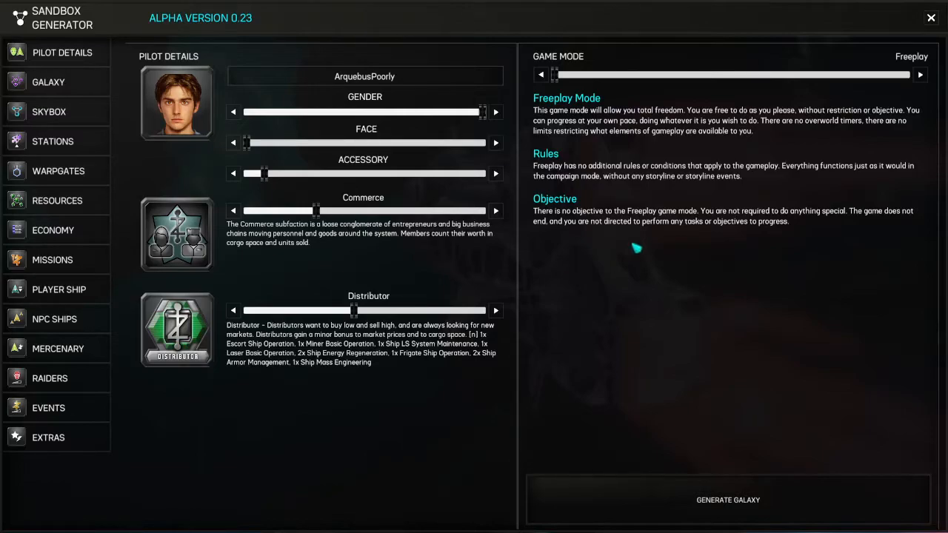
{"action": "mouse_move", "coordinate": [236, 220]}
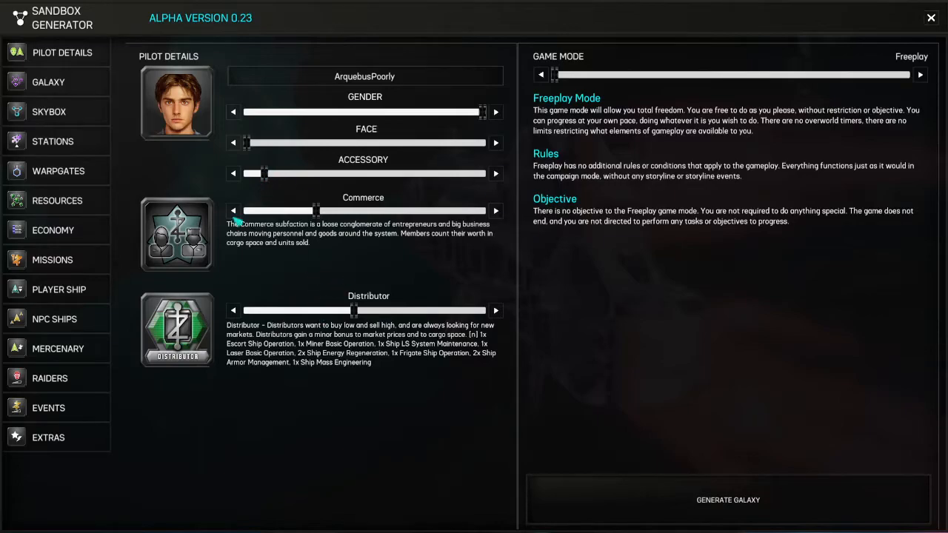
- In the galaxy settings, enable unexplored sectors and warp drives with 50 sectors
{"action": "left_click", "coordinate": [48, 81]}
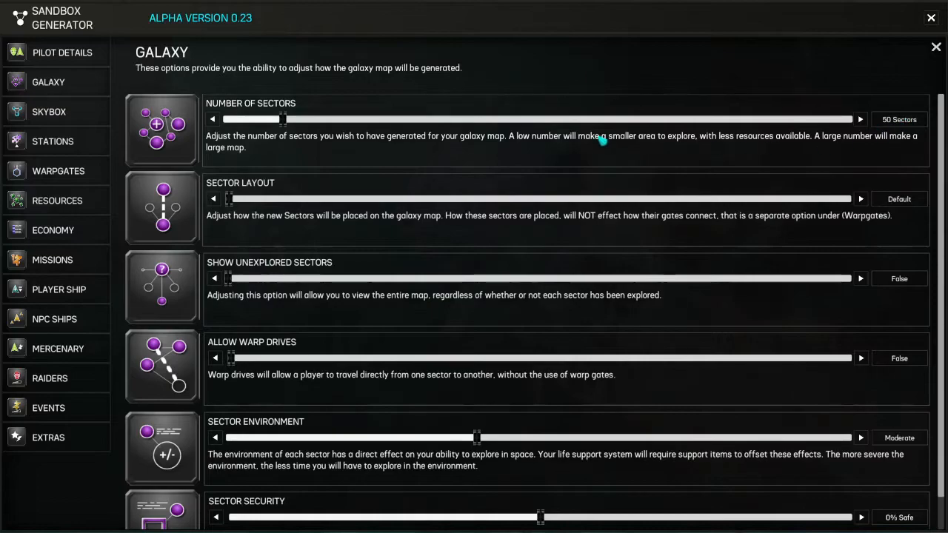
{"action": "mouse_move", "coordinate": [829, 132]}
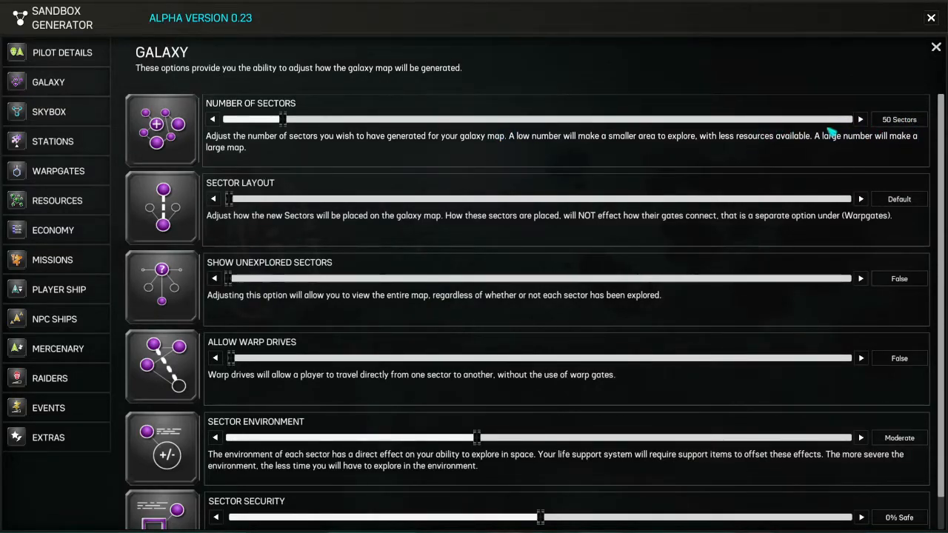
{"action": "mouse_move", "coordinate": [370, 162]}
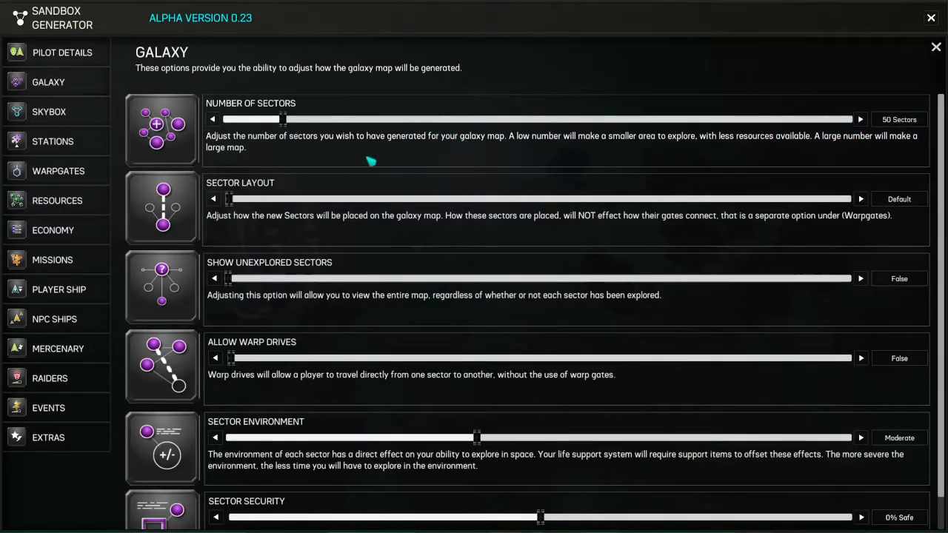
{"action": "mouse_move", "coordinate": [385, 228]}
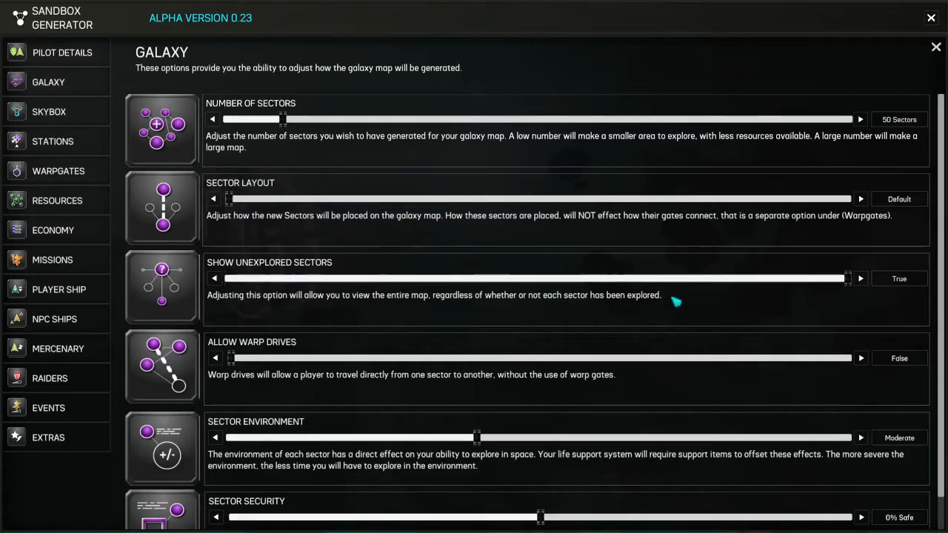
{"action": "left_click", "coordinate": [859, 357]}
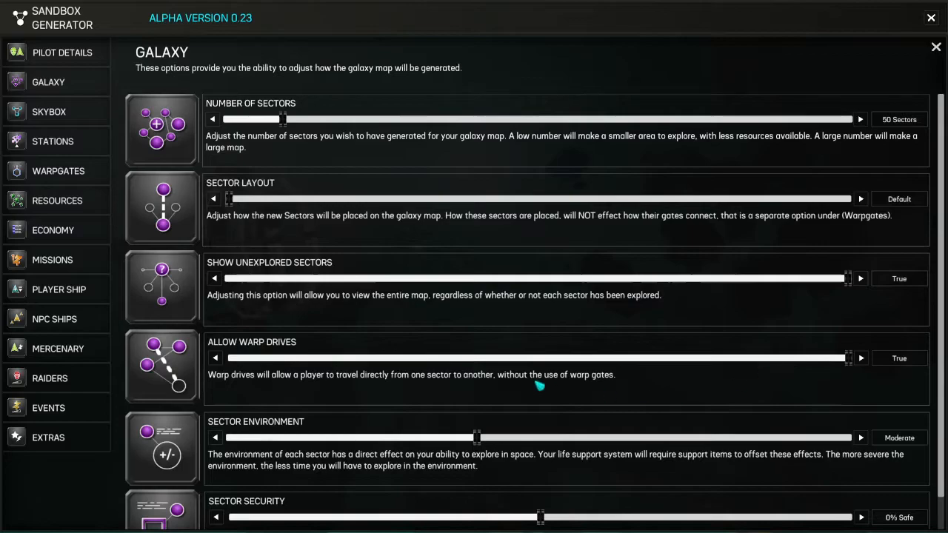
{"action": "scroll", "scroll_direction": "down", "scroll_amount": 3}
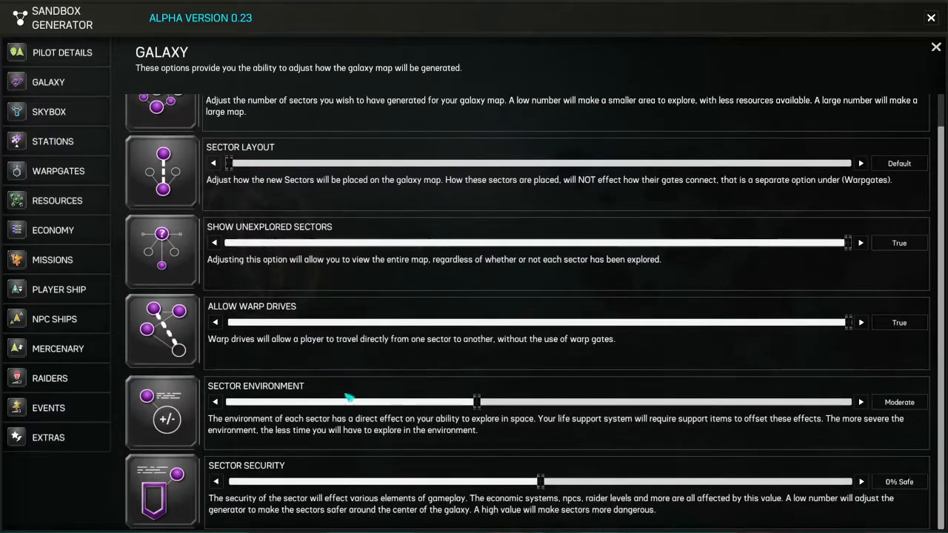
{"action": "mouse_move", "coordinate": [170, 172]}
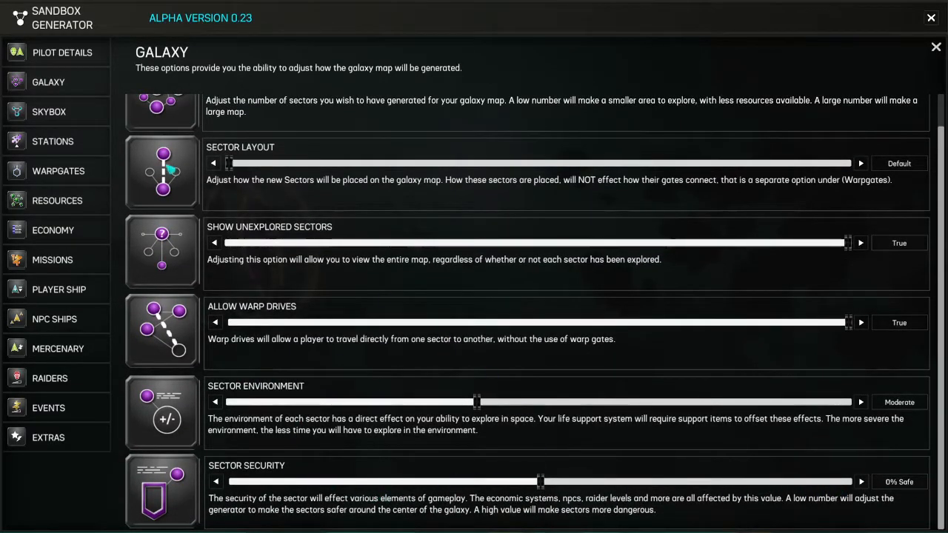
- Review the skybox background settings, leaving layer and fog frequency at Often
{"action": "left_click", "coordinate": [49, 111]}
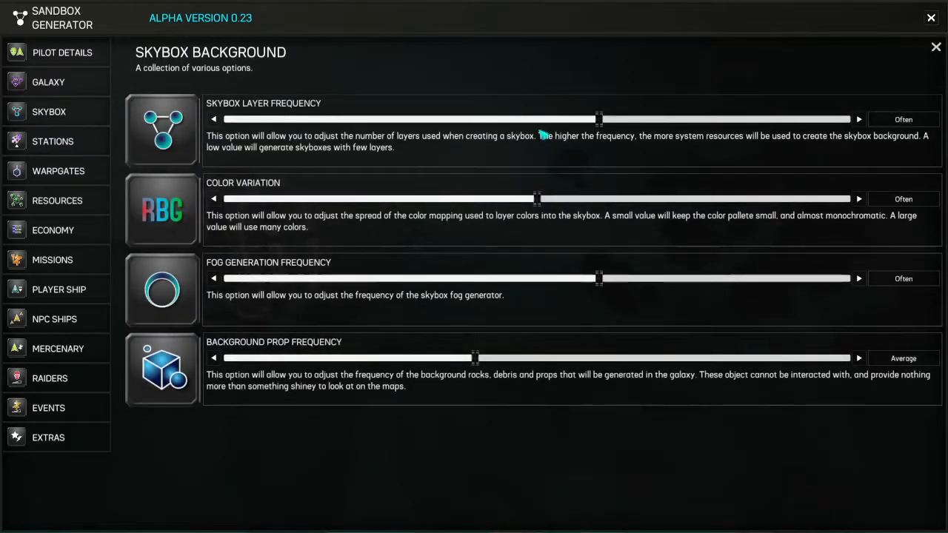
{"action": "mouse_move", "coordinate": [443, 398]}
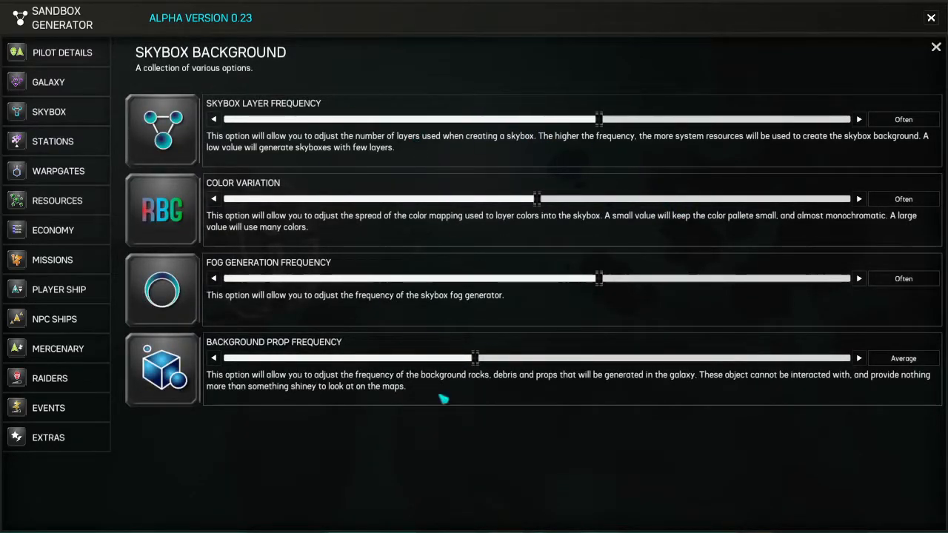
{"action": "mouse_move", "coordinate": [628, 169]}
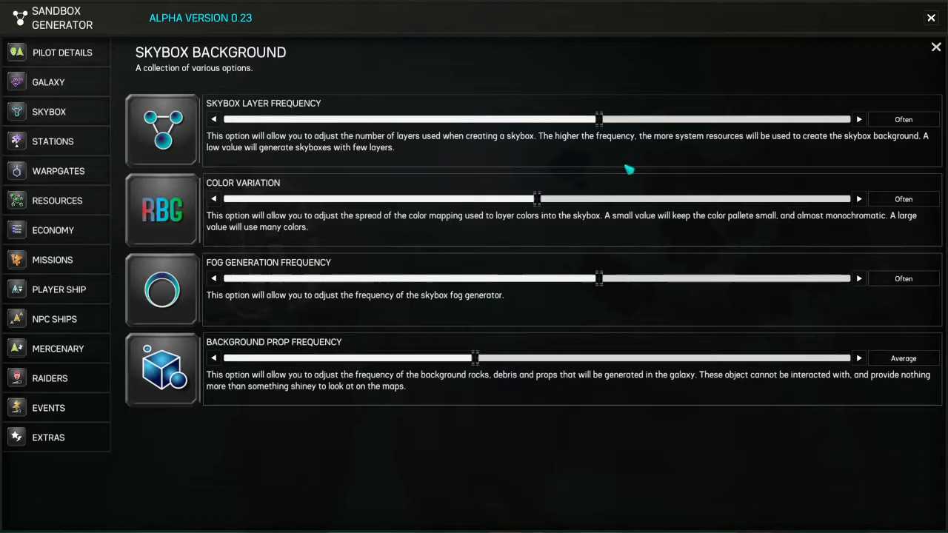
{"action": "mouse_move", "coordinate": [501, 277]}
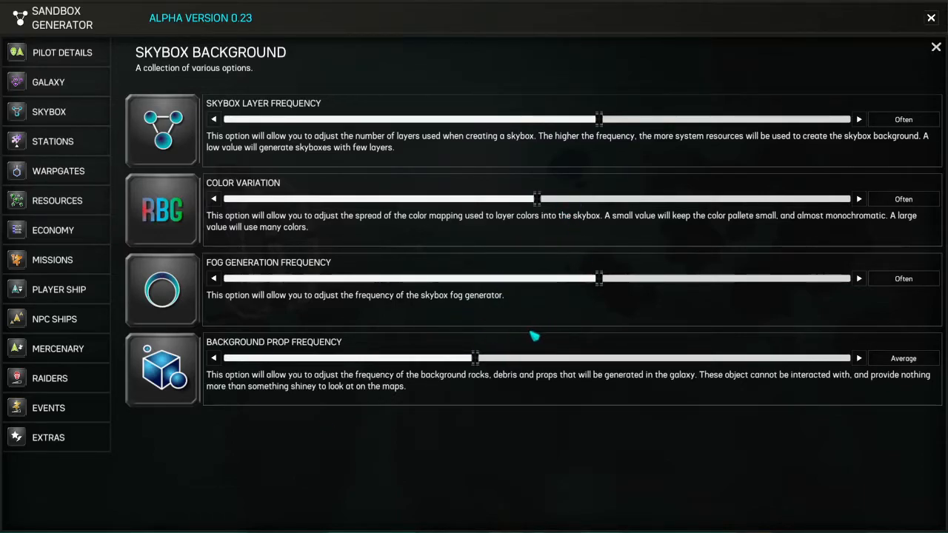
{"action": "mouse_move", "coordinate": [576, 290]}
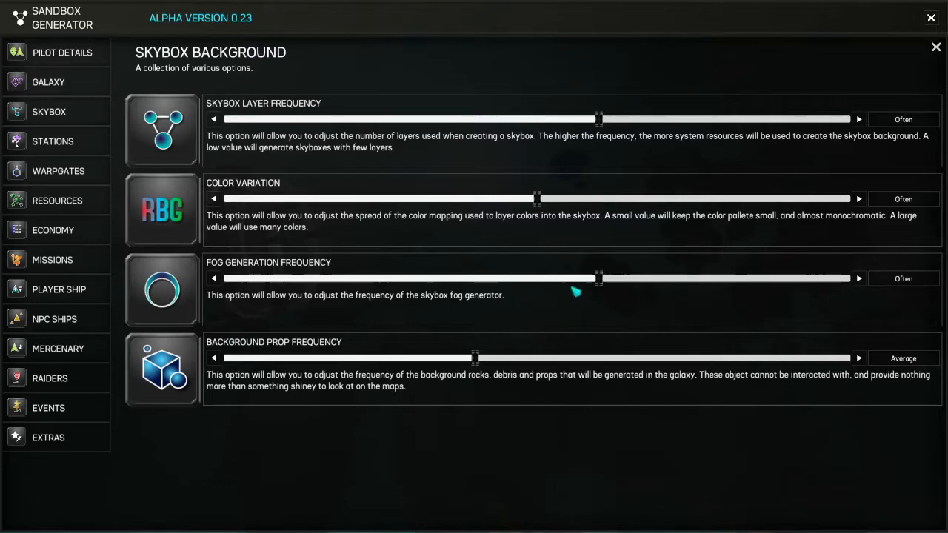
{"action": "mouse_move", "coordinate": [569, 316]}
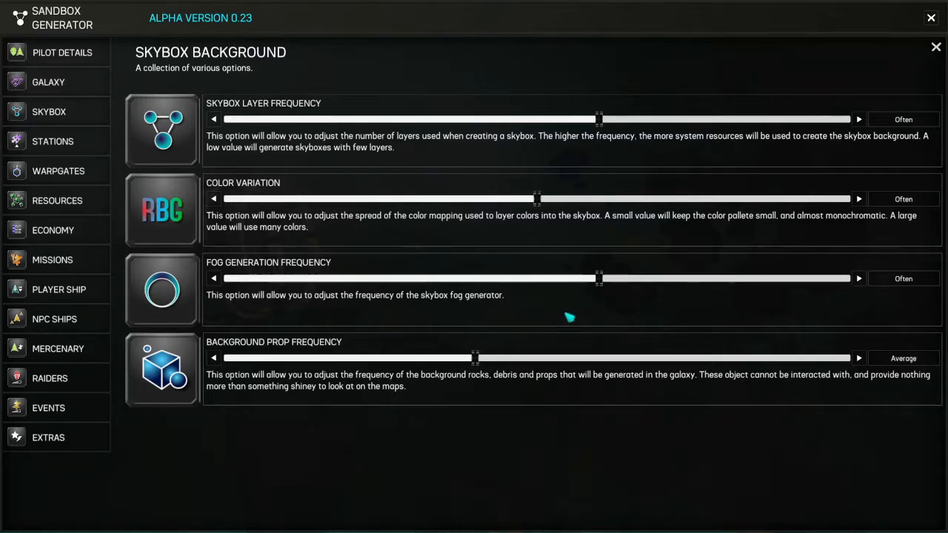
{"action": "mouse_move", "coordinate": [579, 320]}
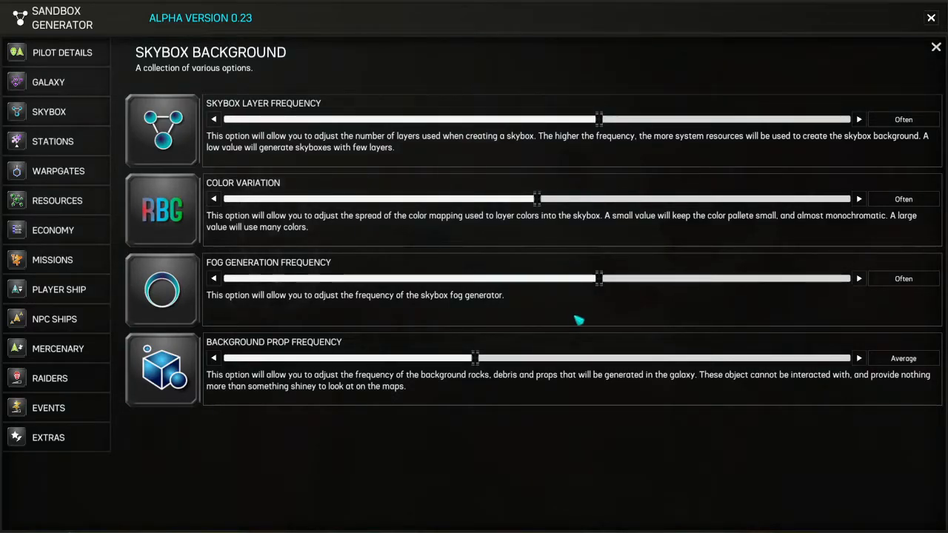
{"action": "mouse_move", "coordinate": [38, 160]}
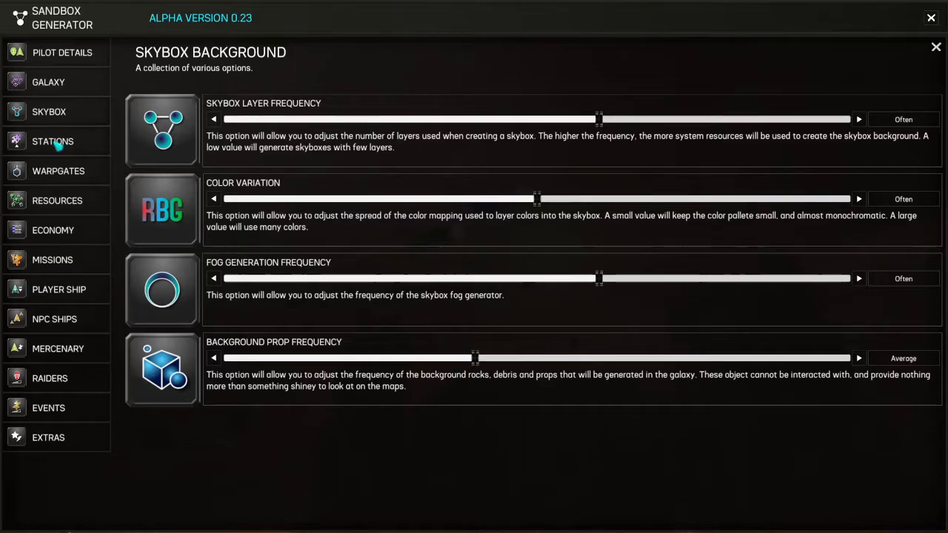
- Look over the station settings, then view the warp gate settings with 3 Links
{"action": "left_click", "coordinate": [53, 142]}
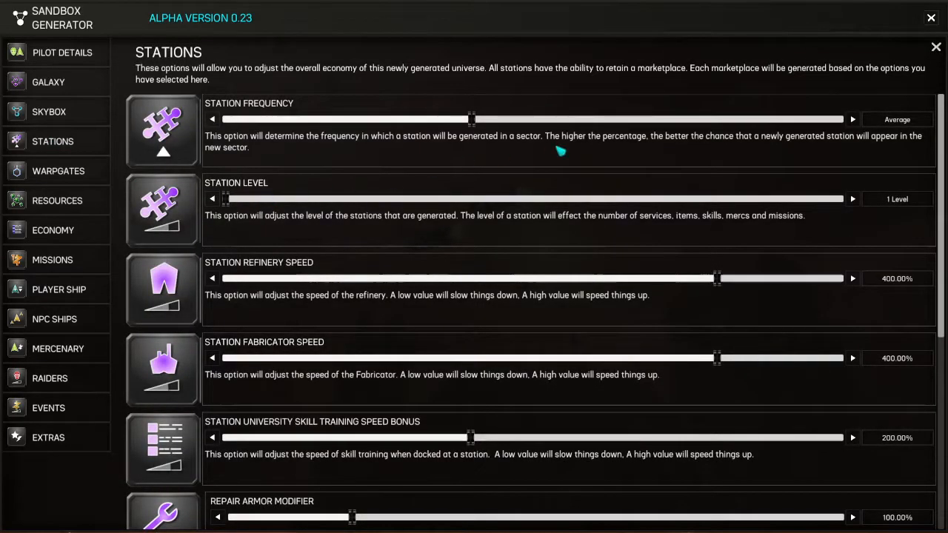
{"action": "scroll", "scroll_direction": "down", "scroll_amount": 3}
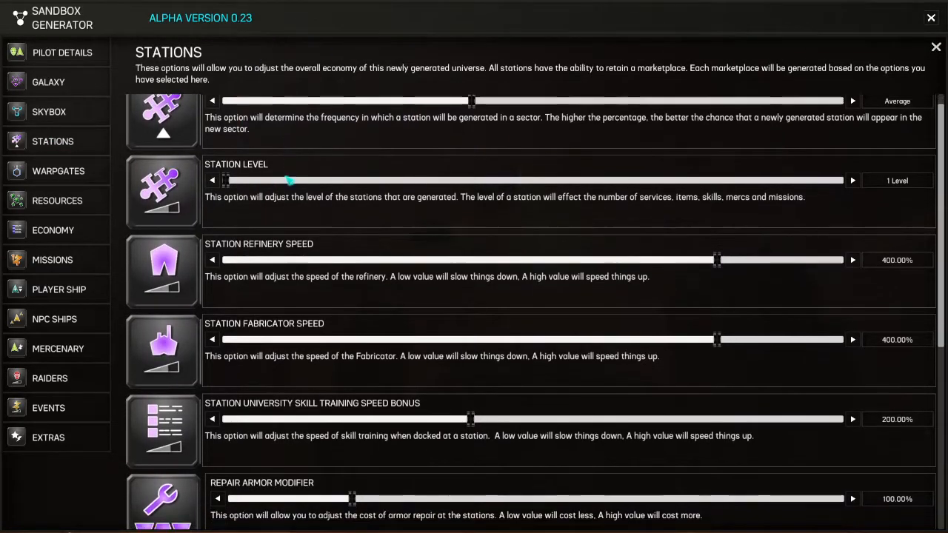
{"action": "left_click", "coordinate": [58, 170]}
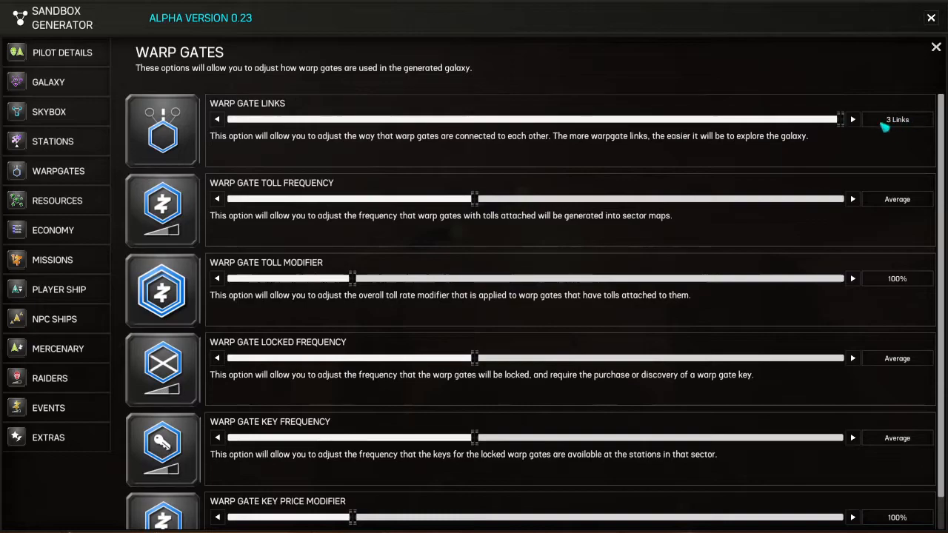
- Scroll the remaining warp gate options and view the resource generation settings
{"action": "scroll", "scroll_direction": "down", "scroll_amount": 3}
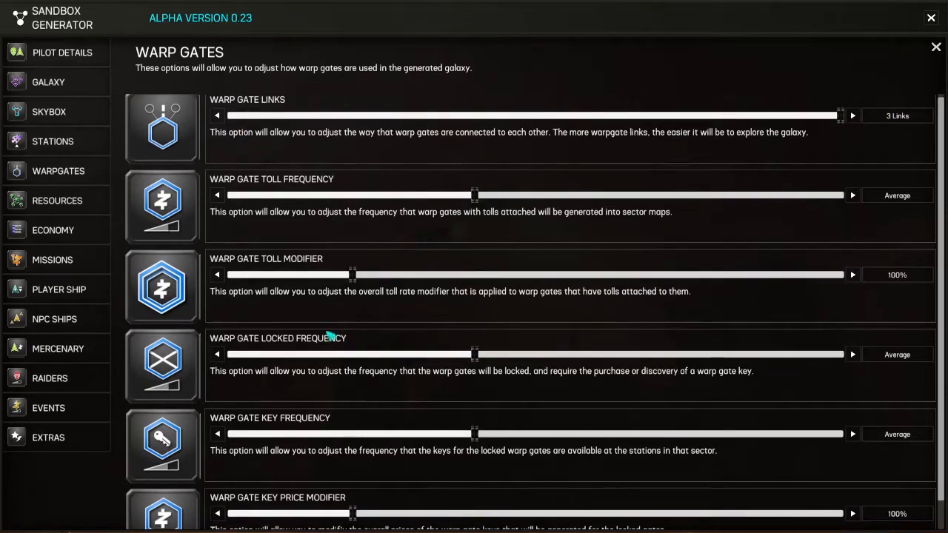
{"action": "scroll", "scroll_direction": "down", "scroll_amount": 3}
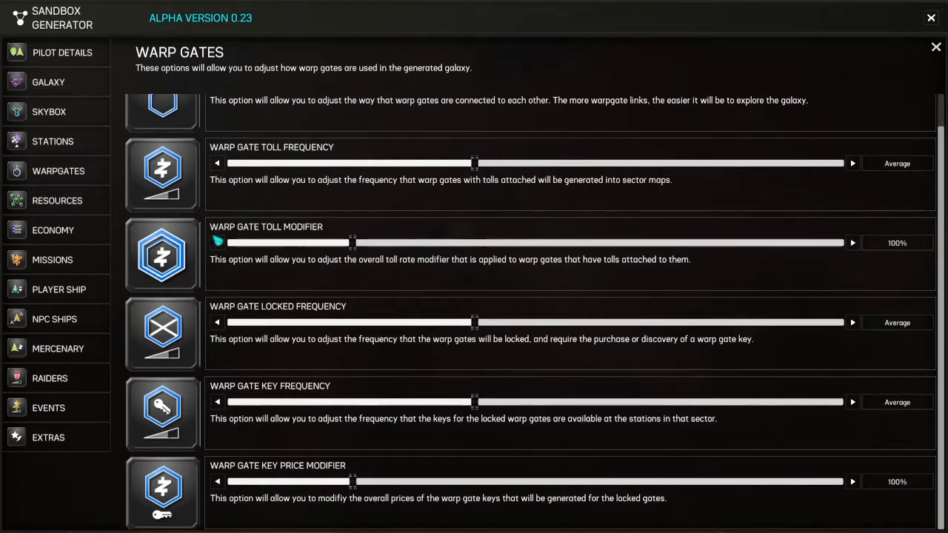
{"action": "left_click", "coordinate": [56, 200]}
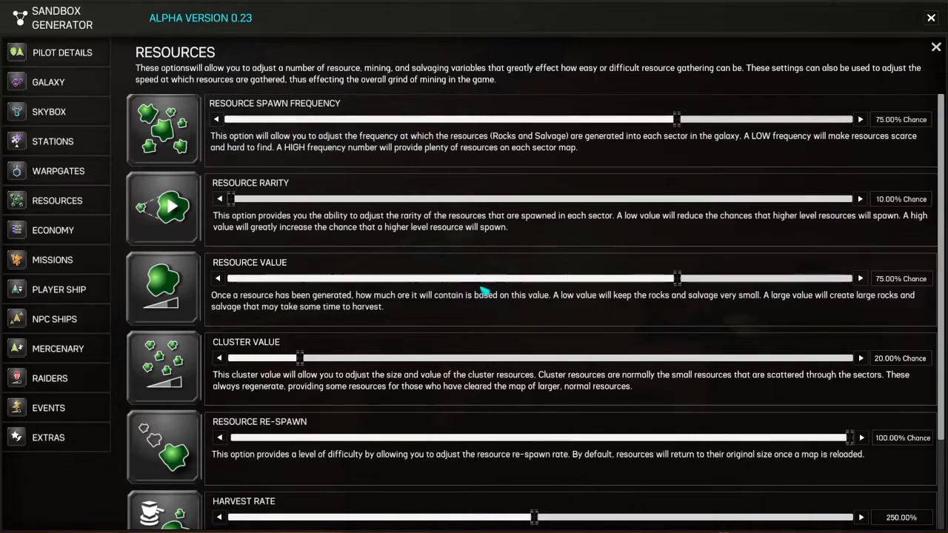
- Scroll the resource options down to re-spawn 100%, harvest rate 250% and 1:1 ratio
{"action": "scroll", "scroll_direction": "down", "scroll_amount": 3}
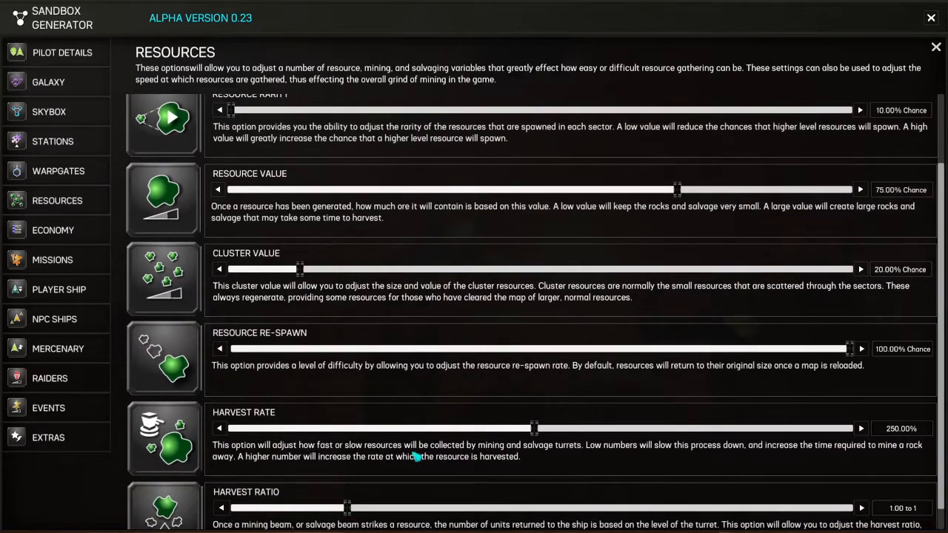
{"action": "scroll", "scroll_direction": "down", "scroll_amount": 3}
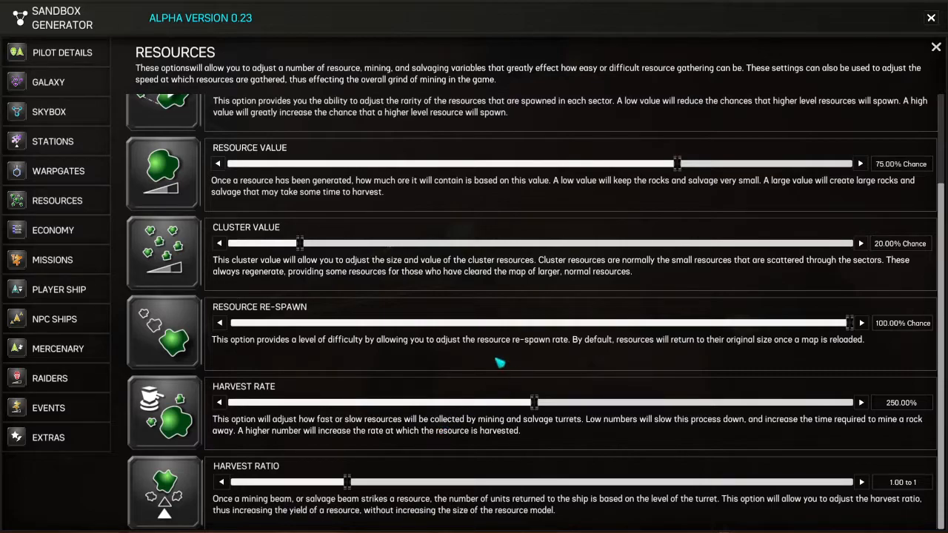
{"action": "mouse_move", "coordinate": [465, 215]}
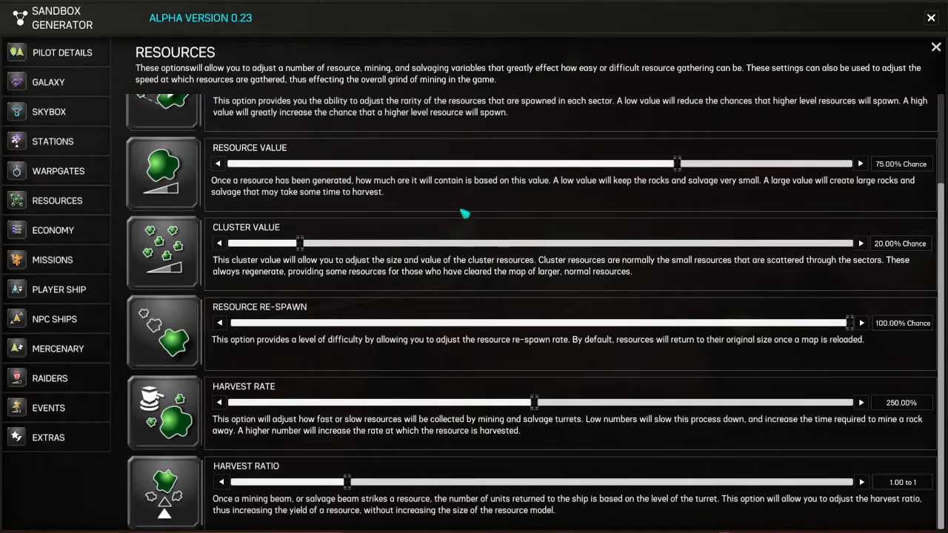
{"action": "mouse_move", "coordinate": [443, 303]}
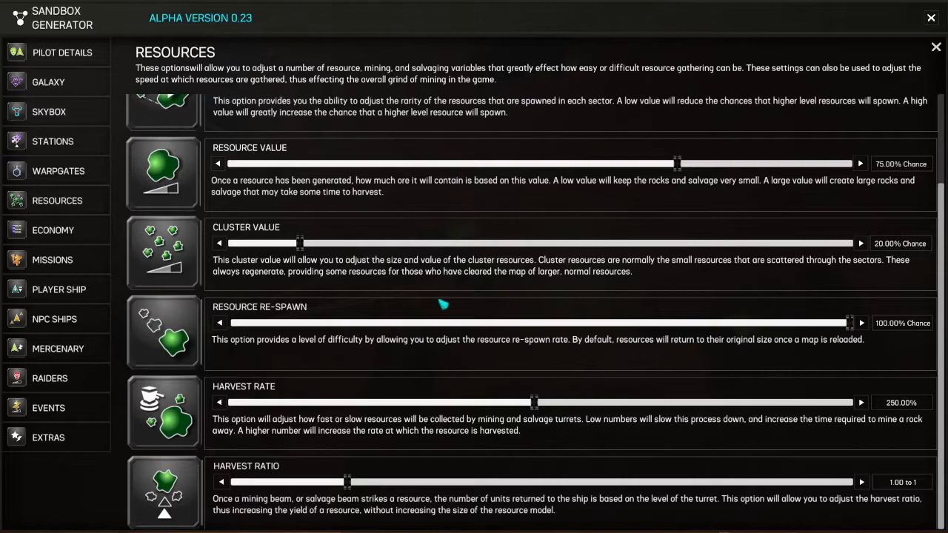
{"action": "mouse_move", "coordinate": [254, 261]}
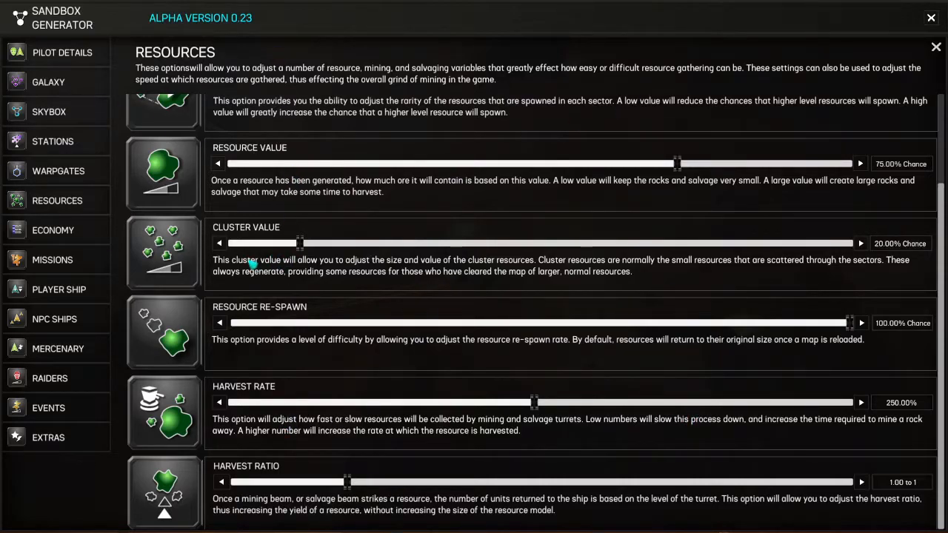
{"action": "mouse_move", "coordinate": [92, 166]}
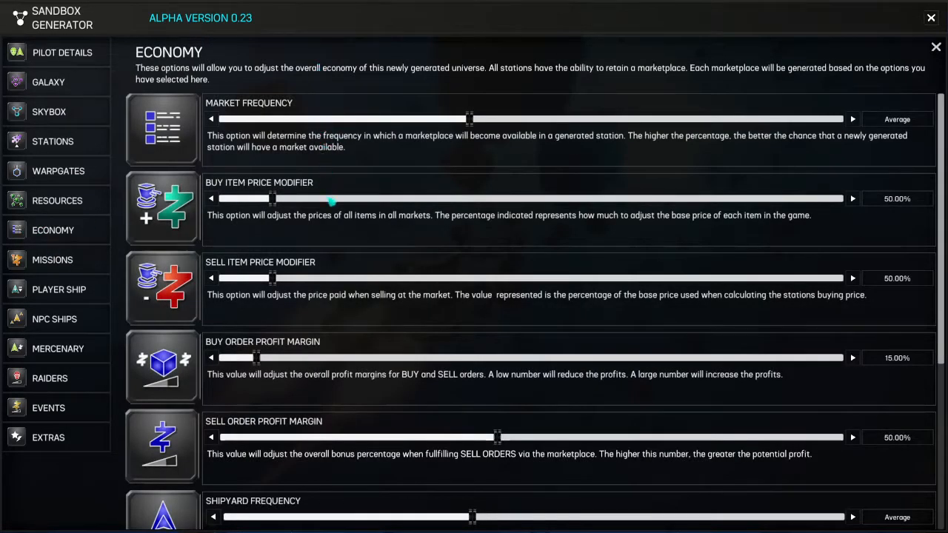
{"action": "scroll", "scroll_direction": "down", "scroll_amount": 3}
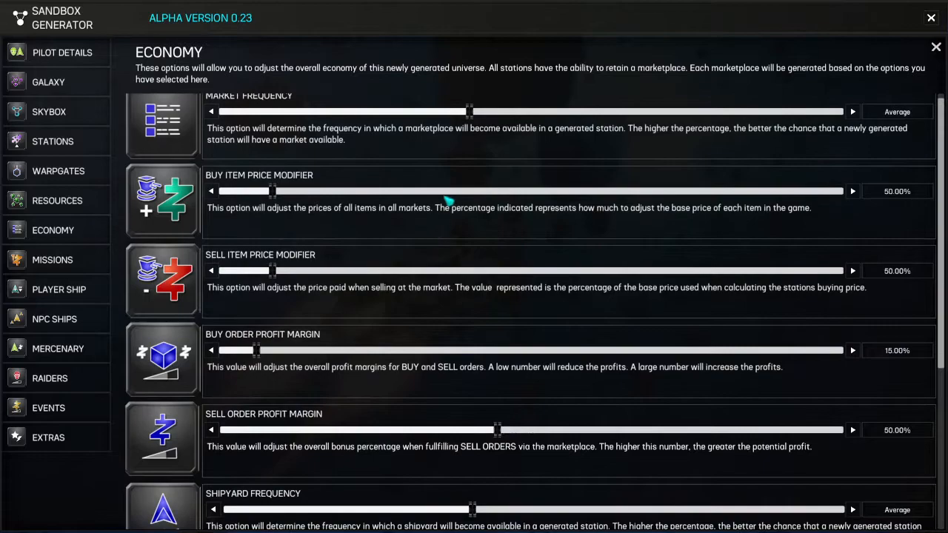
{"action": "scroll", "scroll_direction": "down", "scroll_amount": 3}
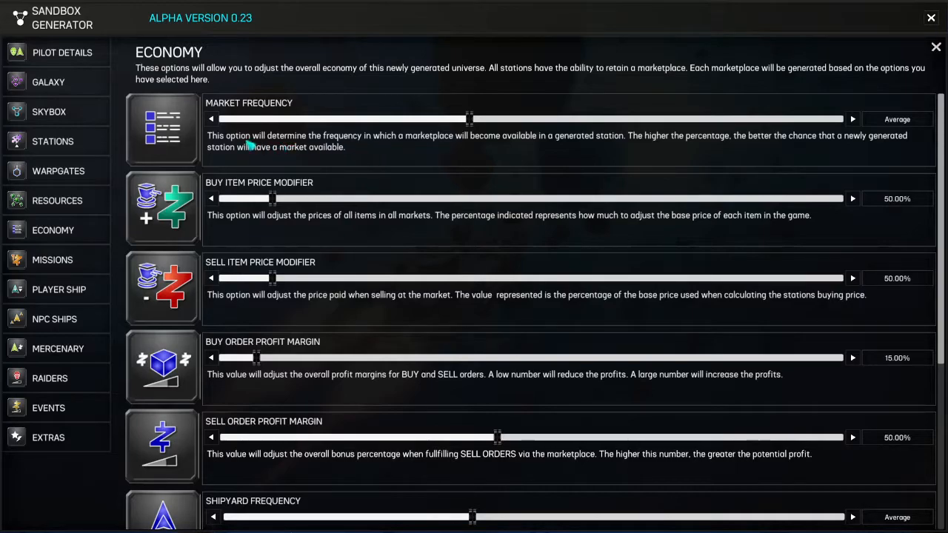
{"action": "mouse_move", "coordinate": [548, 145]}
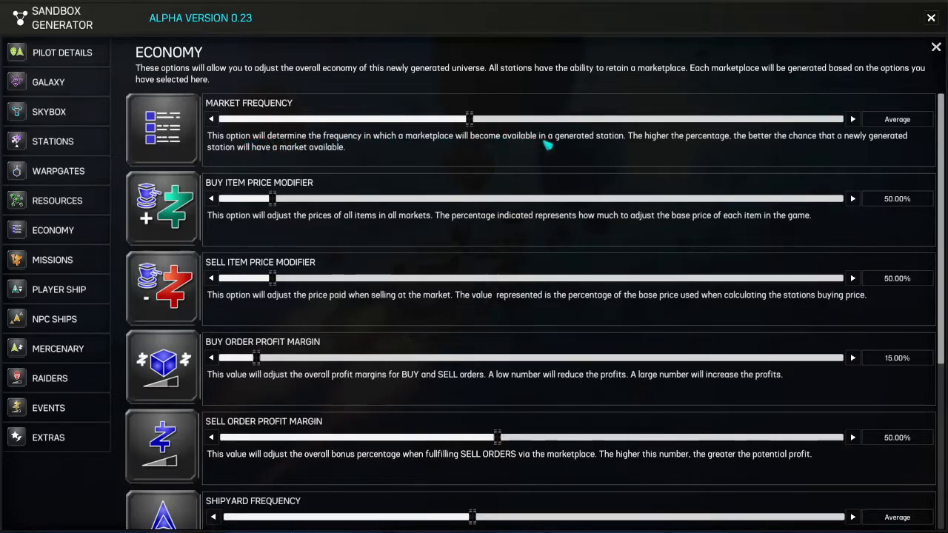
{"action": "mouse_move", "coordinate": [629, 146]}
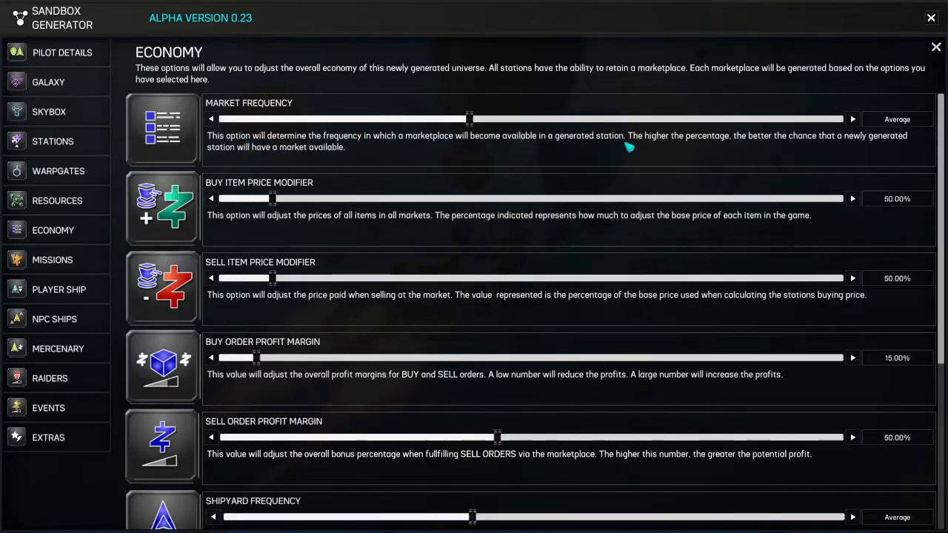
{"action": "mouse_move", "coordinate": [468, 141]}
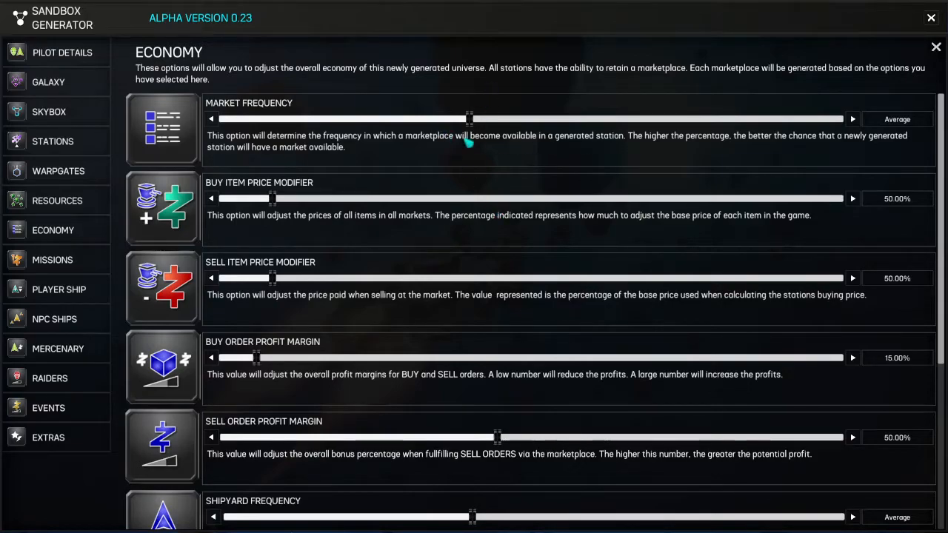
{"action": "scroll", "scroll_direction": "down", "scroll_amount": 3}
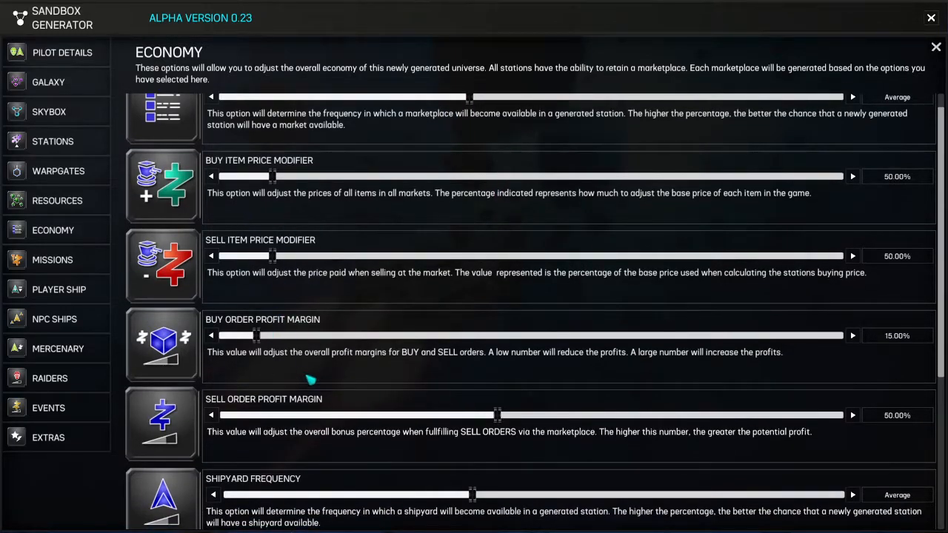
{"action": "scroll", "scroll_direction": "down", "scroll_amount": 3}
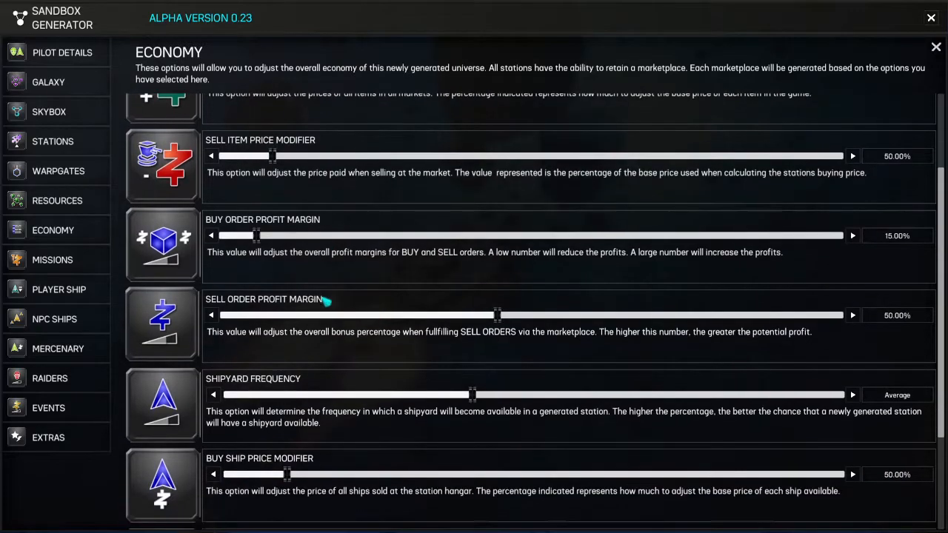
{"action": "scroll", "scroll_direction": "down", "scroll_amount": 3}
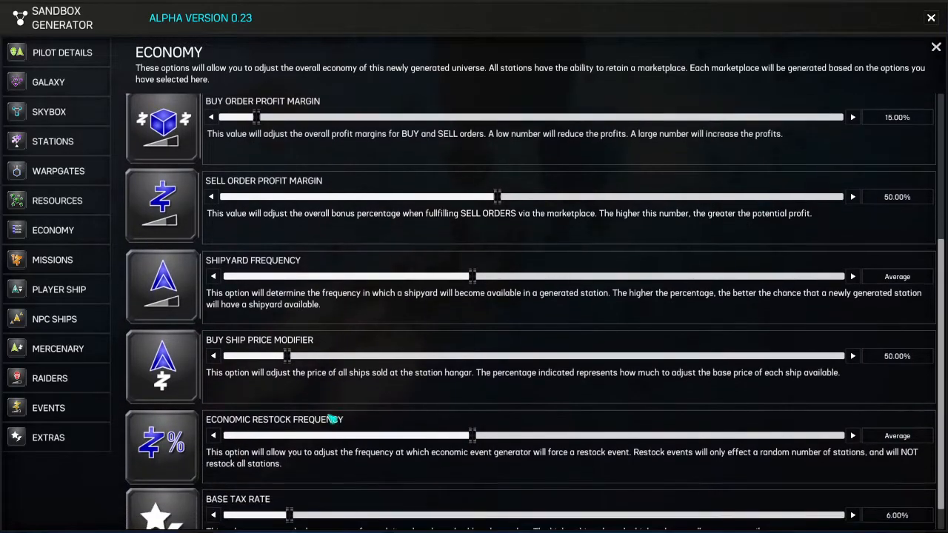
{"action": "scroll", "scroll_direction": "down", "scroll_amount": 3}
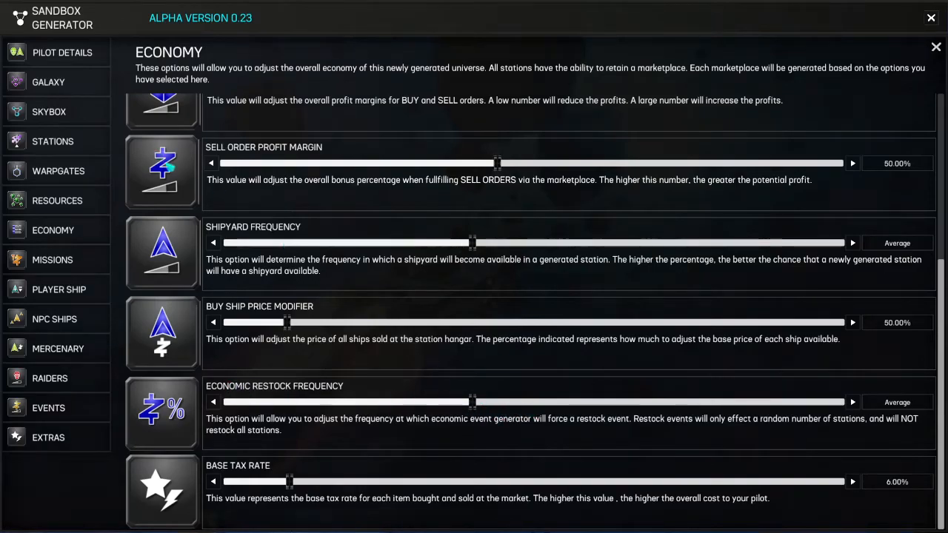
{"action": "mouse_move", "coordinate": [403, 361]}
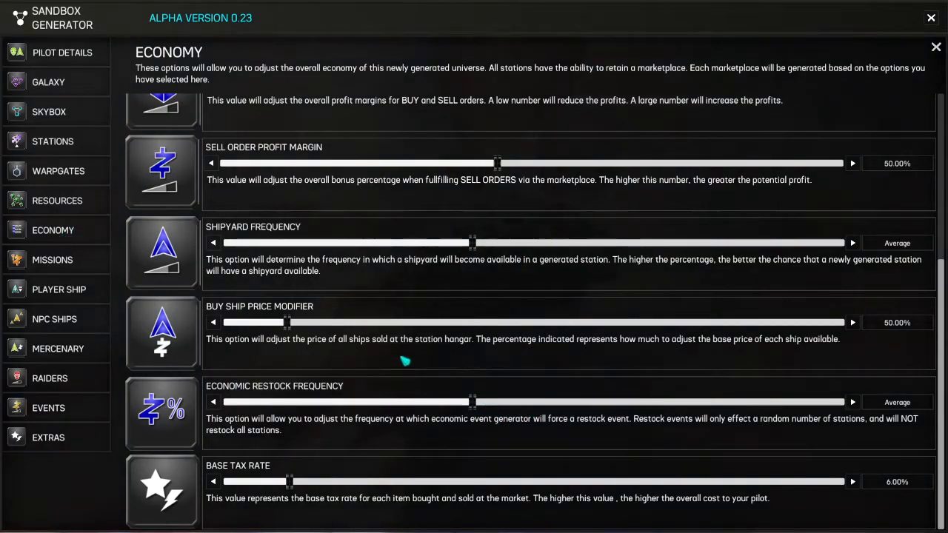
{"action": "mouse_move", "coordinate": [82, 287]}
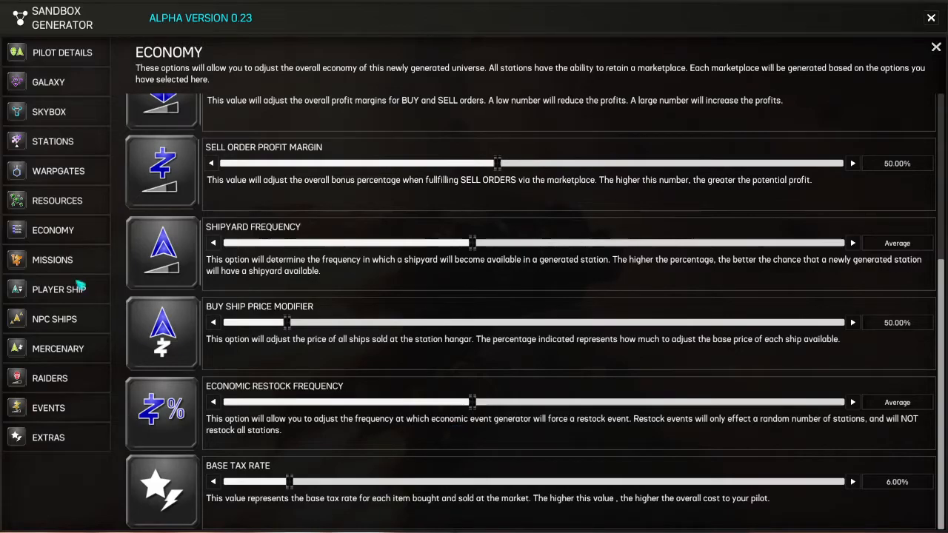
- Browse the mission, player ship and NPC ship settings, ending on event settings at Rare
{"action": "left_click", "coordinate": [52, 260]}
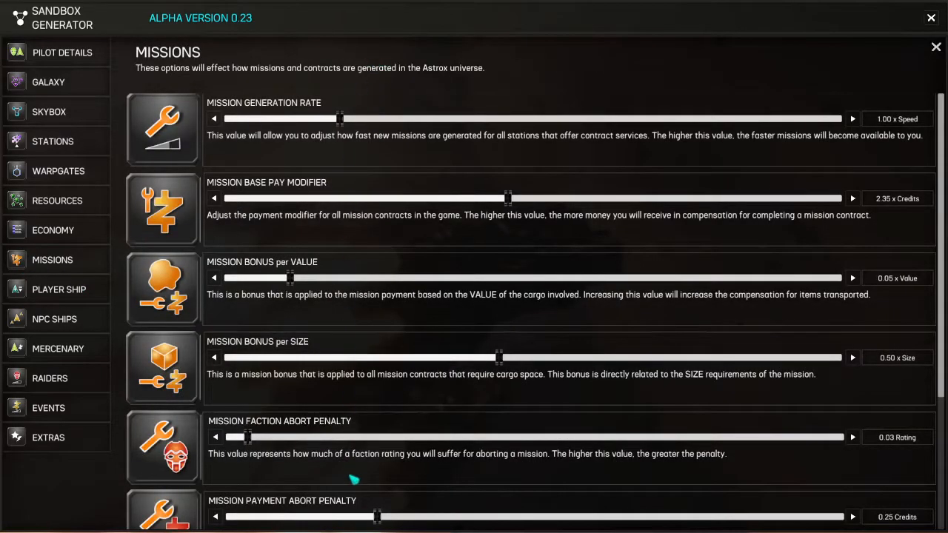
{"action": "left_click", "coordinate": [60, 289]}
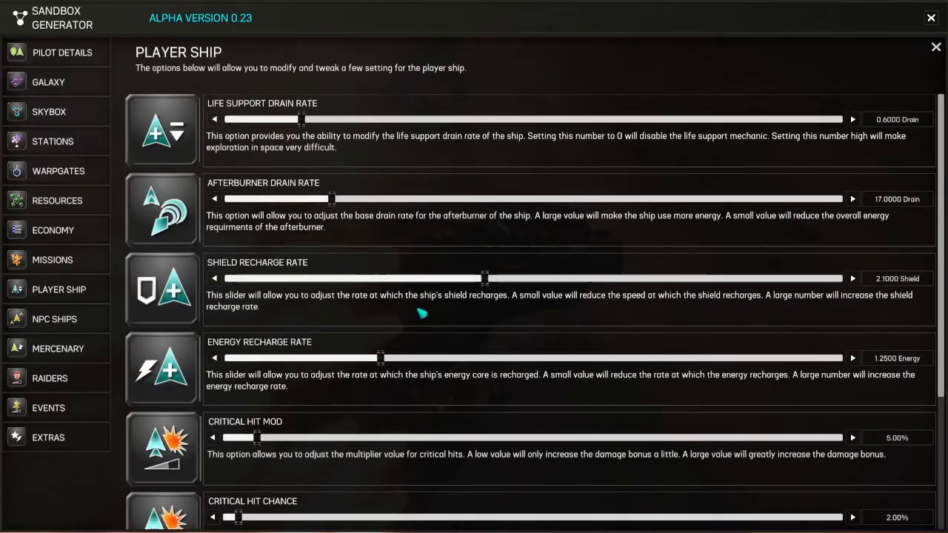
{"action": "left_click", "coordinate": [53, 318]}
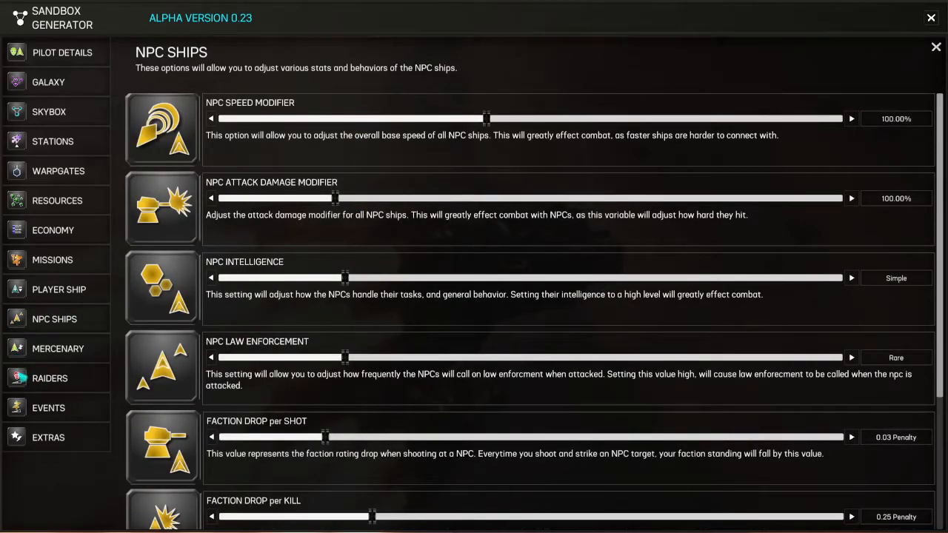
{"action": "left_click", "coordinate": [47, 407]}
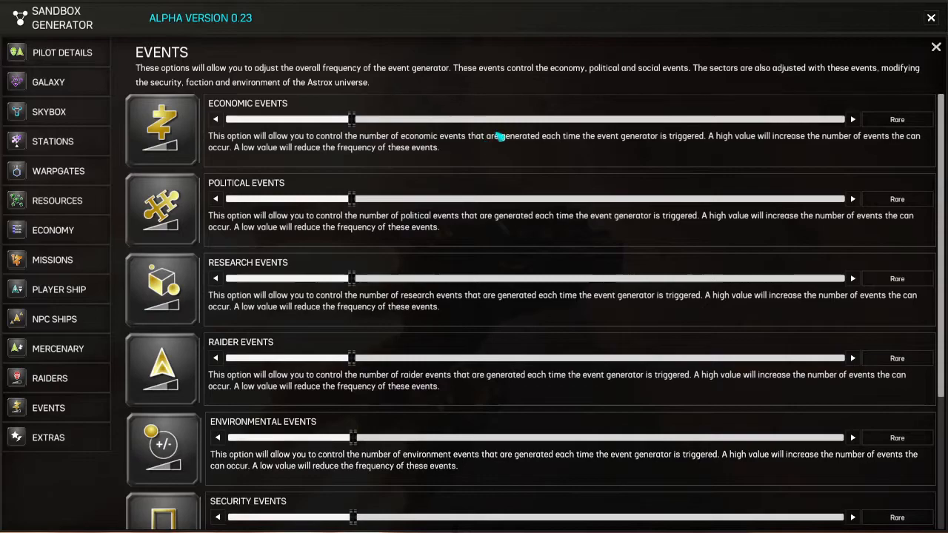
{"action": "mouse_move", "coordinate": [258, 126]}
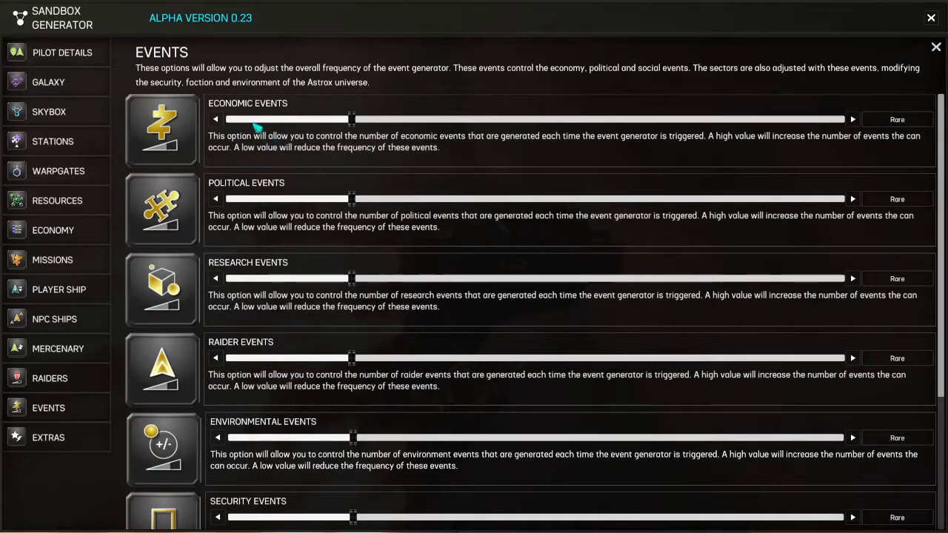
{"action": "mouse_move", "coordinate": [444, 148]}
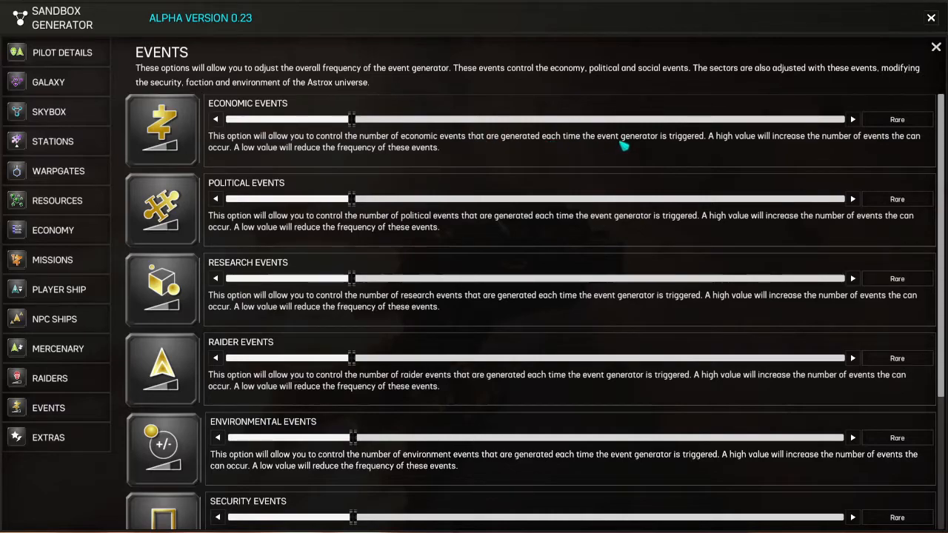
{"action": "mouse_move", "coordinate": [761, 142]}
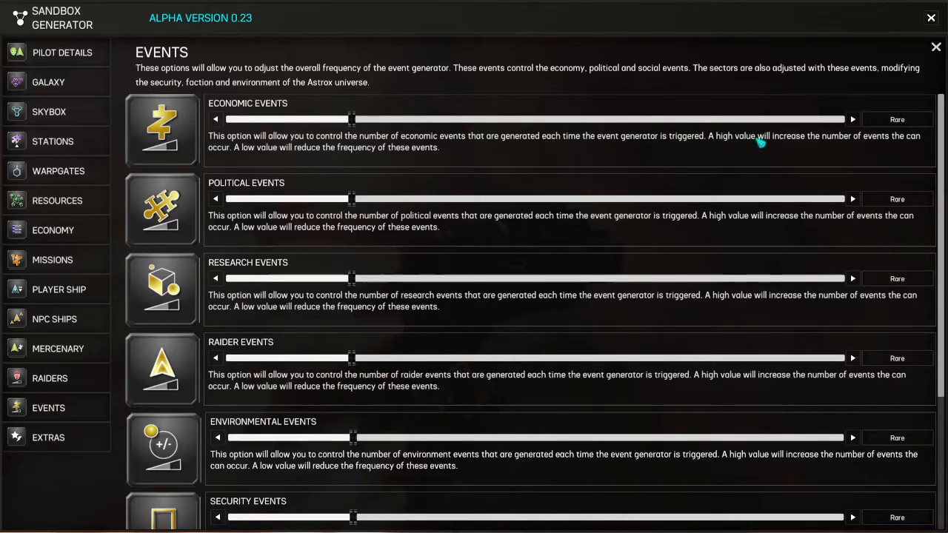
{"action": "mouse_move", "coordinate": [280, 168]}
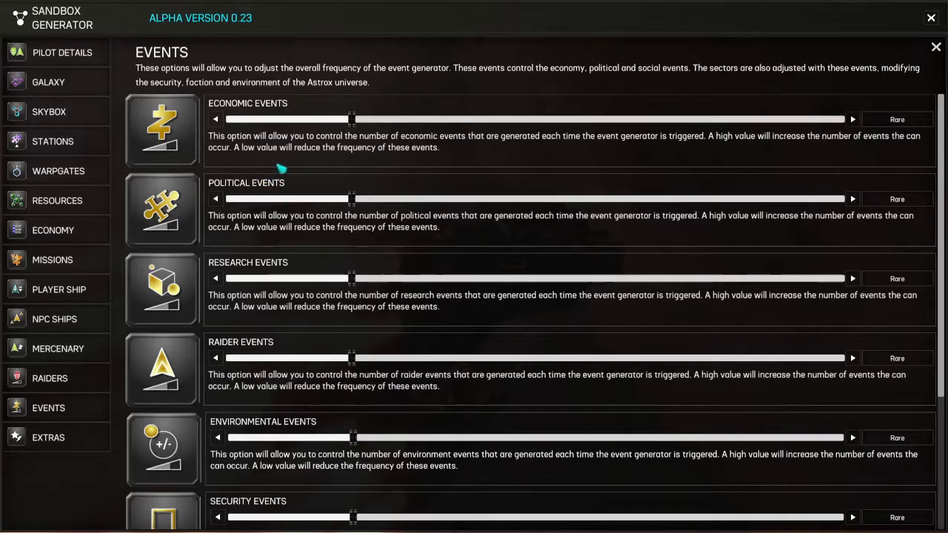
{"action": "mouse_move", "coordinate": [708, 176]}
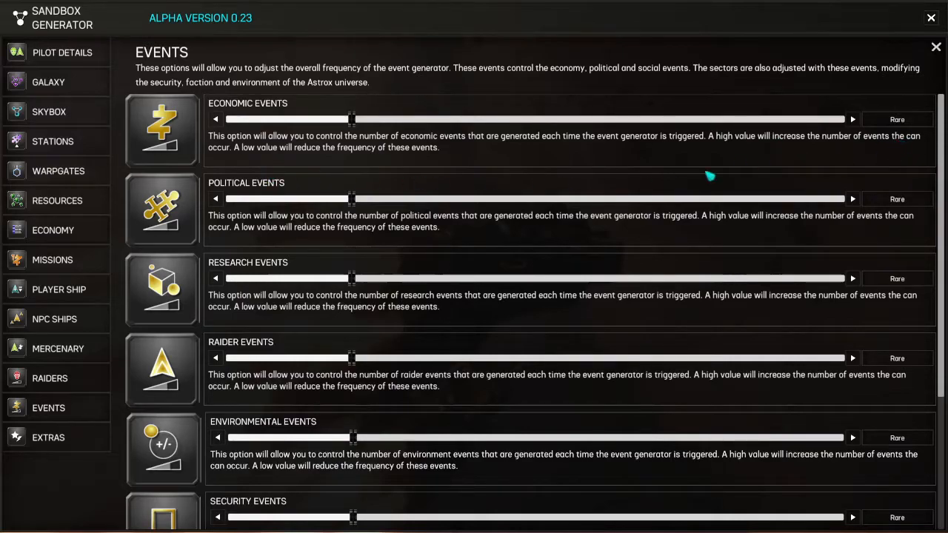
{"action": "mouse_move", "coordinate": [898, 150]}
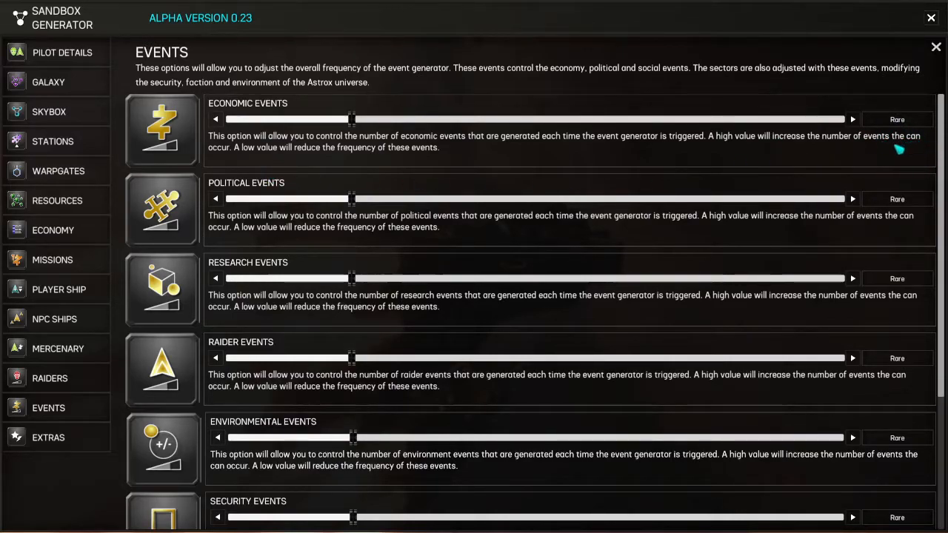
{"action": "mouse_move", "coordinate": [270, 151]}
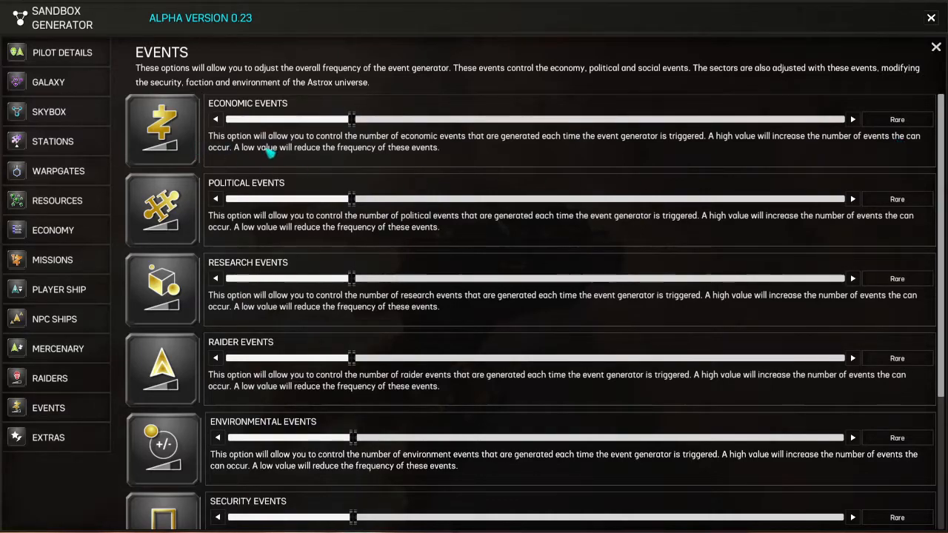
{"action": "mouse_move", "coordinate": [416, 152]}
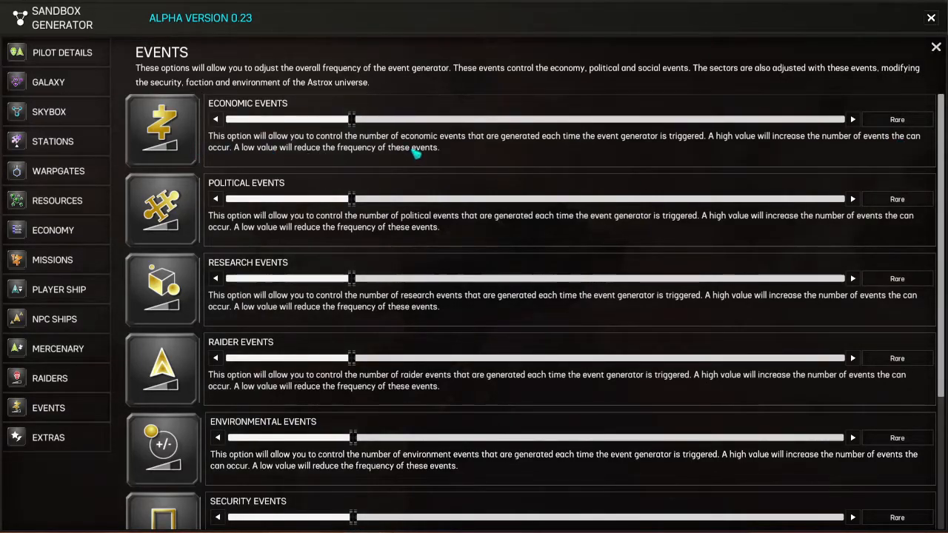
{"action": "mouse_move", "coordinate": [268, 133]}
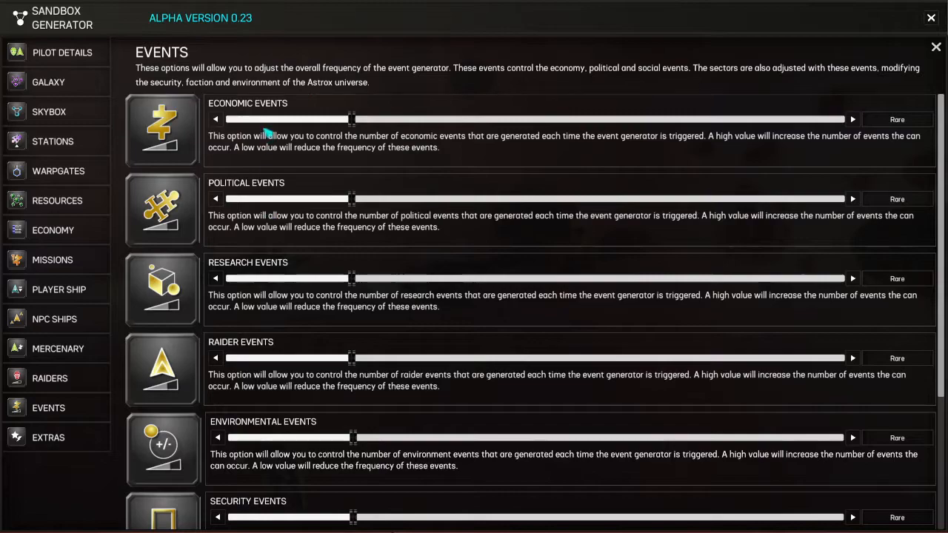
{"action": "scroll", "scroll_direction": "down", "scroll_amount": 3}
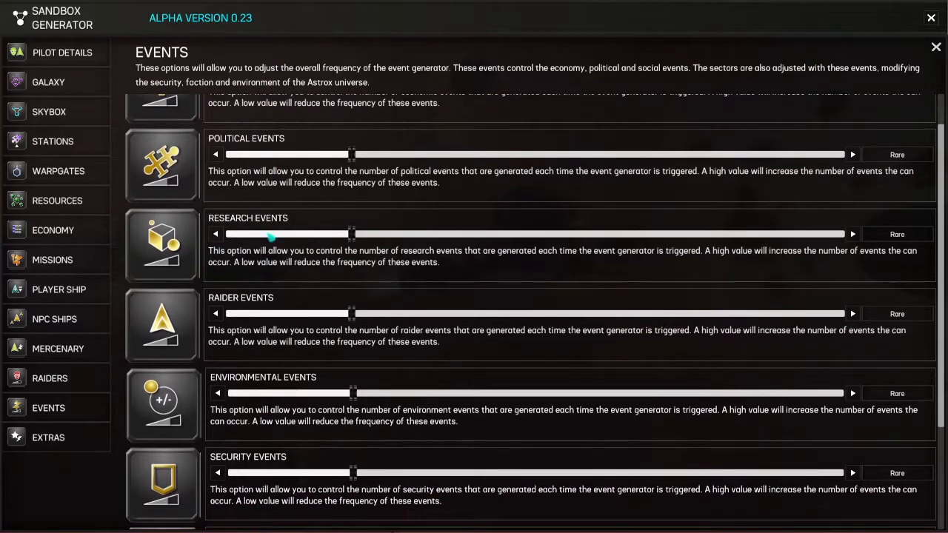
{"action": "scroll", "scroll_direction": "up", "scroll_amount": 3}
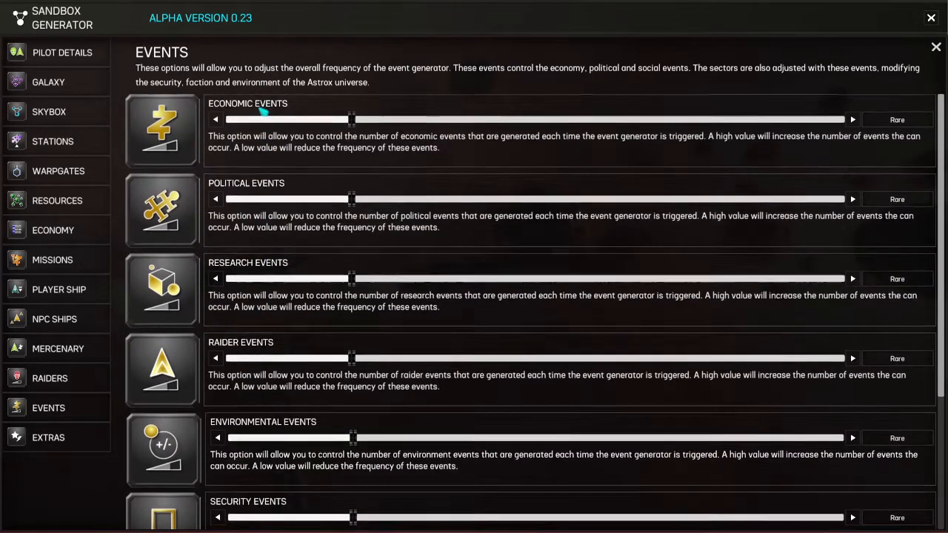
{"action": "scroll", "scroll_direction": "down", "scroll_amount": 3}
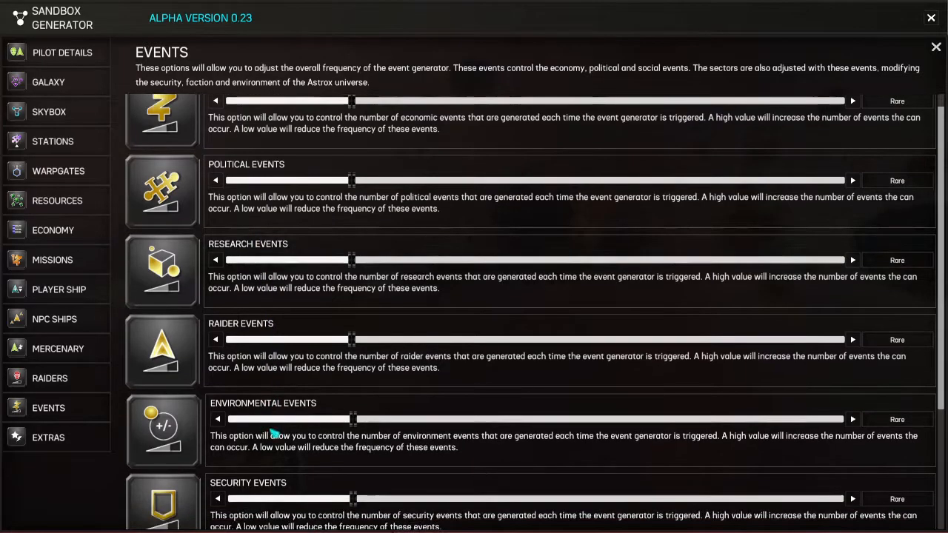
{"action": "scroll", "scroll_direction": "down", "scroll_amount": 3}
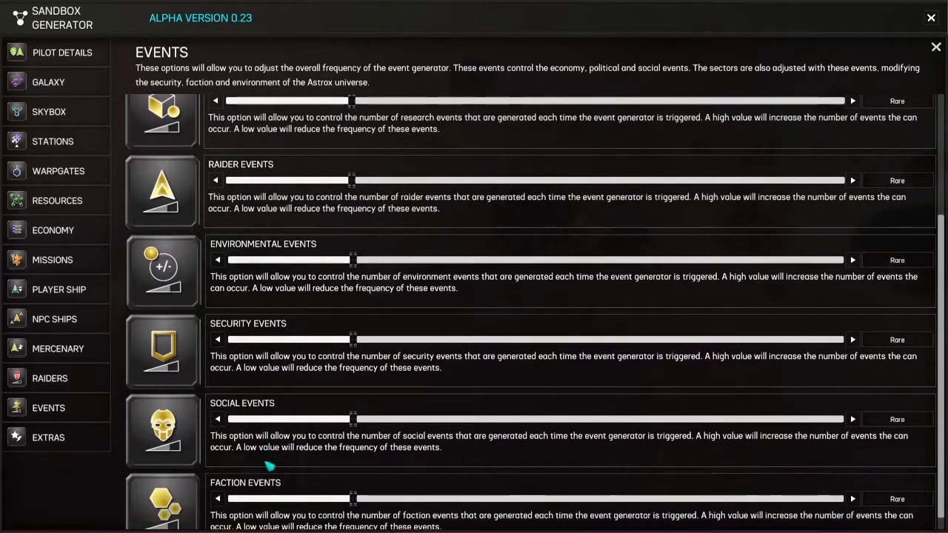
{"action": "scroll", "scroll_direction": "down", "scroll_amount": 3}
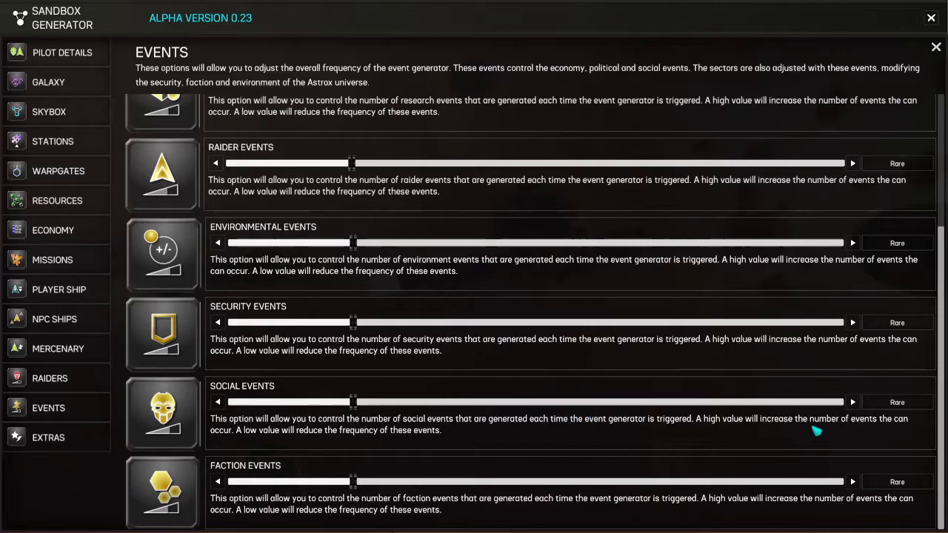
{"action": "scroll", "scroll_direction": "up", "scroll_amount": 3}
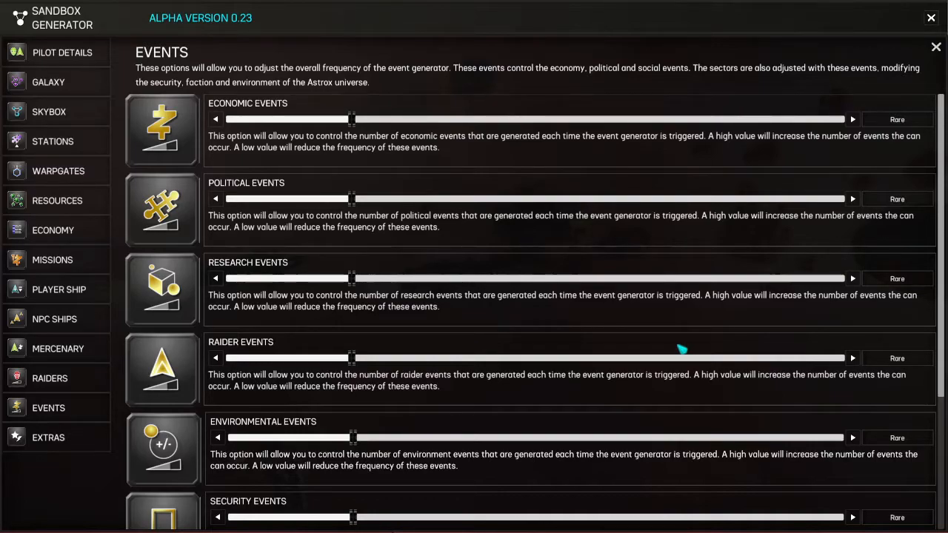
{"action": "mouse_move", "coordinate": [497, 130]}
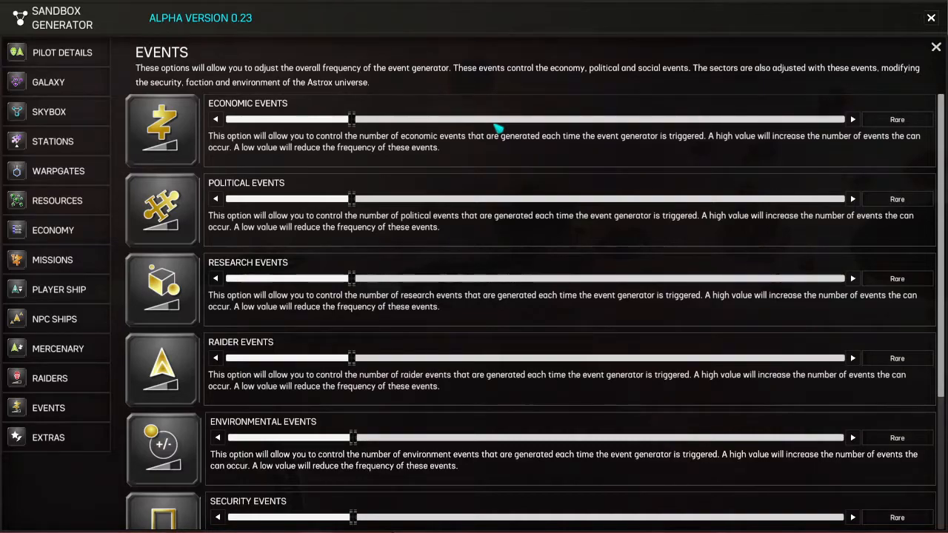
{"action": "mouse_move", "coordinate": [577, 210]}
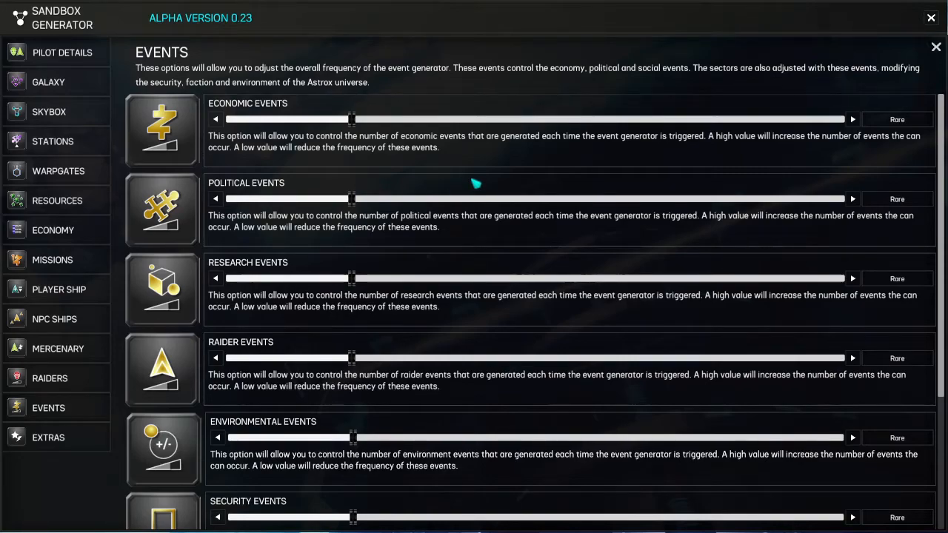
{"action": "mouse_move", "coordinate": [479, 186]}
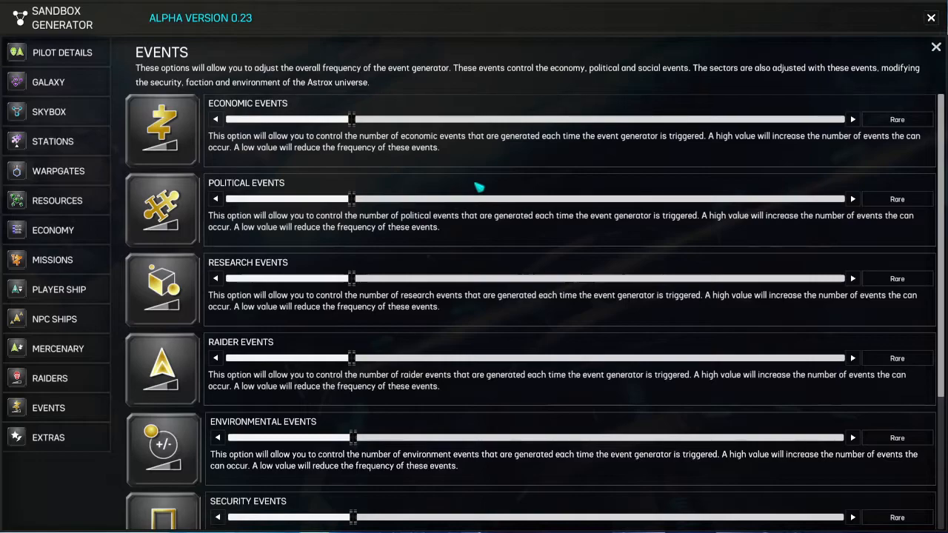
{"action": "mouse_move", "coordinate": [486, 184]}
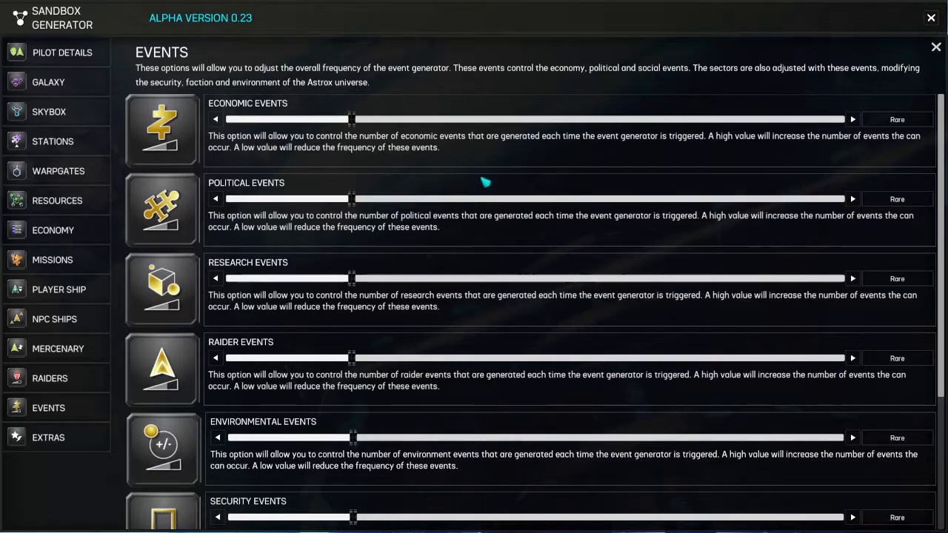
{"action": "mouse_move", "coordinate": [432, 210]}
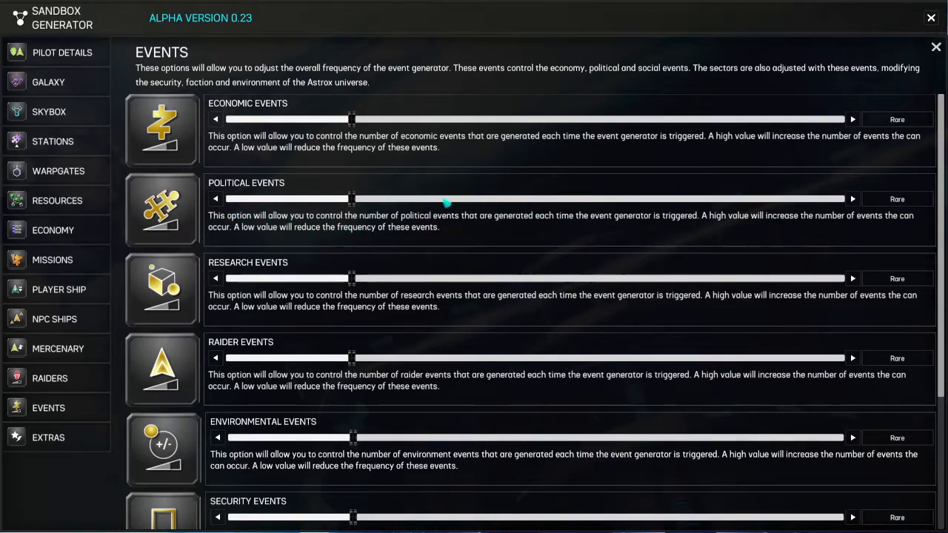
{"action": "mouse_move", "coordinate": [284, 239]}
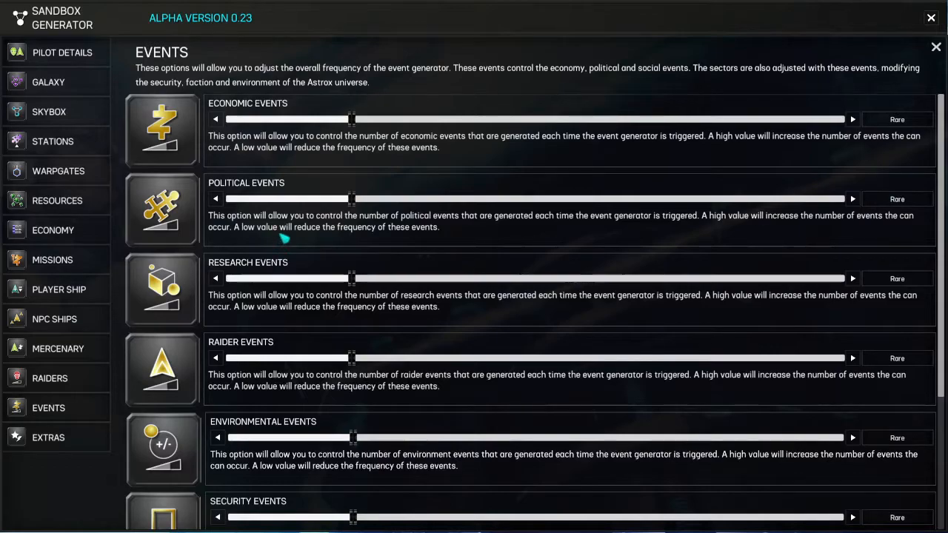
{"action": "mouse_move", "coordinate": [466, 289]}
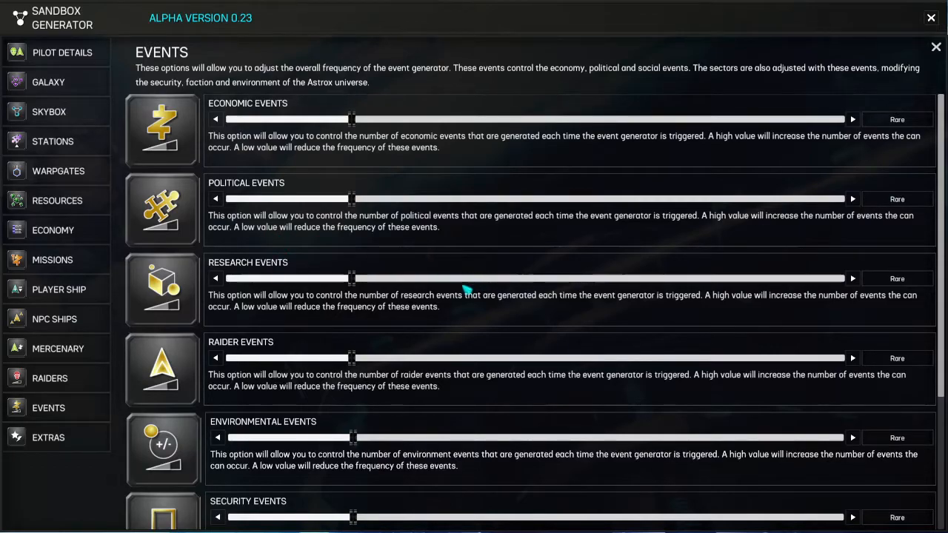
{"action": "mouse_move", "coordinate": [370, 318]}
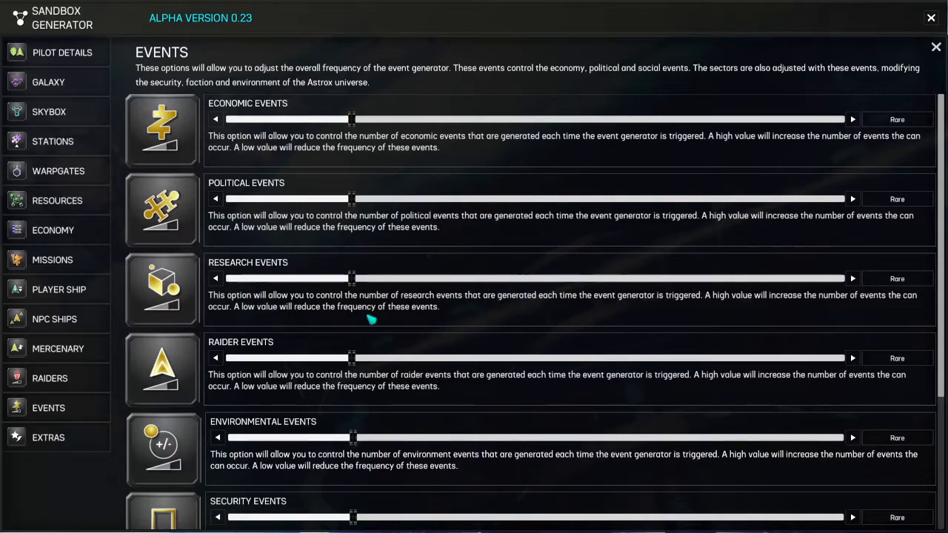
{"action": "scroll", "scroll_direction": "down", "scroll_amount": 3}
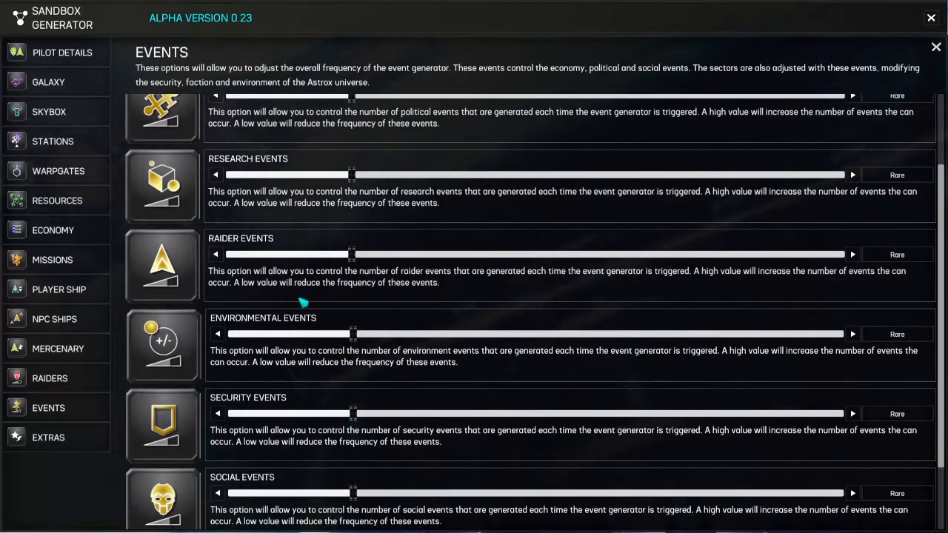
{"action": "scroll", "scroll_direction": "down", "scroll_amount": 3}
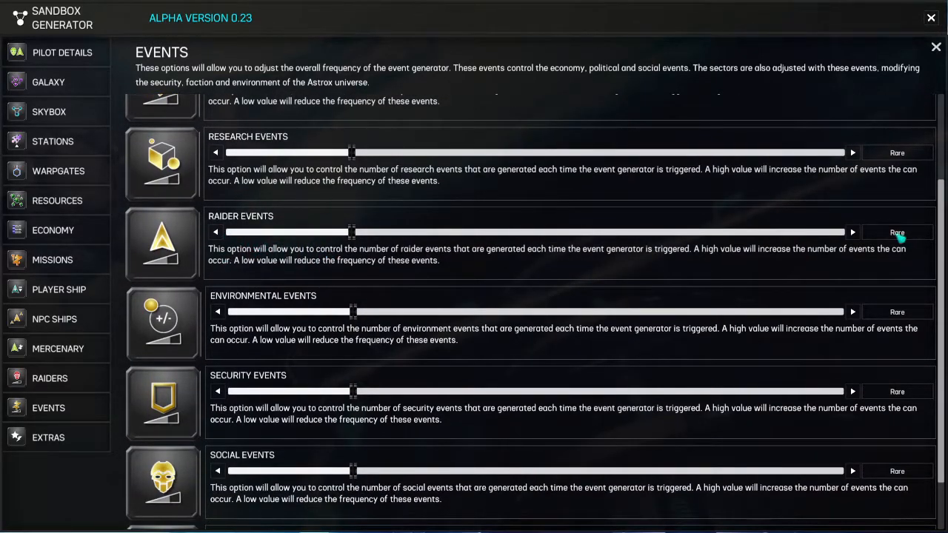
{"action": "scroll", "scroll_direction": "down", "scroll_amount": 3}
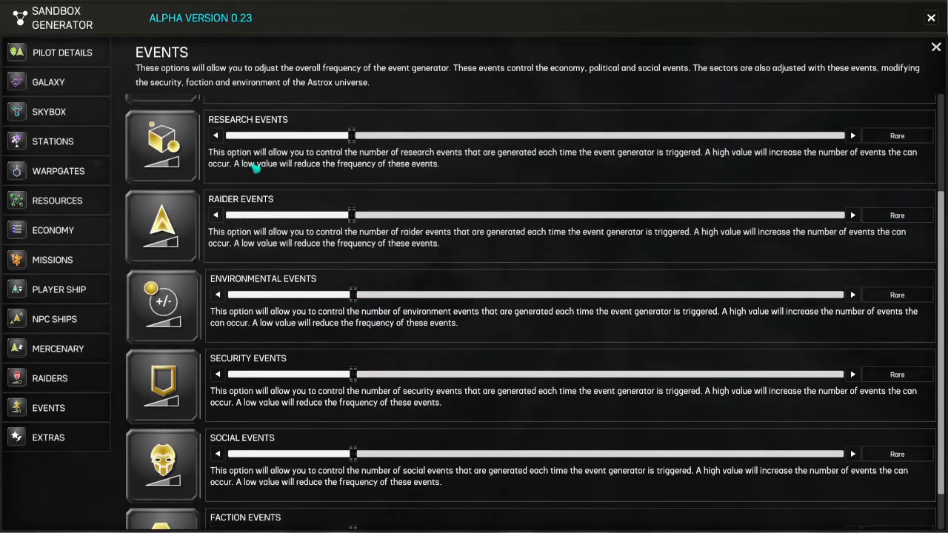
{"action": "scroll", "scroll_direction": "up", "scroll_amount": 3}
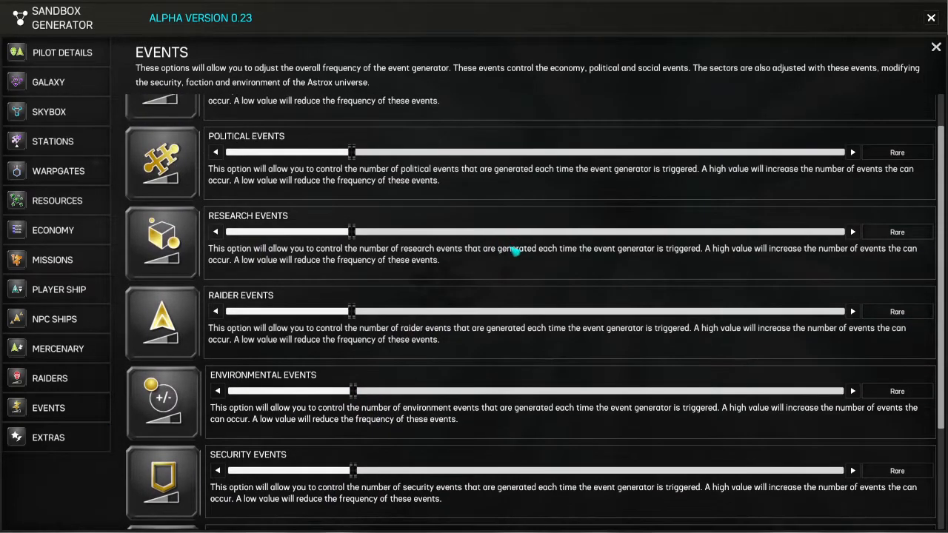
{"action": "scroll", "scroll_direction": "down", "scroll_amount": 3}
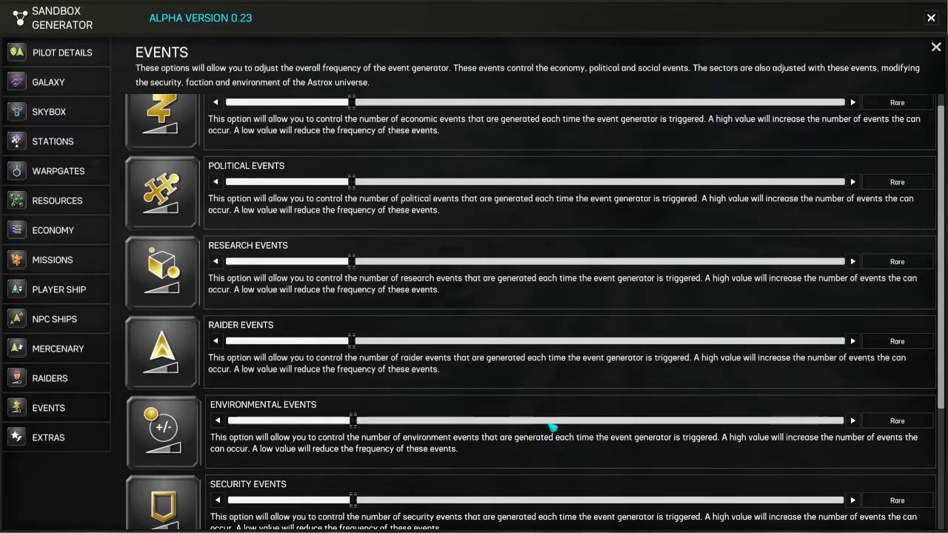
{"action": "mouse_move", "coordinate": [557, 373]}
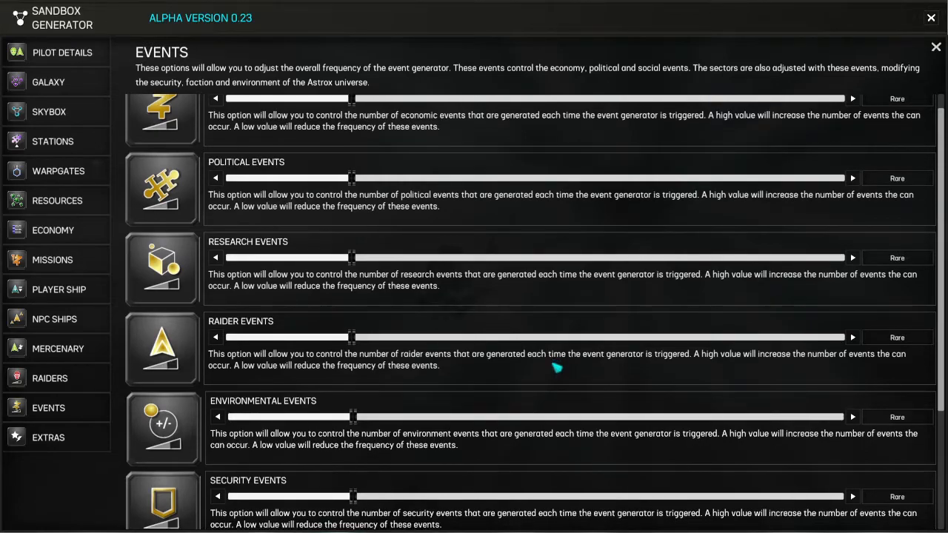
{"action": "mouse_move", "coordinate": [553, 371]}
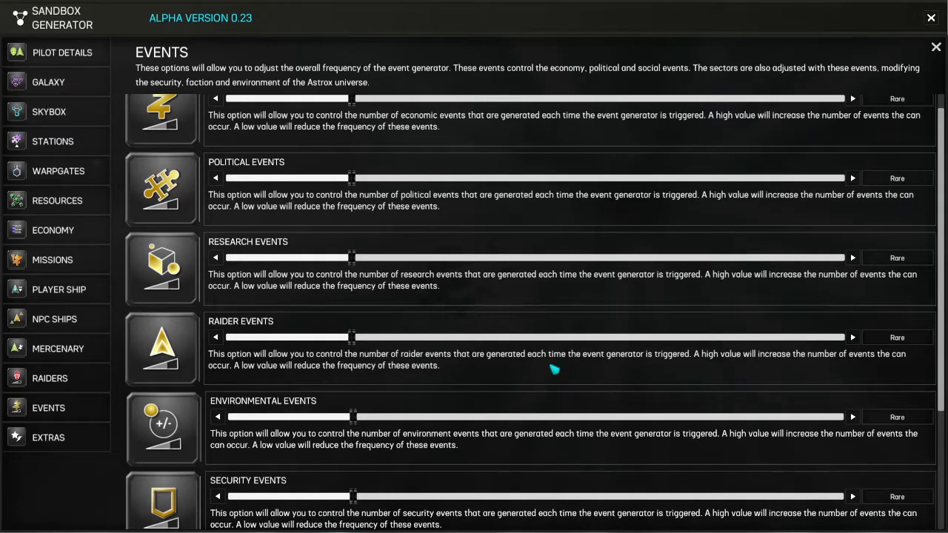
{"action": "mouse_move", "coordinate": [555, 361]}
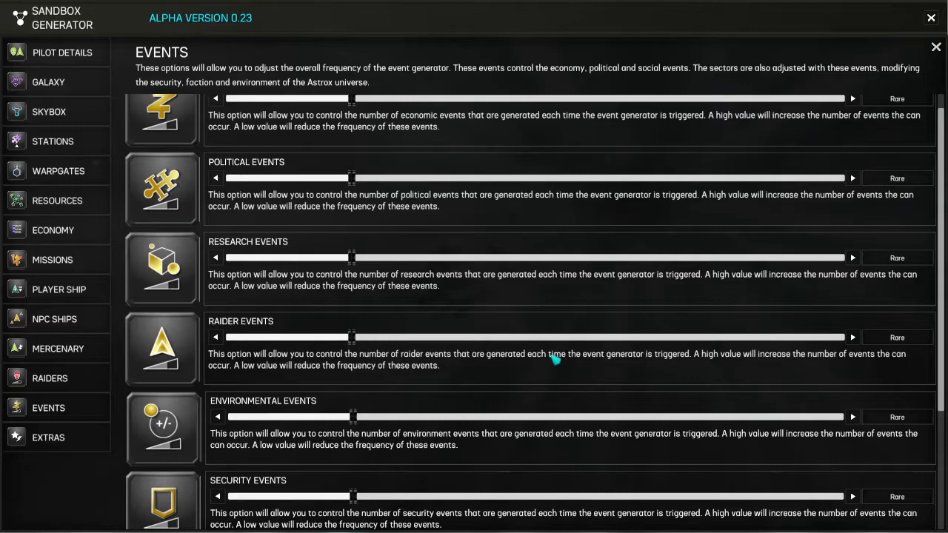
{"action": "scroll", "scroll_direction": "down", "scroll_amount": 3}
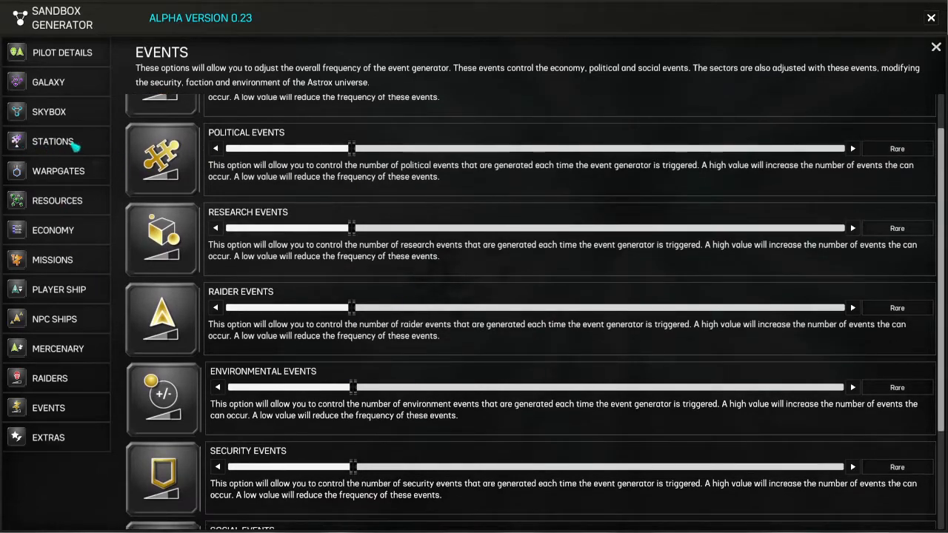
{"action": "mouse_move", "coordinate": [350, 322]}
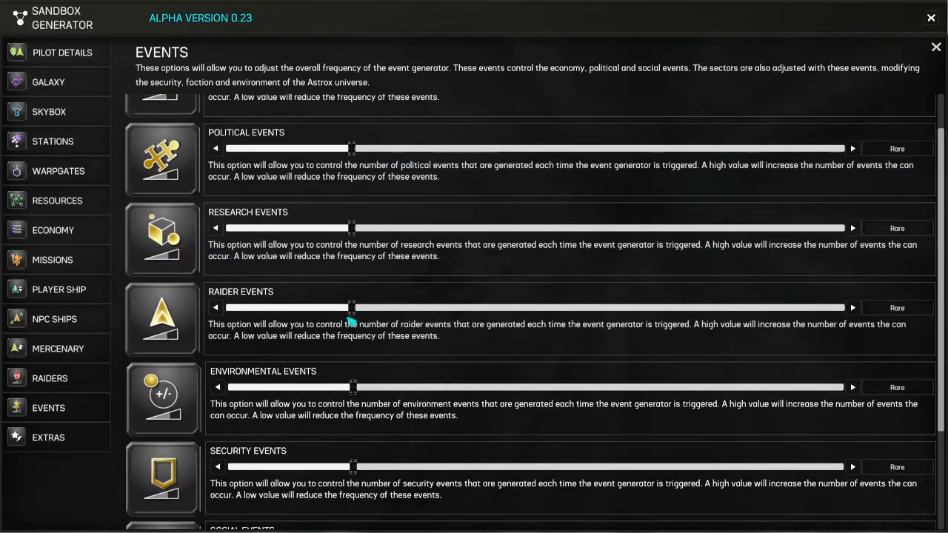
- Return to the pilot details page showing ArquebusPoorly, Commerce, Distributor, Freeplay
{"action": "left_click", "coordinate": [48, 437]}
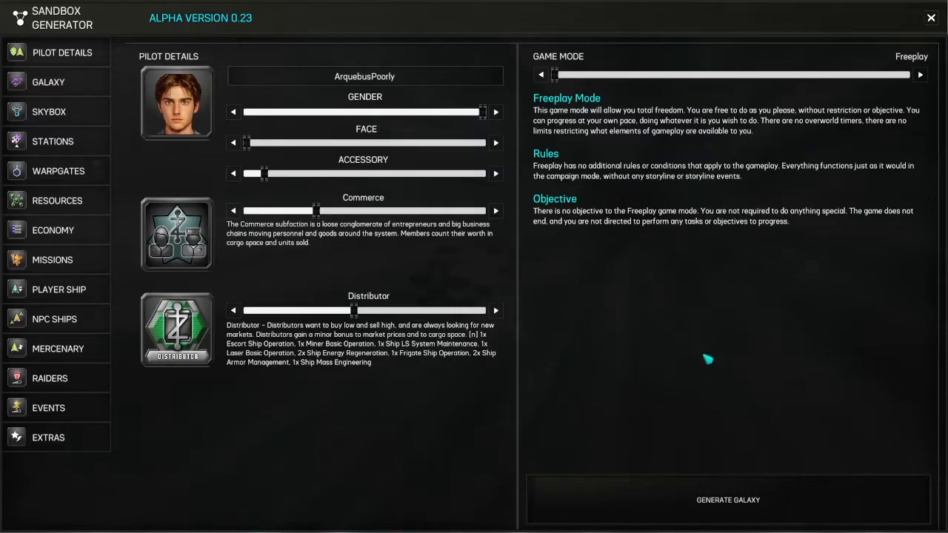
{"action": "mouse_move", "coordinate": [744, 499]}
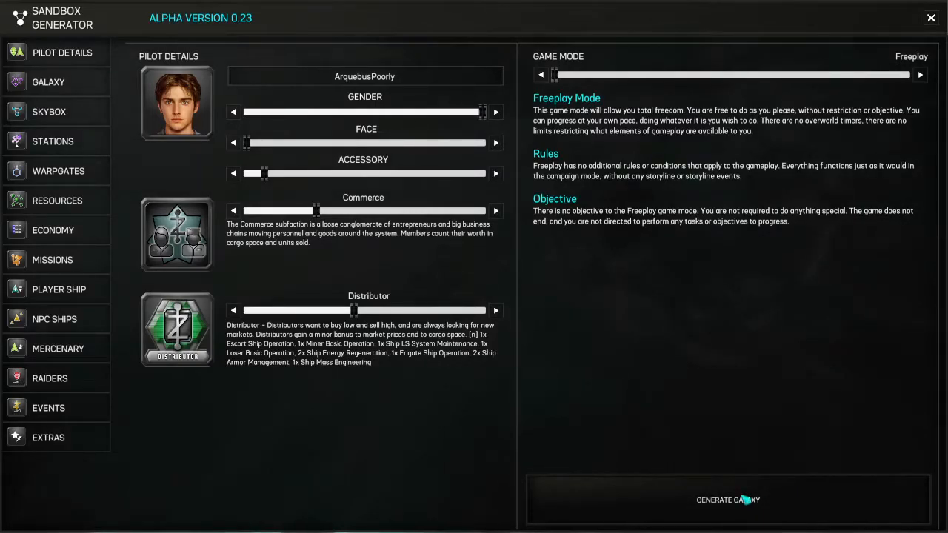
{"action": "left_click", "coordinate": [729, 499]}
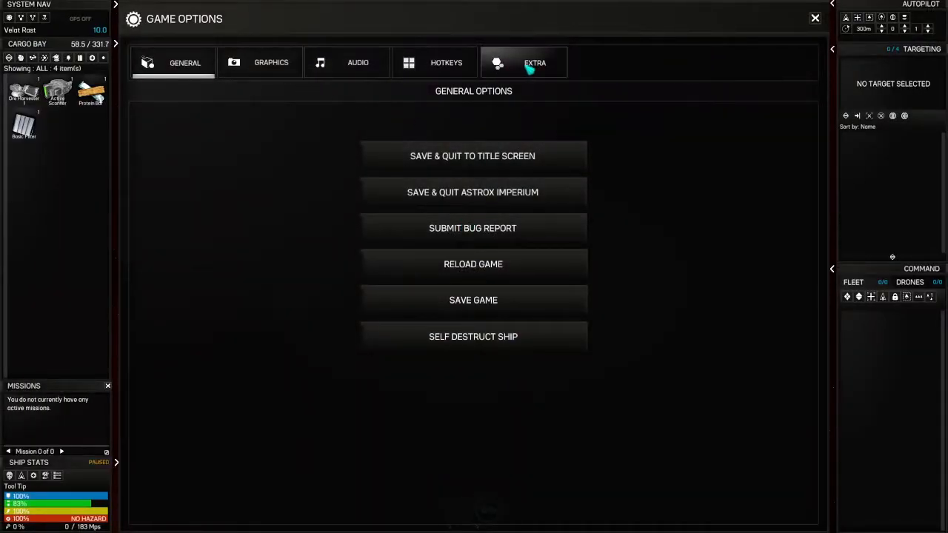
- Review the EXTRA miscellaneous settings (game speed, instant skill training, popups) and close Game Options
{"action": "left_click", "coordinate": [535, 62]}
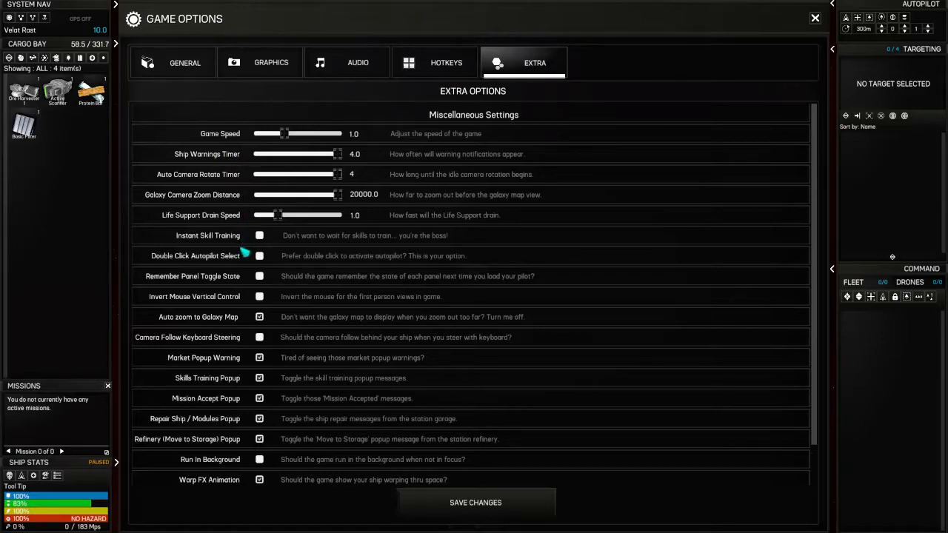
{"action": "mouse_move", "coordinate": [234, 234]}
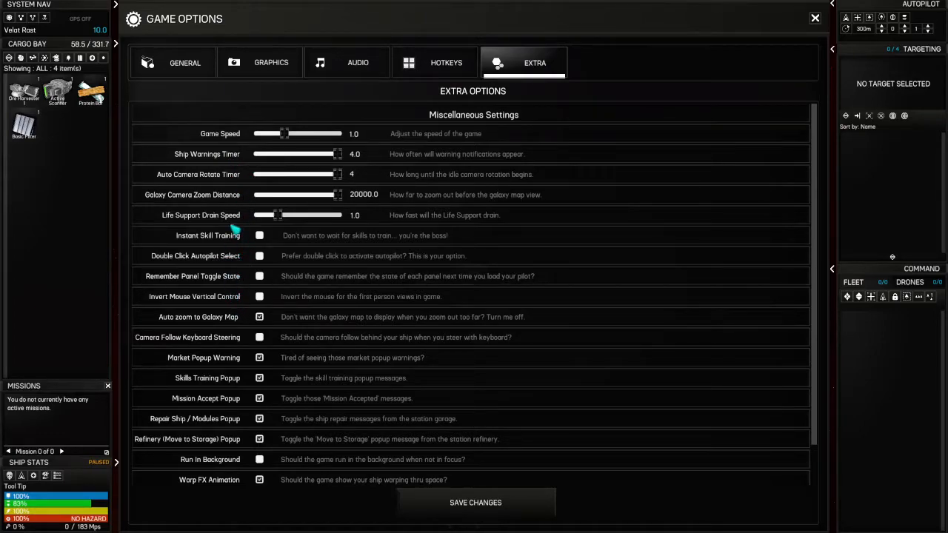
{"action": "mouse_move", "coordinate": [231, 270]}
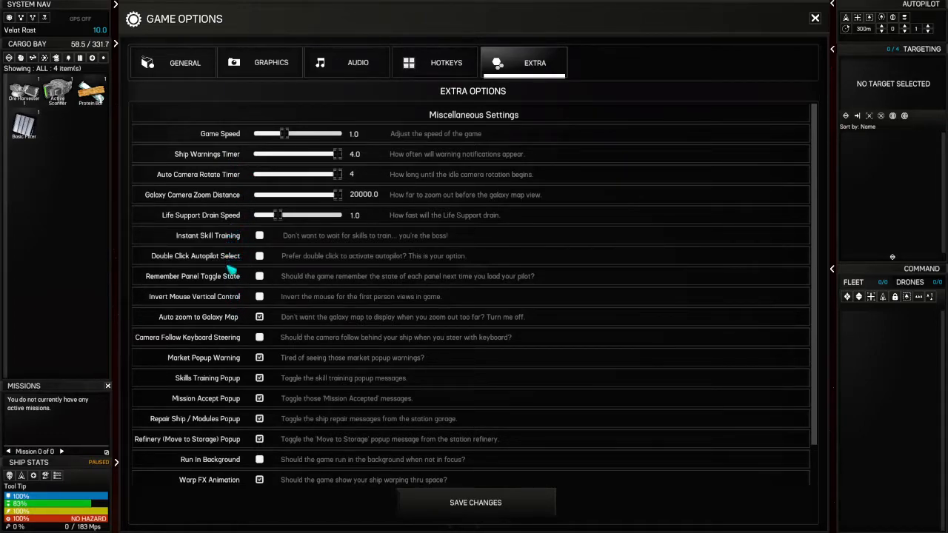
{"action": "scroll", "scroll_direction": "down", "scroll_amount": 3}
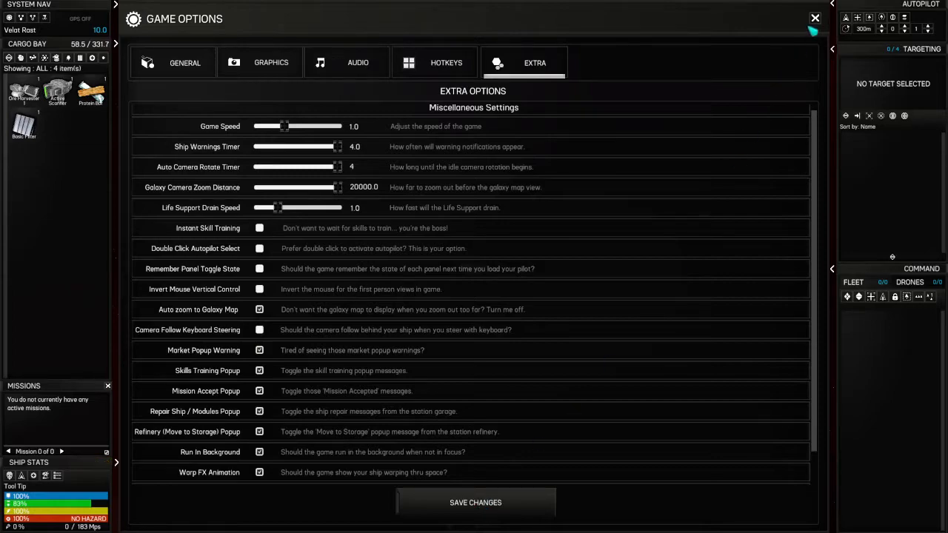
{"action": "left_click", "coordinate": [814, 17]}
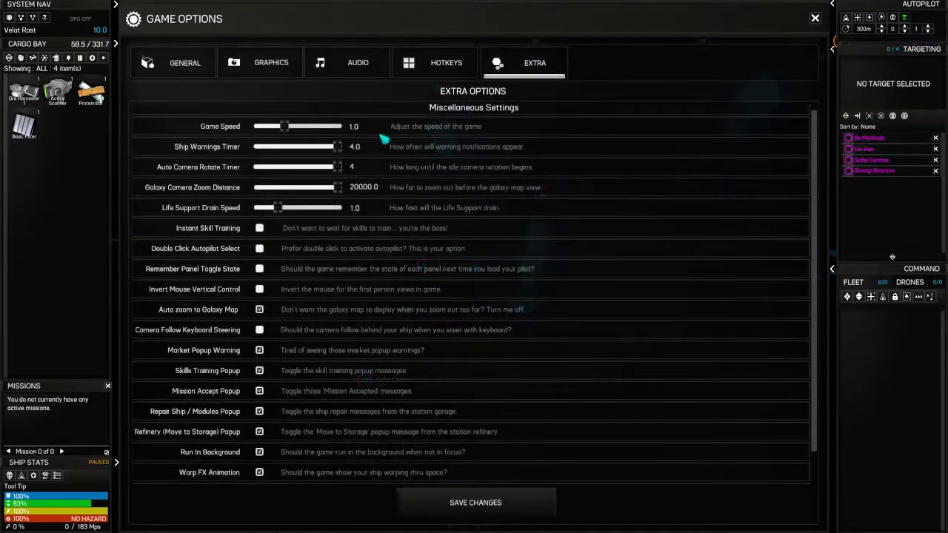
- View the HOTKEYS list of keyboard assignments for the main controls
{"action": "left_click", "coordinate": [445, 62]}
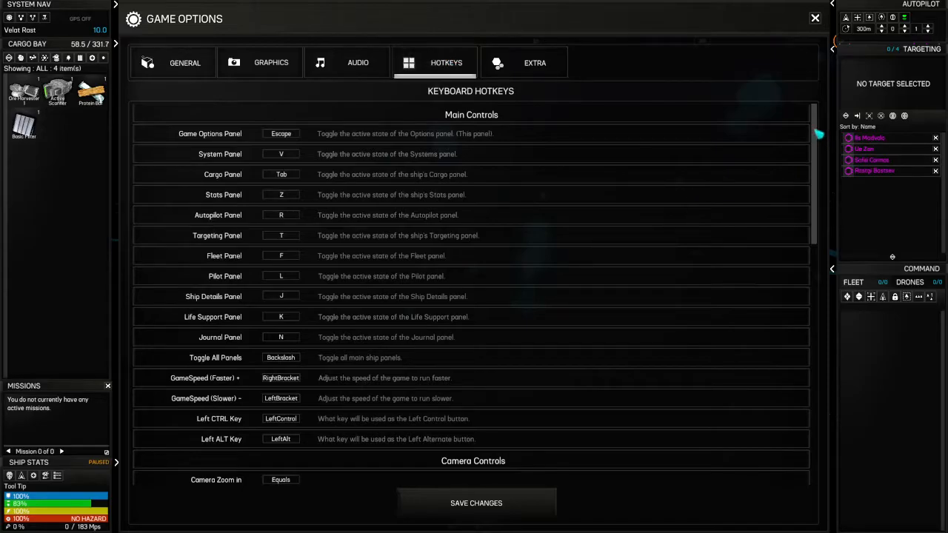
{"action": "scroll", "scroll_direction": "down", "scroll_amount": 3}
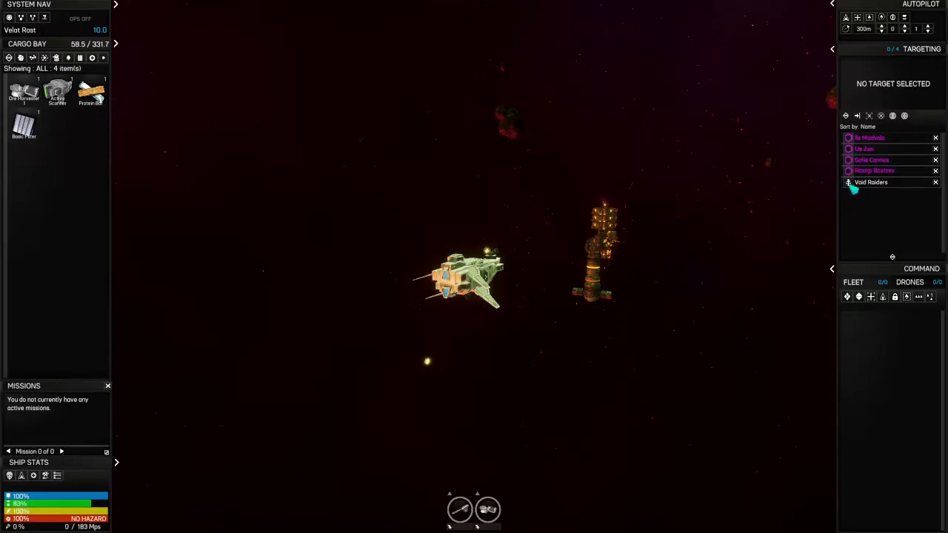
- Target the Void Raiders station from the Targeting panel list
{"action": "left_click", "coordinate": [871, 183]}
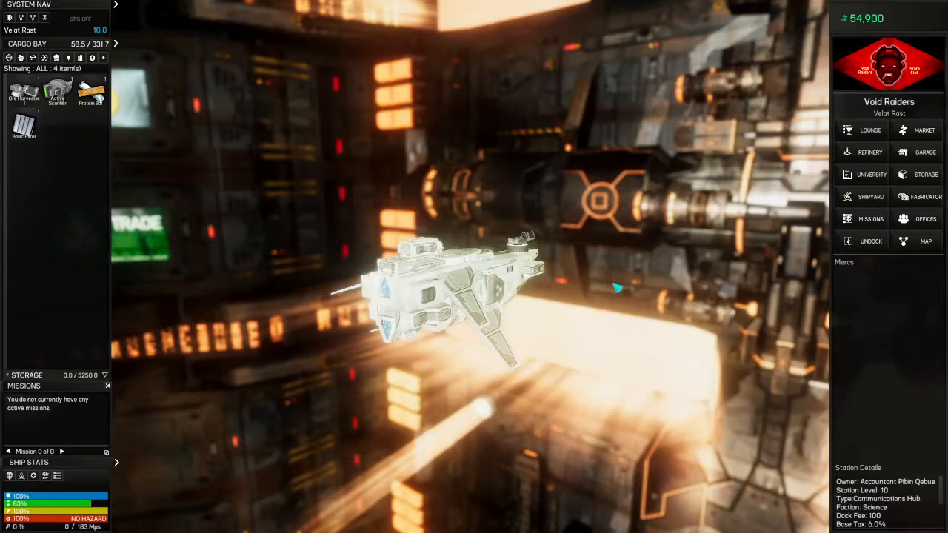
{"action": "mouse_move", "coordinate": [643, 260]}
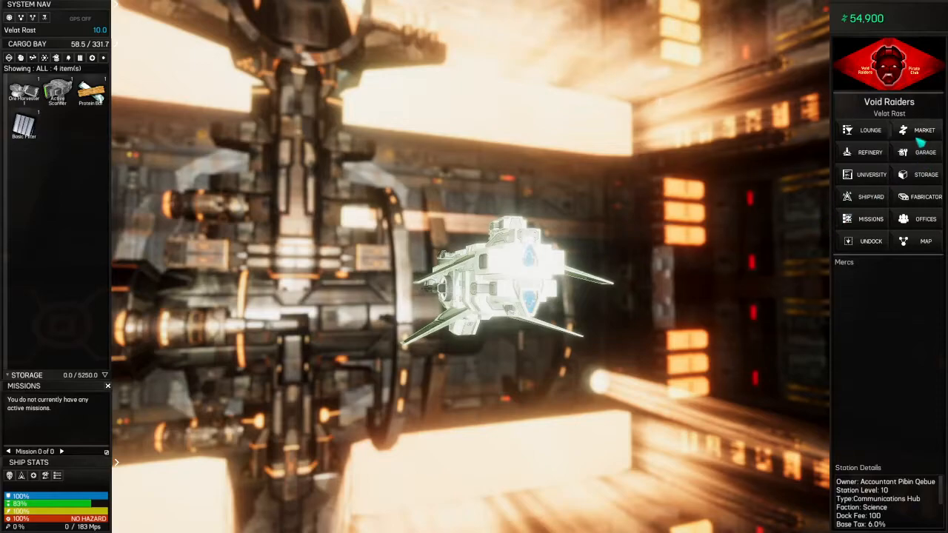
{"action": "left_click", "coordinate": [924, 130]}
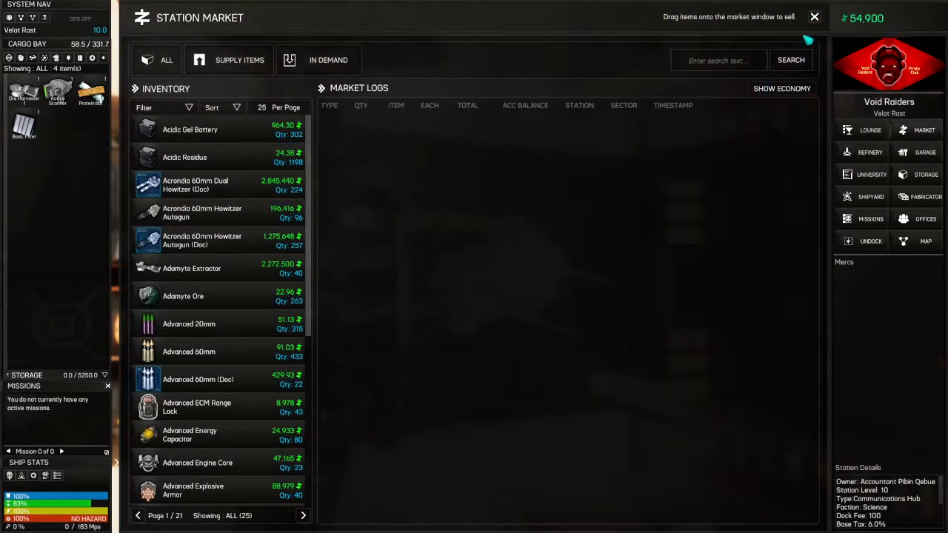
{"action": "left_click", "coordinate": [814, 18]}
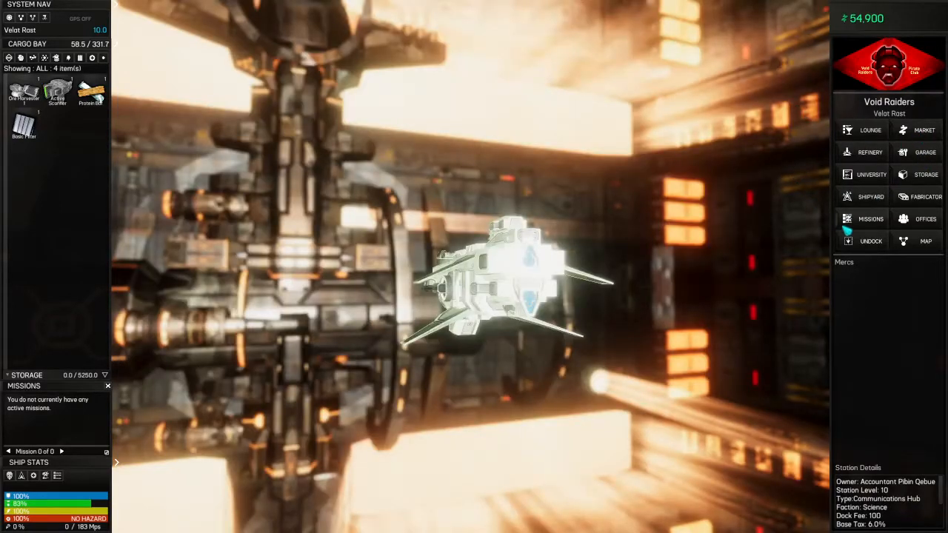
{"action": "left_click", "coordinate": [870, 220]}
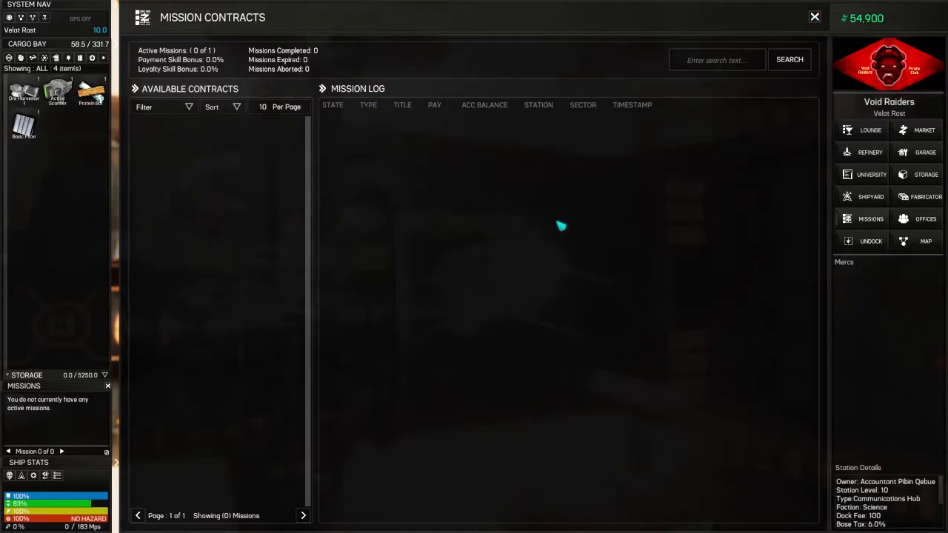
{"action": "left_click", "coordinate": [814, 16]}
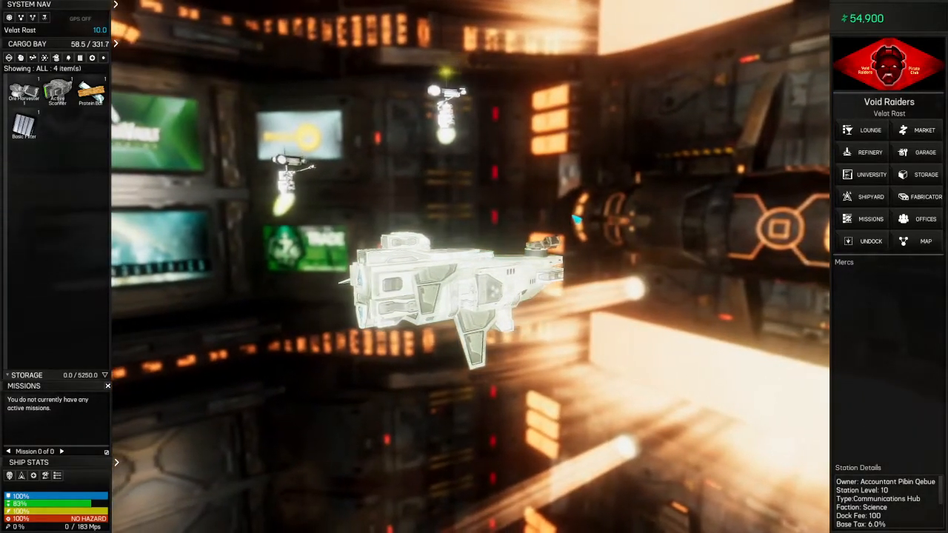
- Enter the Void Raiders station garage showing the DE-1 Basic Escort
{"action": "left_click", "coordinate": [924, 153]}
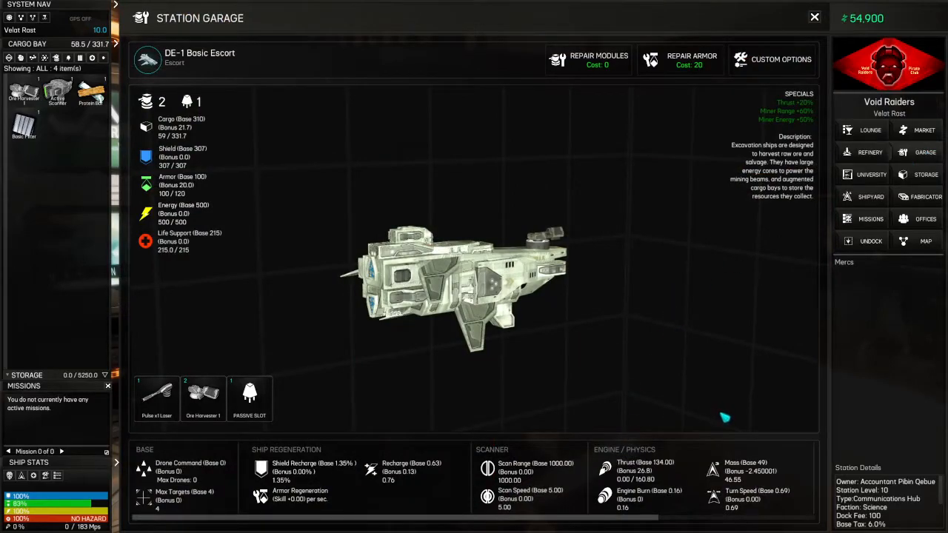
{"action": "mouse_move", "coordinate": [774, 394]}
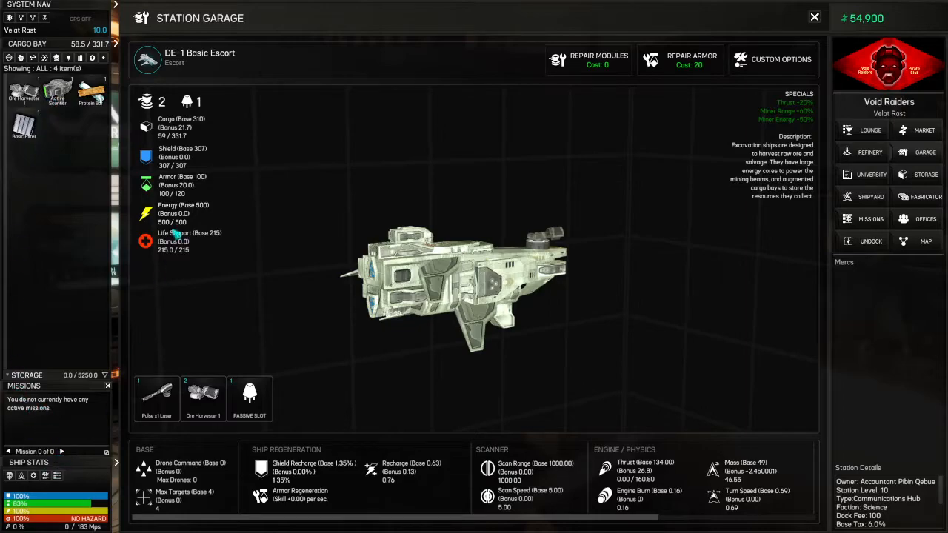
{"action": "mouse_move", "coordinate": [528, 379]}
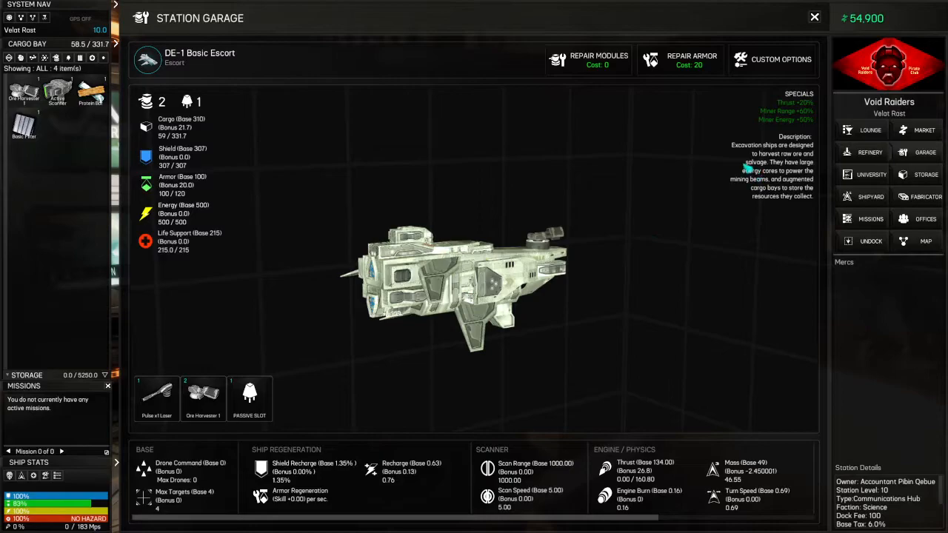
{"action": "mouse_move", "coordinate": [788, 413]}
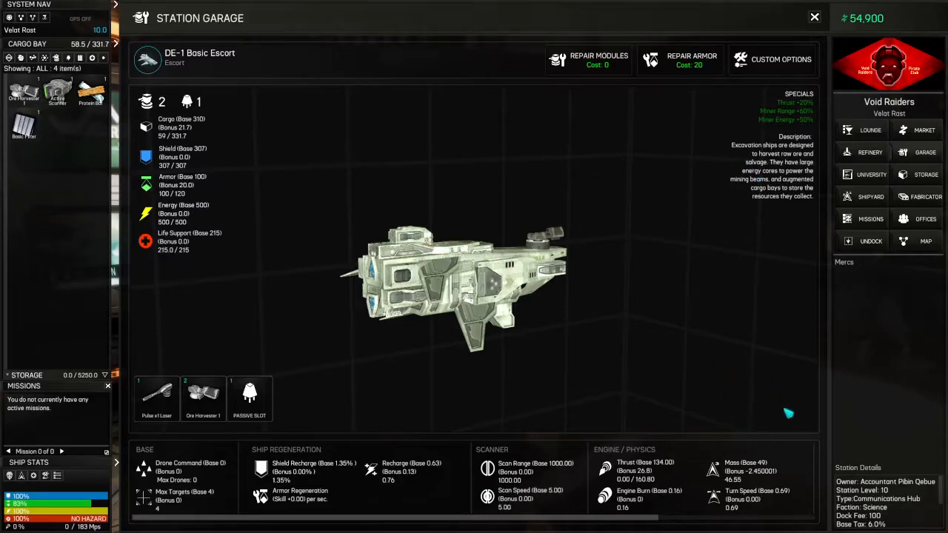
{"action": "mouse_move", "coordinate": [781, 67]}
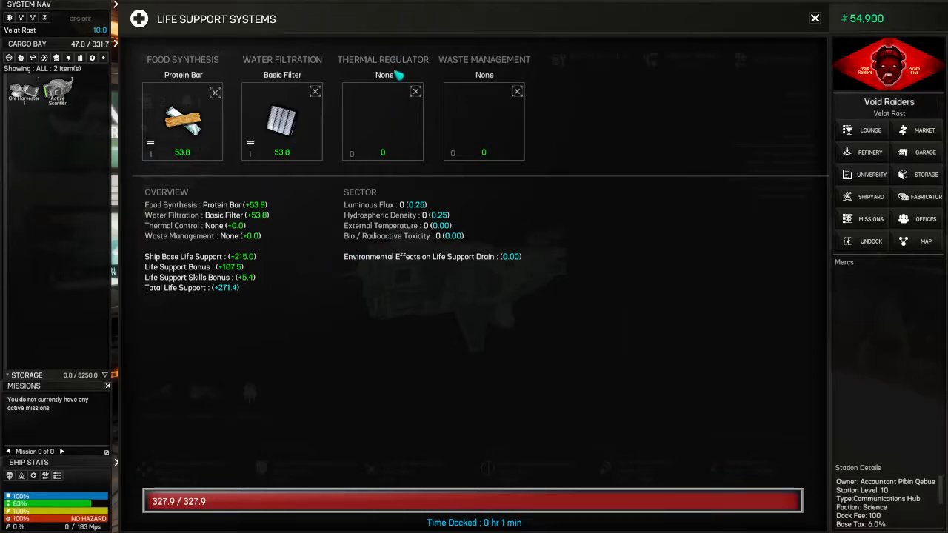
{"action": "mouse_move", "coordinate": [542, 109]}
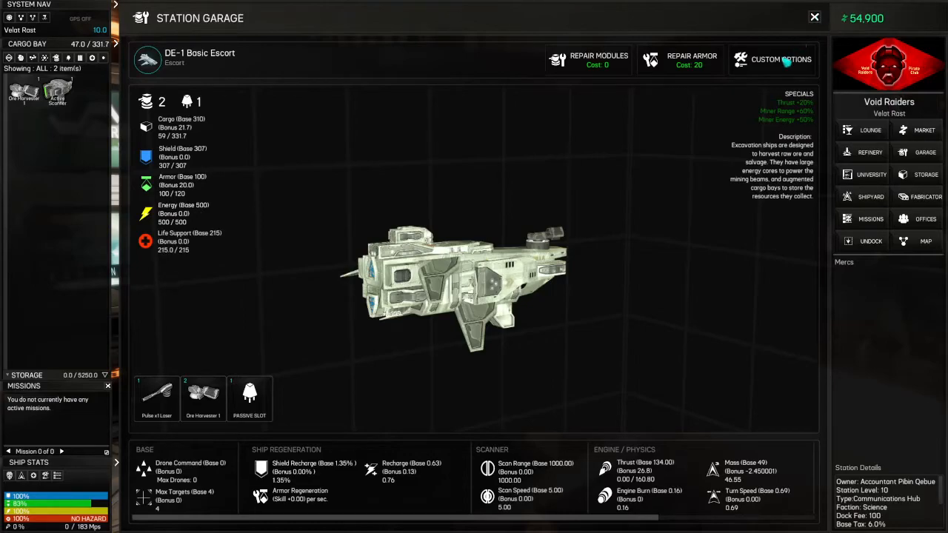
- Tweak the ship paint's green level and gloss, then repair the armor for 20 credits
{"action": "left_click", "coordinate": [780, 59]}
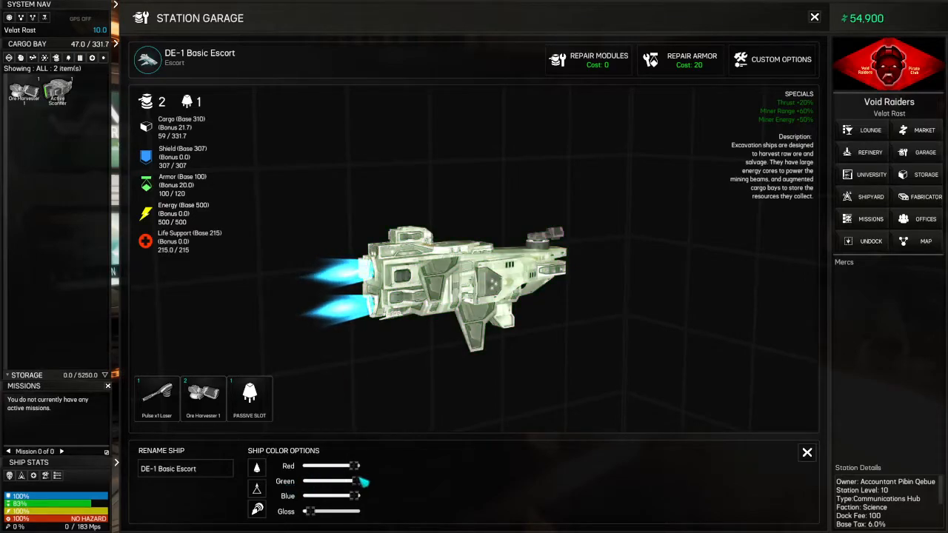
{"action": "left_click_drag", "start_coordinate": [359, 481], "coordinate": [344, 481]}
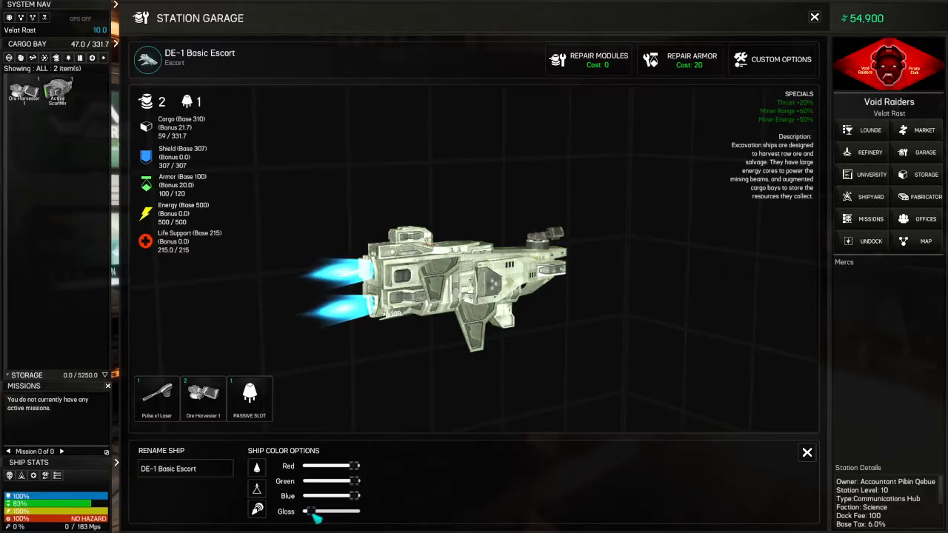
{"action": "left_click_drag", "start_coordinate": [309, 511], "coordinate": [328, 510]}
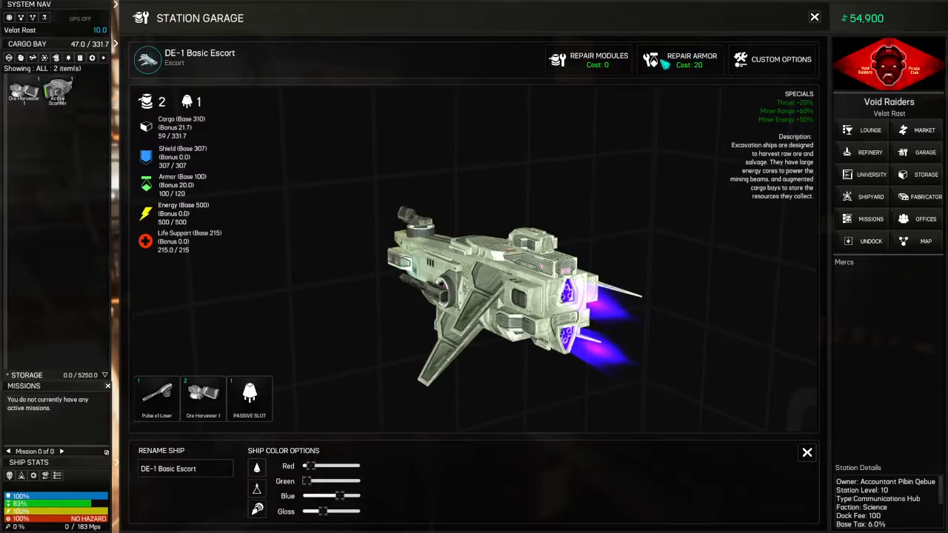
{"action": "left_click", "coordinate": [690, 59]}
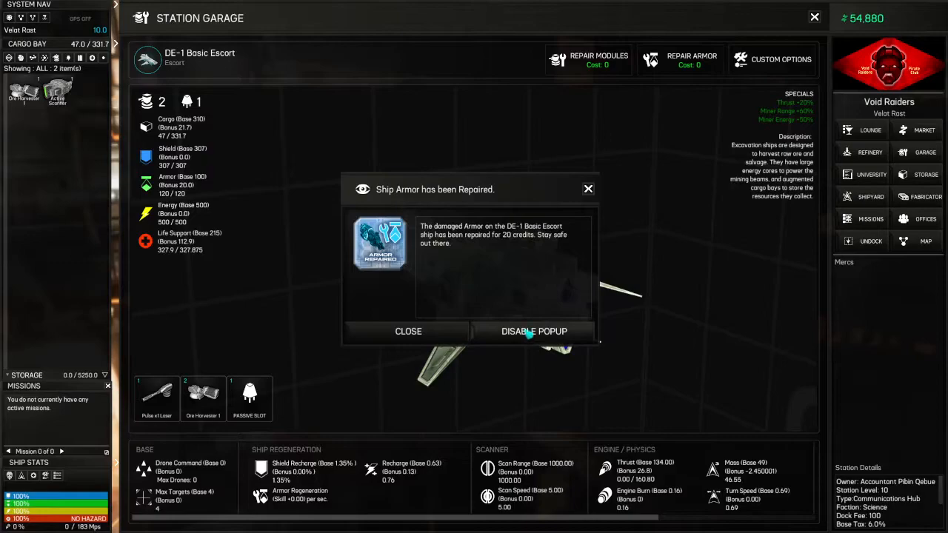
{"action": "left_click", "coordinate": [409, 331]}
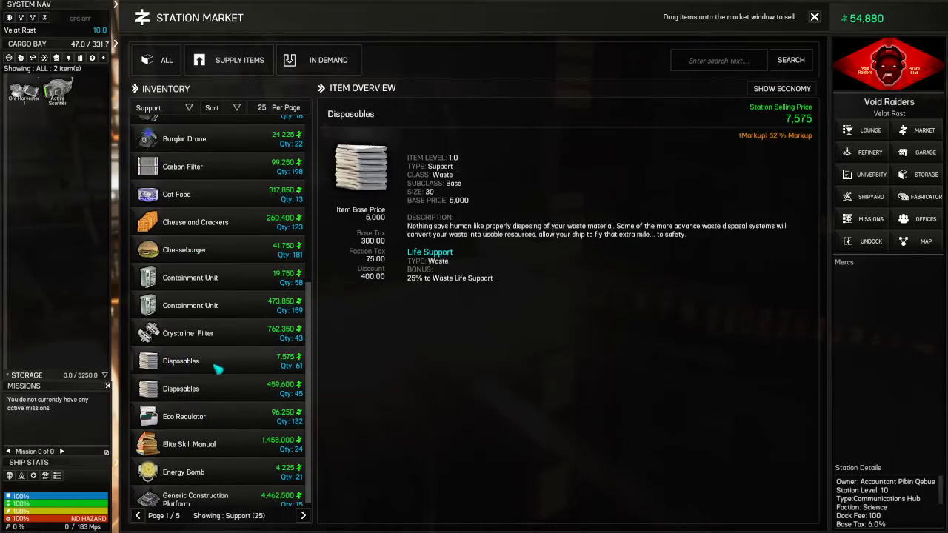
- Buy the 7,575 Disposables and, after searching 'thermal', the 6,525 Thermal Controller
{"action": "left_click", "coordinate": [181, 361]}
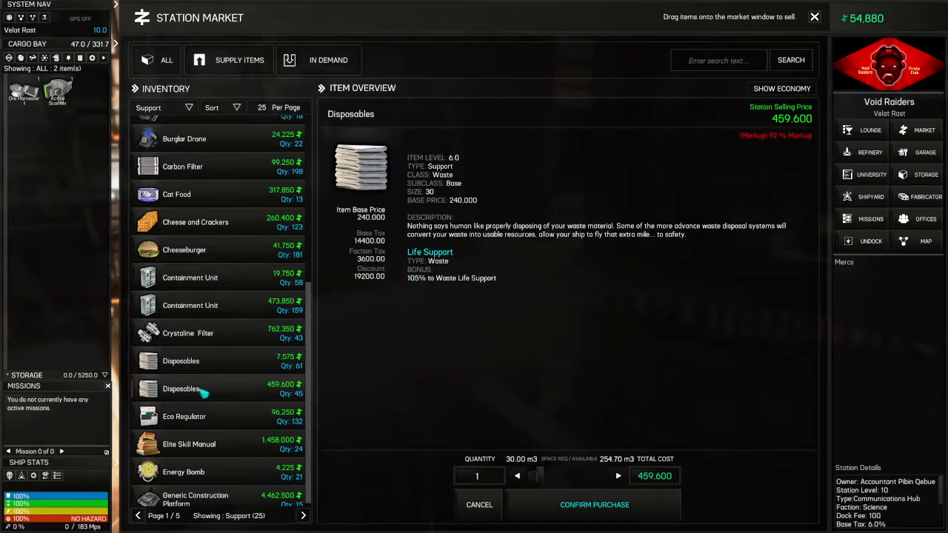
{"action": "left_click", "coordinate": [594, 503]}
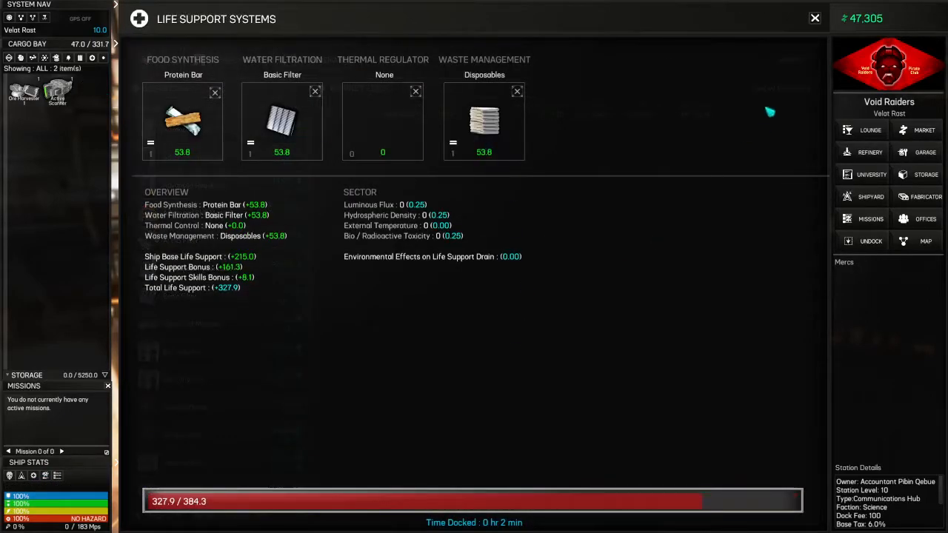
{"action": "left_click", "coordinate": [924, 130]}
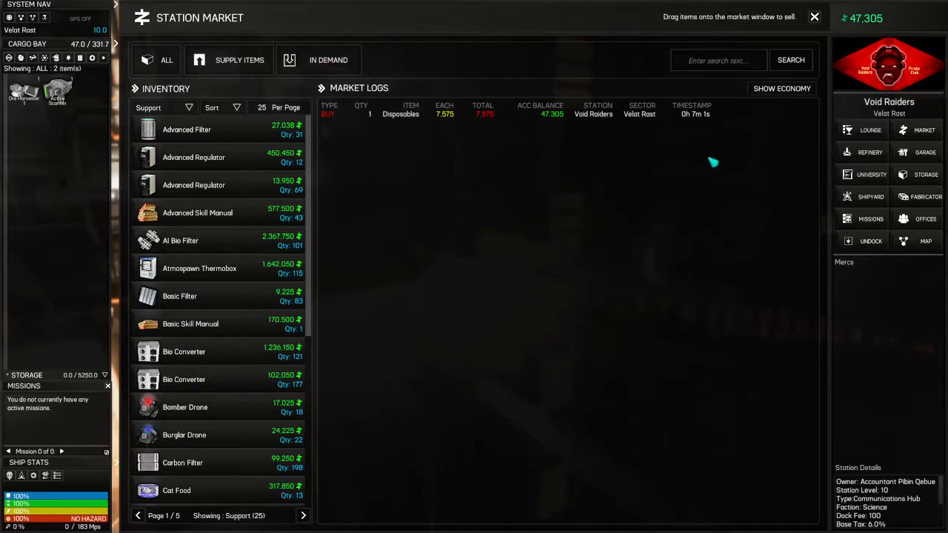
{"action": "type", "text": "thermal"}
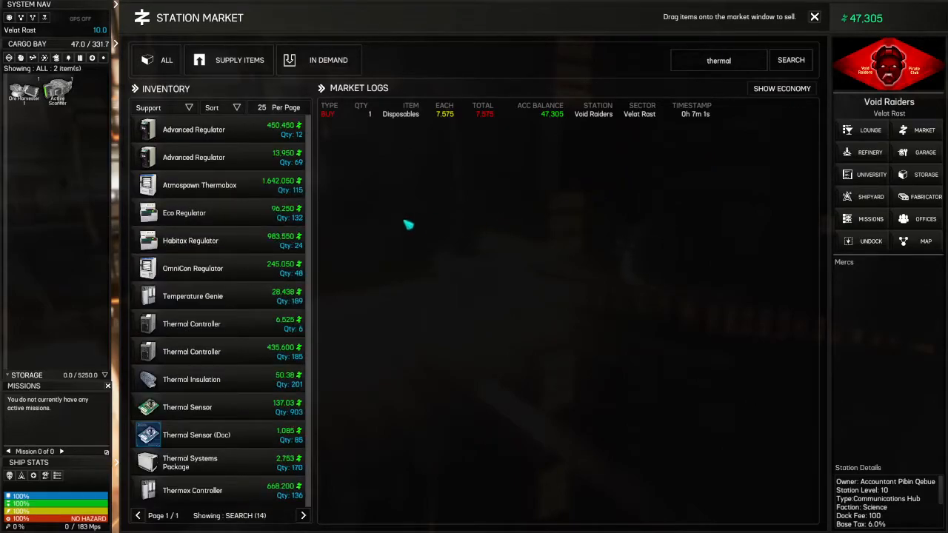
{"action": "left_click", "coordinate": [191, 323]}
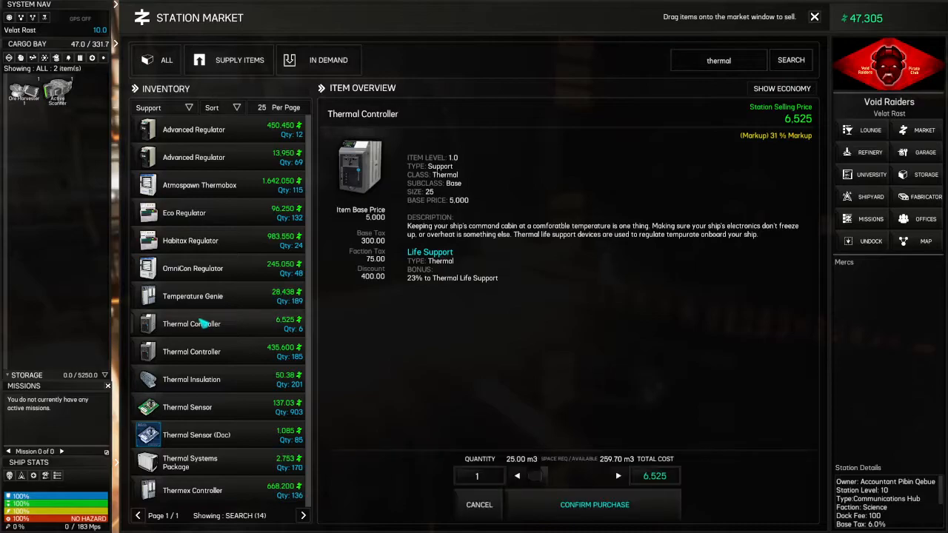
{"action": "left_click", "coordinate": [594, 503]}
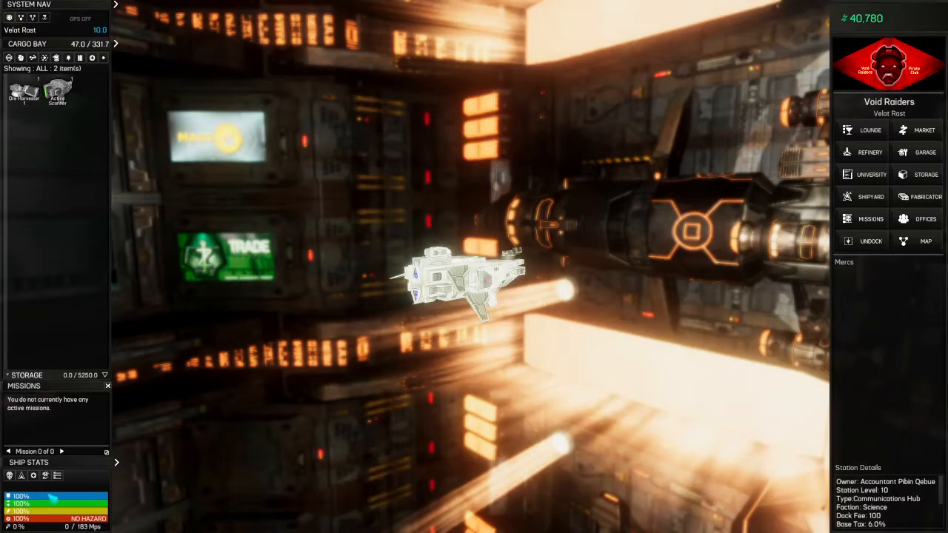
{"action": "mouse_move", "coordinate": [317, 388]}
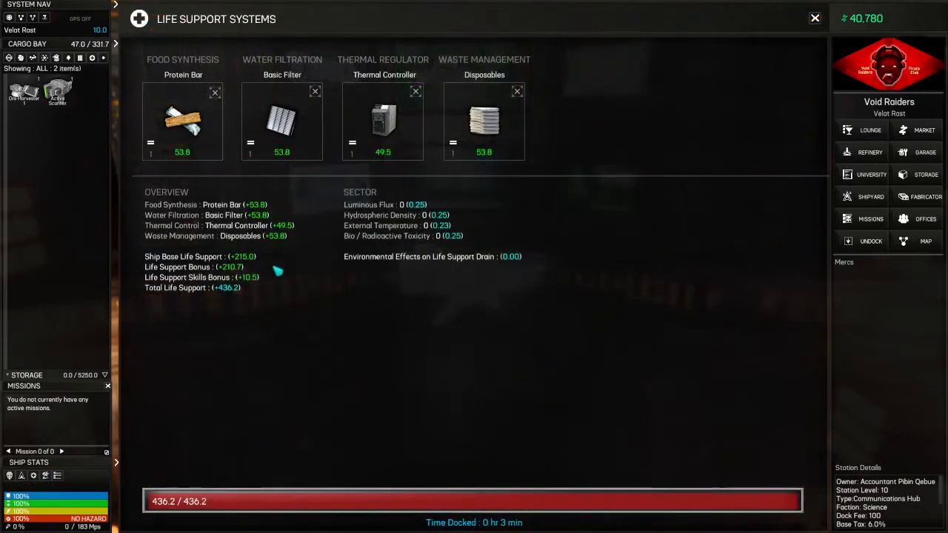
{"action": "mouse_move", "coordinate": [181, 92]}
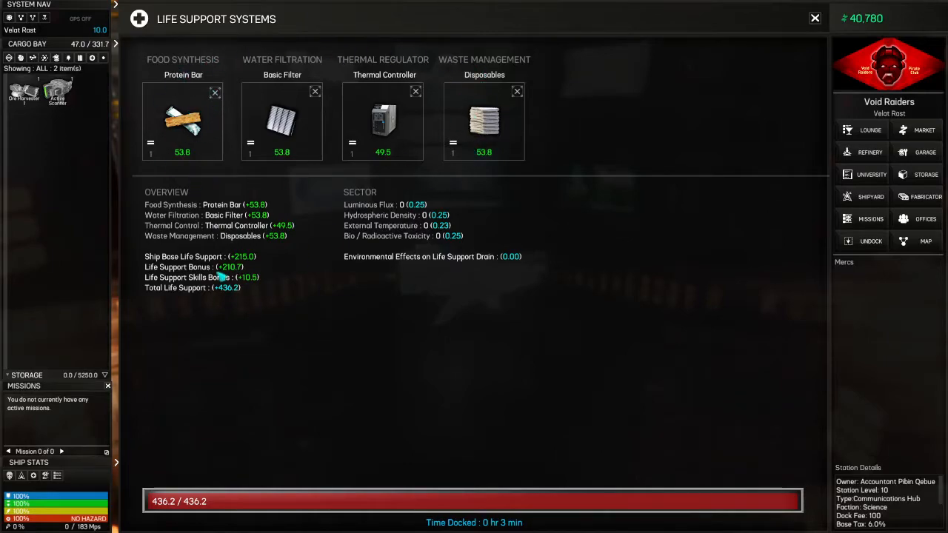
{"action": "mouse_move", "coordinate": [205, 214]}
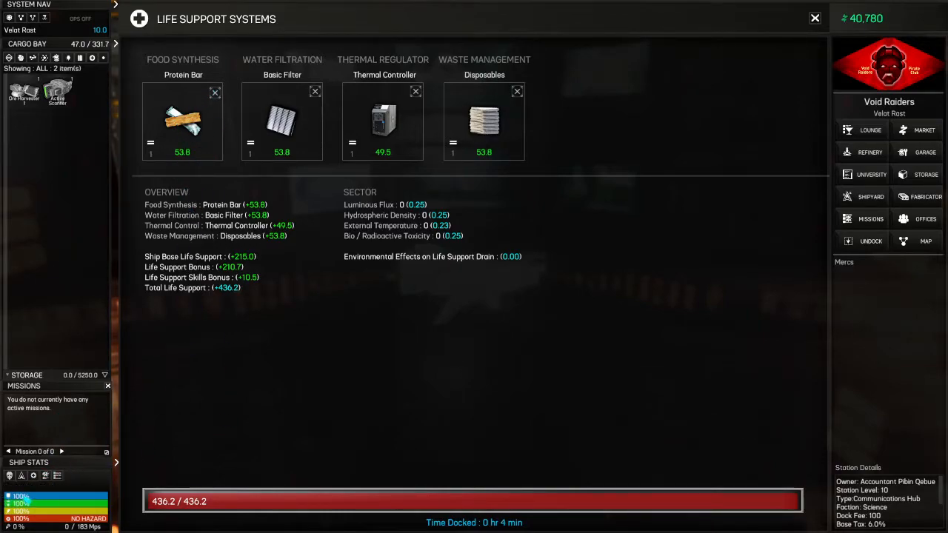
{"action": "mouse_move", "coordinate": [281, 317]}
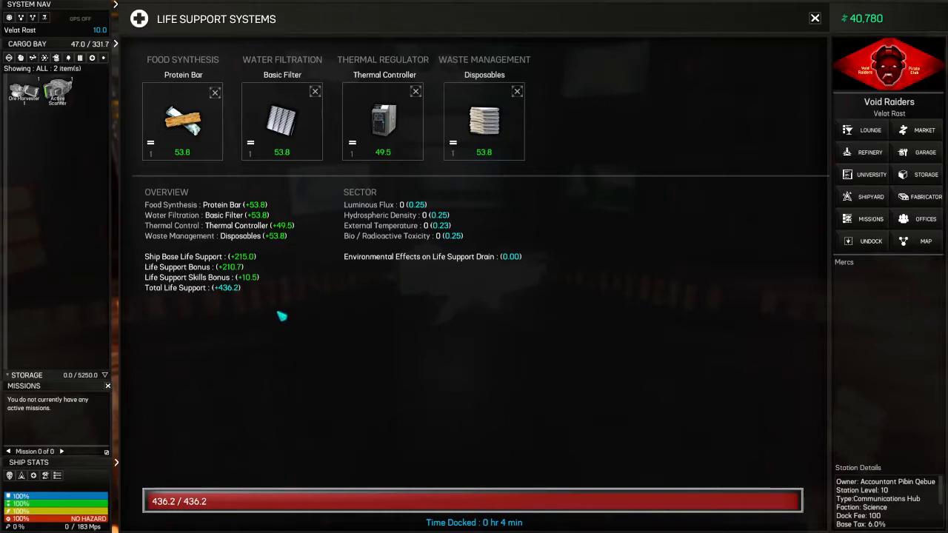
{"action": "mouse_move", "coordinate": [191, 113]}
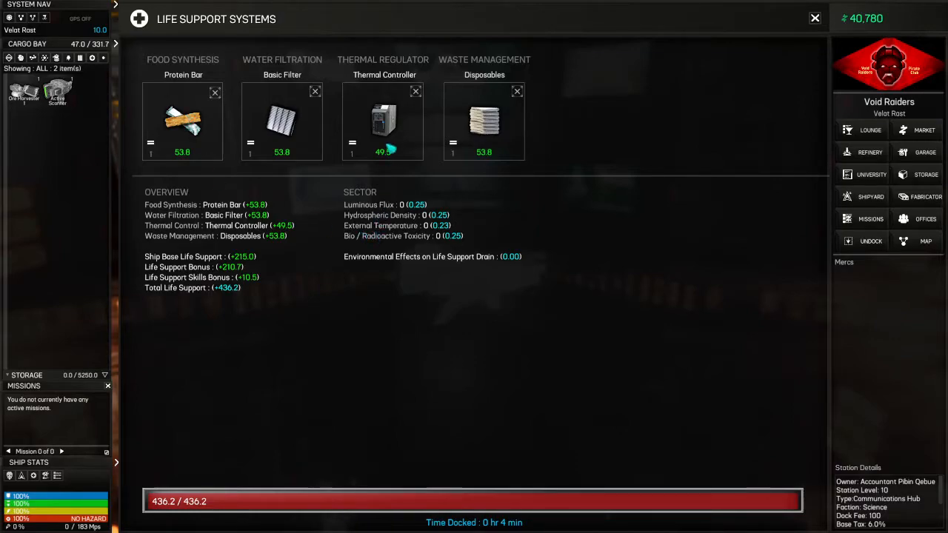
{"action": "mouse_move", "coordinate": [280, 74]}
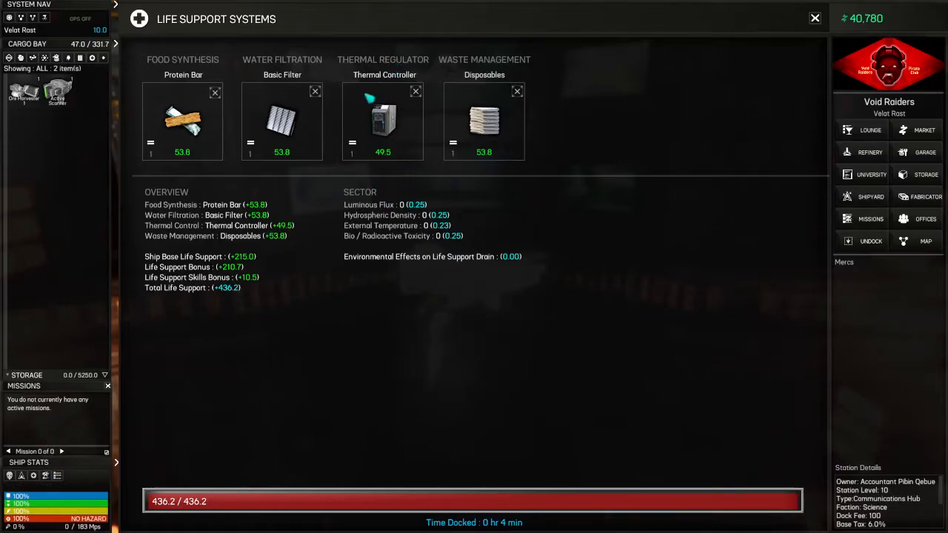
{"action": "mouse_move", "coordinate": [379, 317]}
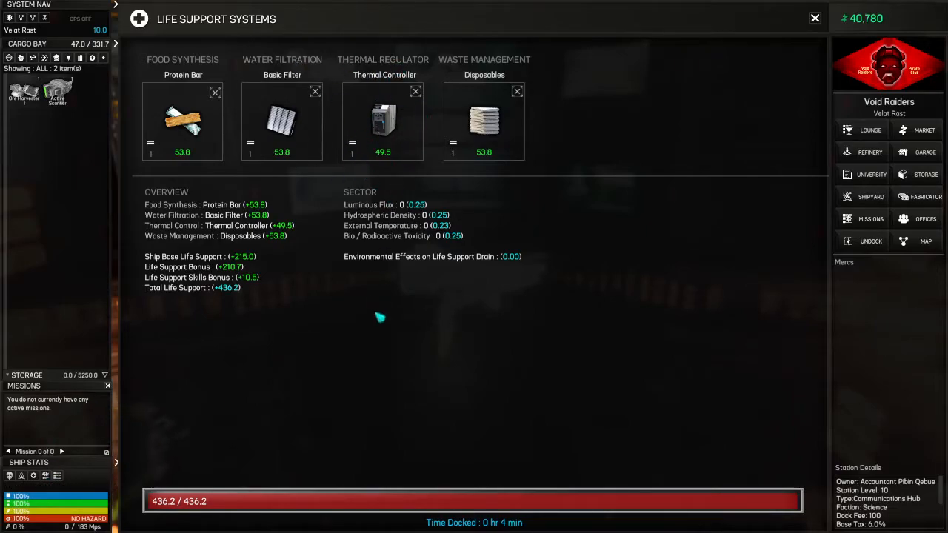
{"action": "mouse_move", "coordinate": [404, 279]}
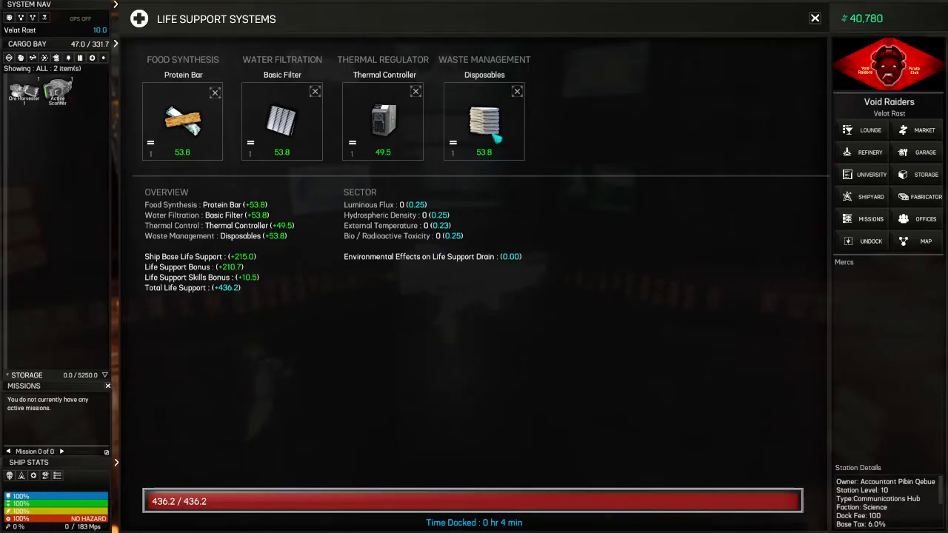
{"action": "mouse_move", "coordinate": [580, 241]}
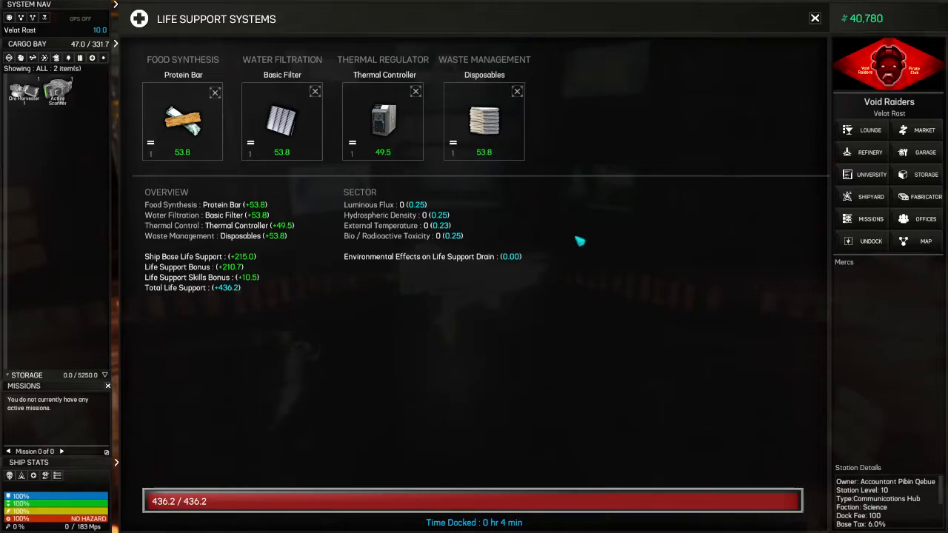
{"action": "mouse_move", "coordinate": [613, 244]}
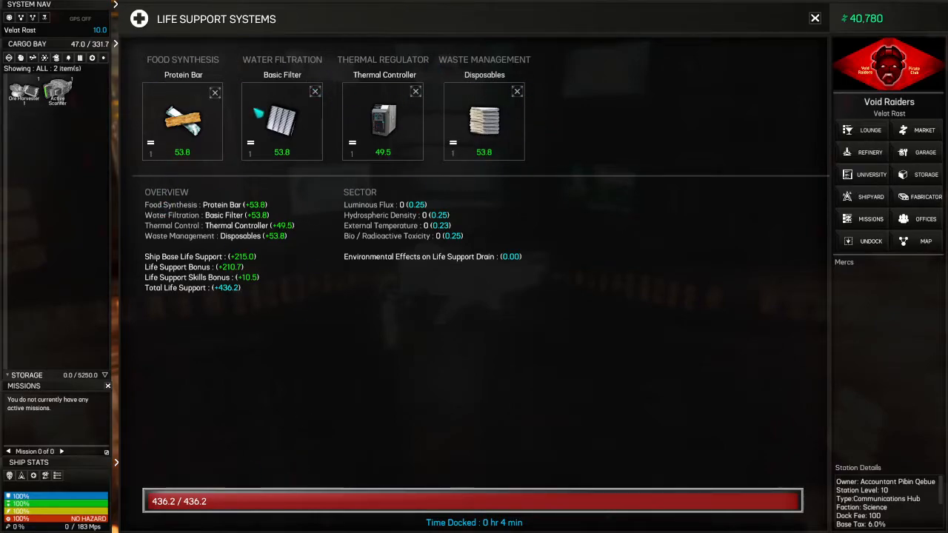
{"action": "mouse_move", "coordinate": [430, 285]}
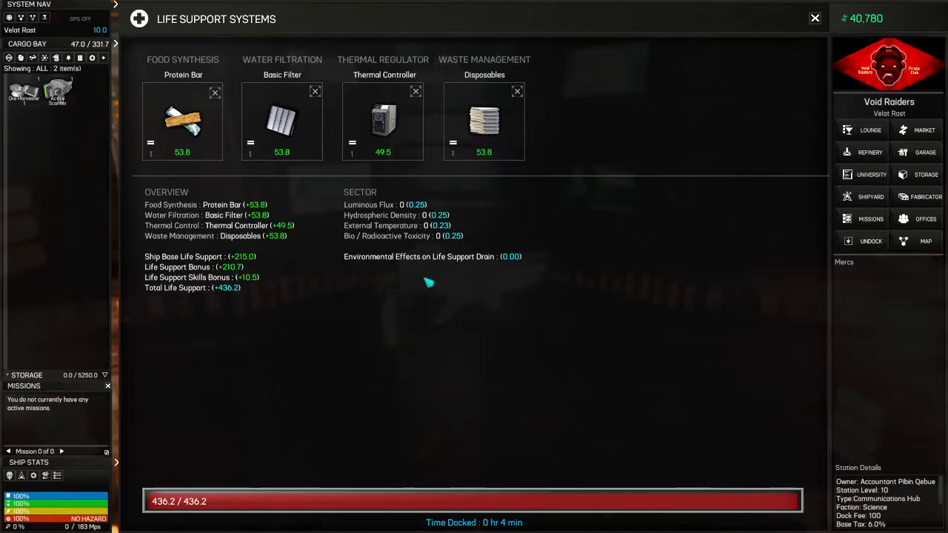
{"action": "mouse_move", "coordinate": [428, 290]}
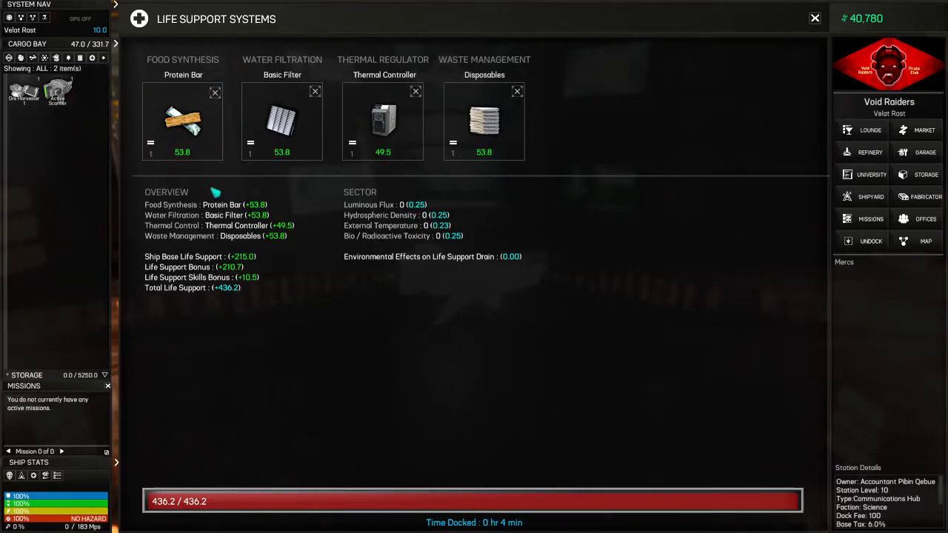
{"action": "mouse_move", "coordinate": [536, 97]}
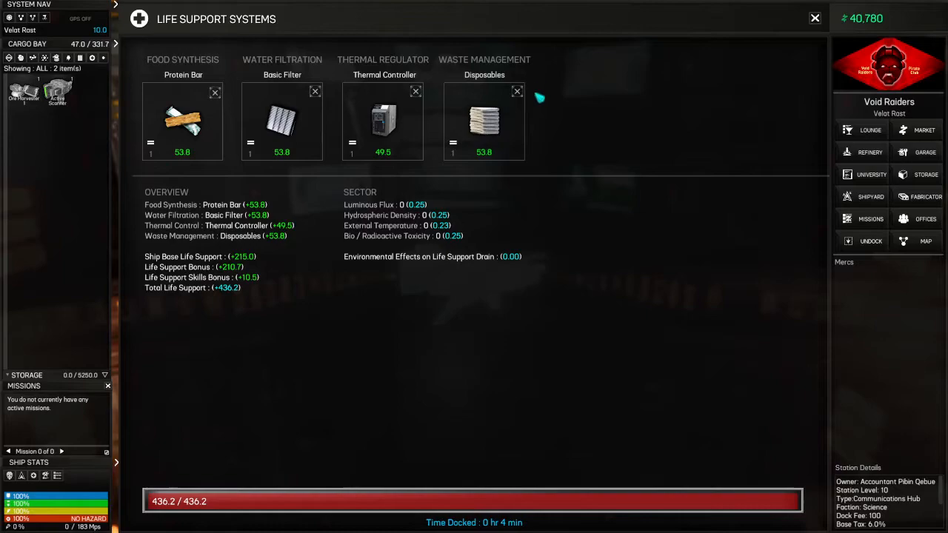
{"action": "mouse_move", "coordinate": [320, 193]}
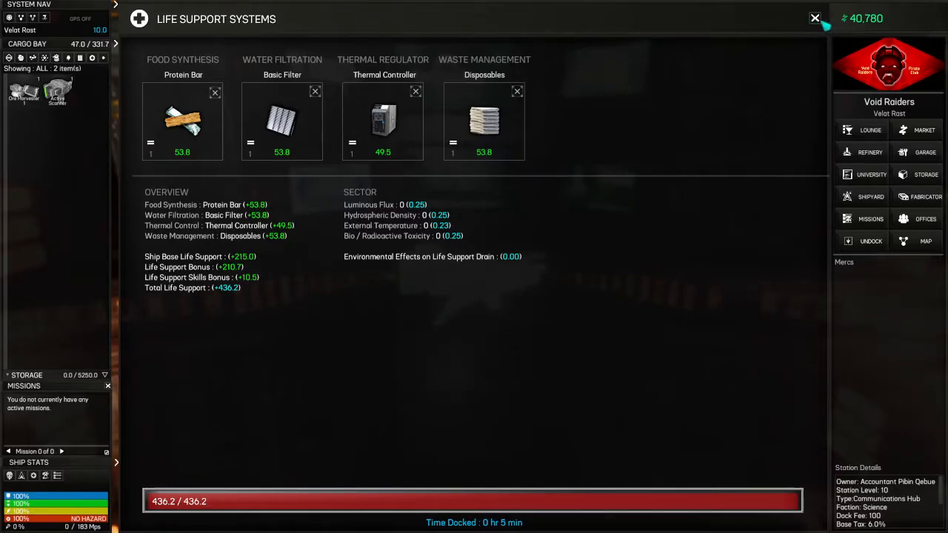
{"action": "mouse_move", "coordinate": [814, 18]}
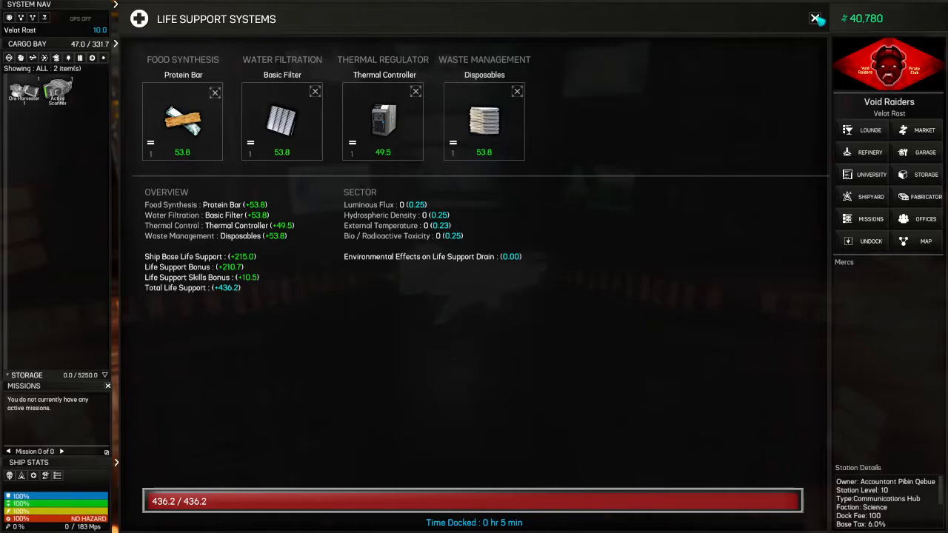
{"action": "mouse_move", "coordinate": [187, 170]}
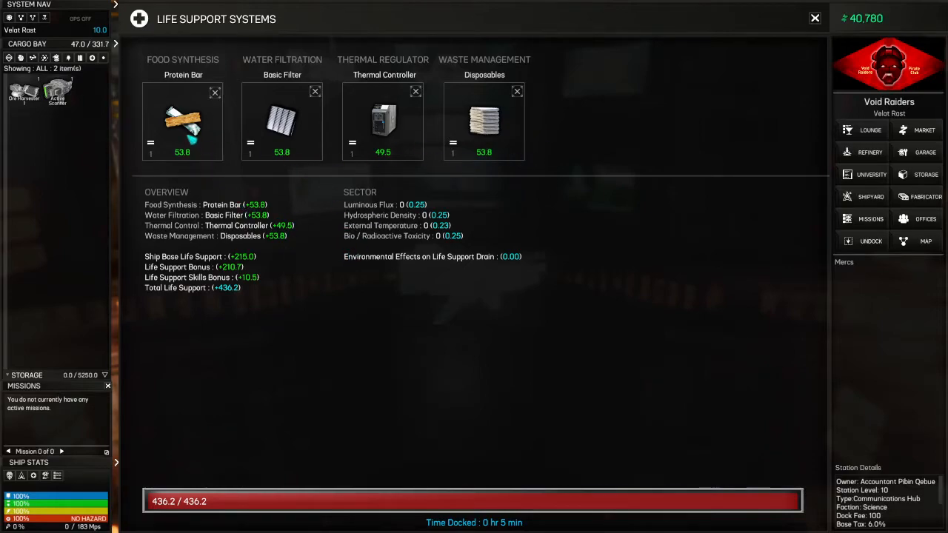
{"action": "mouse_move", "coordinate": [578, 181]}
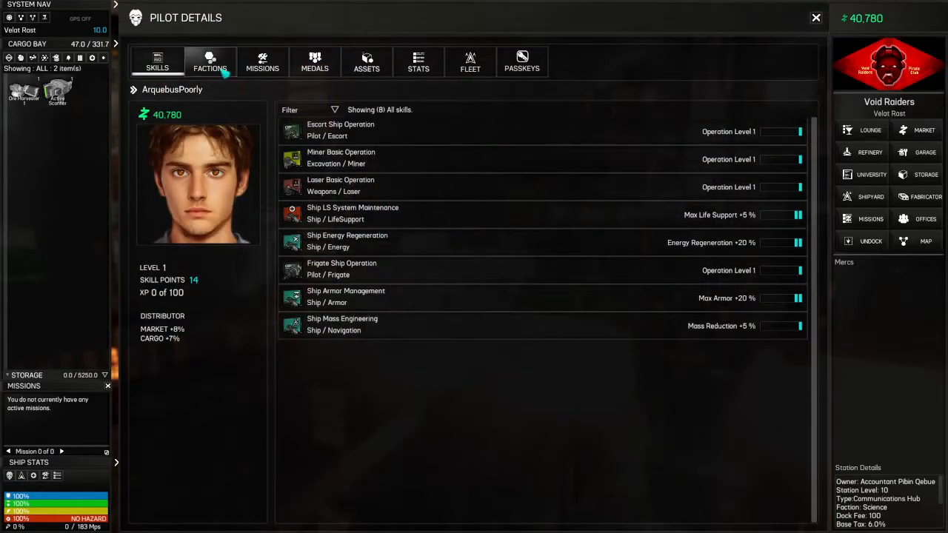
- Check ArquebusPoorly's faction standings (Commerce Friendly at 5,000) and close Pilot Details
{"action": "left_click", "coordinate": [210, 62]}
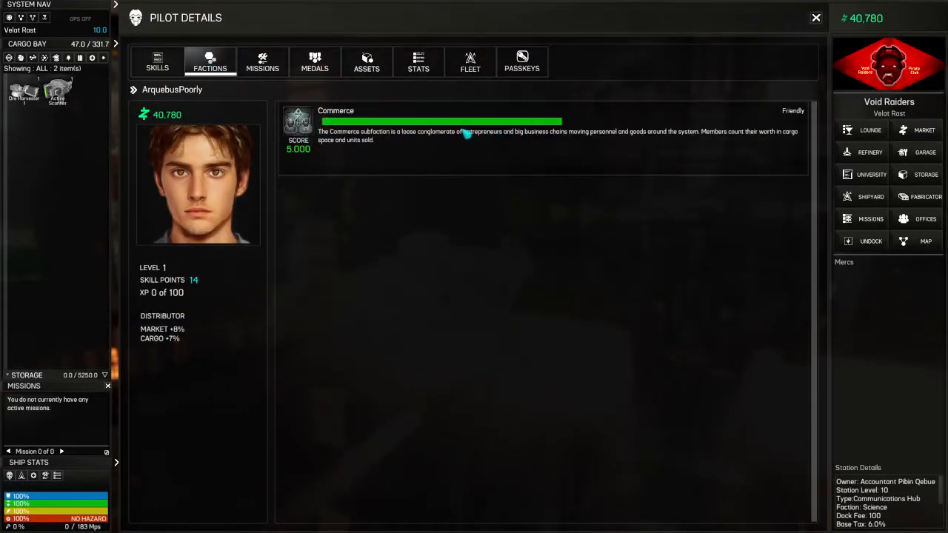
{"action": "mouse_move", "coordinate": [560, 151]}
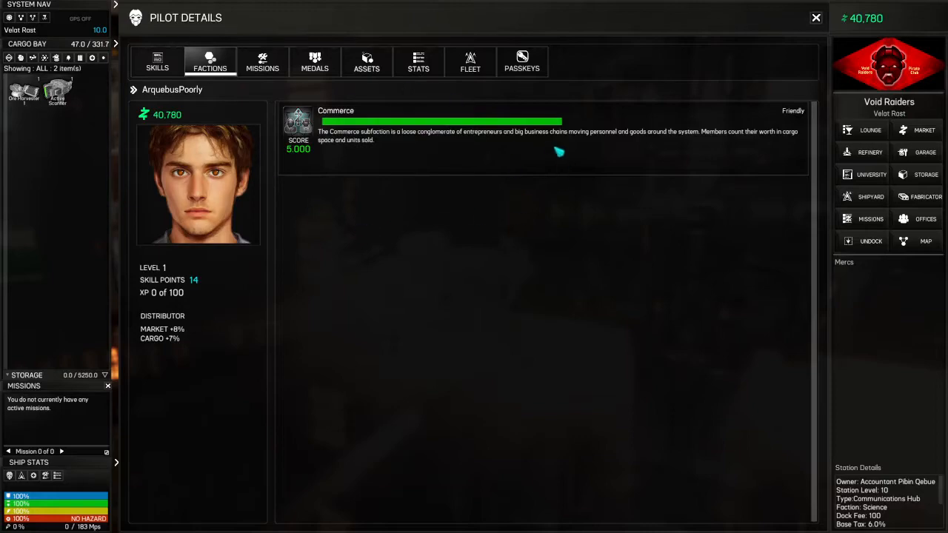
{"action": "mouse_move", "coordinate": [625, 487]}
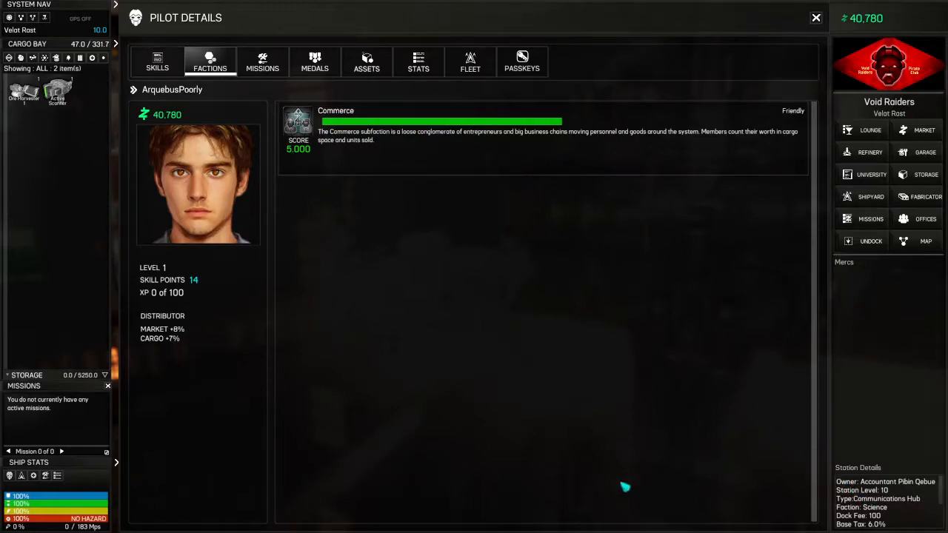
{"action": "mouse_move", "coordinate": [444, 156]}
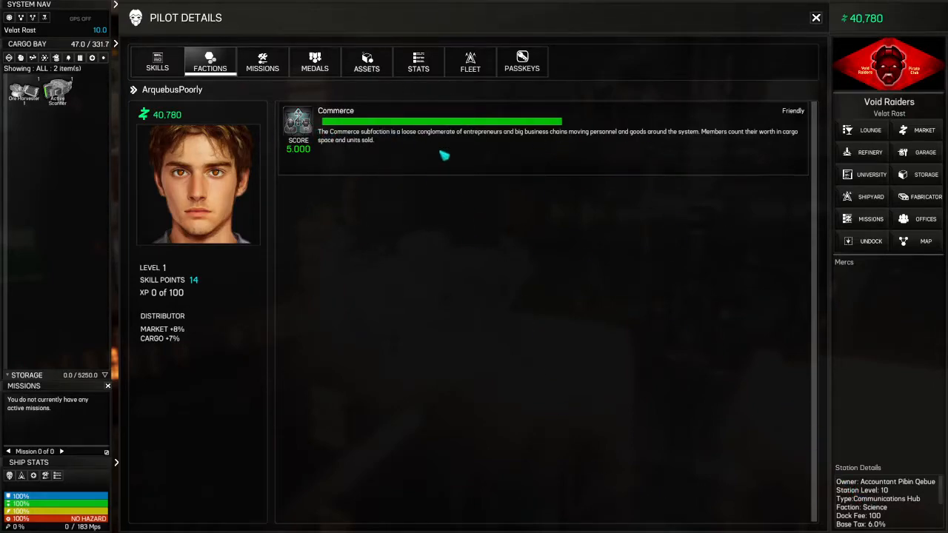
{"action": "left_click", "coordinate": [815, 18]}
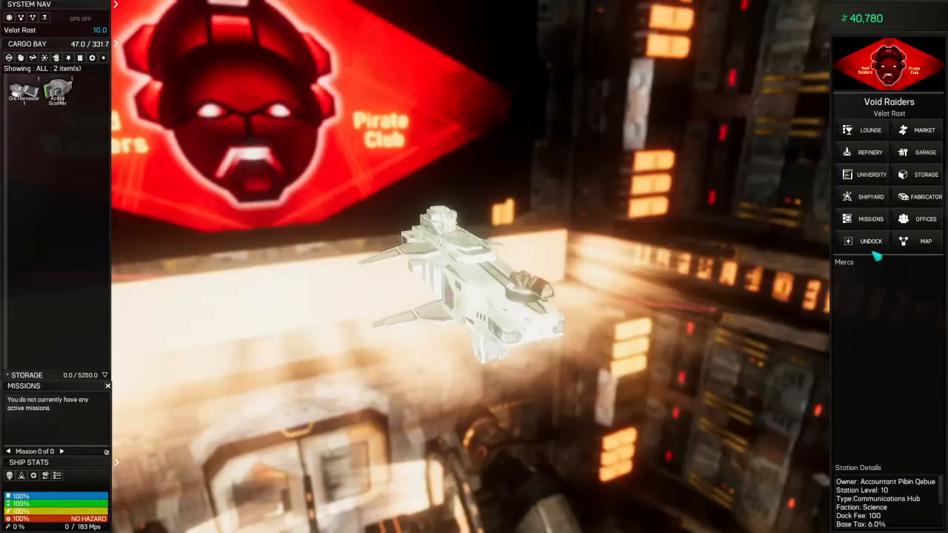
- Move the cargo bay items into Void Raiders station storage via the garage
{"action": "left_click", "coordinate": [924, 151]}
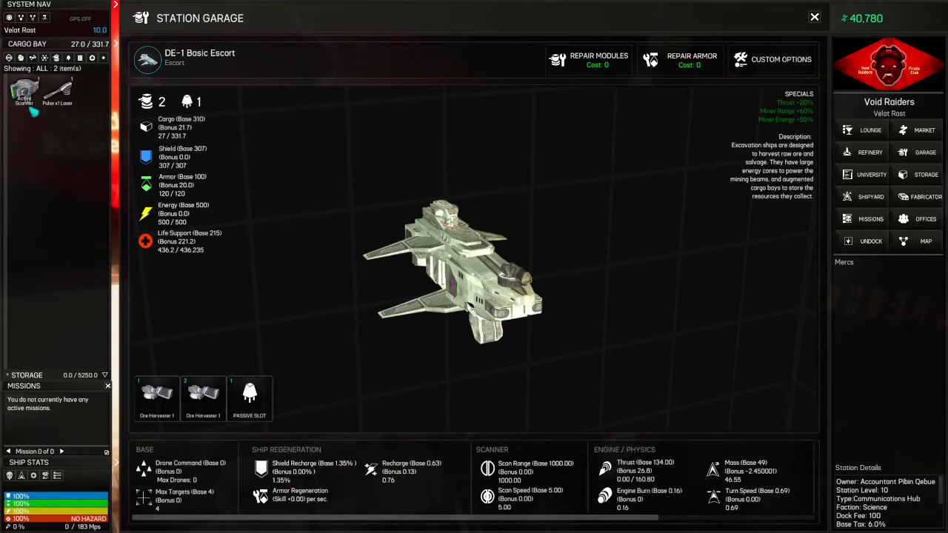
{"action": "mouse_move", "coordinate": [83, 382]}
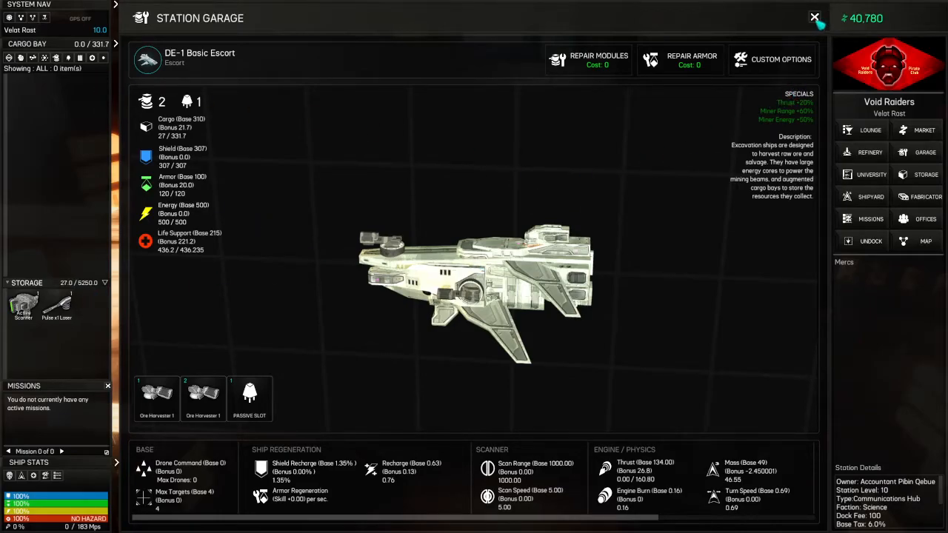
{"action": "left_click", "coordinate": [815, 18]}
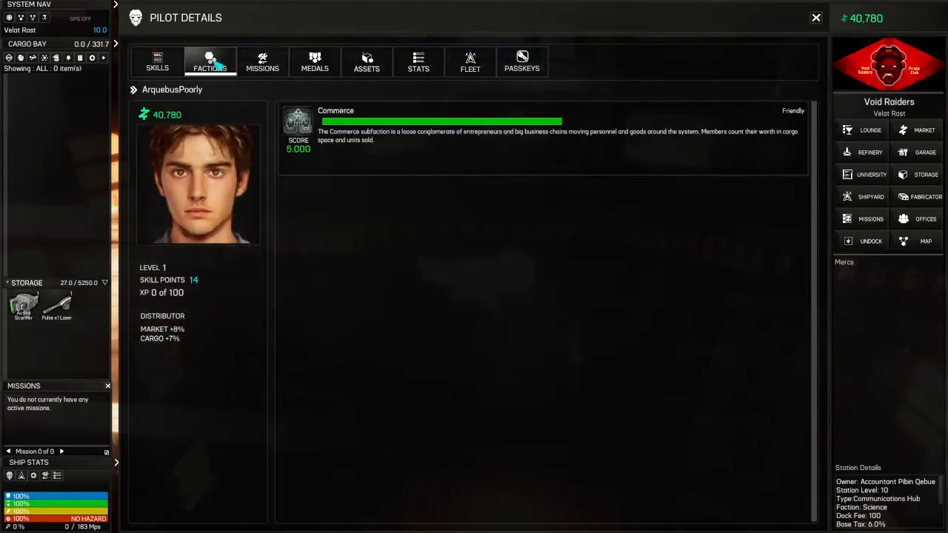
{"action": "left_click", "coordinate": [157, 62]}
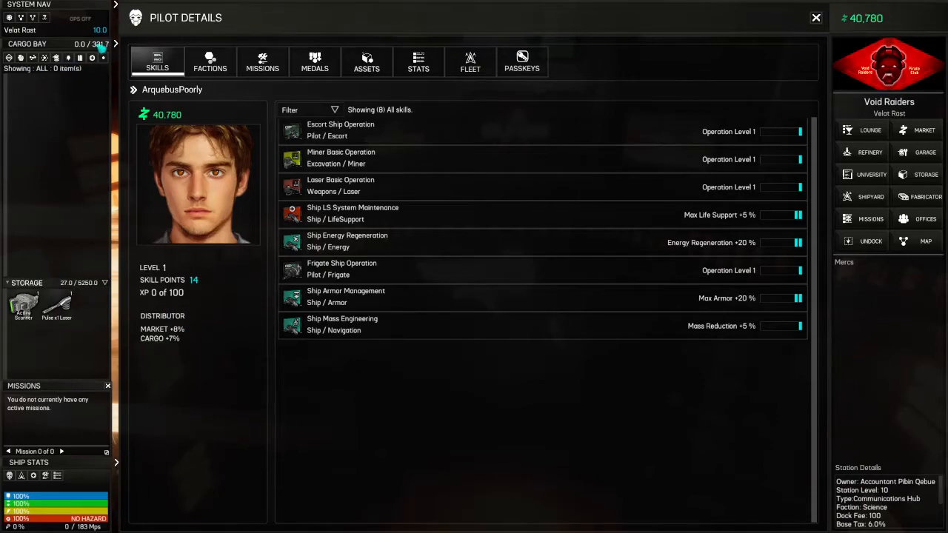
{"action": "mouse_move", "coordinate": [178, 340]}
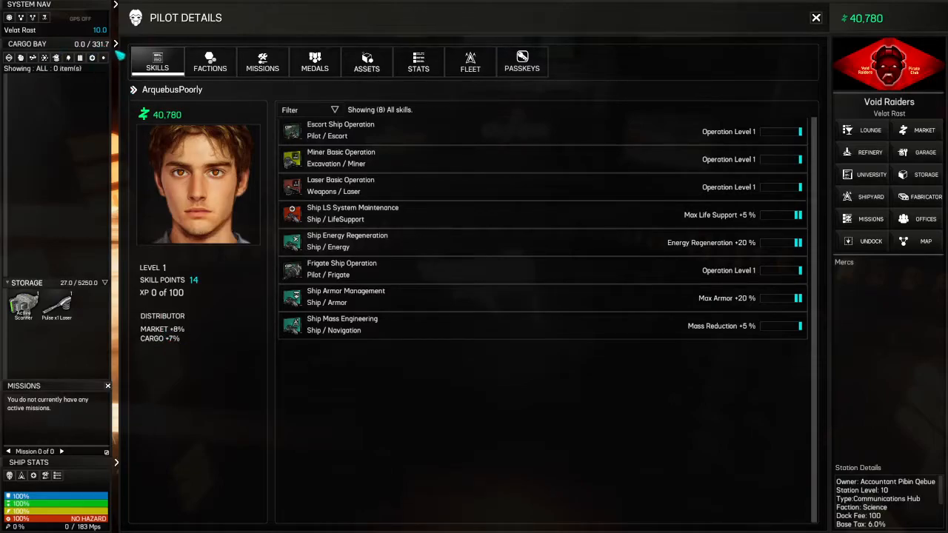
{"action": "left_click", "coordinate": [816, 18]}
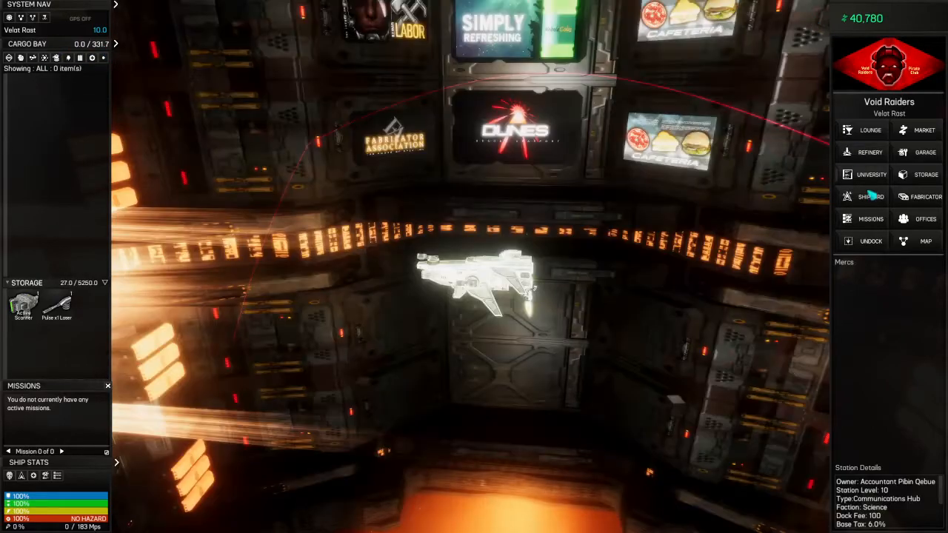
- Browse the station market, viewing Advanced Mass Reduction and filtering for cargo expansion modules
{"action": "left_click", "coordinate": [924, 131]}
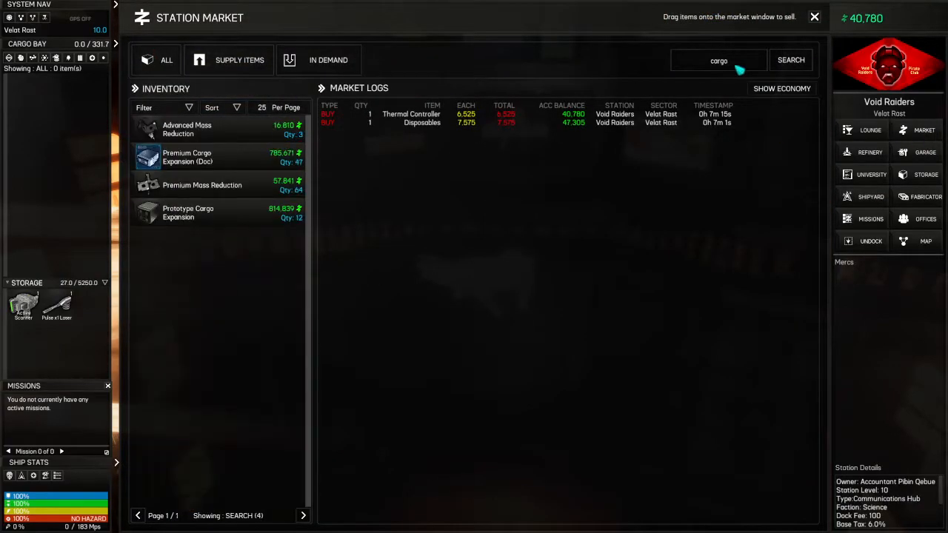
{"action": "mouse_move", "coordinate": [198, 280]}
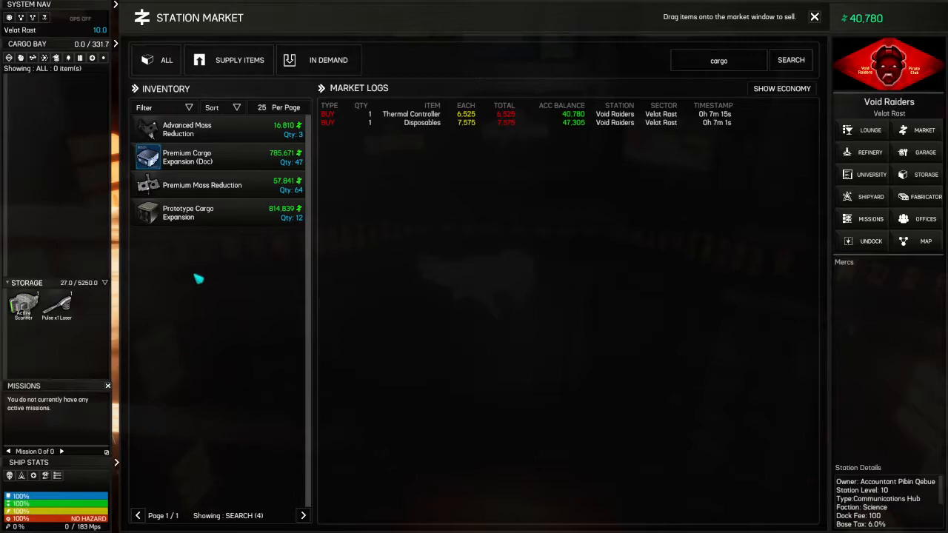
{"action": "left_click", "coordinate": [187, 129]}
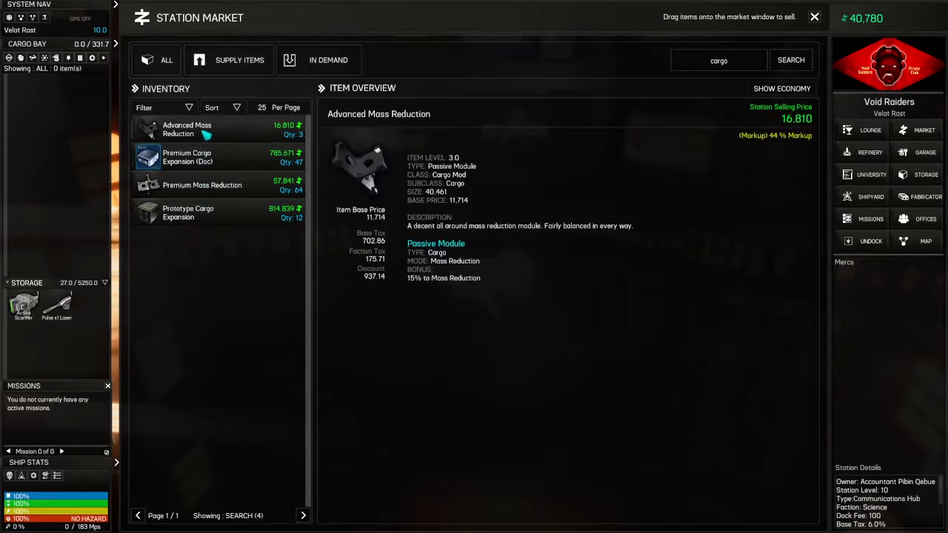
{"action": "left_click", "coordinate": [201, 185]}
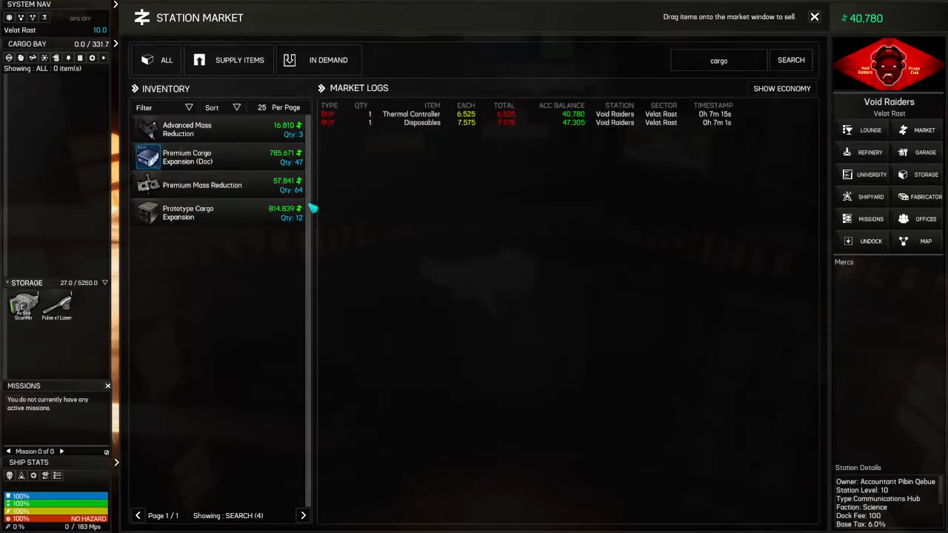
- Leave the market and undock from the Void Raiders station into open space
{"action": "left_click", "coordinate": [814, 17]}
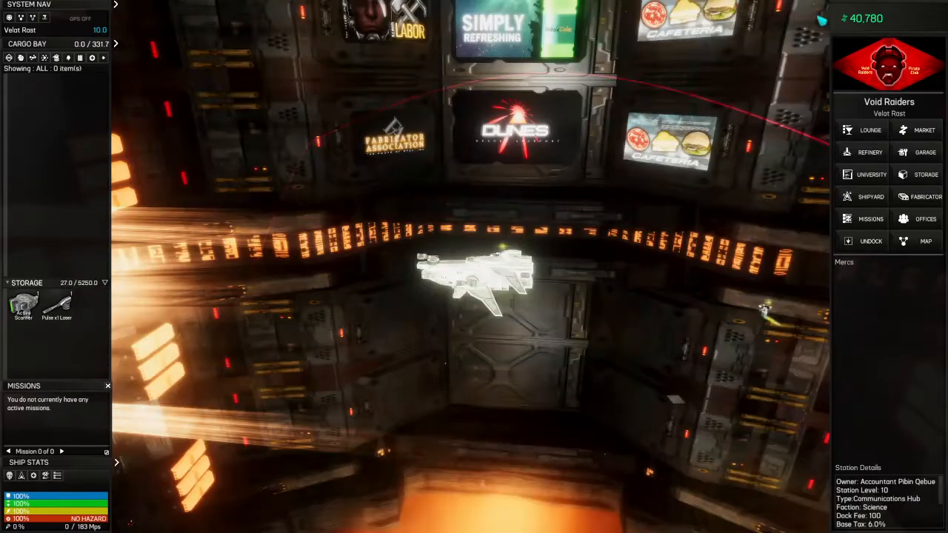
{"action": "left_click", "coordinate": [871, 240]}
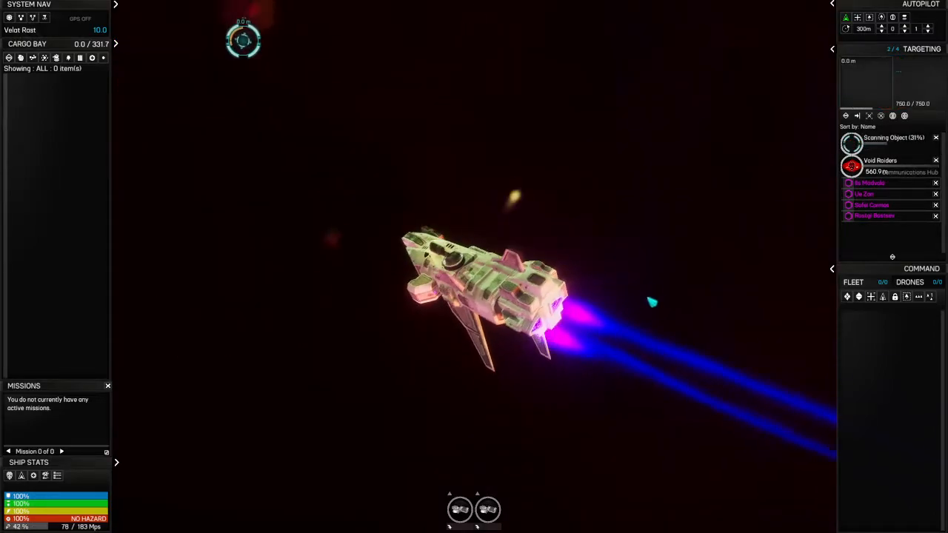
- Bring up the keyboard hotkeys list and scroll down to the Ship Controls and Ship Toggles bindings
{"action": "key", "text": "Escape"}
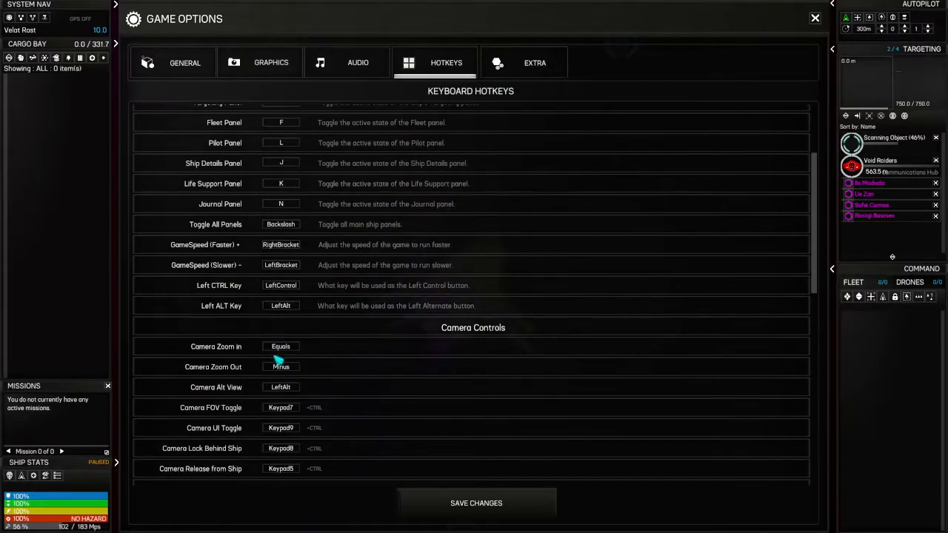
{"action": "scroll", "scroll_direction": "down", "scroll_amount": 3}
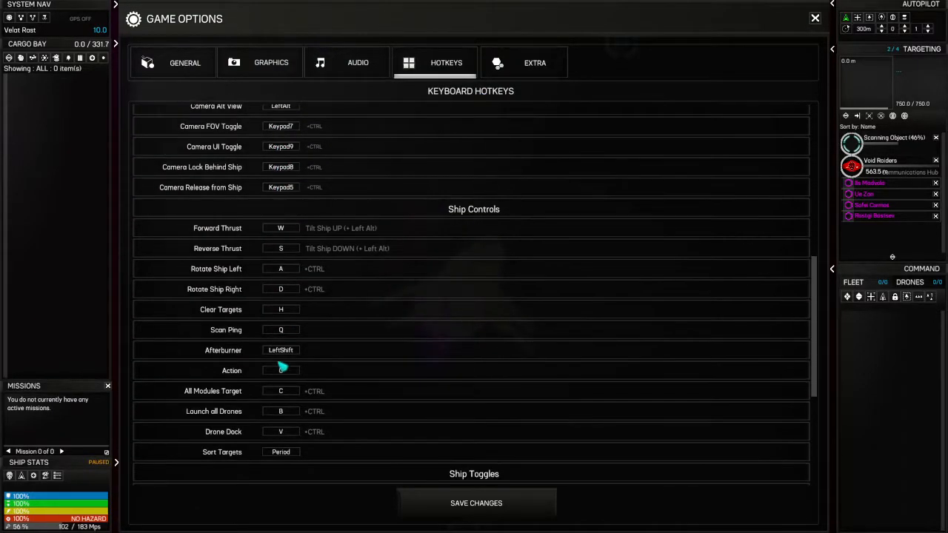
{"action": "scroll", "scroll_direction": "down", "scroll_amount": 3}
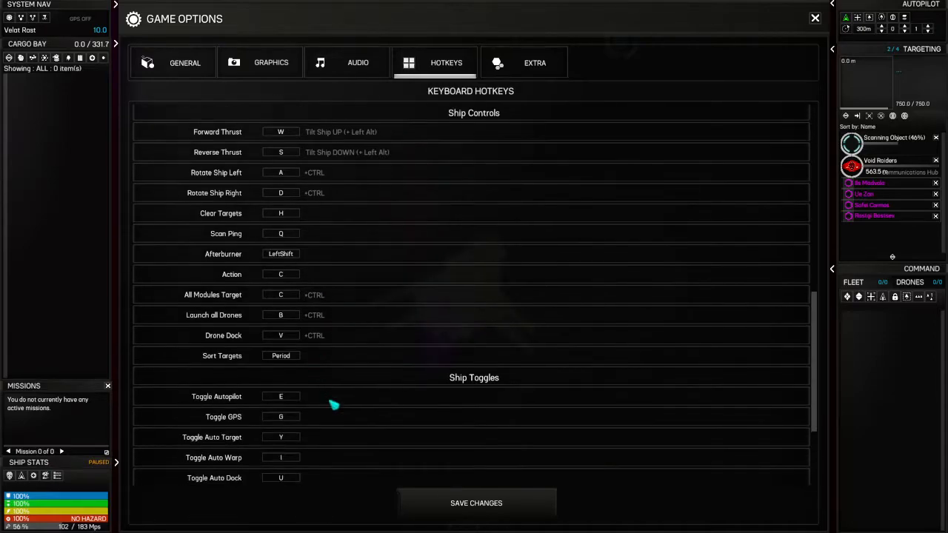
{"action": "scroll", "scroll_direction": "down", "scroll_amount": 3}
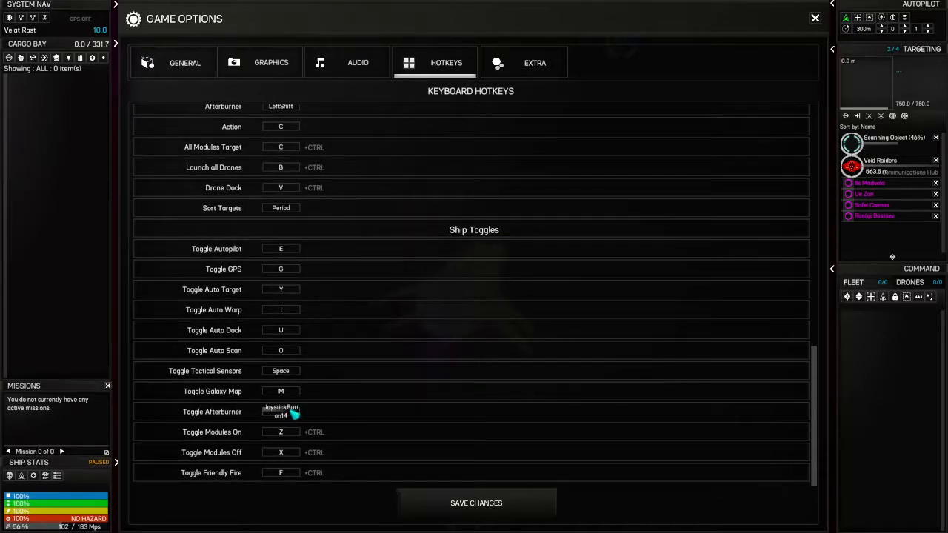
{"action": "mouse_move", "coordinate": [323, 432]}
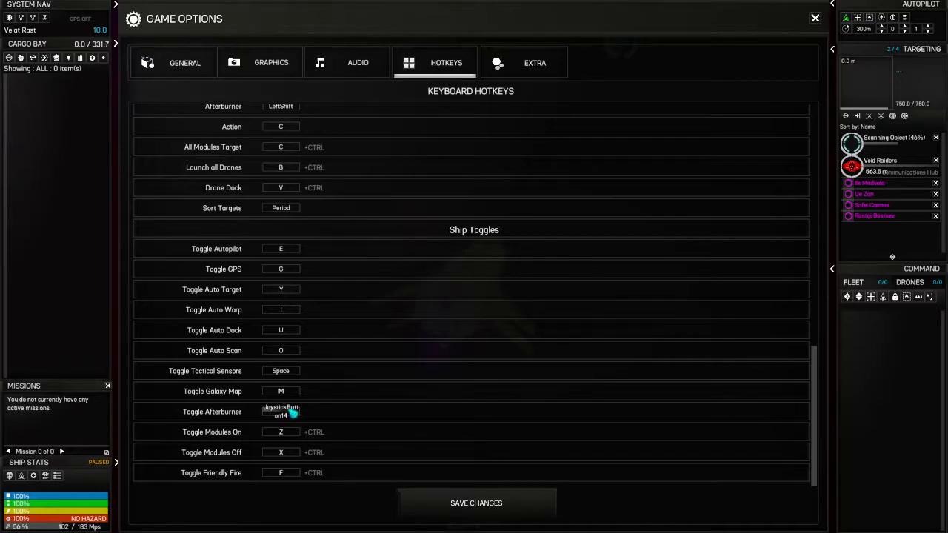
{"action": "mouse_move", "coordinate": [304, 415]}
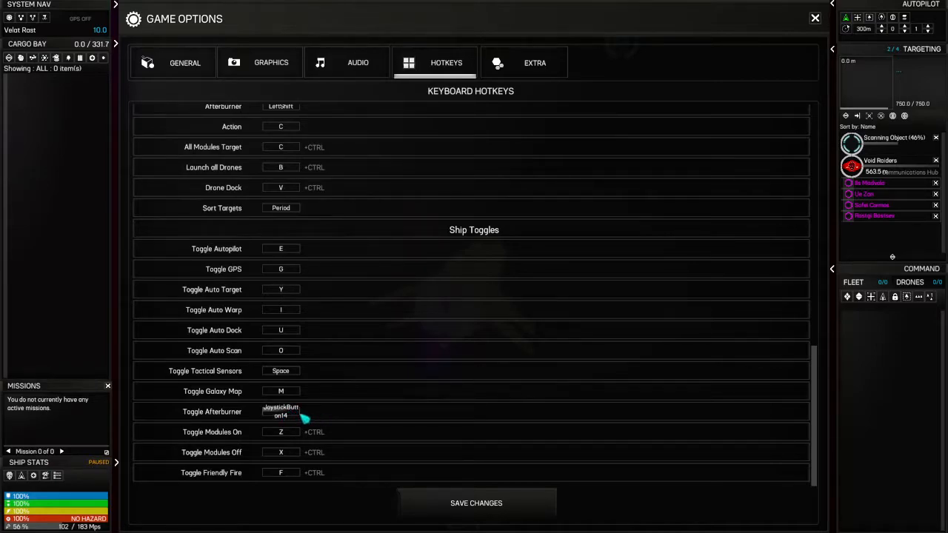
{"action": "mouse_move", "coordinate": [759, 198]}
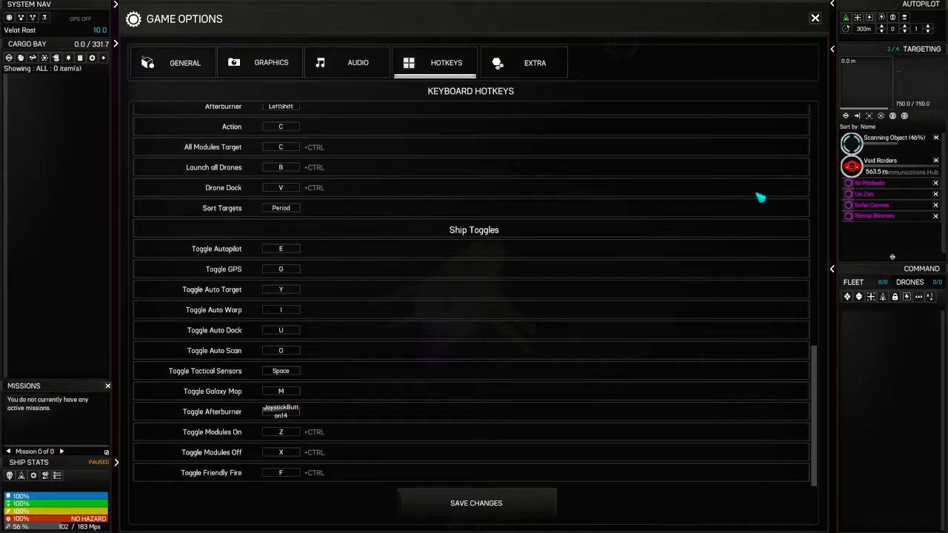
{"action": "mouse_move", "coordinate": [515, 118]}
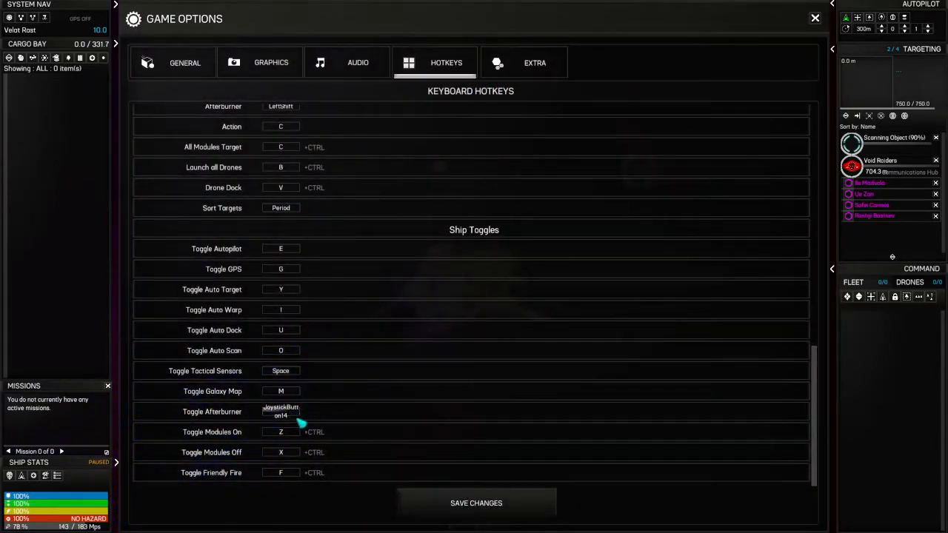
{"action": "mouse_move", "coordinate": [296, 421]}
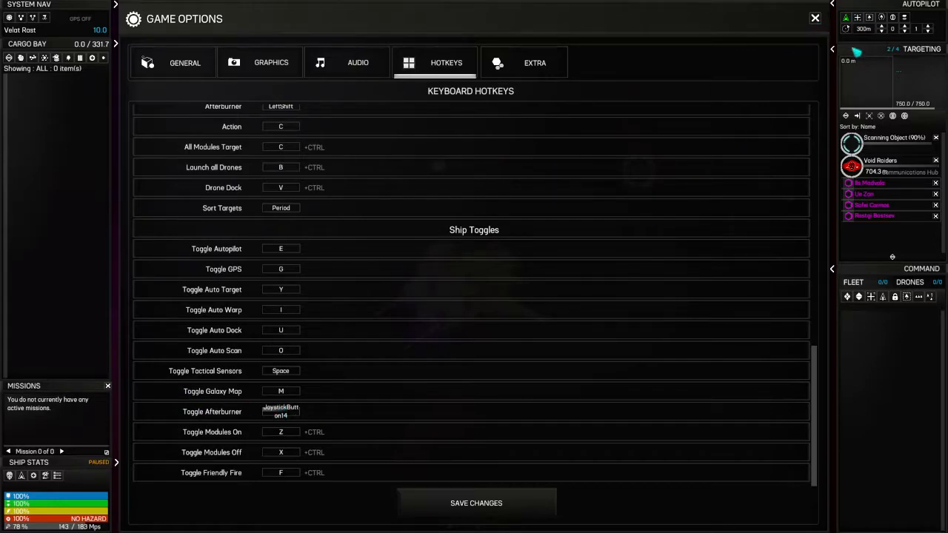
{"action": "mouse_move", "coordinate": [369, 332]}
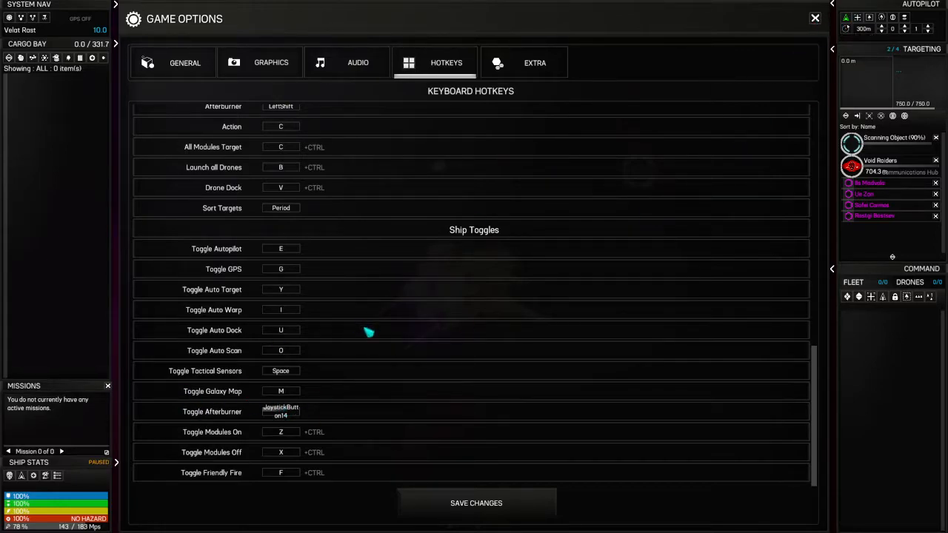
{"action": "mouse_move", "coordinate": [284, 415]}
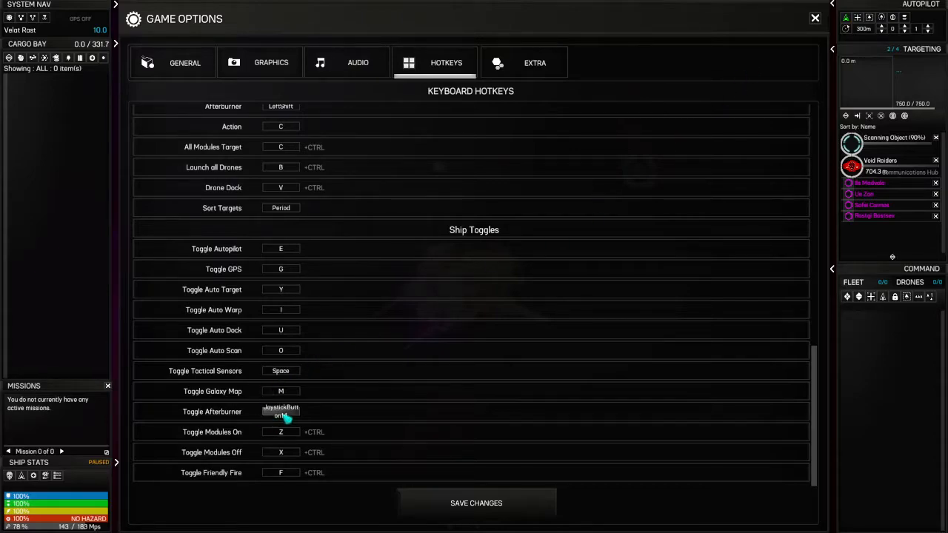
- Select the Toggle Afterburner binding so it shows PRESS A KEY TO ASSIGN
{"action": "left_click", "coordinate": [815, 18]}
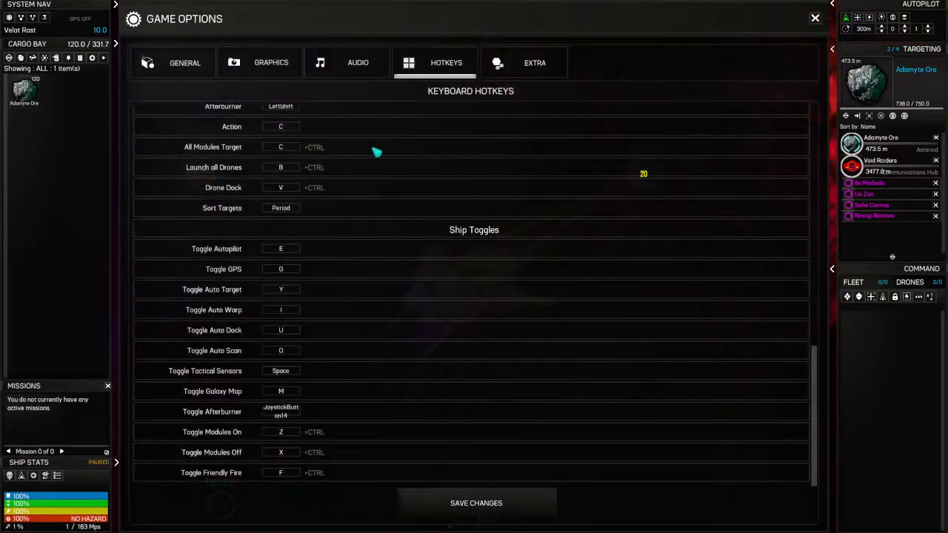
{"action": "left_click", "coordinate": [282, 412]}
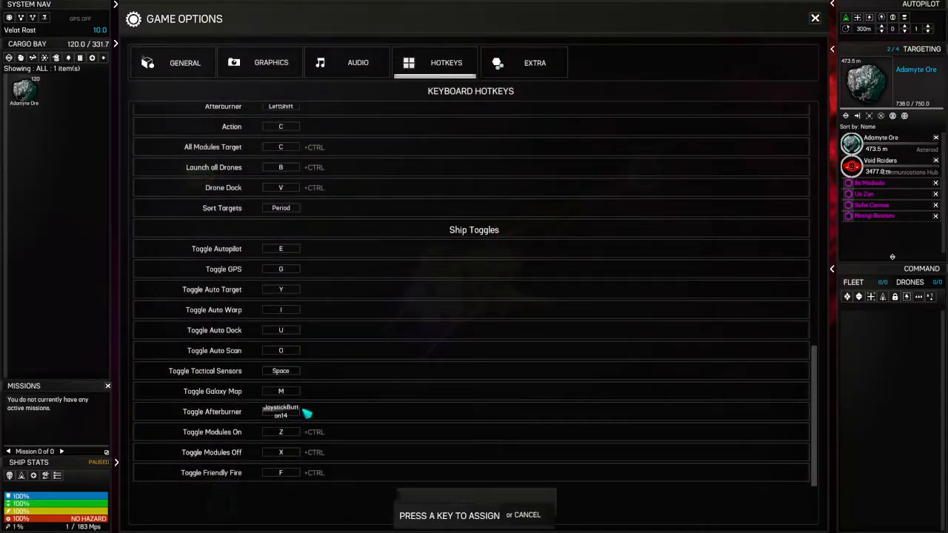
- Leave Game Options and keep mining until the first-100-Adamyte-Ore medal (1,500 credits, 12 skill points) appears
{"action": "left_click", "coordinate": [814, 18]}
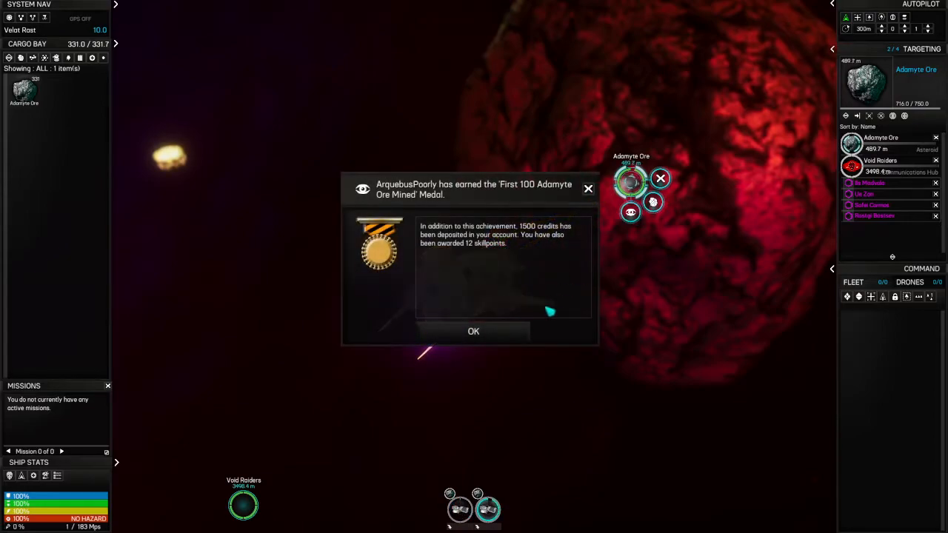
- Dismiss the medal popup, leaving the cargo-bay-full warning with mining lasers deactivated
{"action": "left_click", "coordinate": [474, 331]}
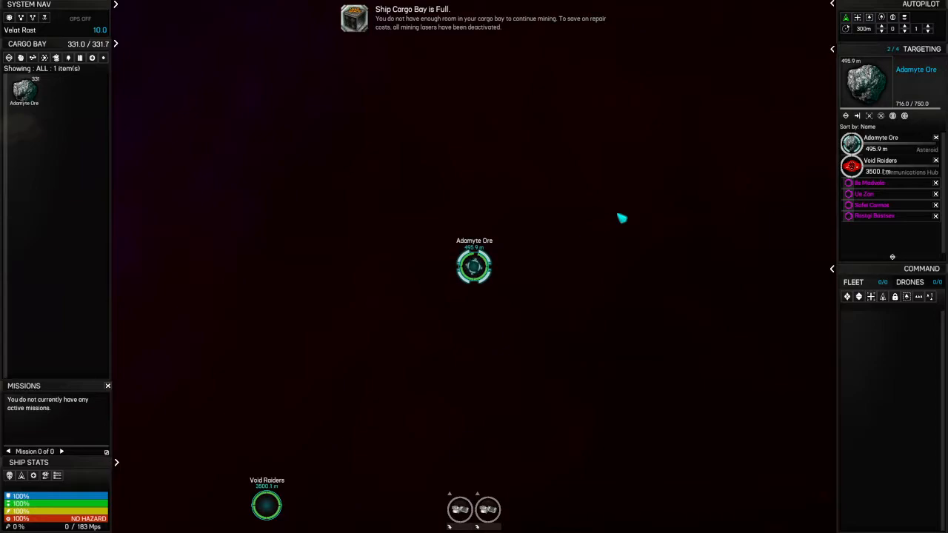
{"action": "mouse_move", "coordinate": [497, 270]}
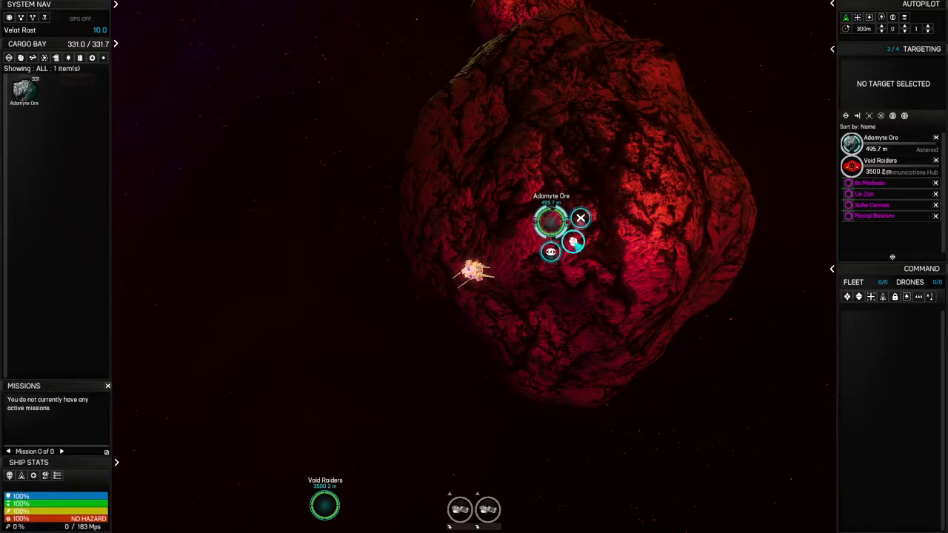
- Dock at the Void Raiders station from the targeting list with a full load of Adamyte Ore
{"action": "left_click", "coordinate": [551, 219]}
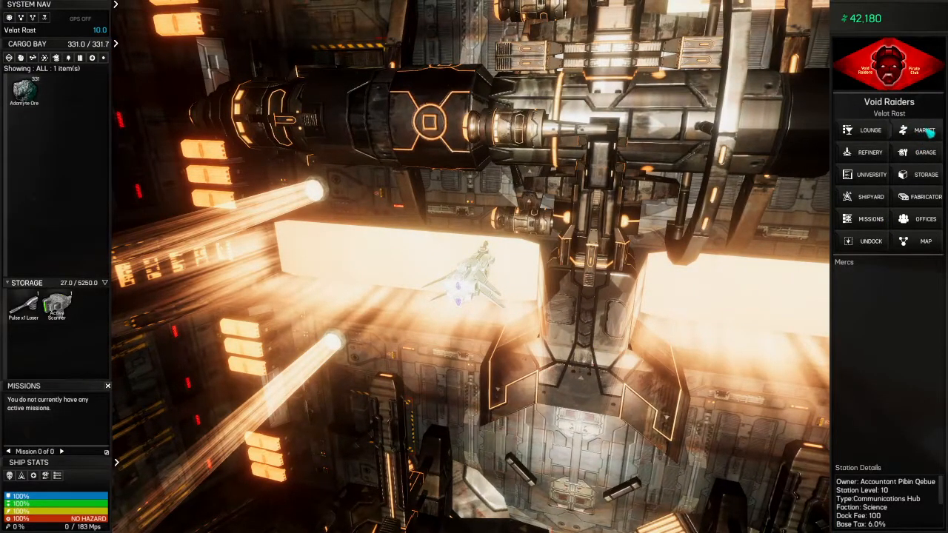
- Sell all 331 Adamyte Ore from the cargo bay at the station market for 4,805 credits
{"action": "left_click", "coordinate": [924, 130]}
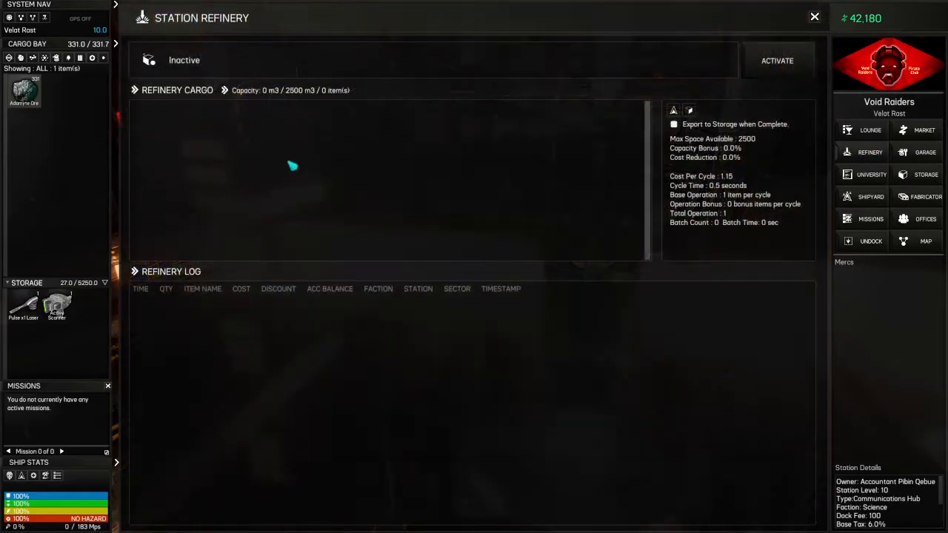
{"action": "mouse_move", "coordinate": [293, 211]}
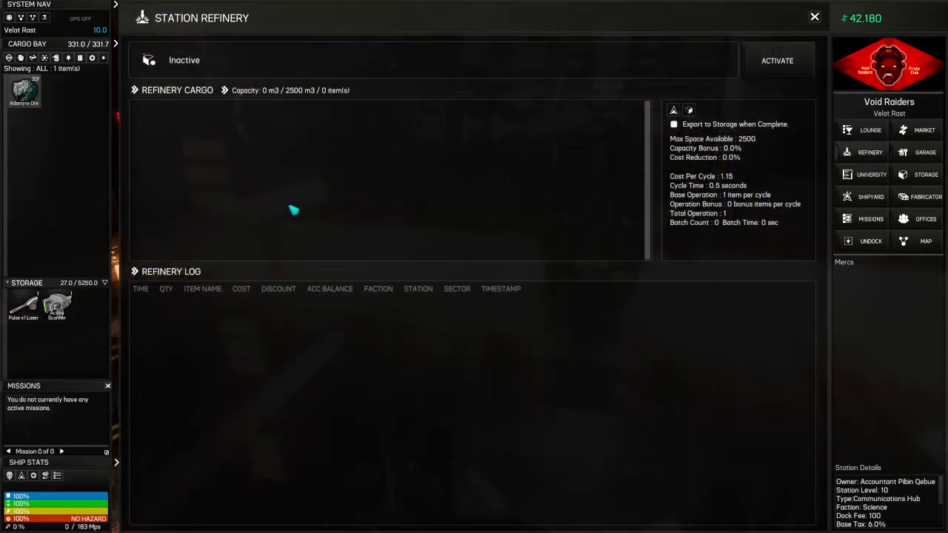
{"action": "left_click_drag", "start_coordinate": [23, 92], "coordinate": [261, 165]}
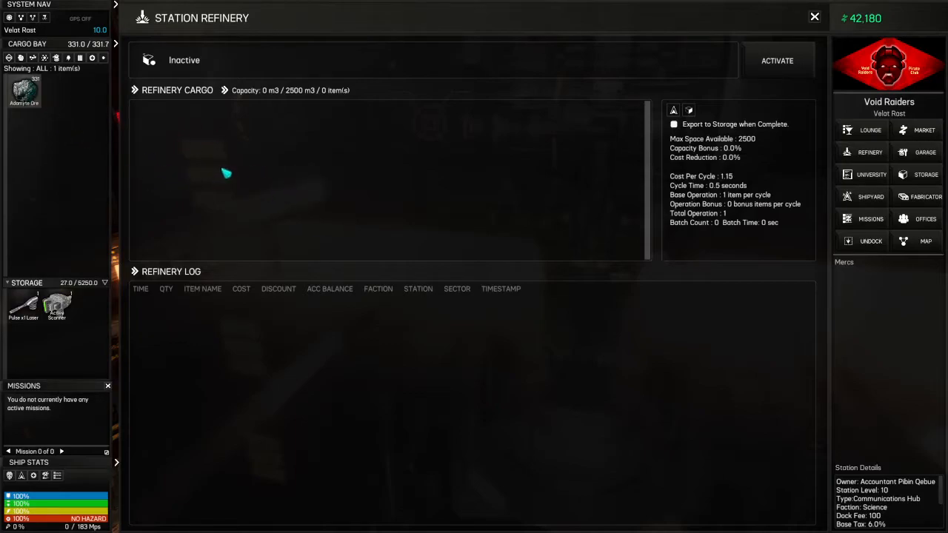
{"action": "mouse_move", "coordinate": [215, 187]}
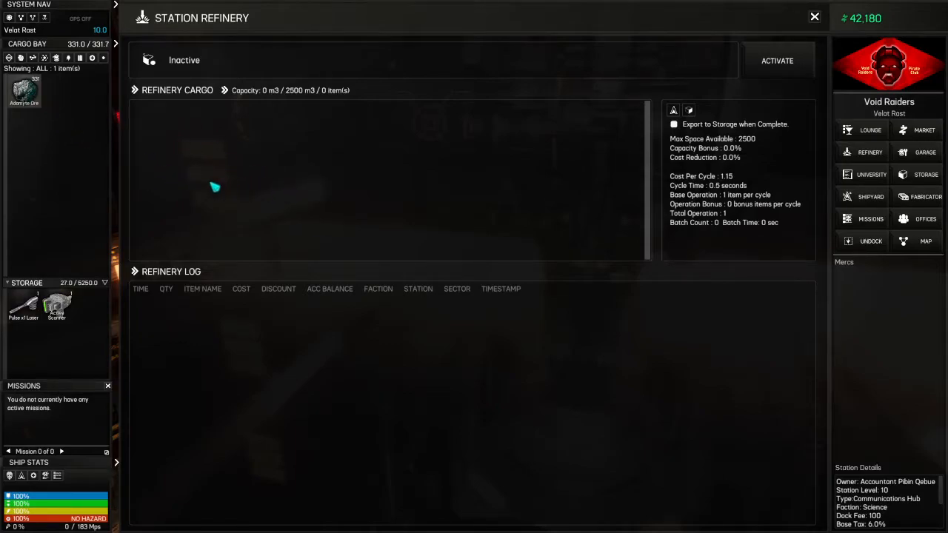
{"action": "mouse_move", "coordinate": [160, 159]}
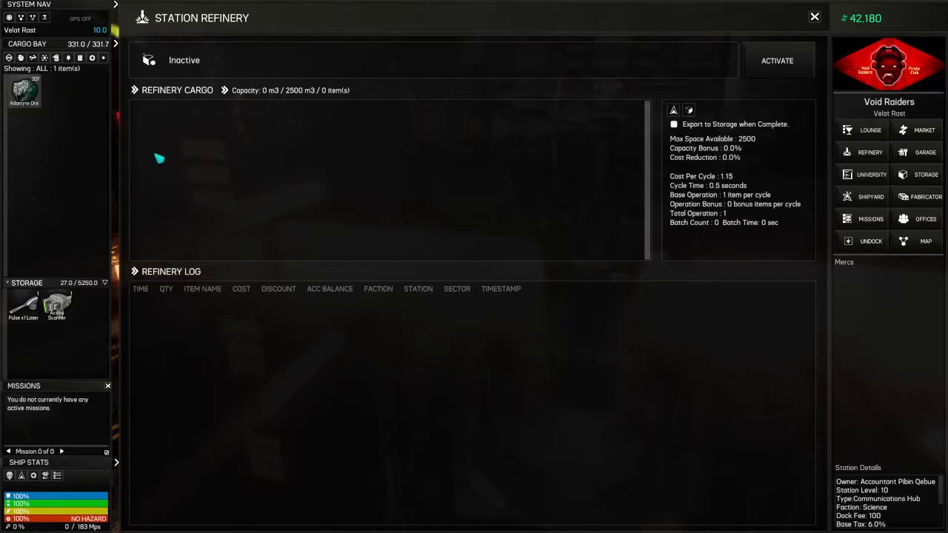
{"action": "left_click", "coordinate": [924, 131]}
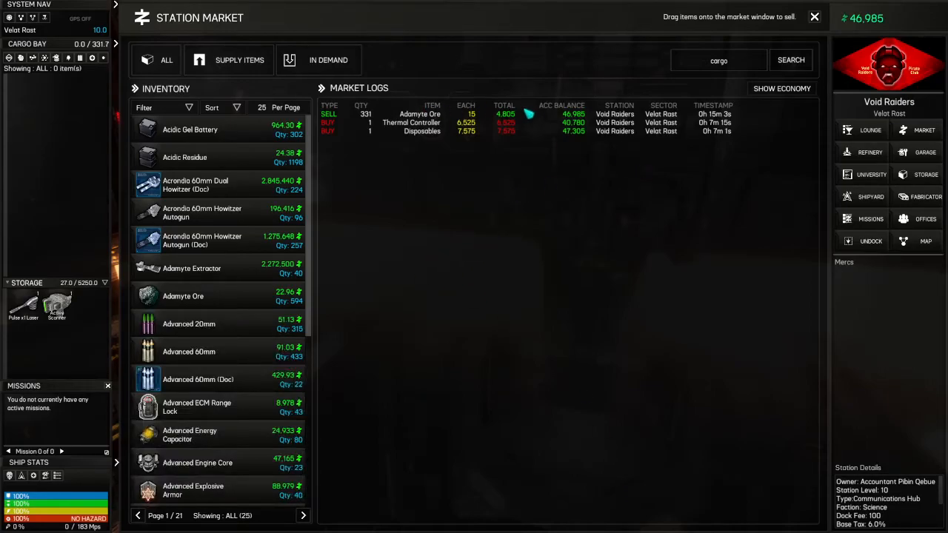
- Accept the Harvest special Adamyte Ore contract for Void Raiders, paying the 216-credit insurance deposit
{"action": "left_click", "coordinate": [870, 219]}
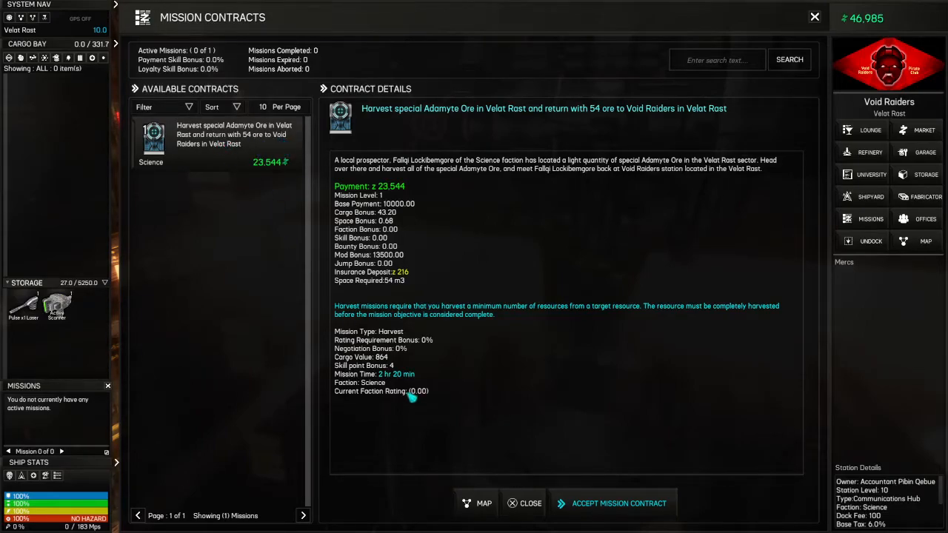
{"action": "mouse_move", "coordinate": [400, 373]}
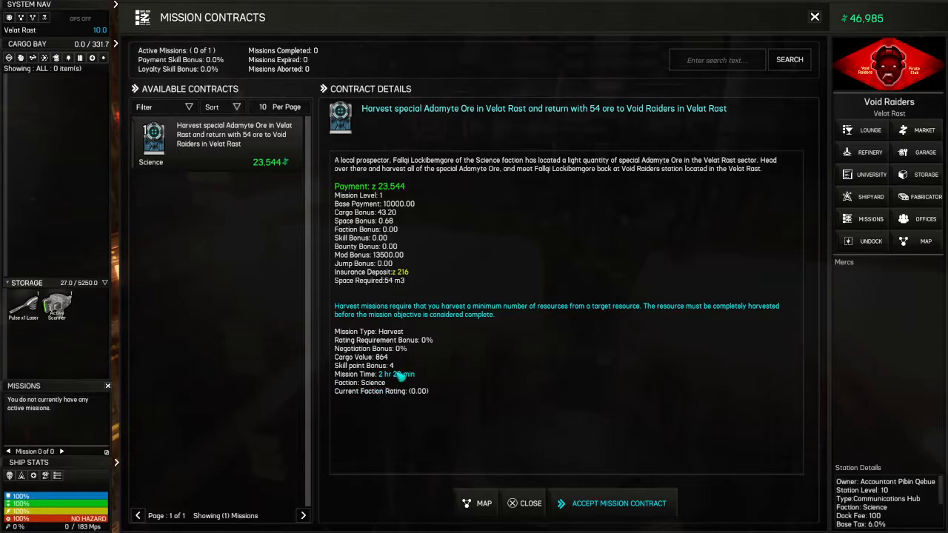
{"action": "mouse_move", "coordinate": [536, 352]}
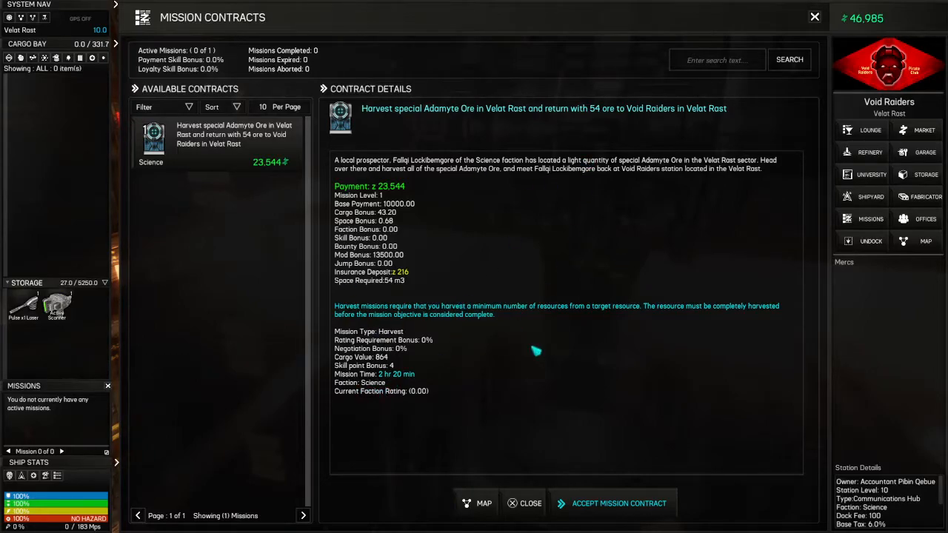
{"action": "mouse_move", "coordinate": [542, 395]}
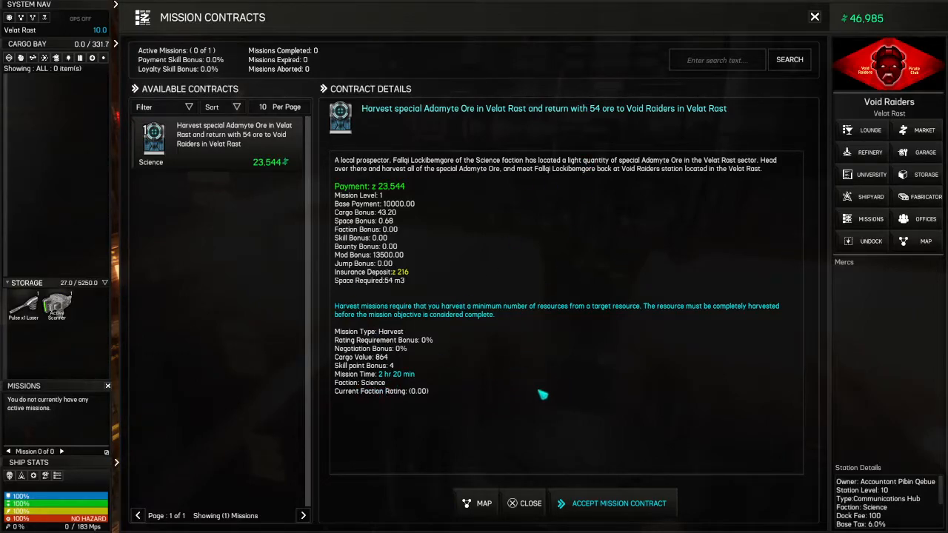
{"action": "left_click", "coordinate": [619, 504]}
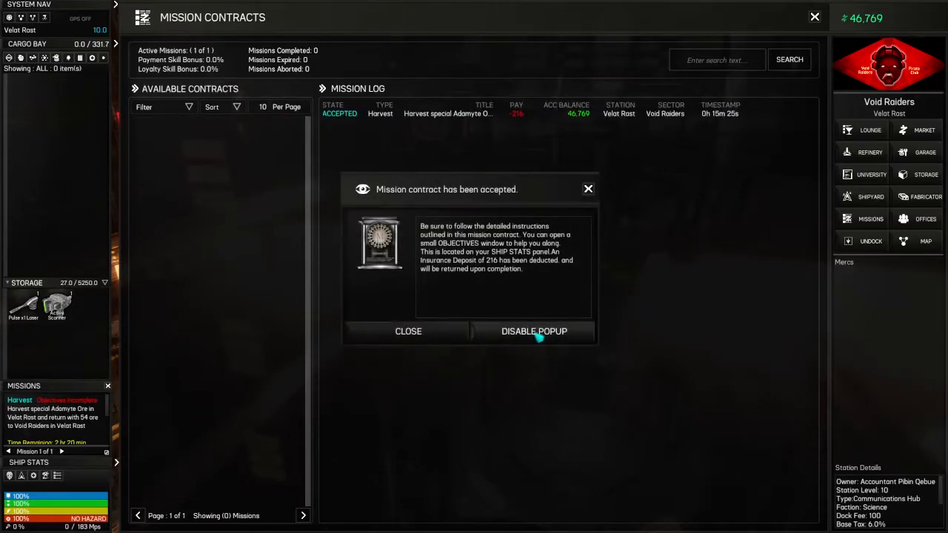
{"action": "left_click", "coordinate": [534, 332]}
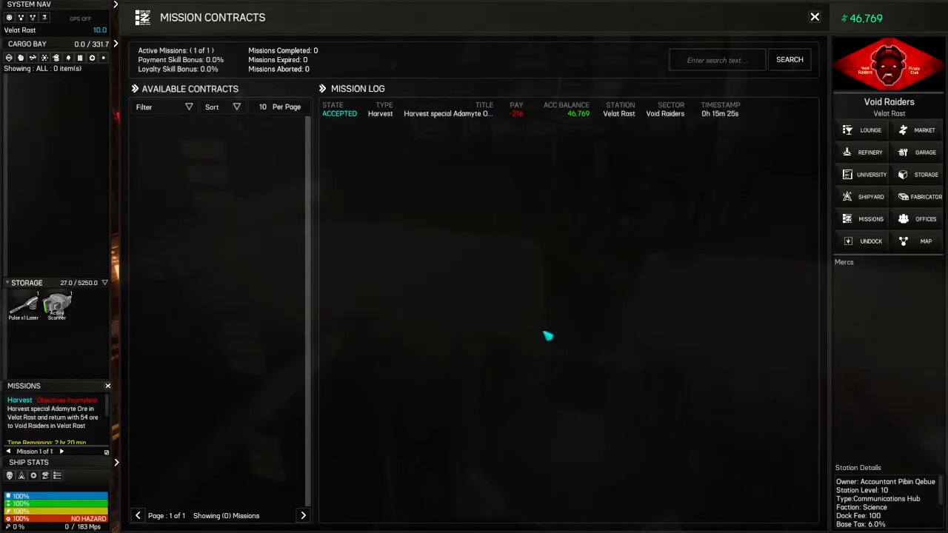
- Check the mission sector on the galaxy map centred on Velot Rost, then close it to undock
{"action": "left_click", "coordinate": [814, 16]}
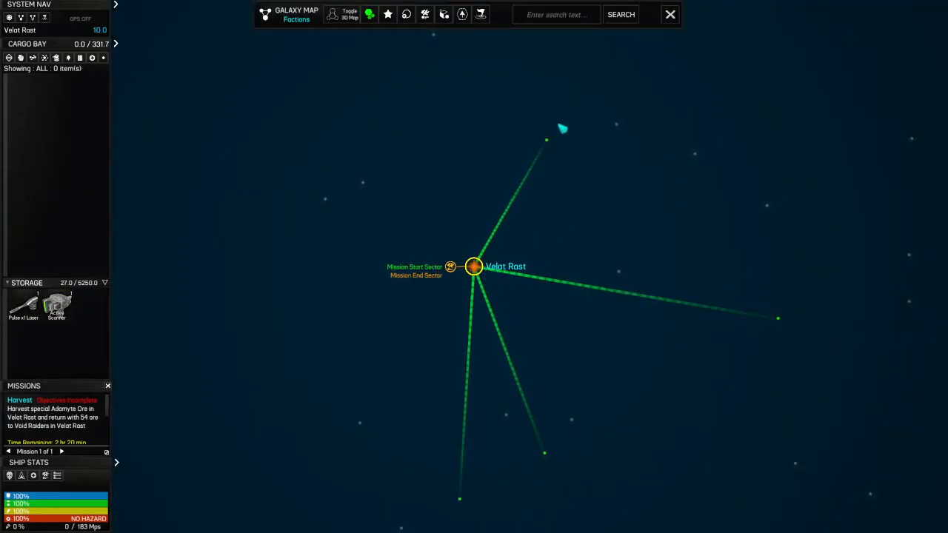
{"action": "left_click", "coordinate": [474, 266]}
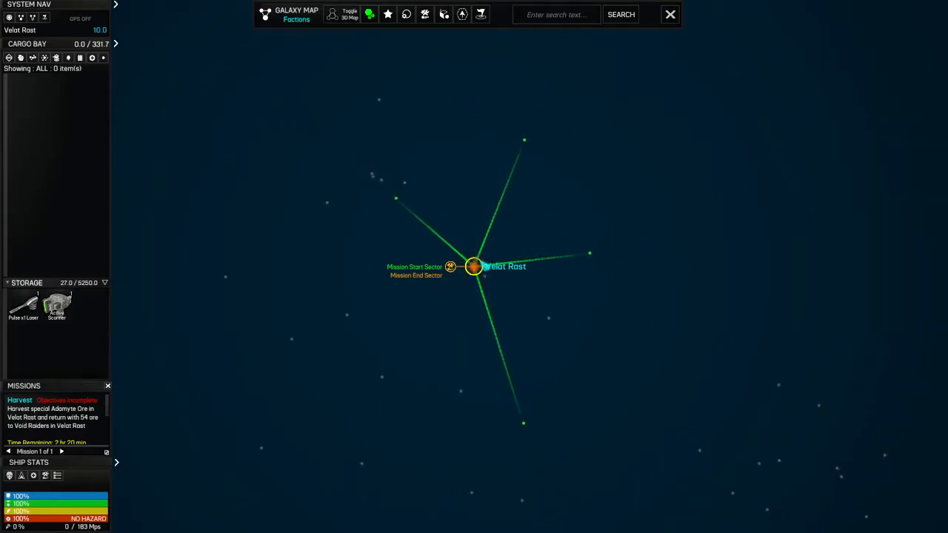
{"action": "left_click", "coordinate": [474, 267]}
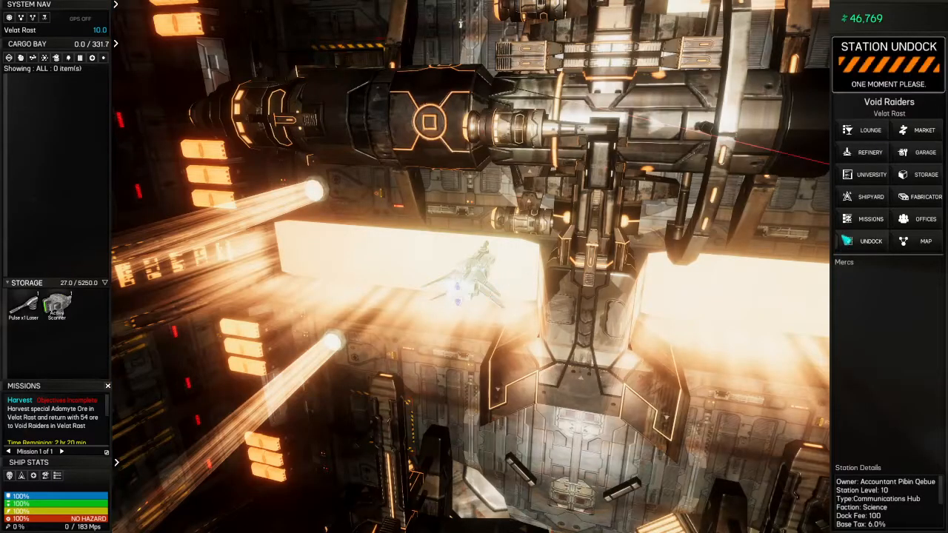
{"action": "left_click", "coordinate": [871, 240]}
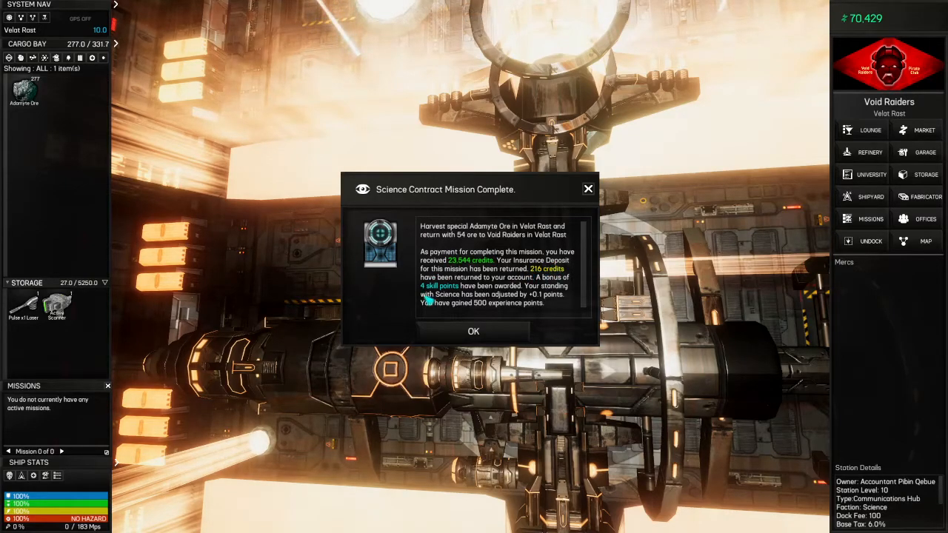
- Dismiss the Science Contract Mission Complete notice, leaving 70,429 credits and no active missions
{"action": "left_click", "coordinate": [474, 332]}
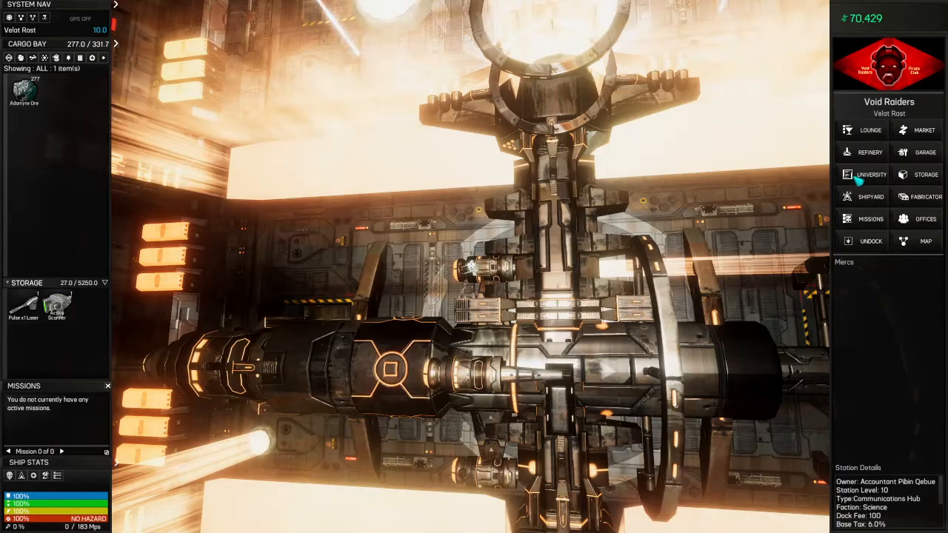
- Filter University skills to Missions and start training Max Mission Contracts to level 1 for 9,410 credits and 4 skill points
{"action": "left_click", "coordinate": [870, 175]}
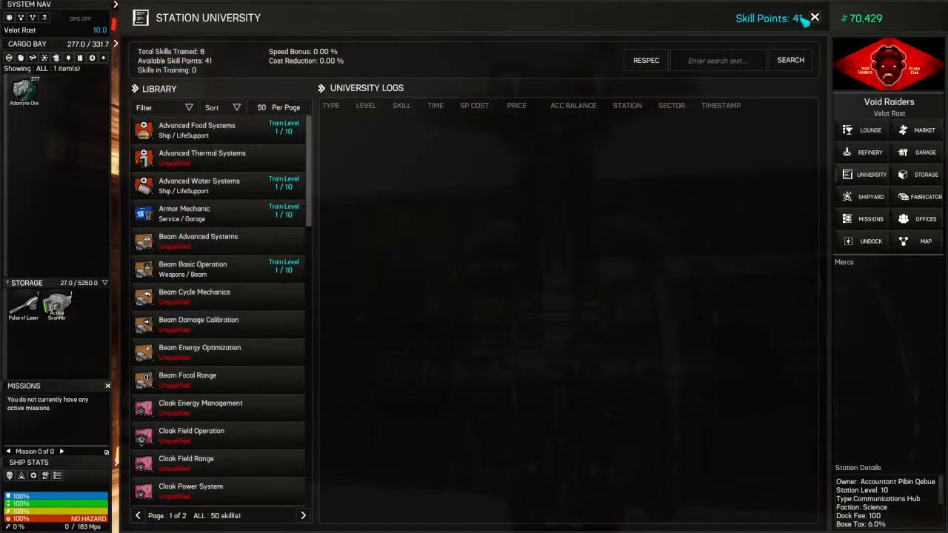
{"action": "mouse_move", "coordinate": [310, 226]}
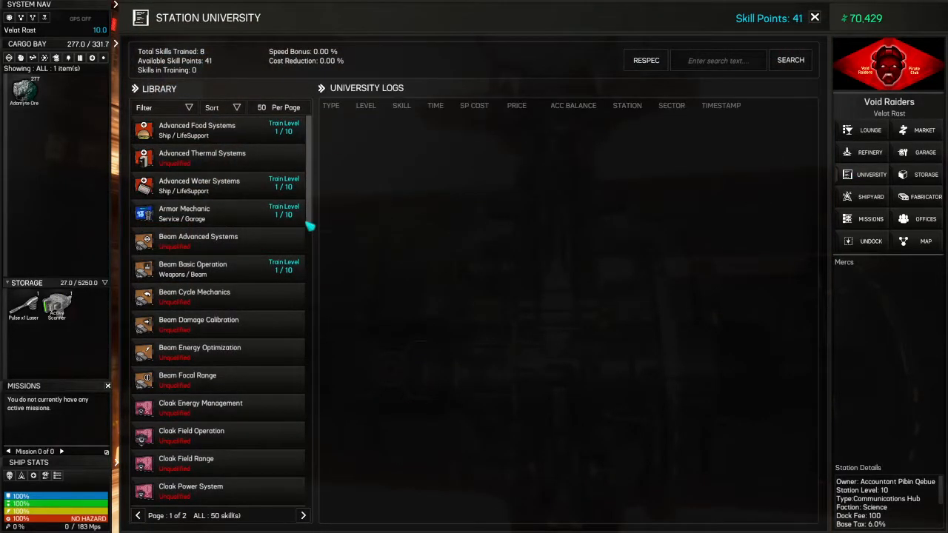
{"action": "left_click", "coordinate": [199, 186]}
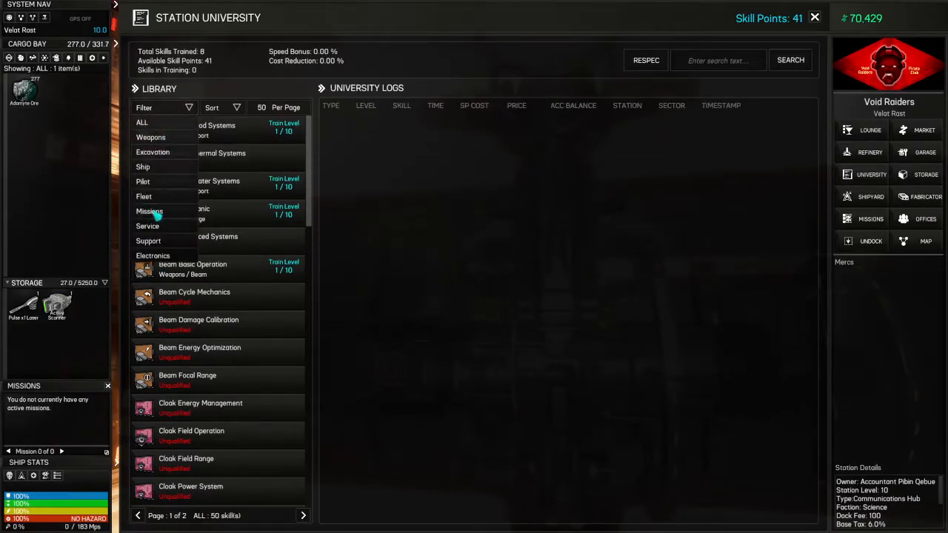
{"action": "left_click", "coordinate": [150, 210]}
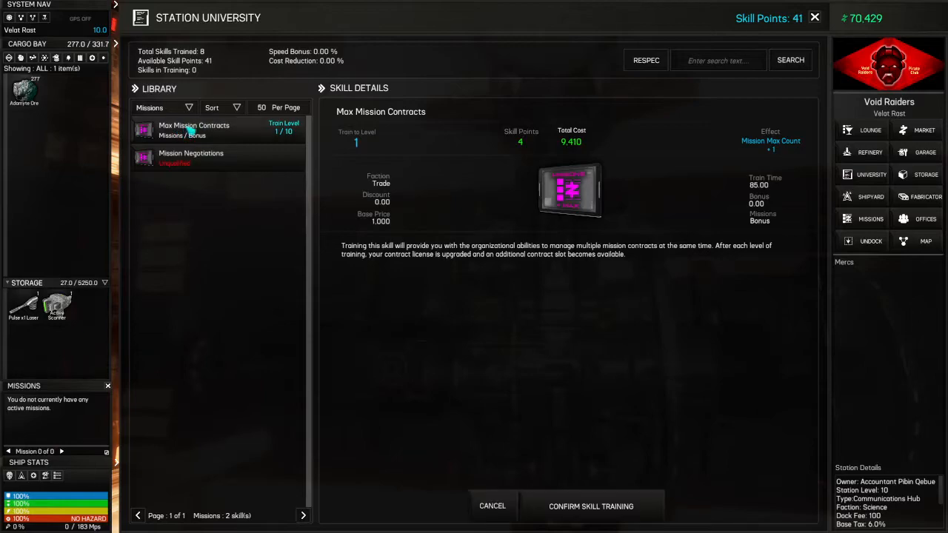
{"action": "mouse_move", "coordinate": [607, 302]}
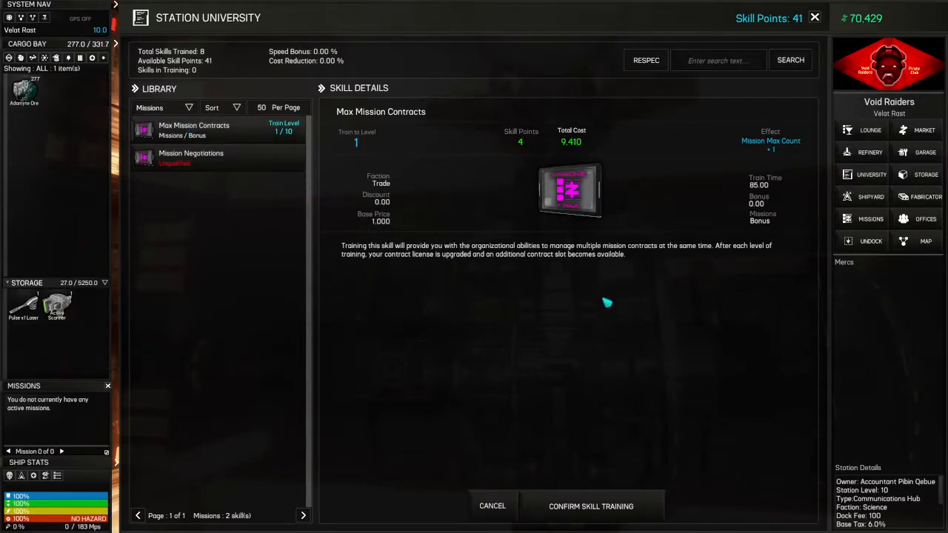
{"action": "mouse_move", "coordinate": [681, 401]}
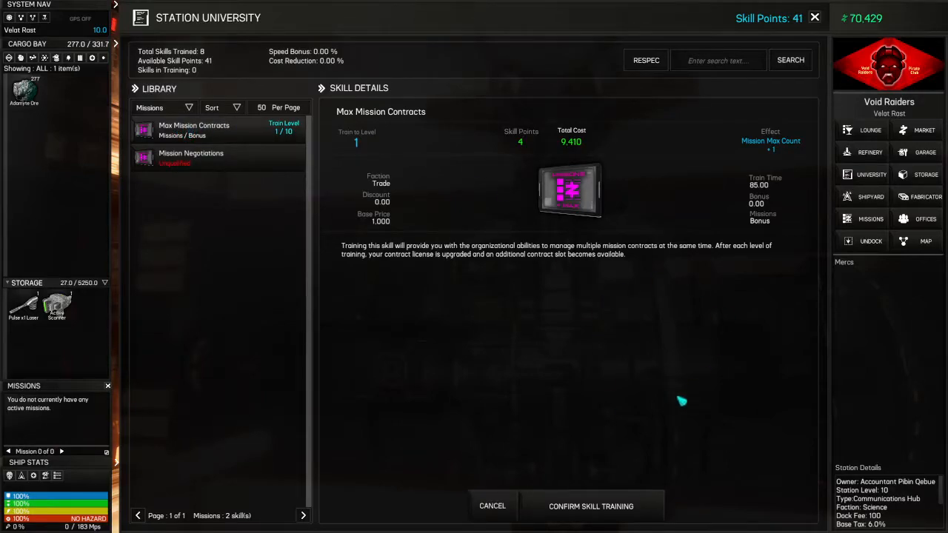
{"action": "left_click", "coordinate": [591, 506]}
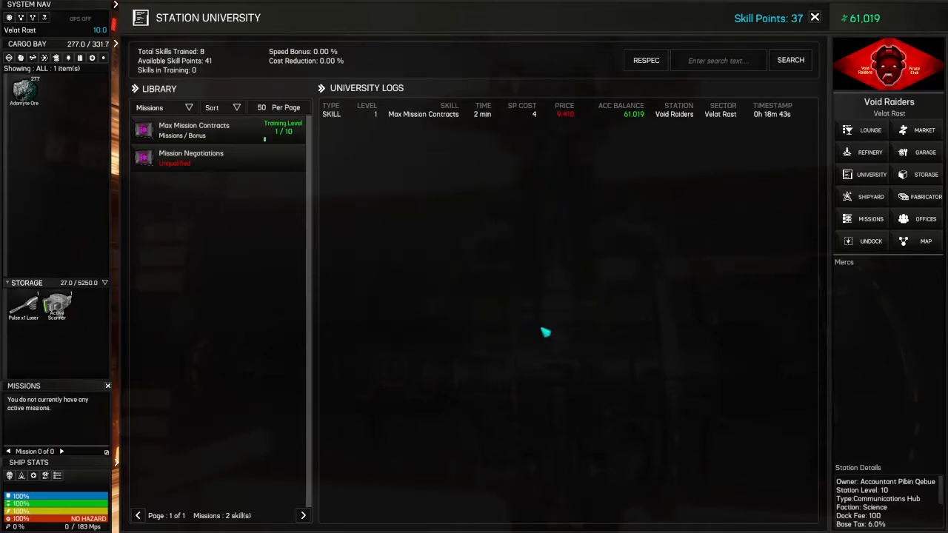
{"action": "mouse_move", "coordinate": [263, 311]}
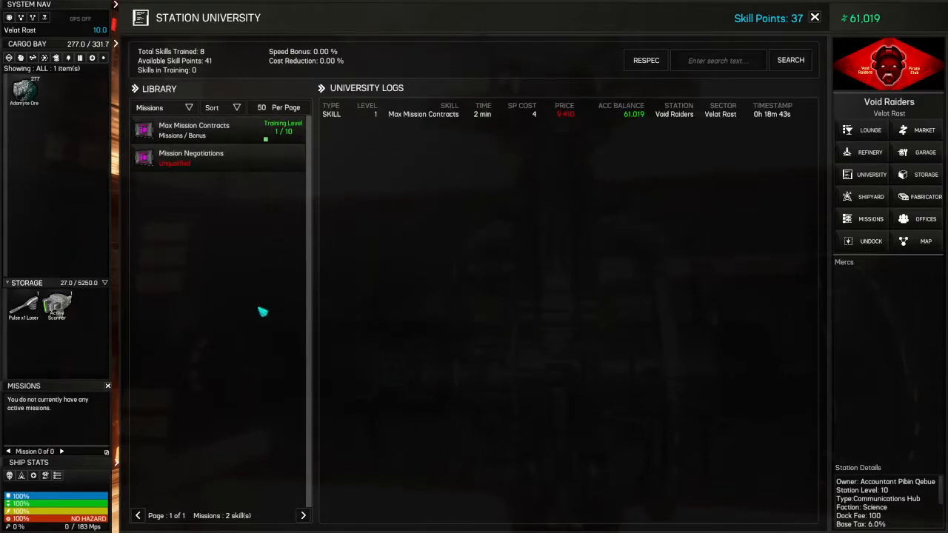
{"action": "mouse_move", "coordinate": [255, 240]}
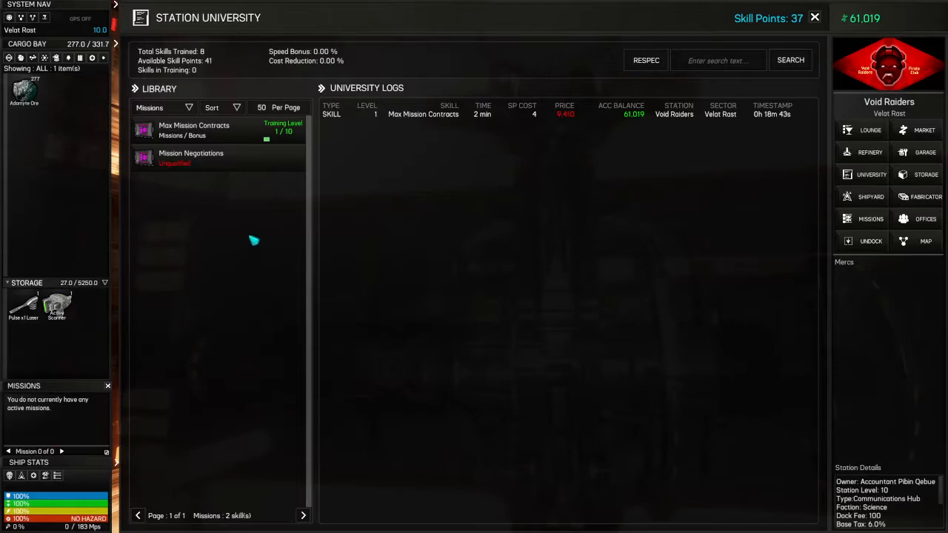
{"action": "left_click", "coordinate": [191, 156]}
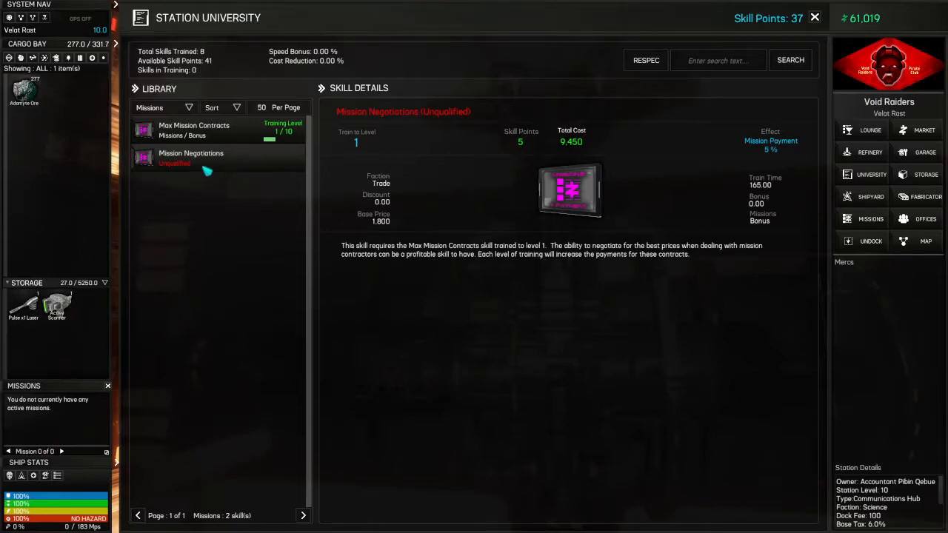
{"action": "mouse_move", "coordinate": [219, 172]}
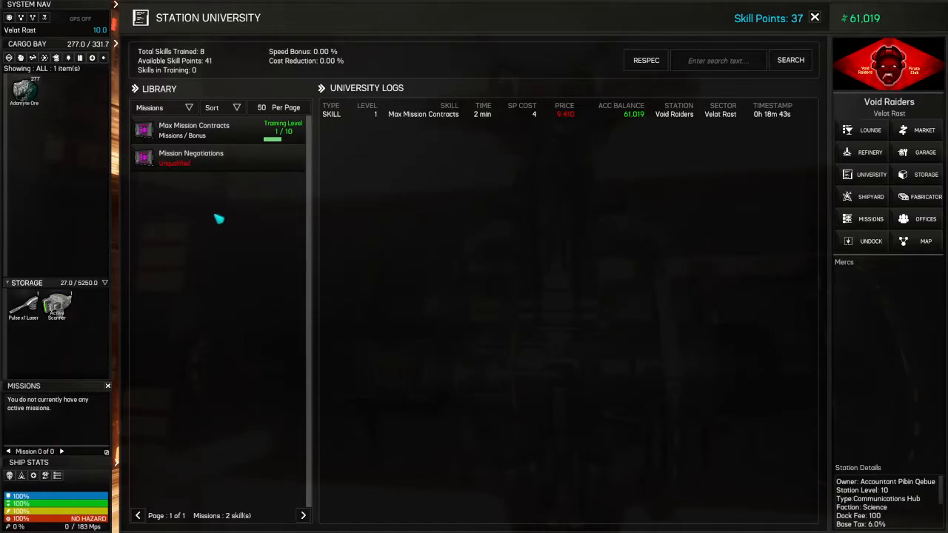
{"action": "mouse_move", "coordinate": [414, 393]}
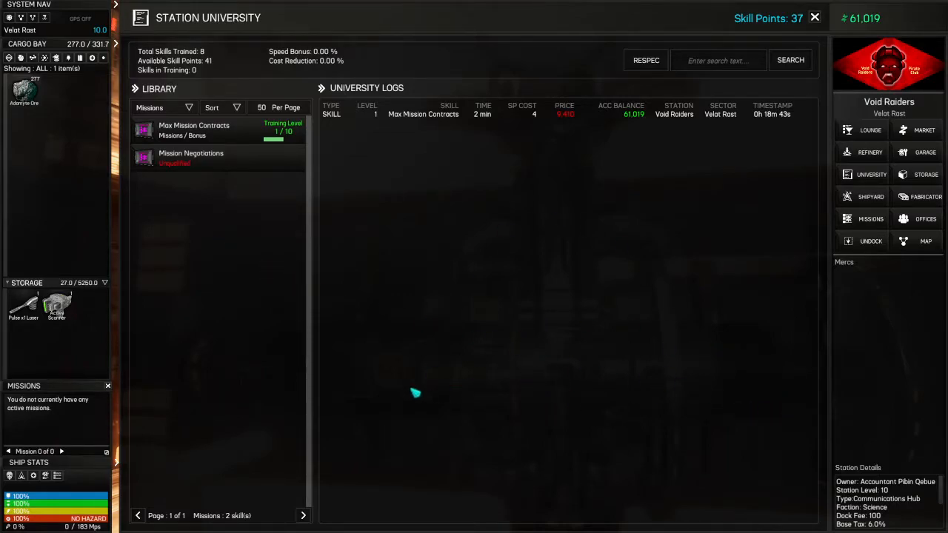
{"action": "mouse_move", "coordinate": [391, 229]}
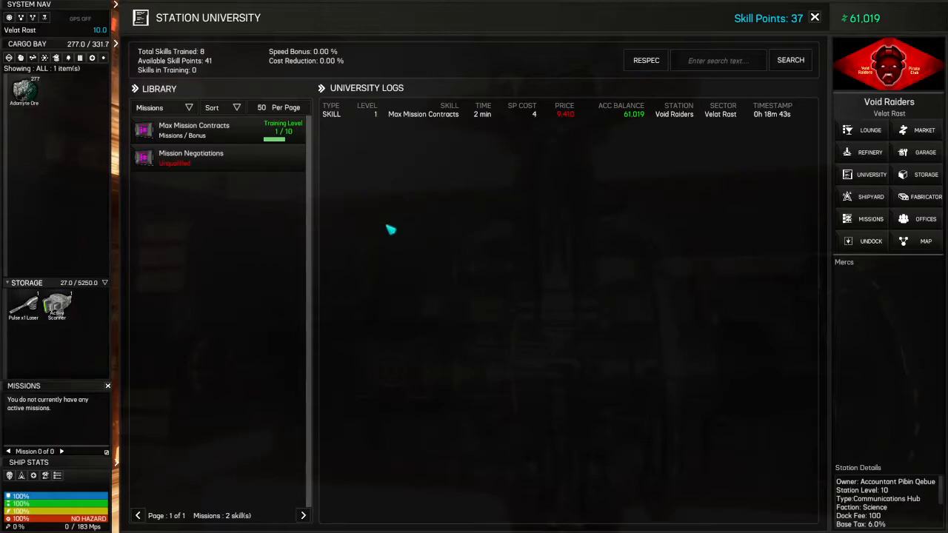
- Review the trained Max Mission Contracts skill and acknowledge the First Mission Completed medal worth 1,500 credits
{"action": "left_click", "coordinate": [194, 130]}
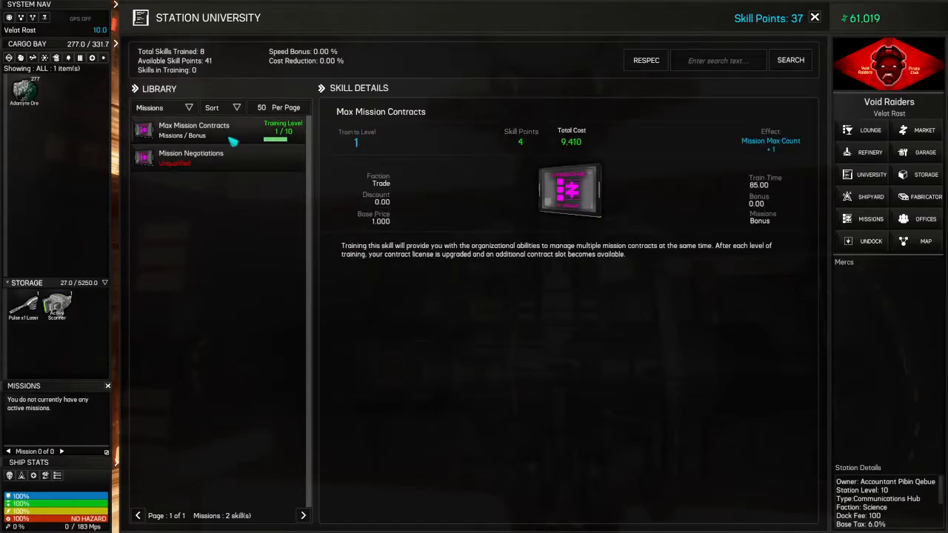
{"action": "left_click", "coordinate": [191, 157]}
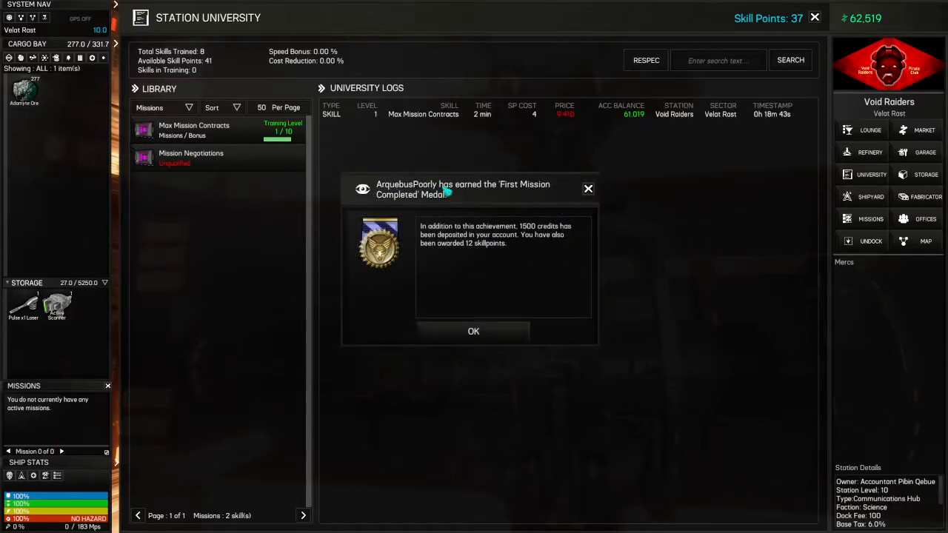
{"action": "mouse_move", "coordinate": [520, 200]}
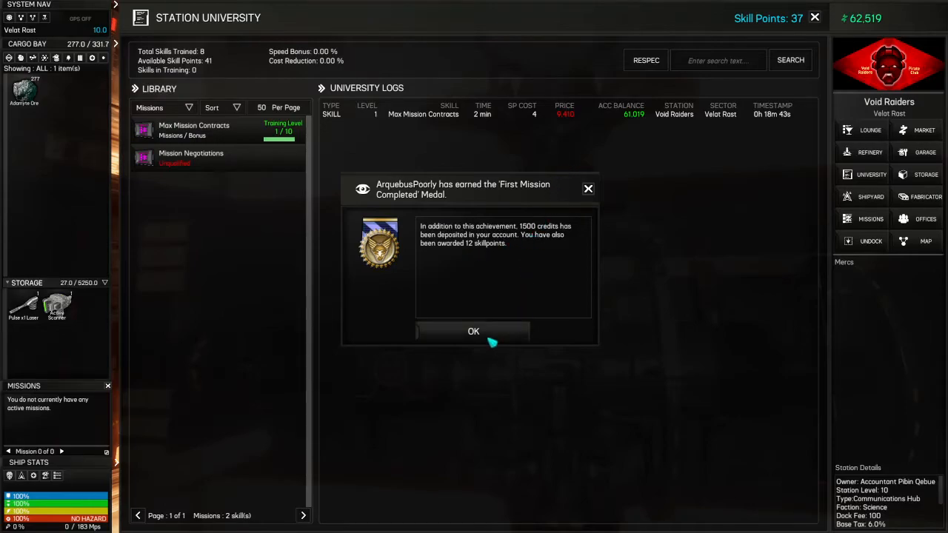
{"action": "left_click", "coordinate": [474, 331]}
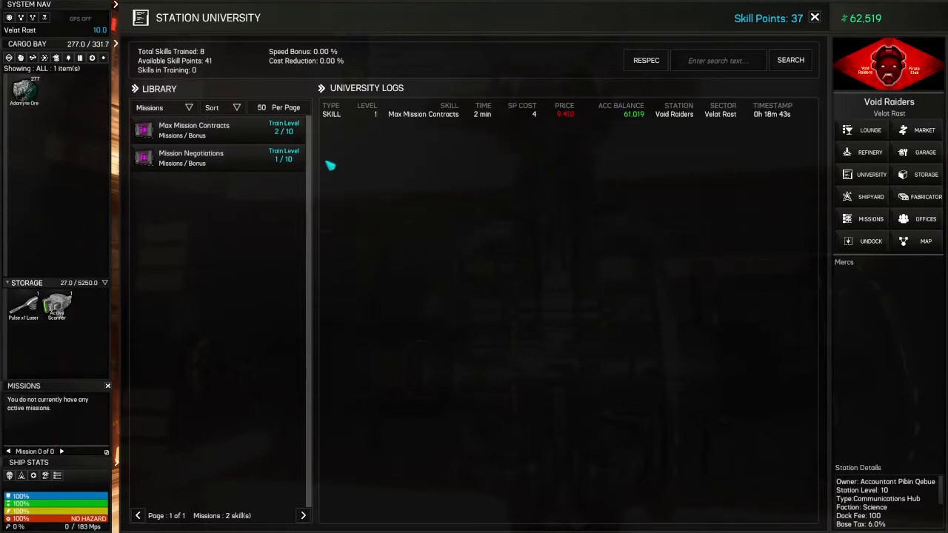
- Start training Mission Negotiations to level 1 for 9,450 credits, leaving 53,069
{"action": "left_click", "coordinate": [189, 157]}
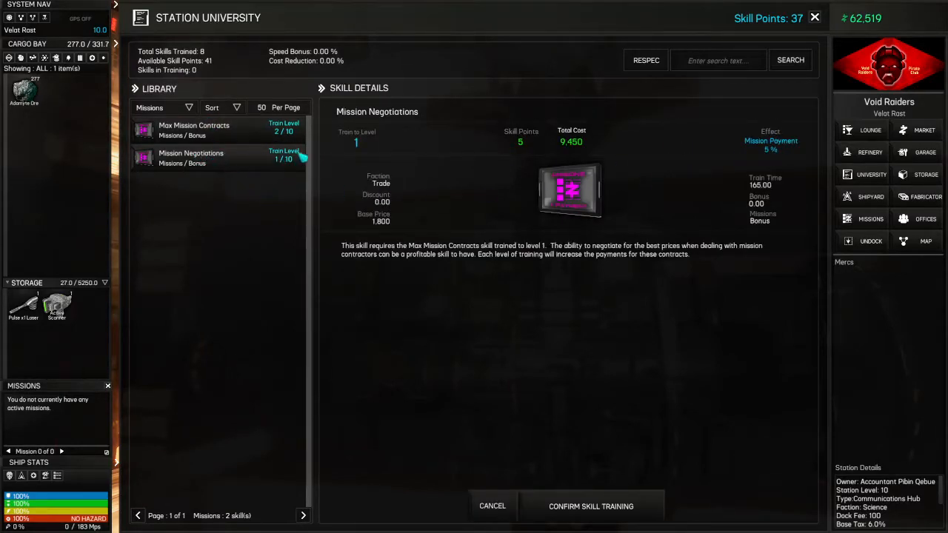
{"action": "mouse_move", "coordinate": [591, 507]}
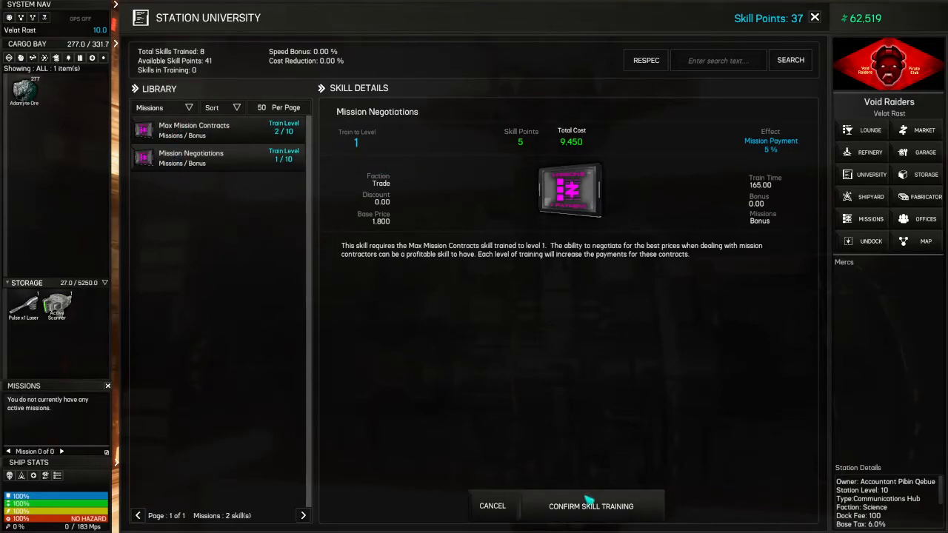
{"action": "left_click", "coordinate": [591, 506]}
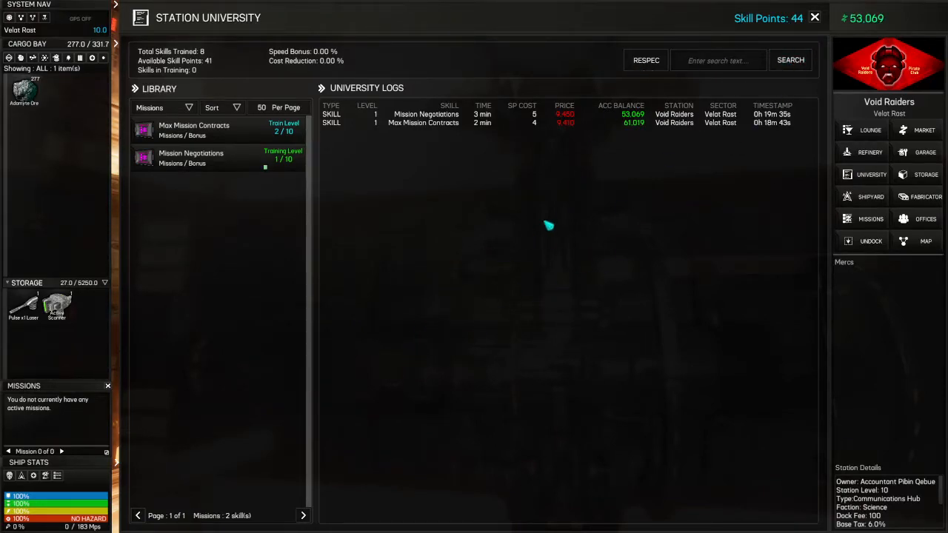
{"action": "mouse_move", "coordinate": [689, 83]}
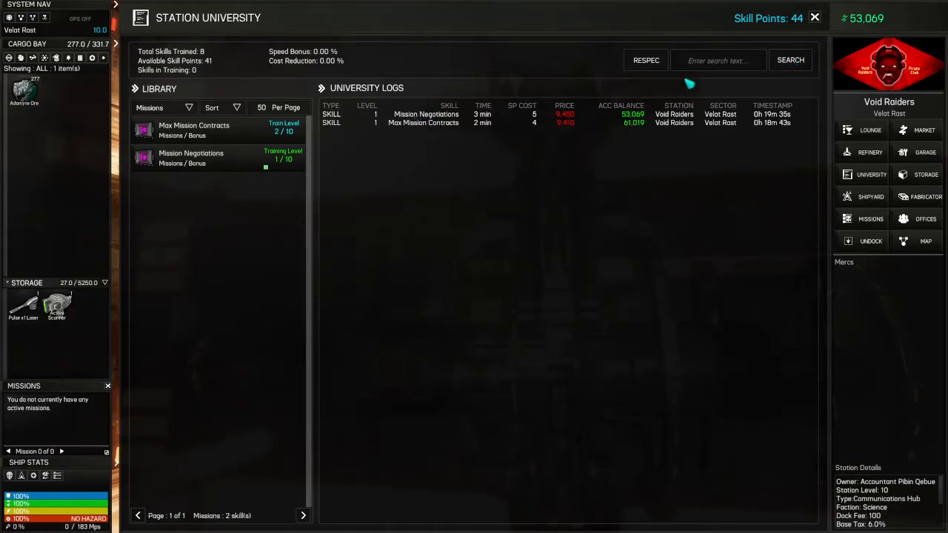
{"action": "left_click", "coordinate": [160, 106]}
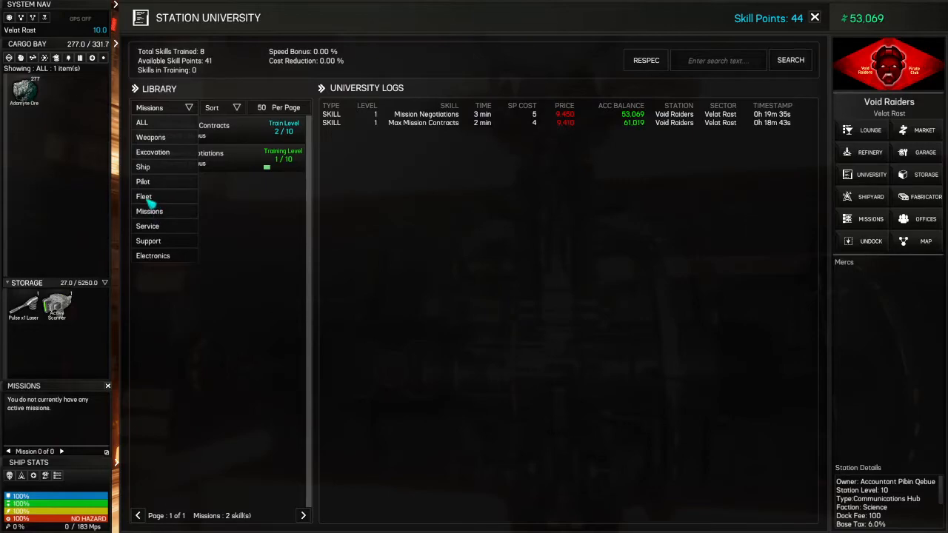
{"action": "left_click", "coordinate": [144, 196]}
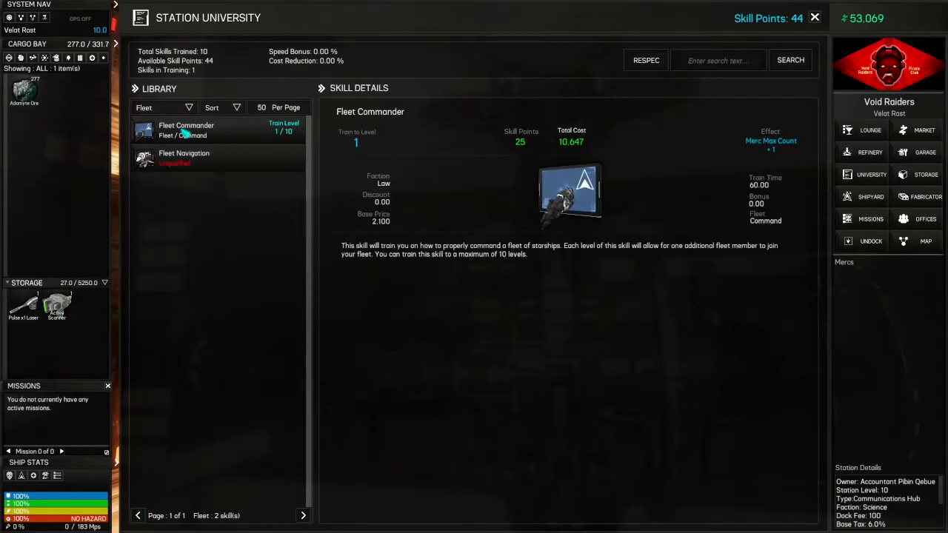
{"action": "mouse_move", "coordinate": [288, 133]}
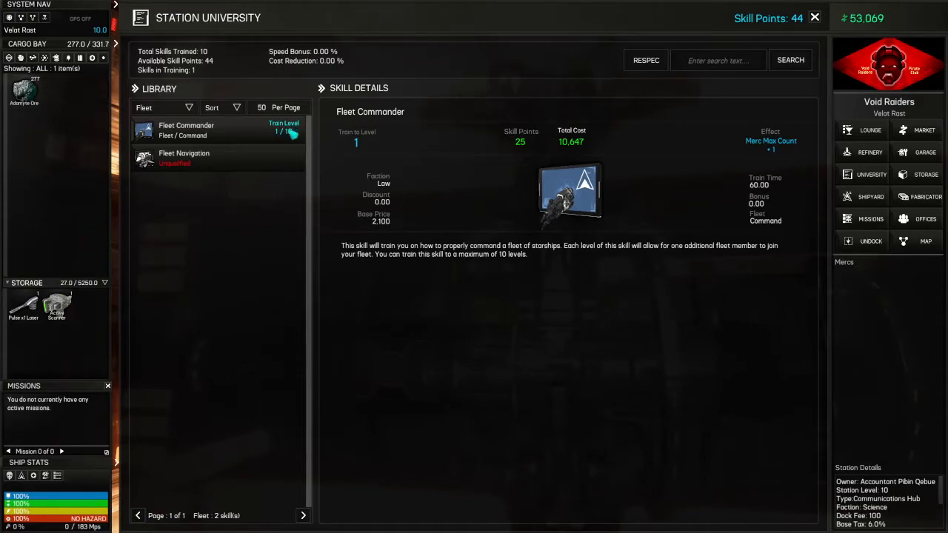
{"action": "left_click", "coordinate": [285, 131]}
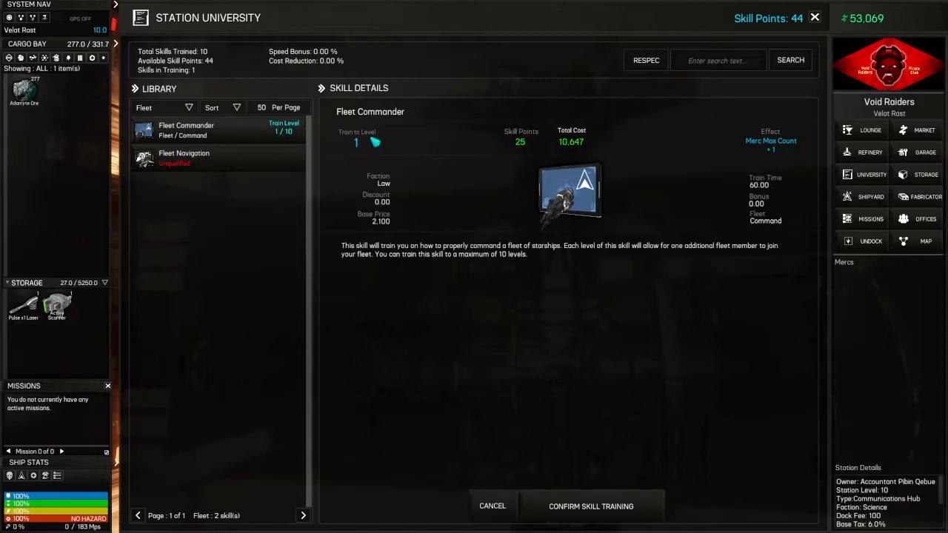
{"action": "mouse_move", "coordinate": [574, 254]}
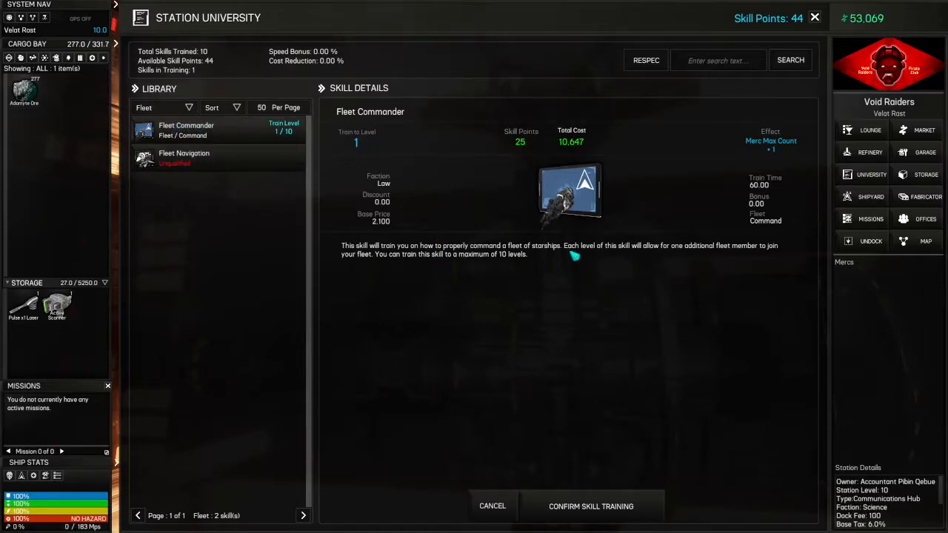
{"action": "mouse_move", "coordinate": [592, 272]}
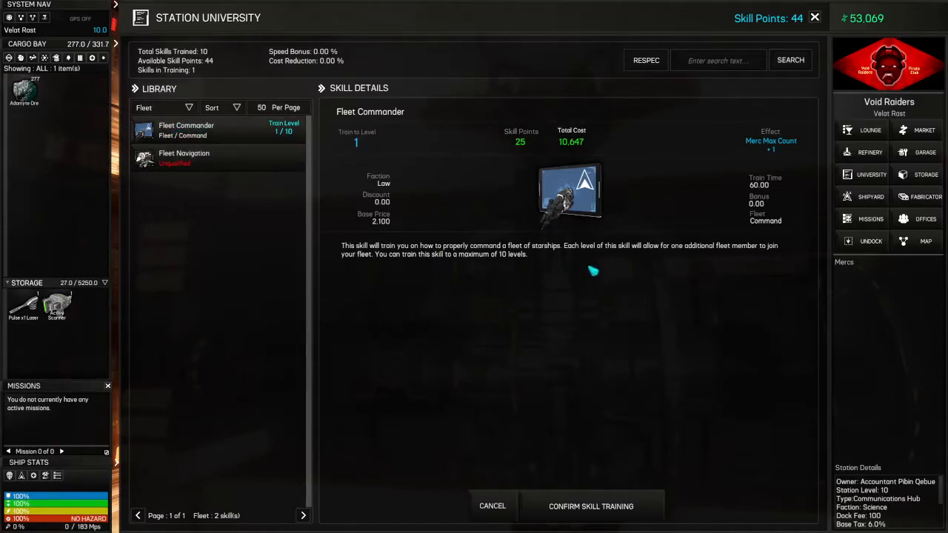
{"action": "mouse_move", "coordinate": [556, 276]}
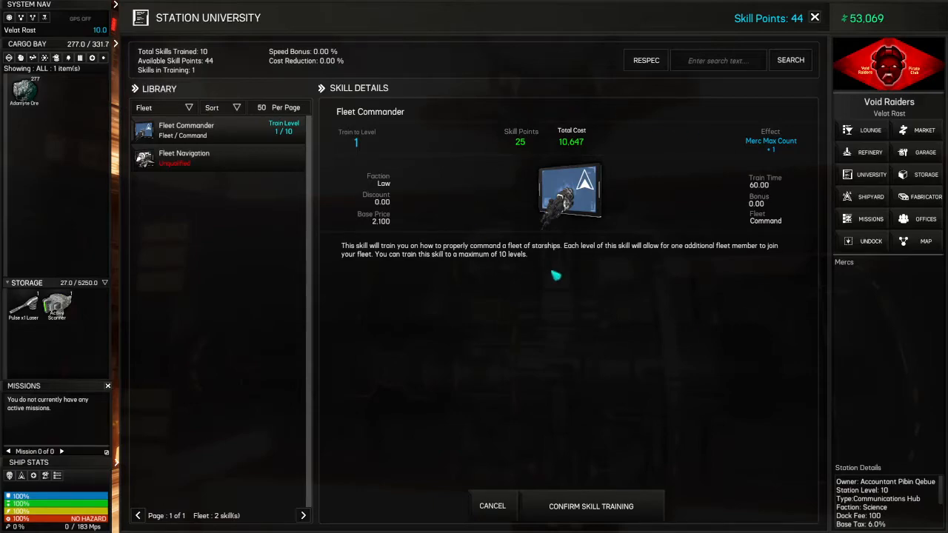
{"action": "mouse_move", "coordinate": [560, 273]}
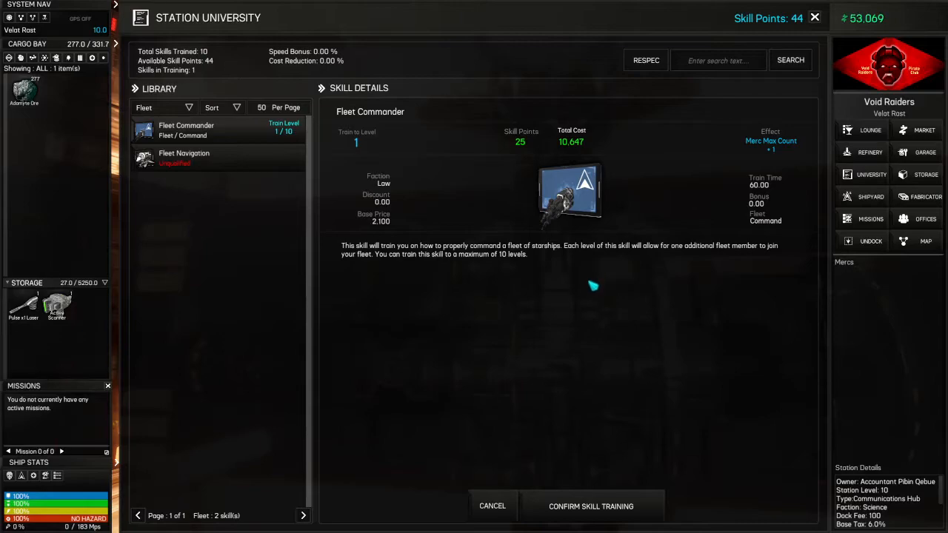
{"action": "mouse_move", "coordinate": [353, 139]}
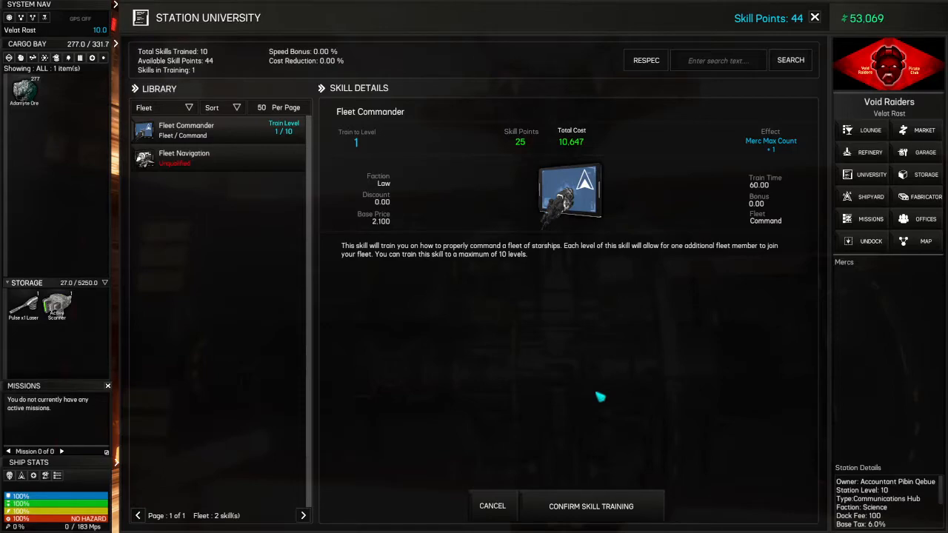
{"action": "mouse_move", "coordinate": [586, 284]}
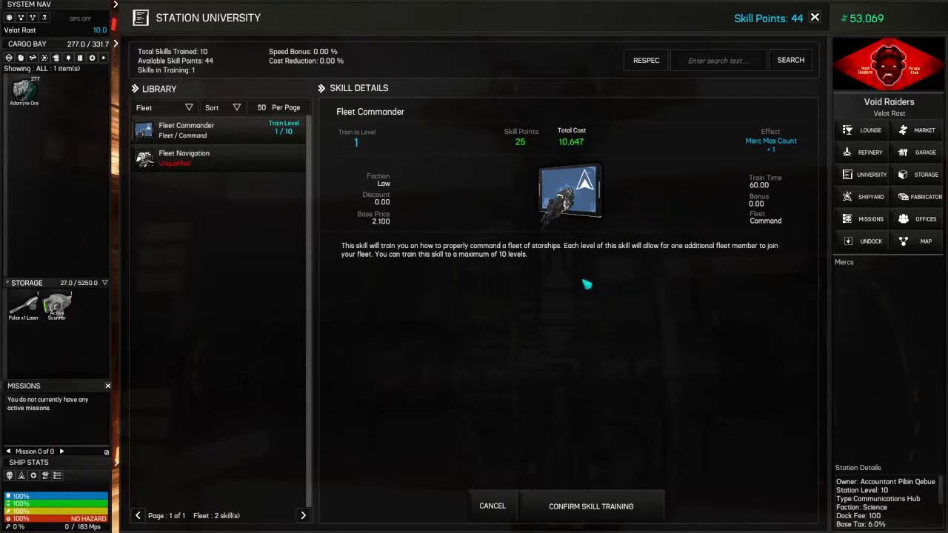
{"action": "mouse_move", "coordinate": [465, 155]}
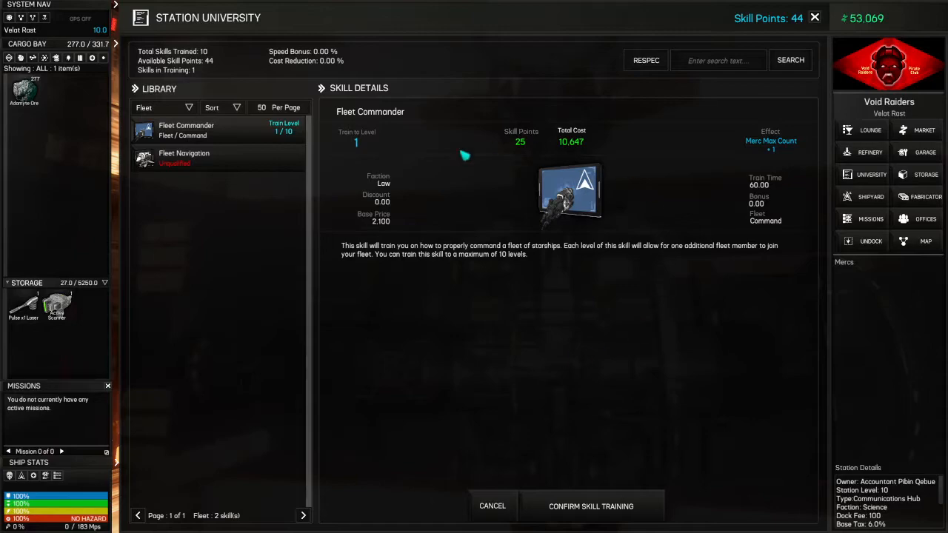
{"action": "mouse_move", "coordinate": [580, 311]}
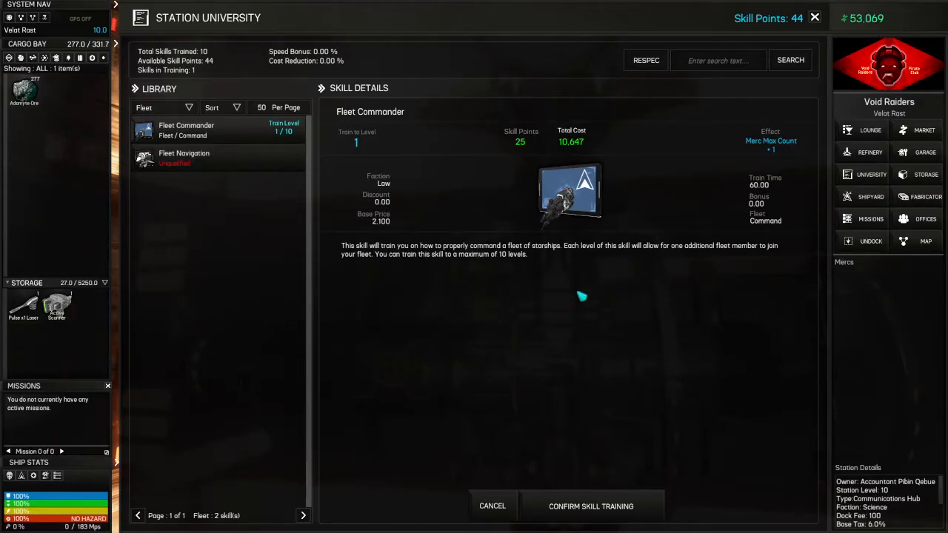
{"action": "mouse_move", "coordinate": [583, 518]}
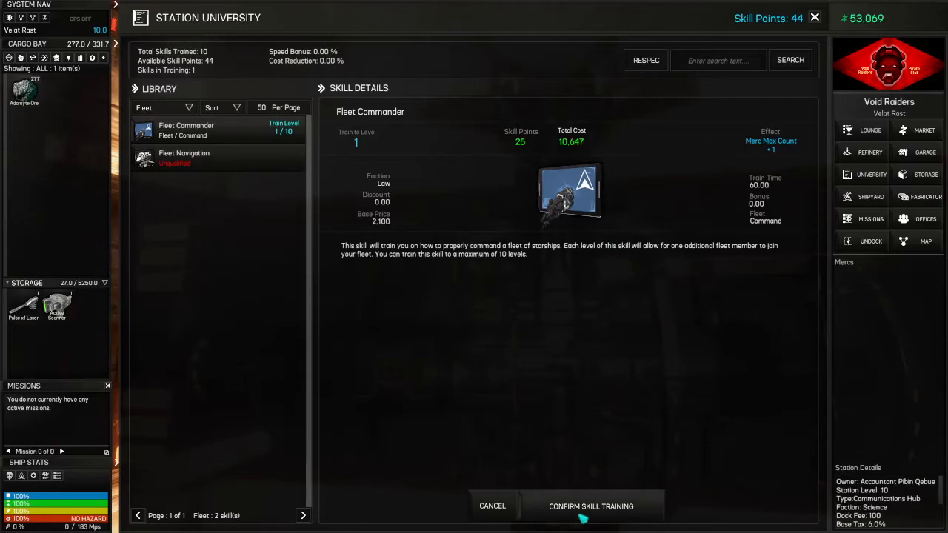
{"action": "mouse_move", "coordinate": [608, 506]}
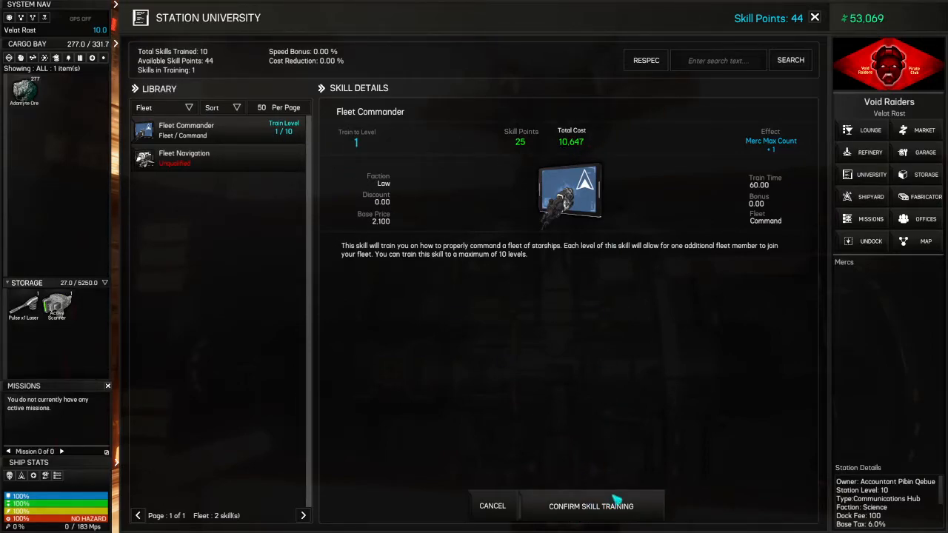
- Search the full library for 'univers' and train University Discount to level 1
{"action": "left_click", "coordinate": [165, 107]}
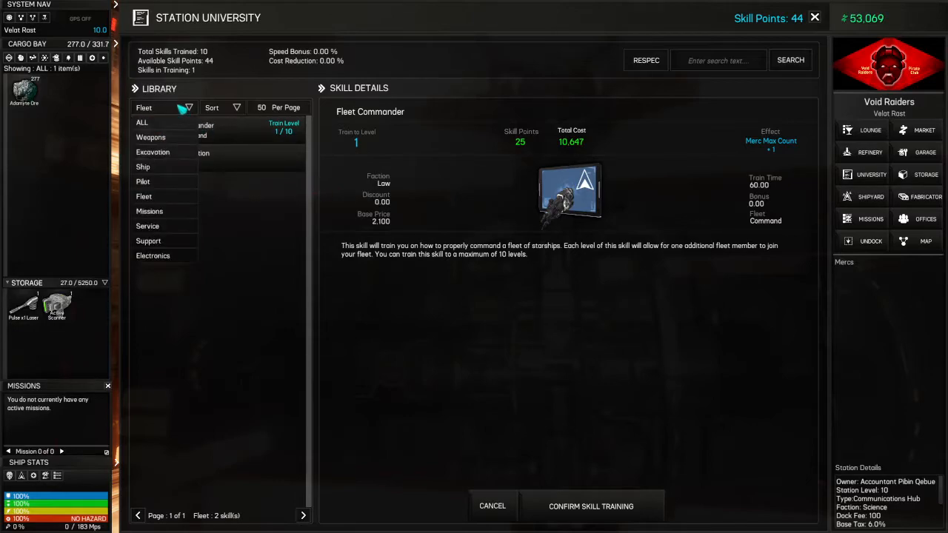
{"action": "mouse_move", "coordinate": [152, 254]}
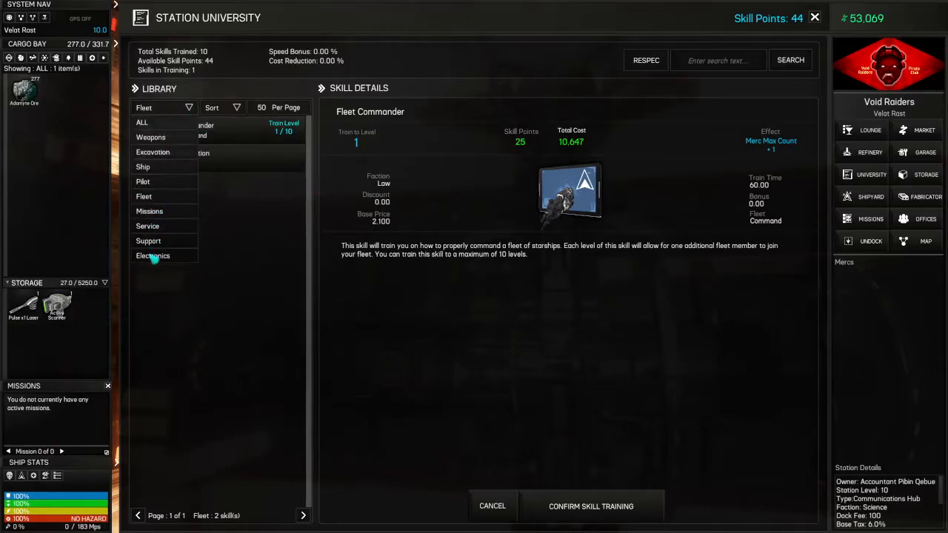
{"action": "left_click", "coordinate": [142, 122]}
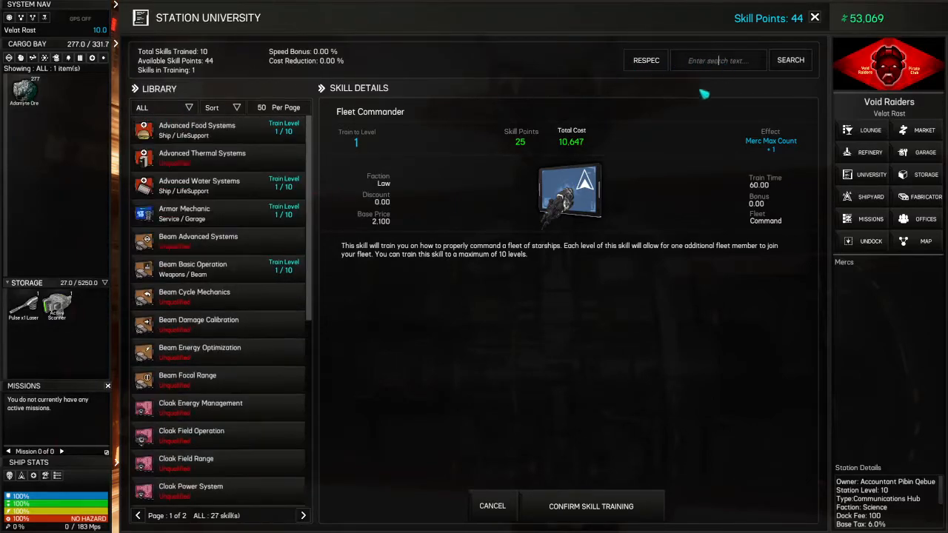
{"action": "type", "text": "university"}
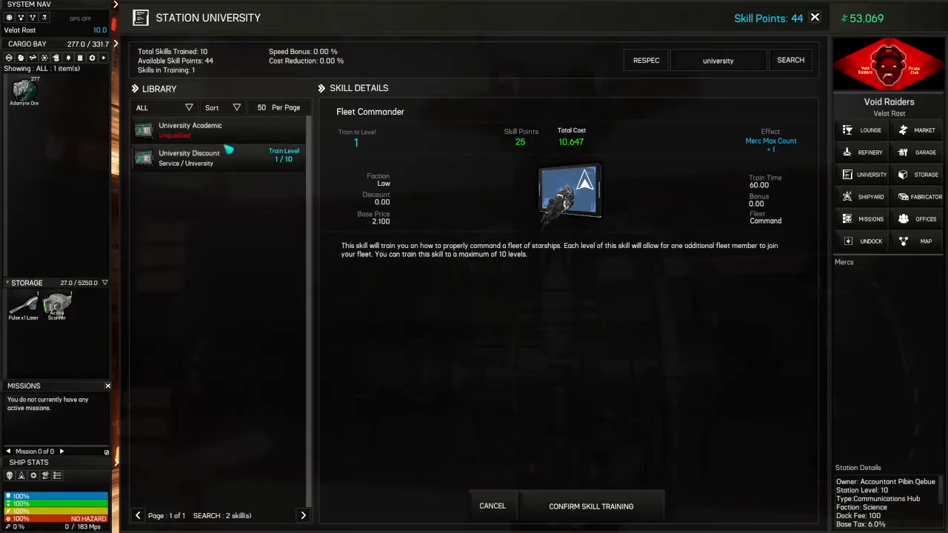
{"action": "left_click", "coordinate": [190, 157]}
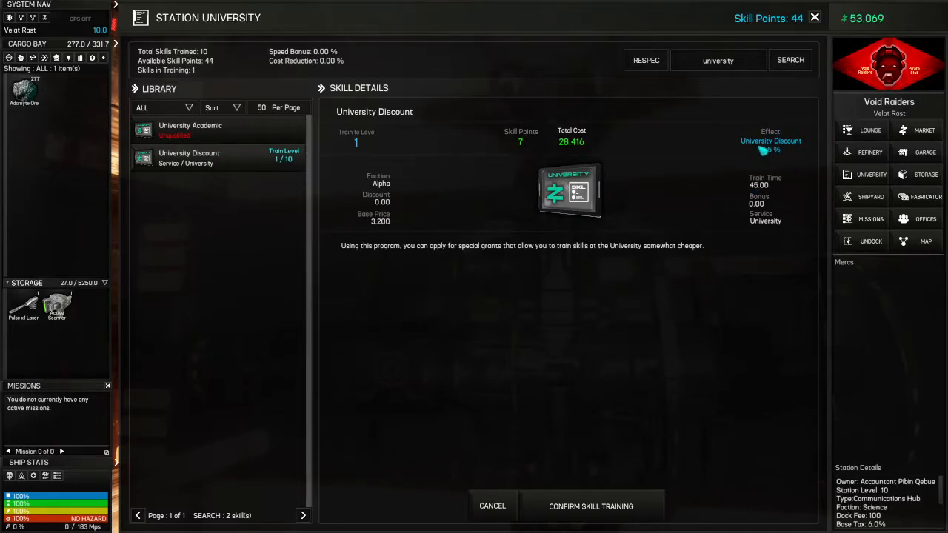
{"action": "left_click", "coordinate": [591, 506]}
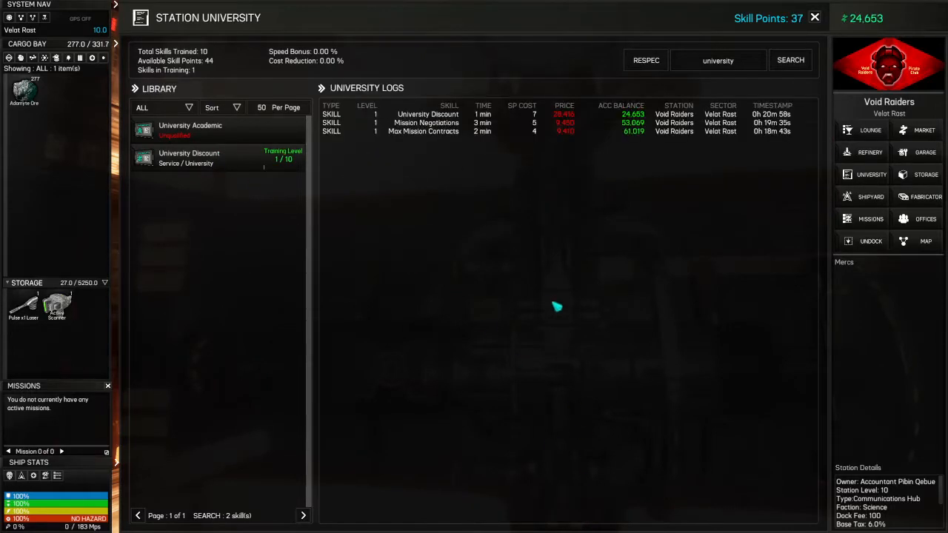
{"action": "mouse_move", "coordinate": [481, 259]}
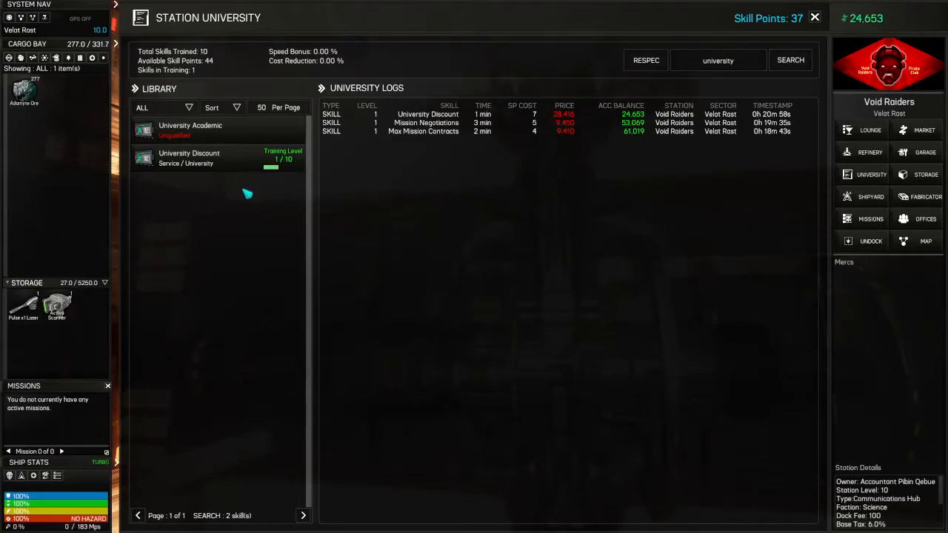
- Check the University Academic skill requirements and return to the skill list
{"action": "left_click", "coordinate": [190, 129]}
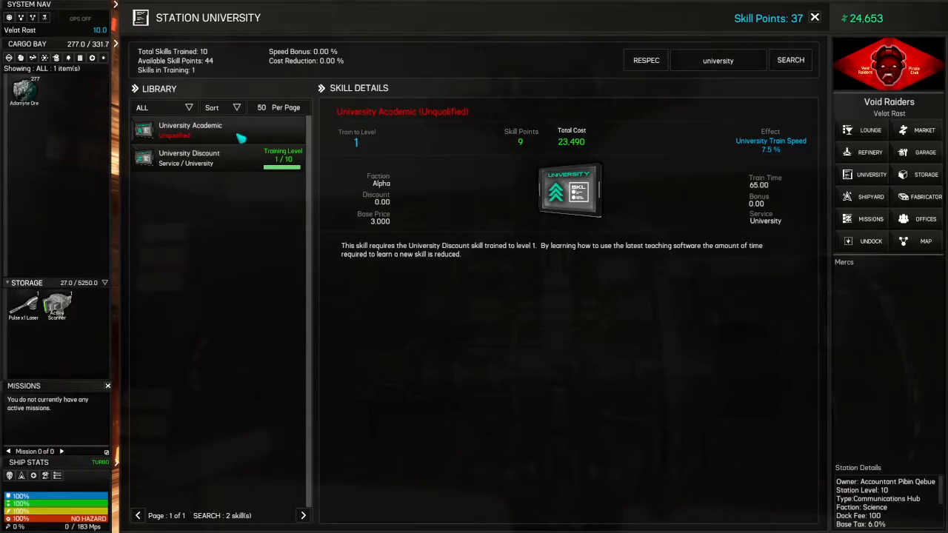
{"action": "left_click", "coordinate": [190, 157]}
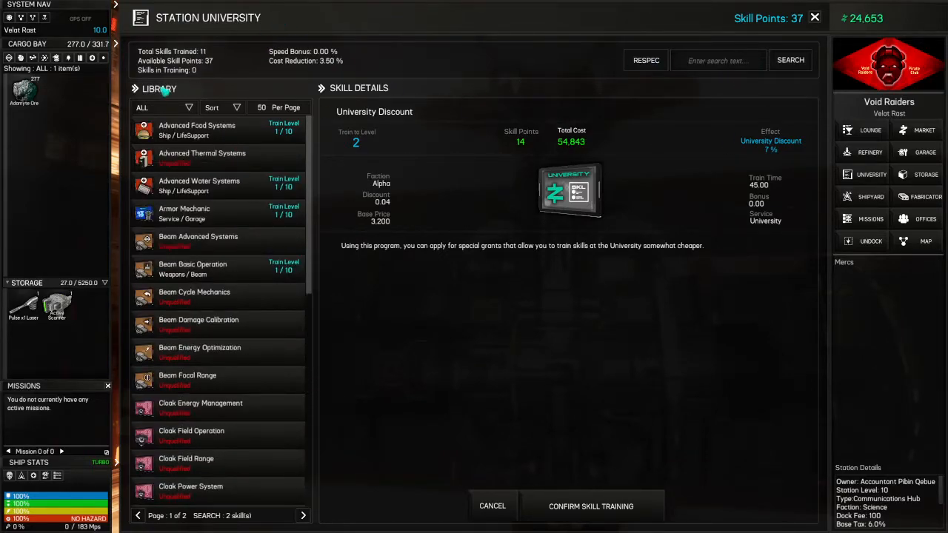
- Filter to pilot skills and train Miner Basic Operation to level 2 for 7,420 credits
{"action": "left_click", "coordinate": [163, 106]}
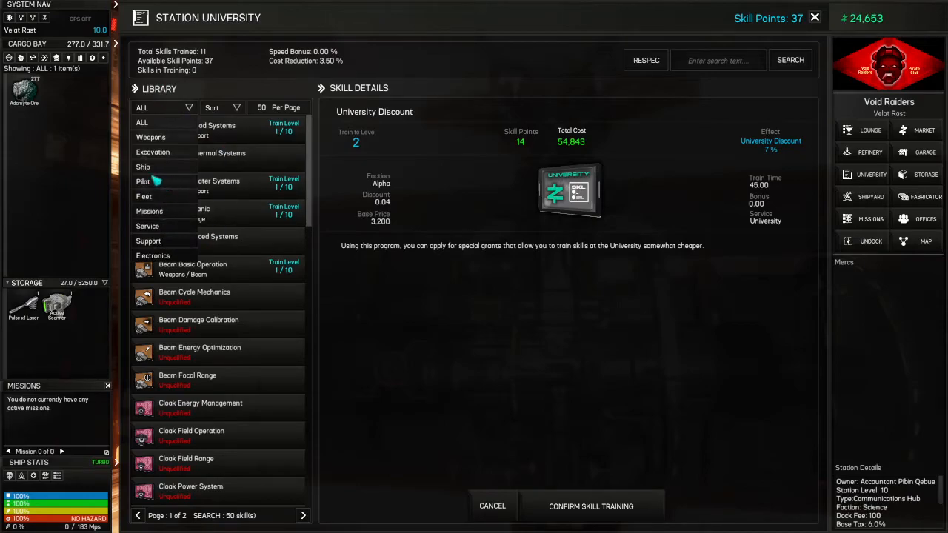
{"action": "left_click", "coordinate": [142, 181]}
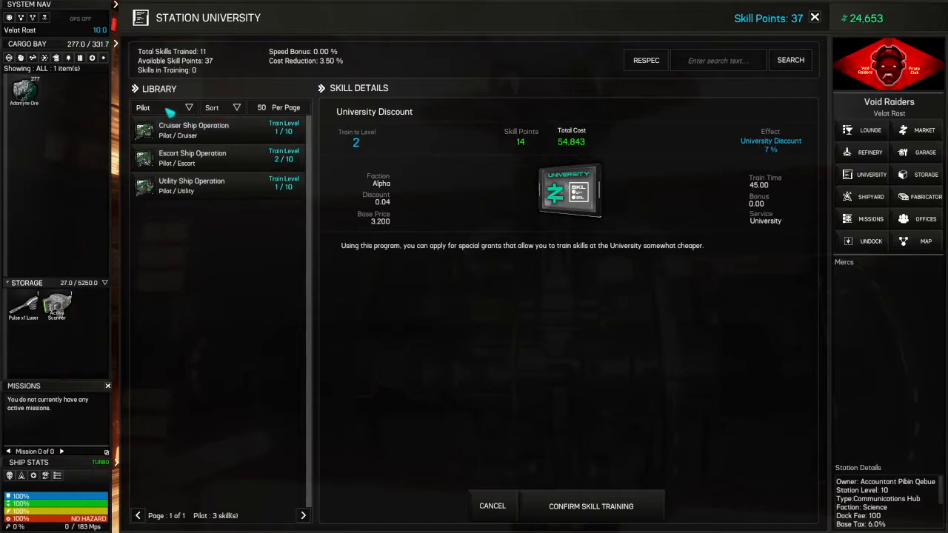
{"action": "mouse_move", "coordinate": [192, 161]}
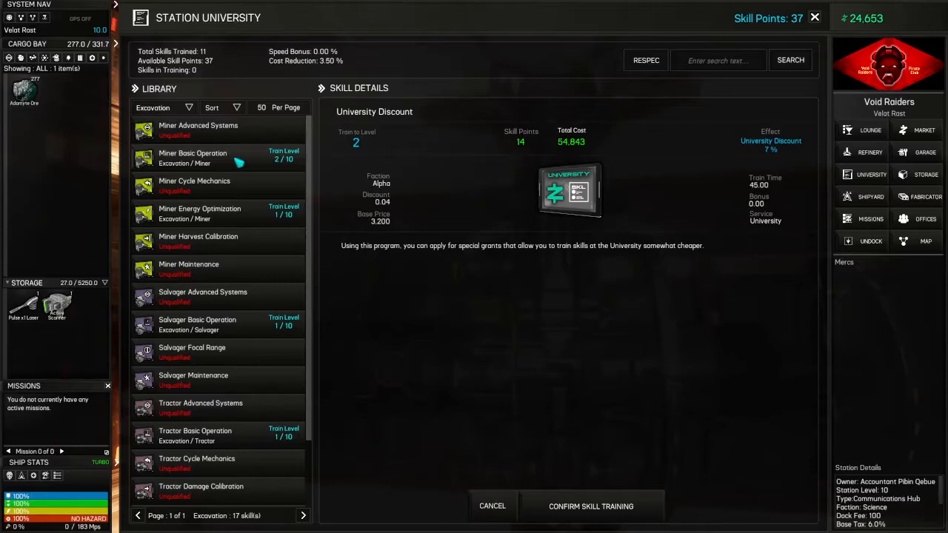
{"action": "left_click", "coordinate": [192, 157]}
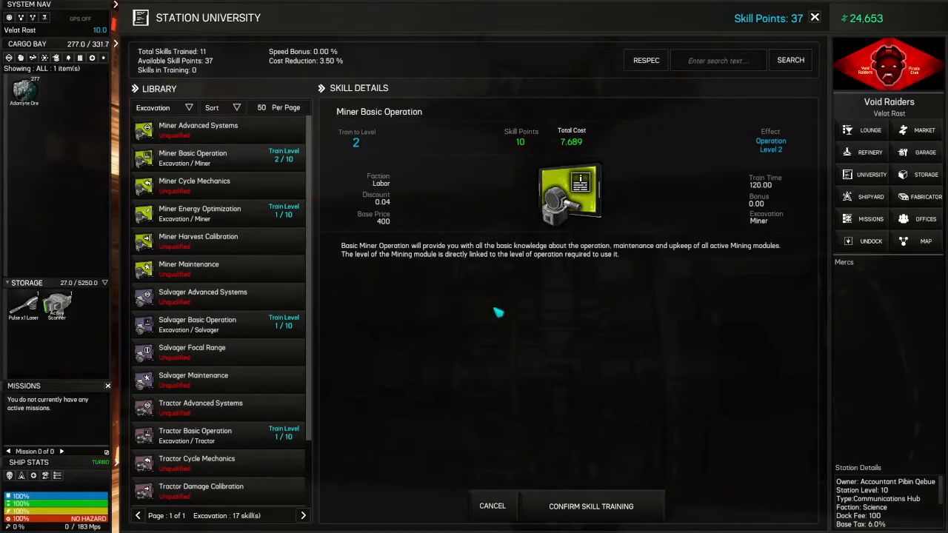
{"action": "mouse_move", "coordinate": [74, 323]}
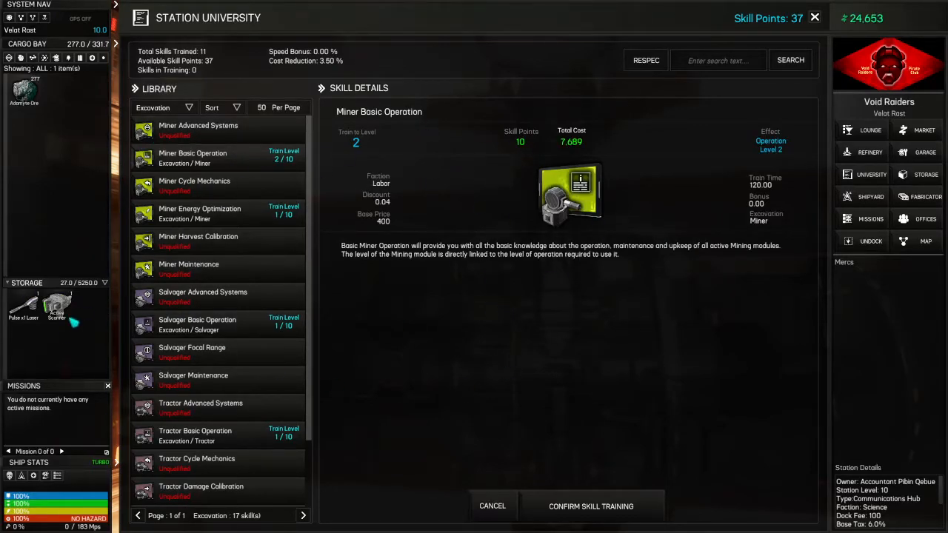
{"action": "mouse_move", "coordinate": [648, 347]}
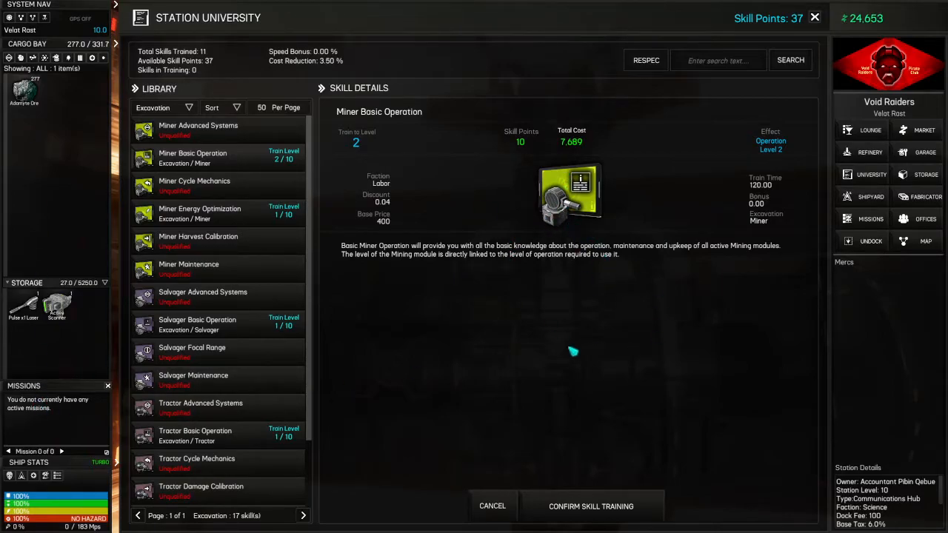
{"action": "mouse_move", "coordinate": [561, 360]}
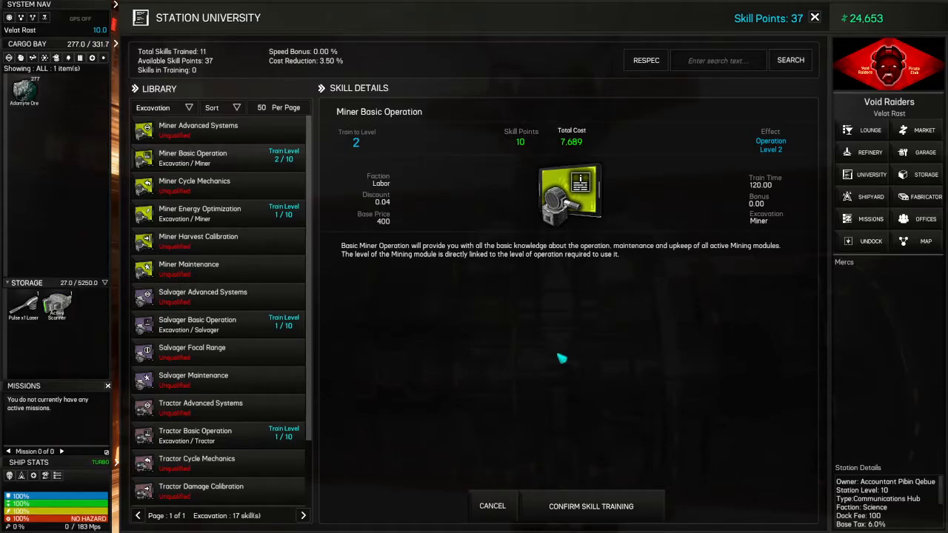
{"action": "mouse_move", "coordinate": [554, 357]}
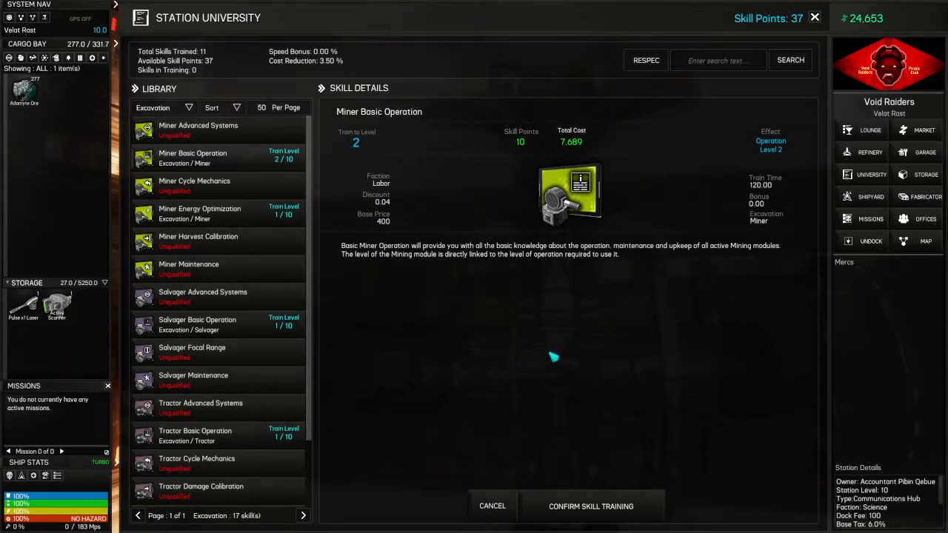
{"action": "mouse_move", "coordinate": [548, 368]}
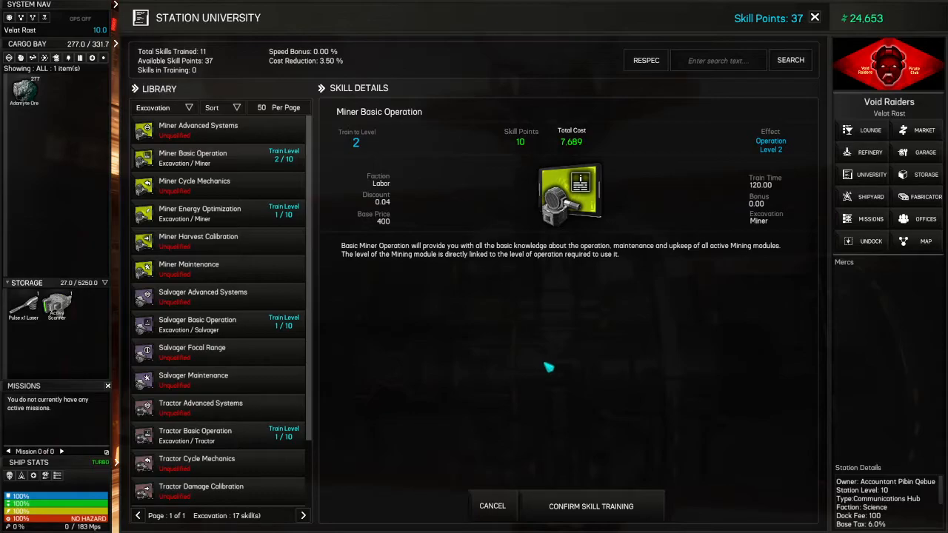
{"action": "mouse_move", "coordinate": [557, 376]}
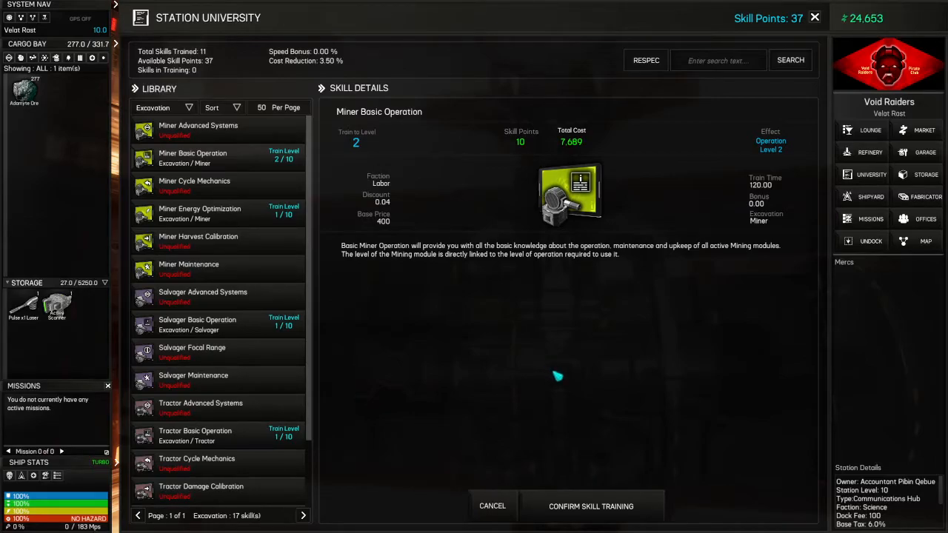
{"action": "mouse_move", "coordinate": [556, 361]}
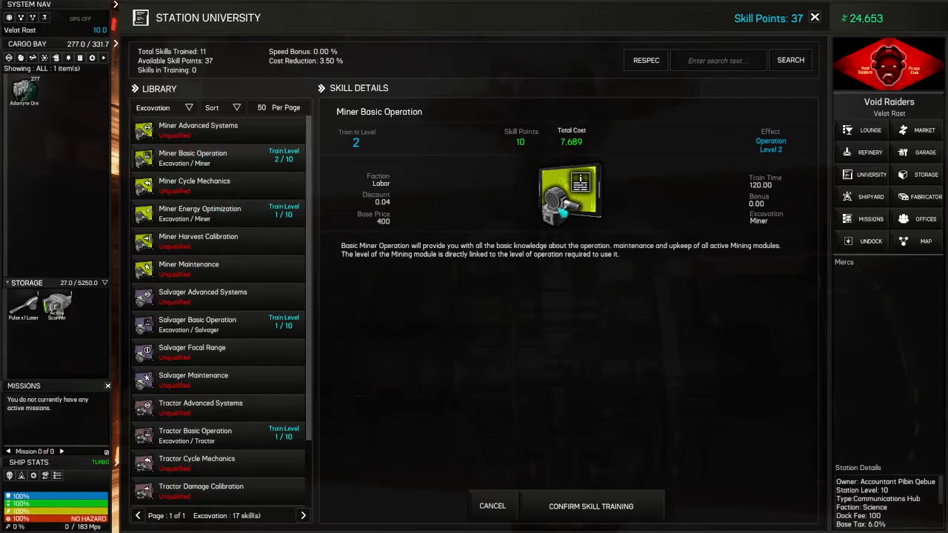
{"action": "mouse_move", "coordinate": [592, 487]}
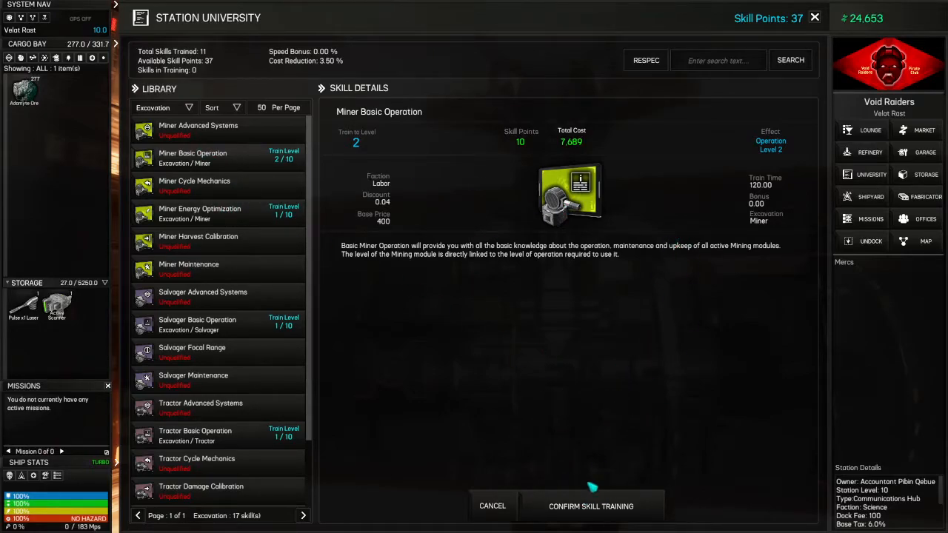
{"action": "left_click", "coordinate": [591, 506]}
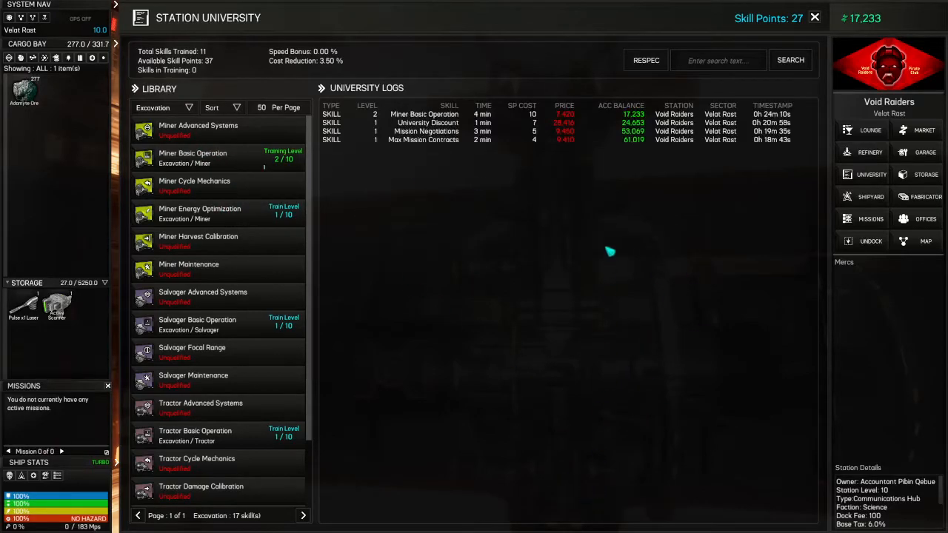
- Search the library for 'ma' and confirm Market Auditor level 1 training for 16,420 credits
{"action": "left_click", "coordinate": [163, 106]}
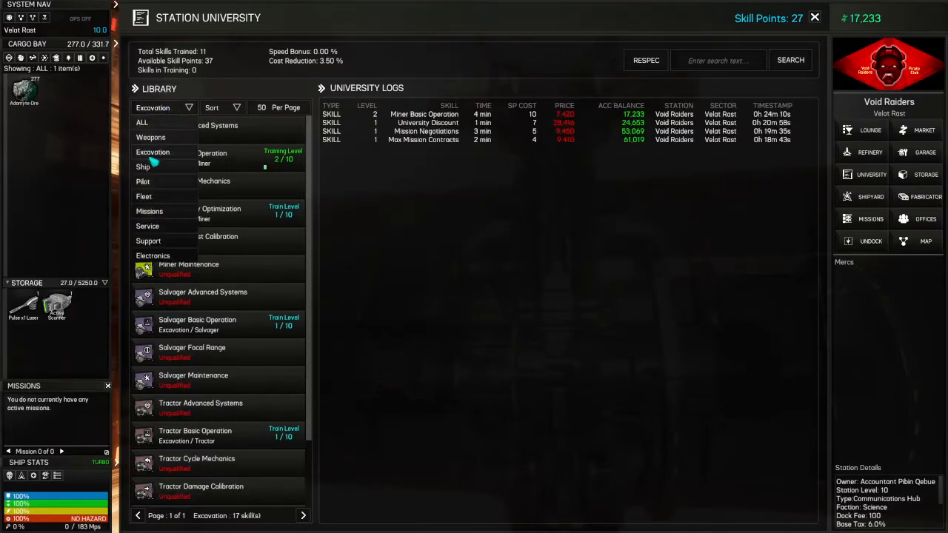
{"action": "mouse_move", "coordinate": [154, 225]}
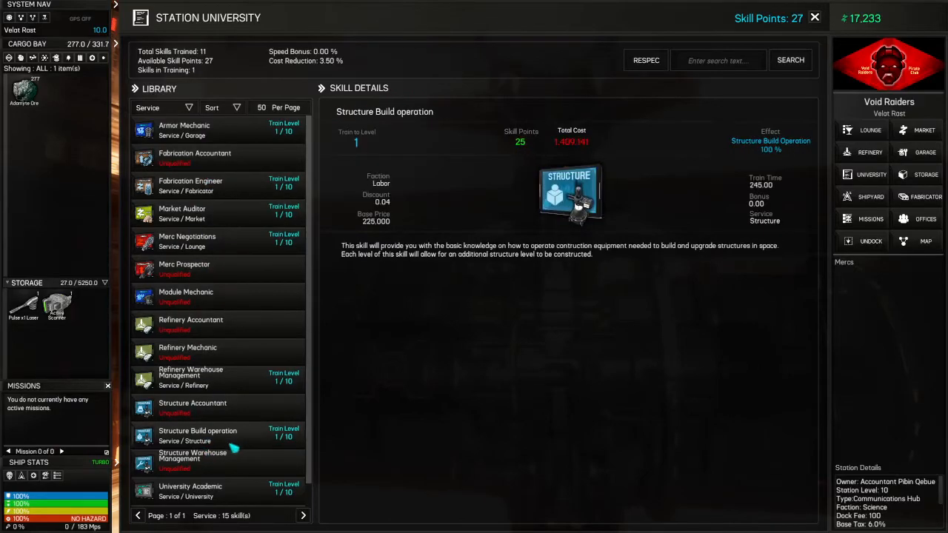
{"action": "left_click", "coordinate": [163, 106]}
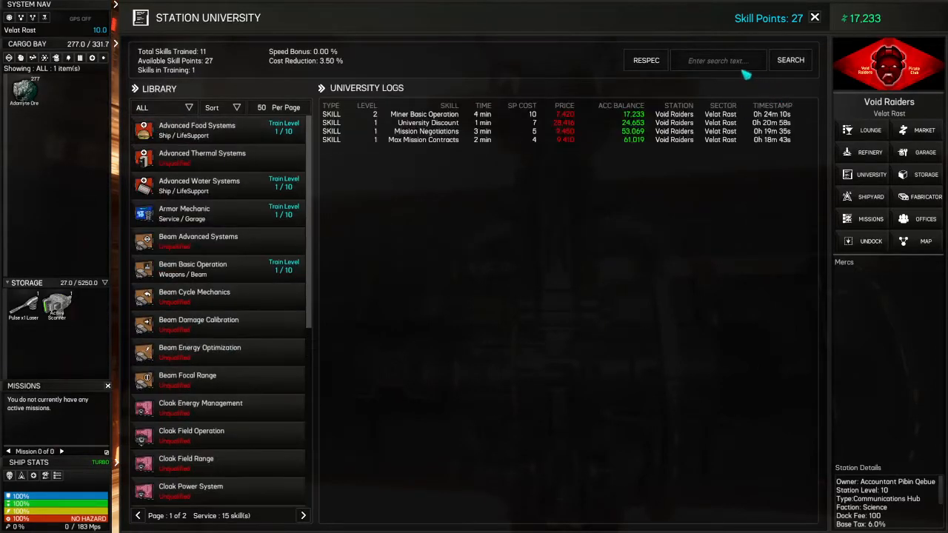
{"action": "type", "text": "market"}
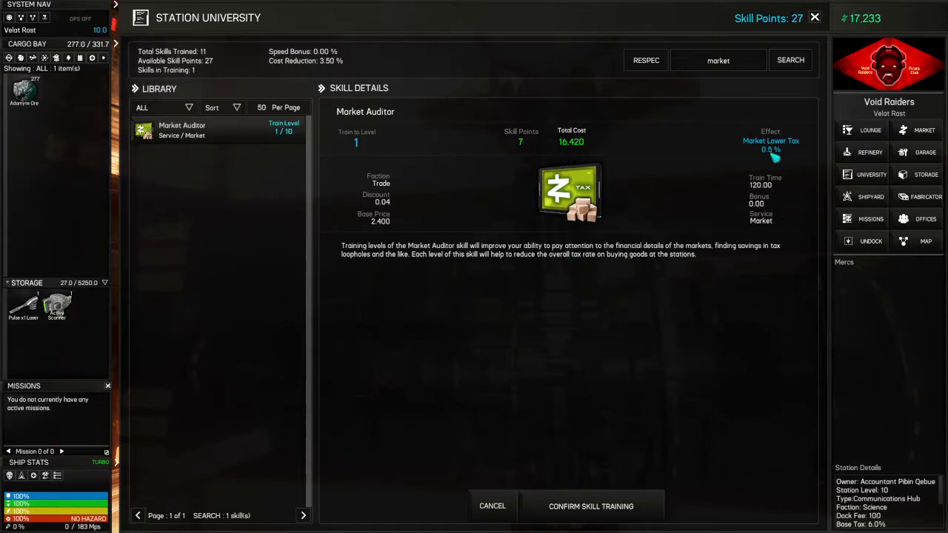
{"action": "mouse_move", "coordinate": [651, 361]}
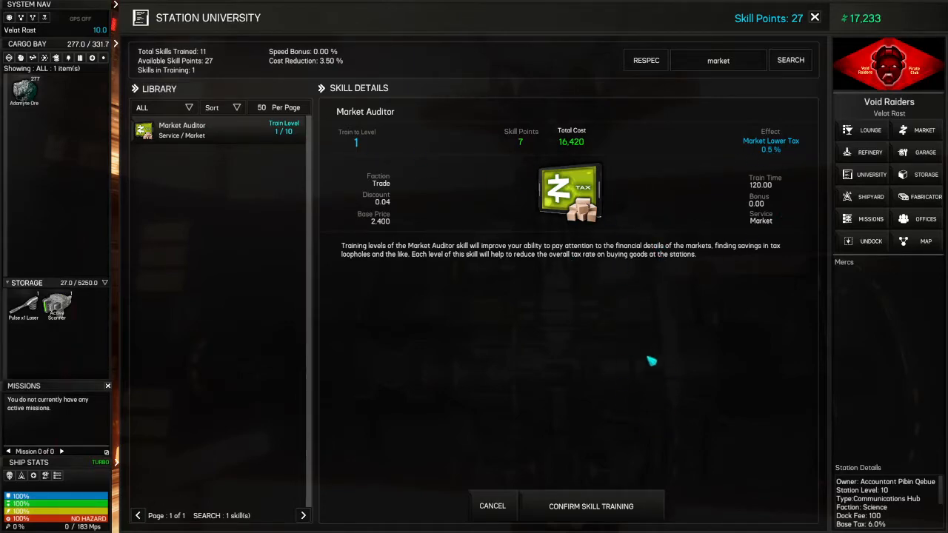
{"action": "left_click", "coordinate": [591, 506]}
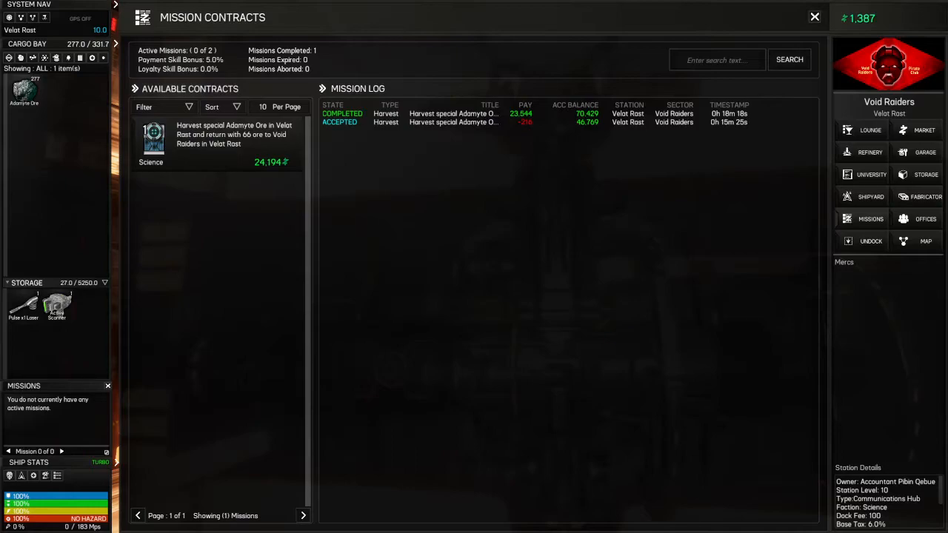
{"action": "mouse_move", "coordinate": [225, 143]}
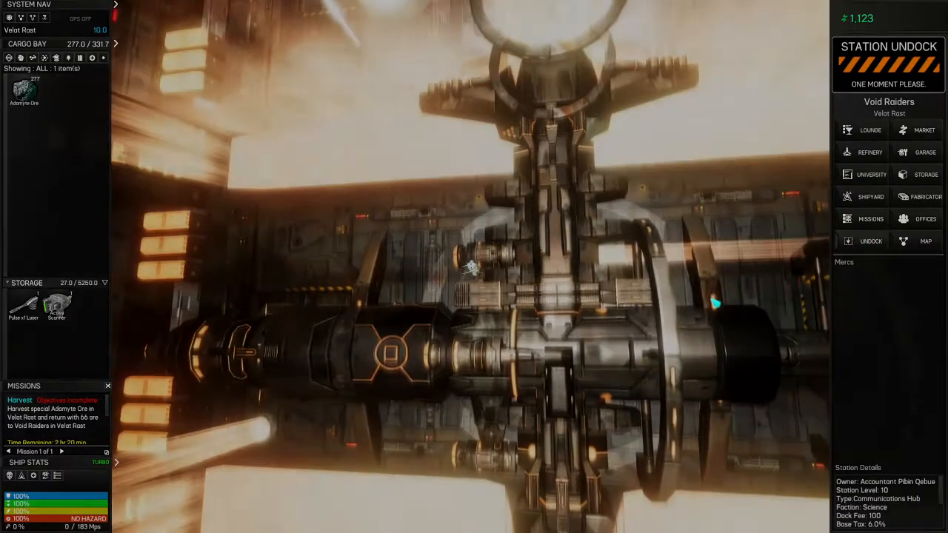
- Dock back at the Void Raiders station with the Adamyte Ore harvest contract active
{"action": "left_click", "coordinate": [871, 240]}
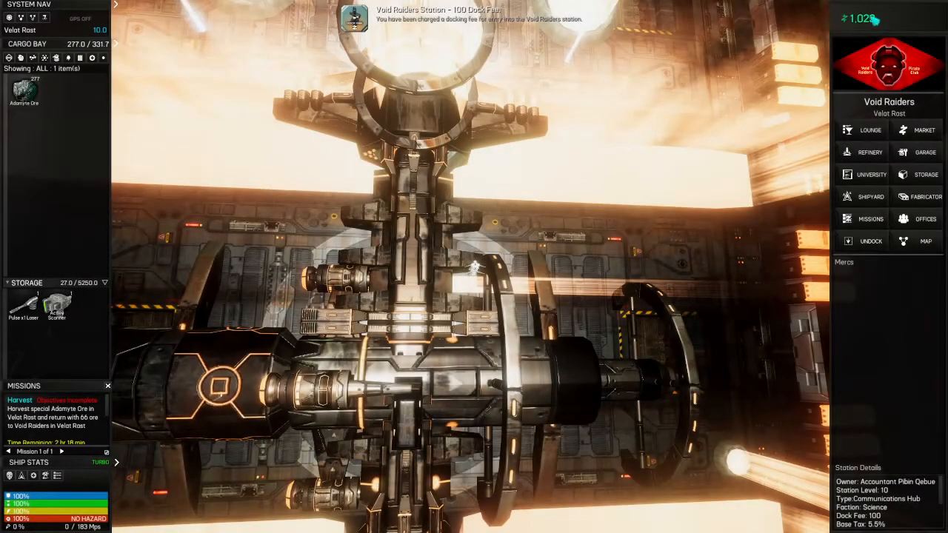
- Sell 277 Adamyte Ore at the Market for 3,632 credits and undock to mine more
{"action": "left_click", "coordinate": [924, 131]}
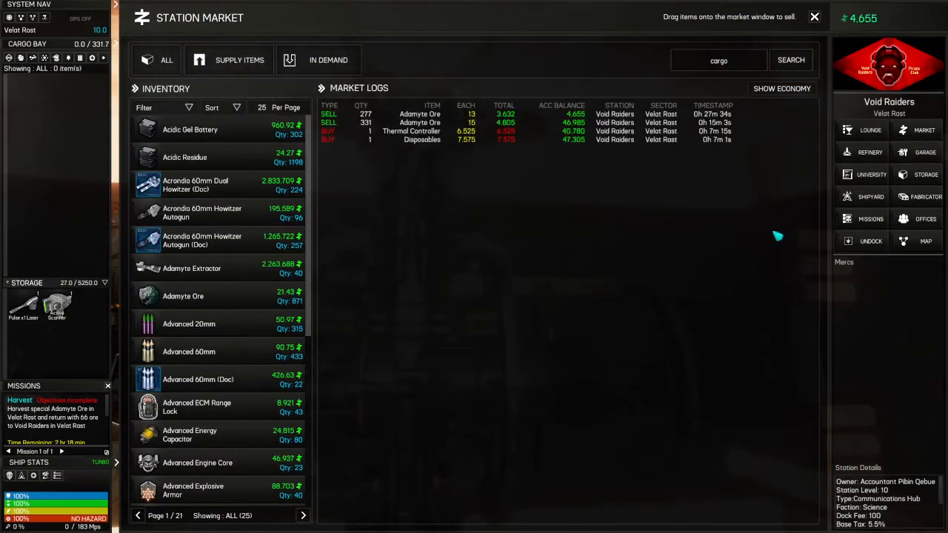
{"action": "mouse_move", "coordinate": [821, 214]}
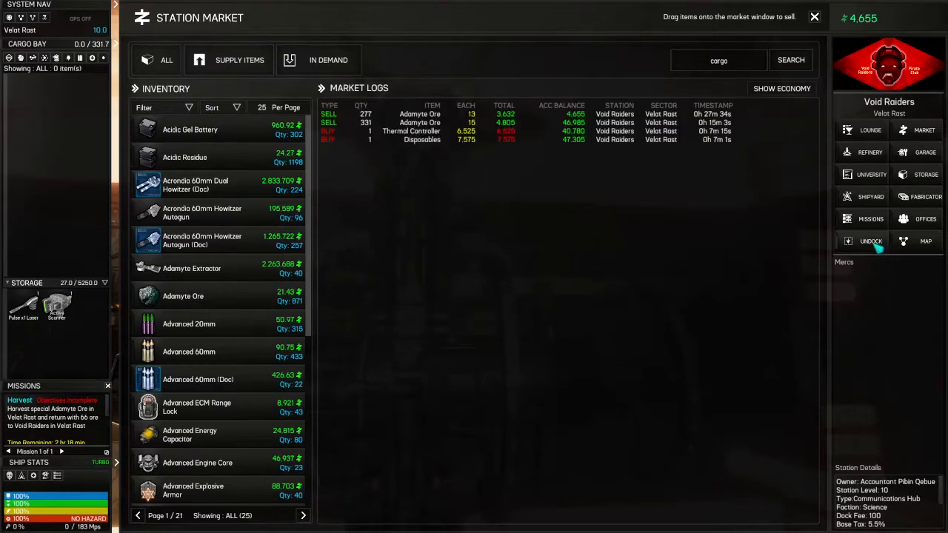
{"action": "left_click", "coordinate": [870, 240]}
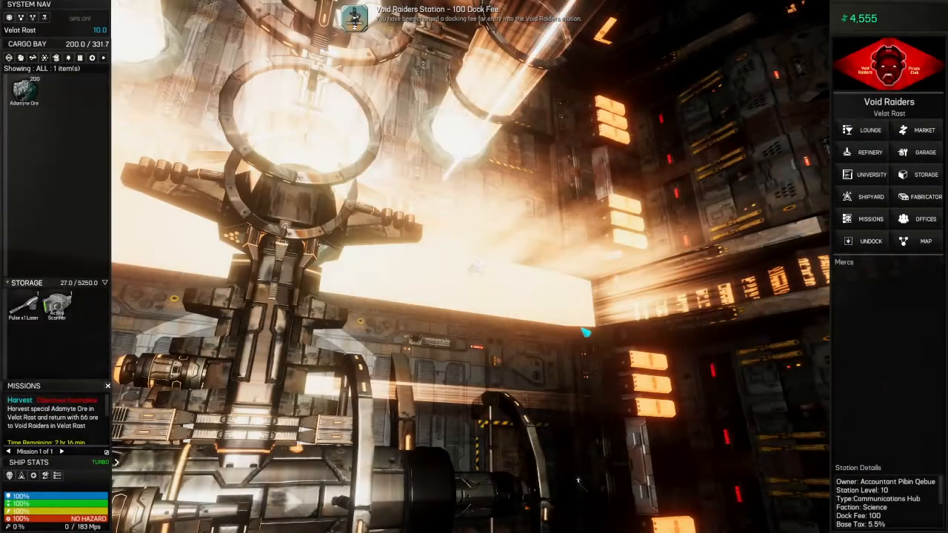
- Sell the 200 ore at the Market and undock to mine the mission ore
{"action": "left_click", "coordinate": [924, 131]}
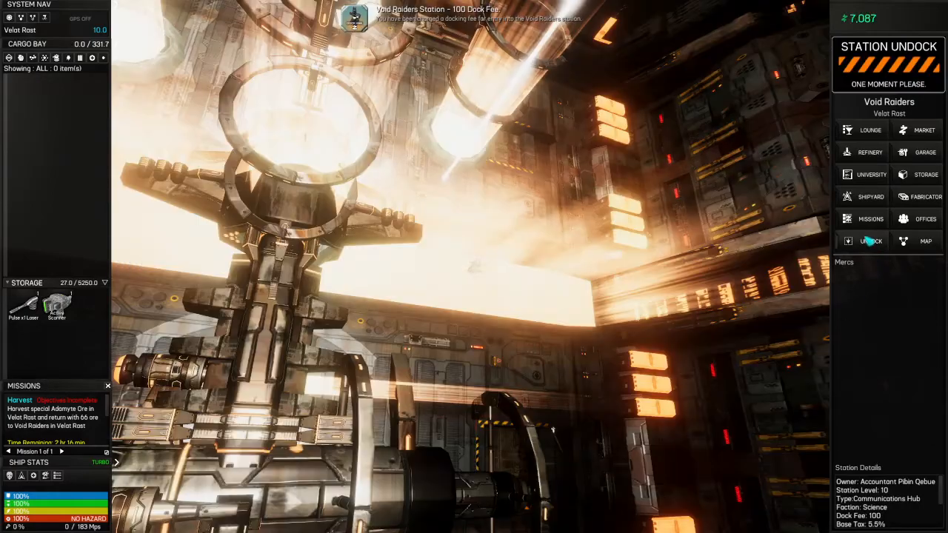
{"action": "left_click", "coordinate": [871, 240]}
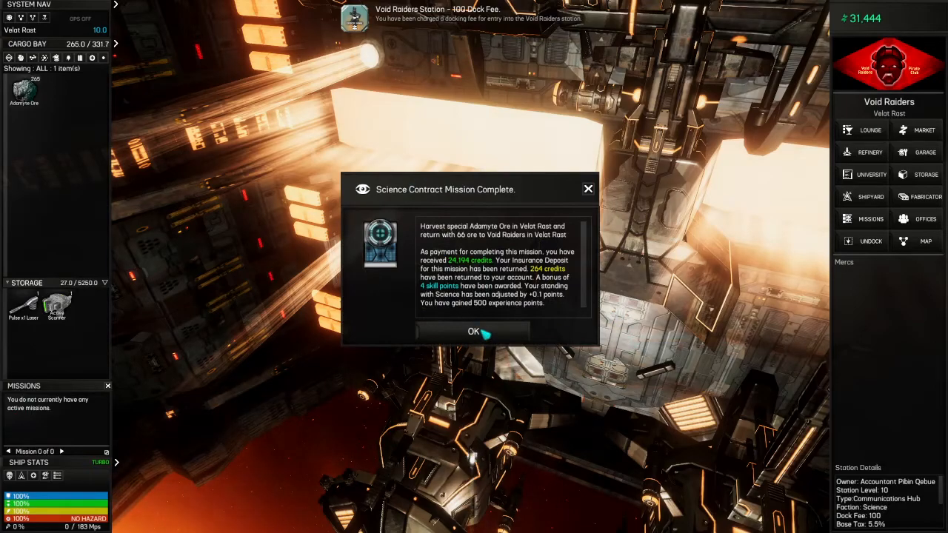
- Acknowledge the mission completion, then search 'cargo' in the University and train Ship Cargo Stacker to level 1
{"action": "left_click", "coordinate": [474, 331]}
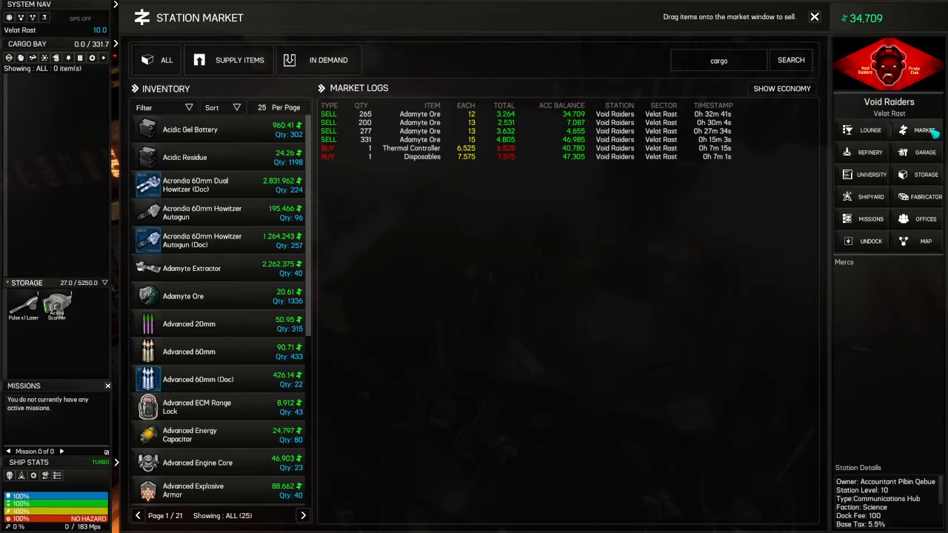
{"action": "left_click", "coordinate": [871, 174]}
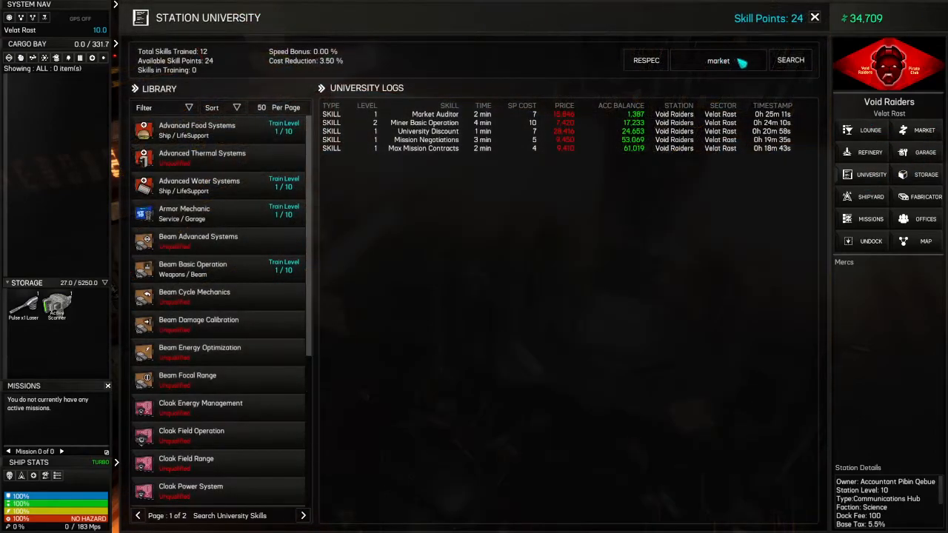
{"action": "type", "text": "cargo"}
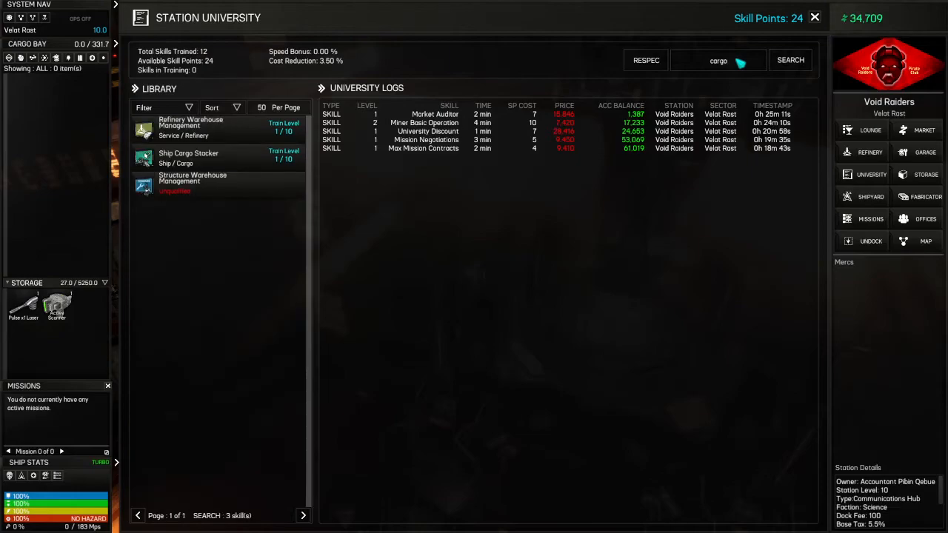
{"action": "left_click", "coordinate": [189, 157]}
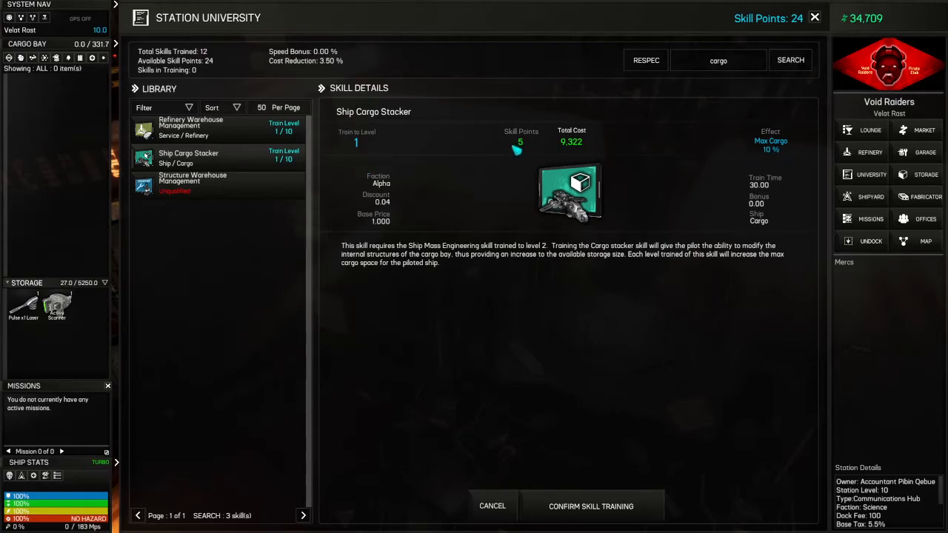
{"action": "mouse_move", "coordinate": [591, 304]}
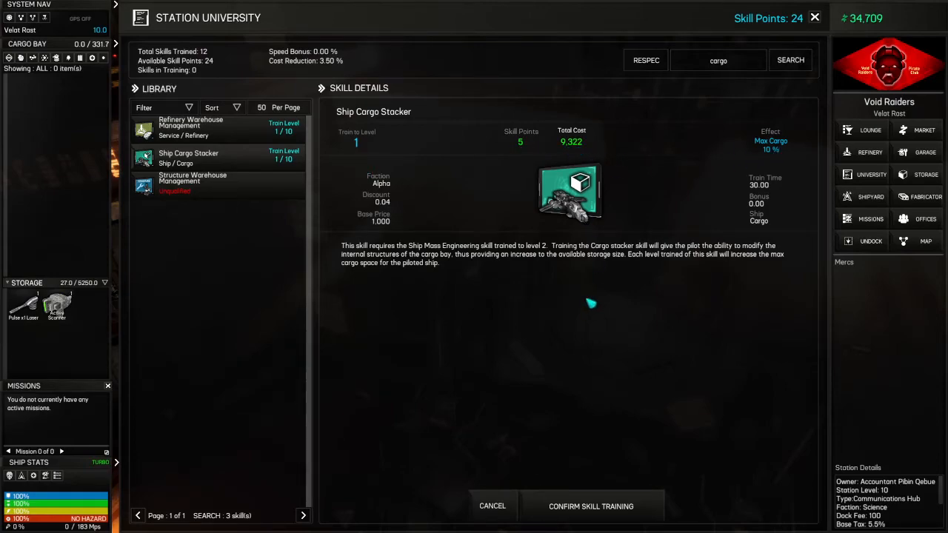
{"action": "left_click", "coordinate": [591, 506]}
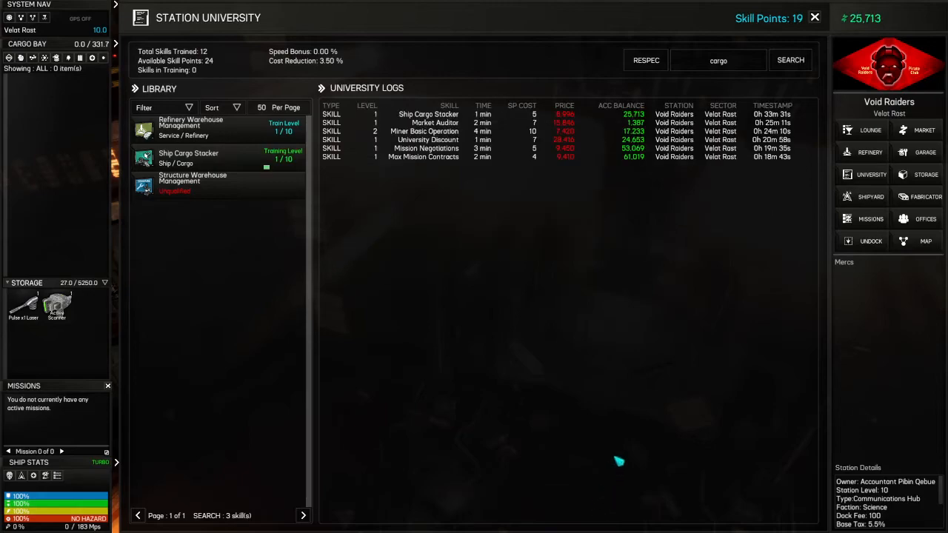
- Save the game and quit to the title screen from the General game options
{"action": "left_click", "coordinate": [192, 181]}
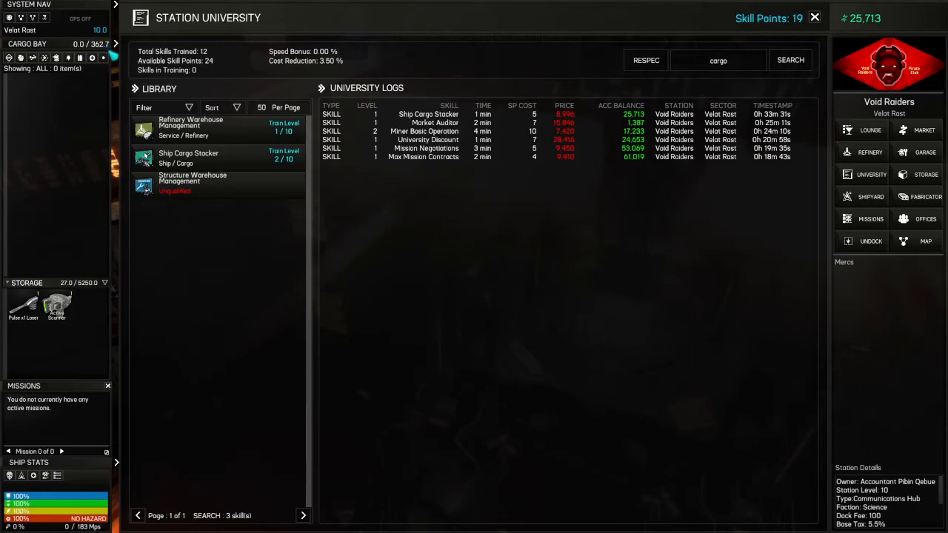
{"action": "mouse_move", "coordinate": [524, 172]}
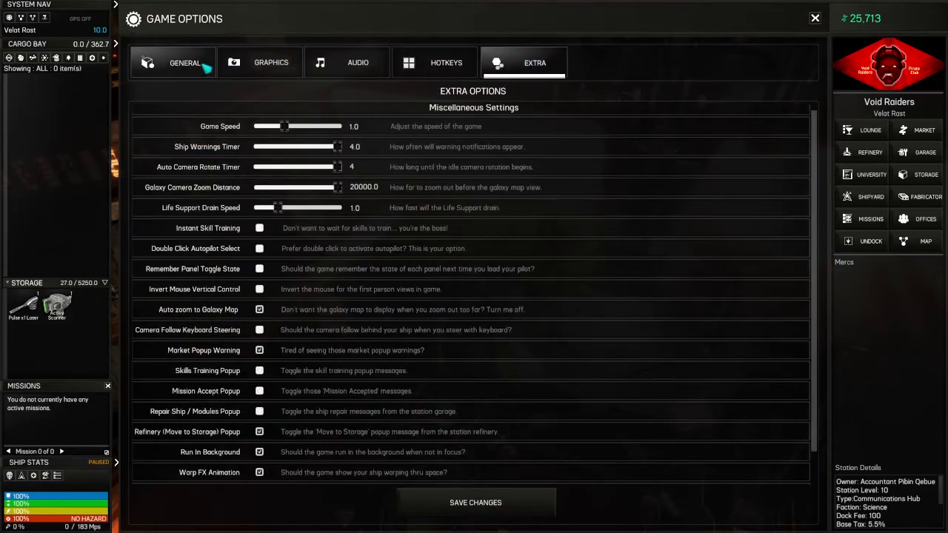
{"action": "left_click", "coordinate": [183, 62]}
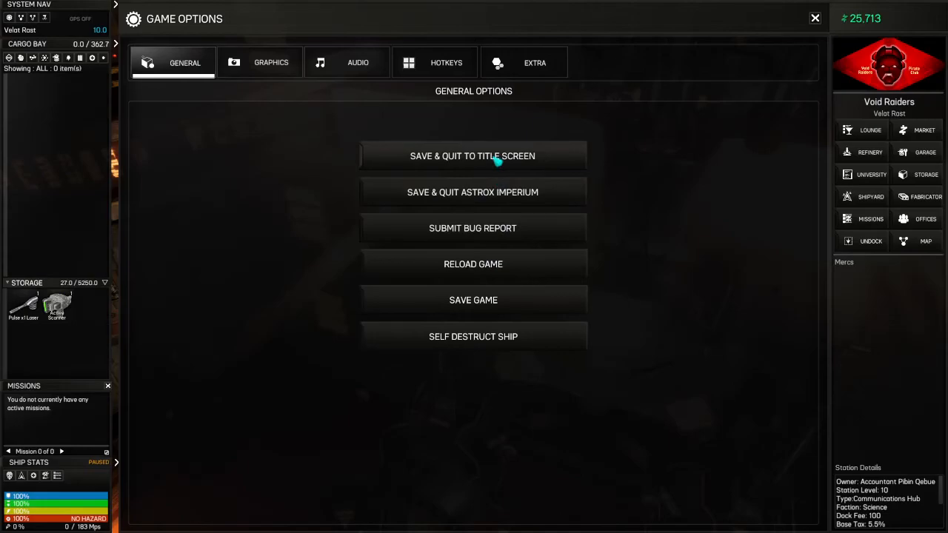
{"action": "left_click", "coordinate": [473, 299]}
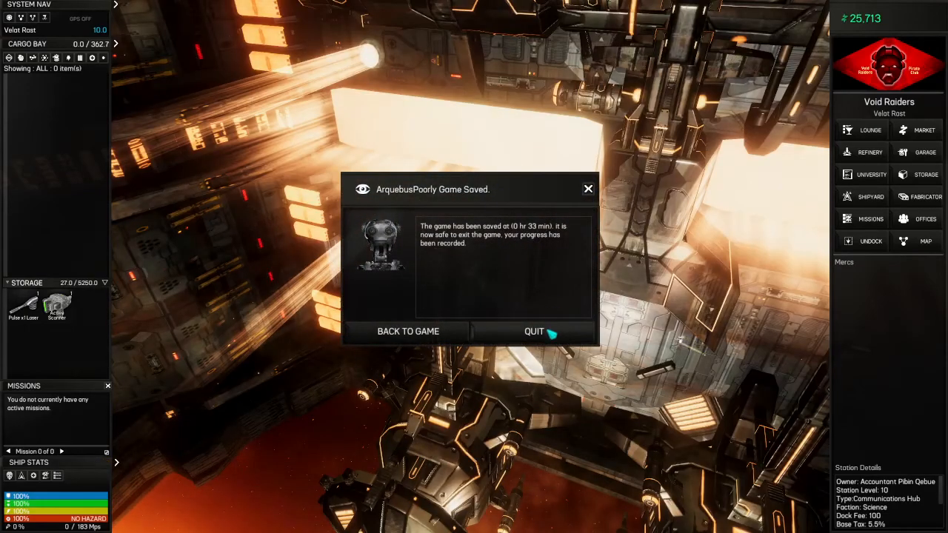